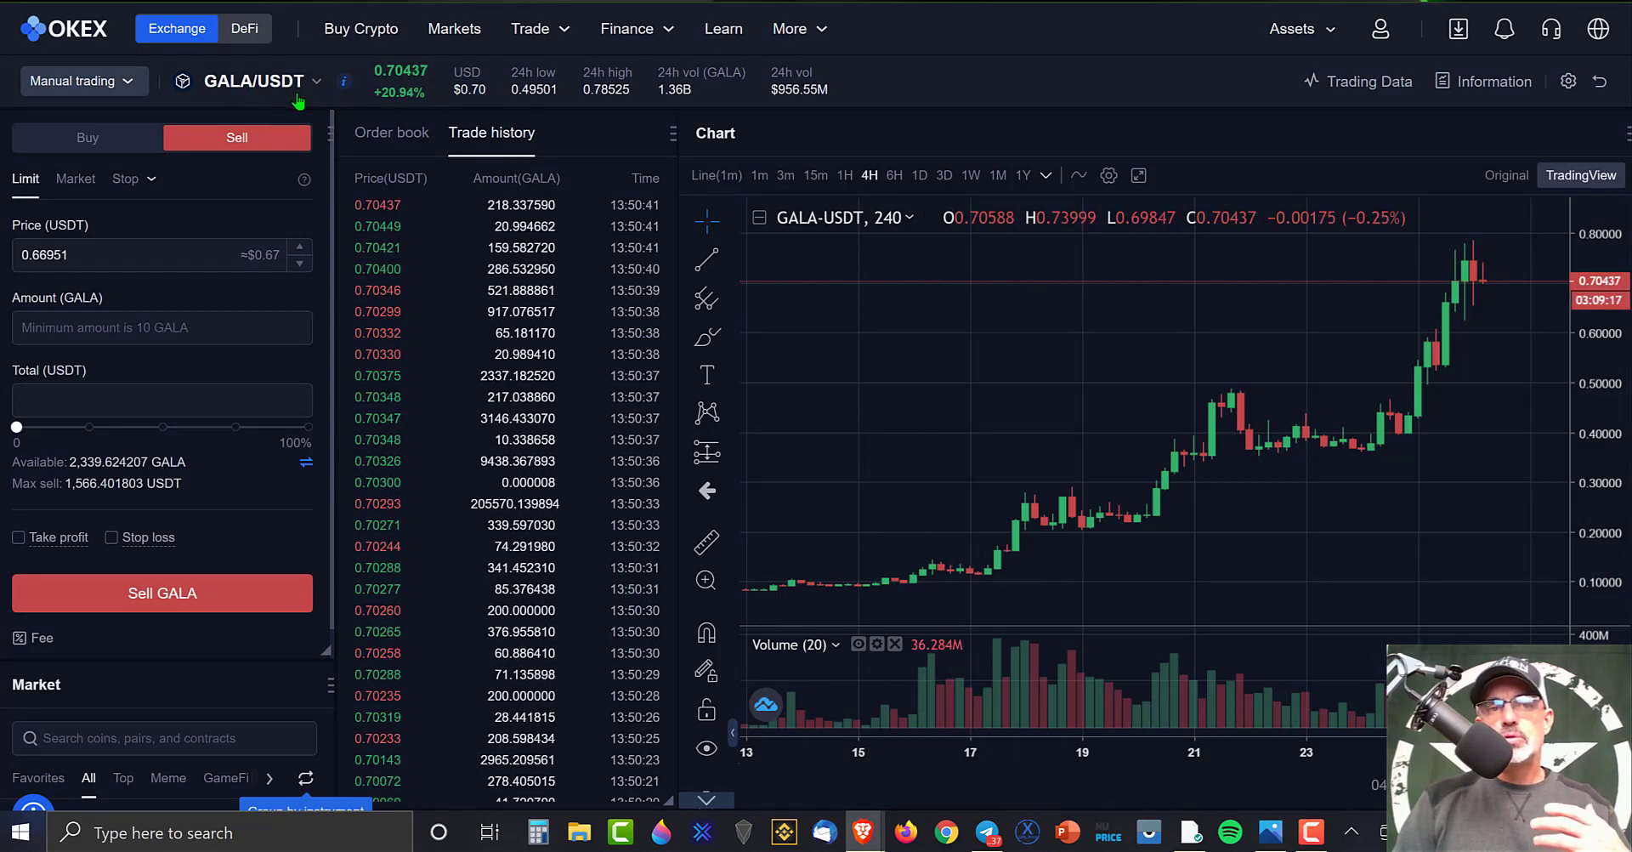
mouse_move(893, 284)
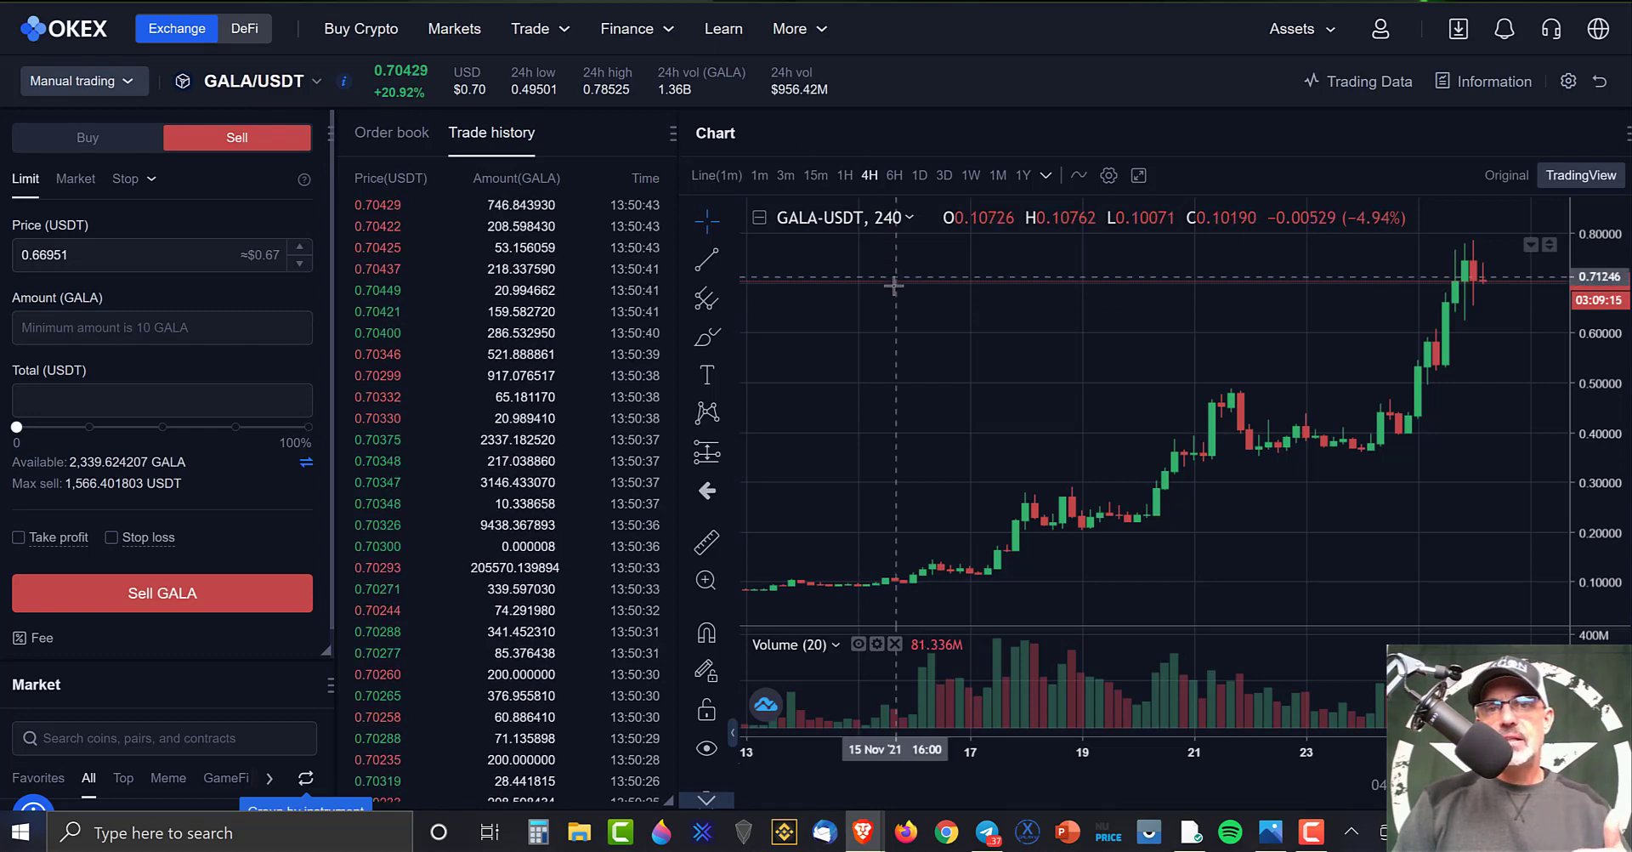
mouse_move(1107, 478)
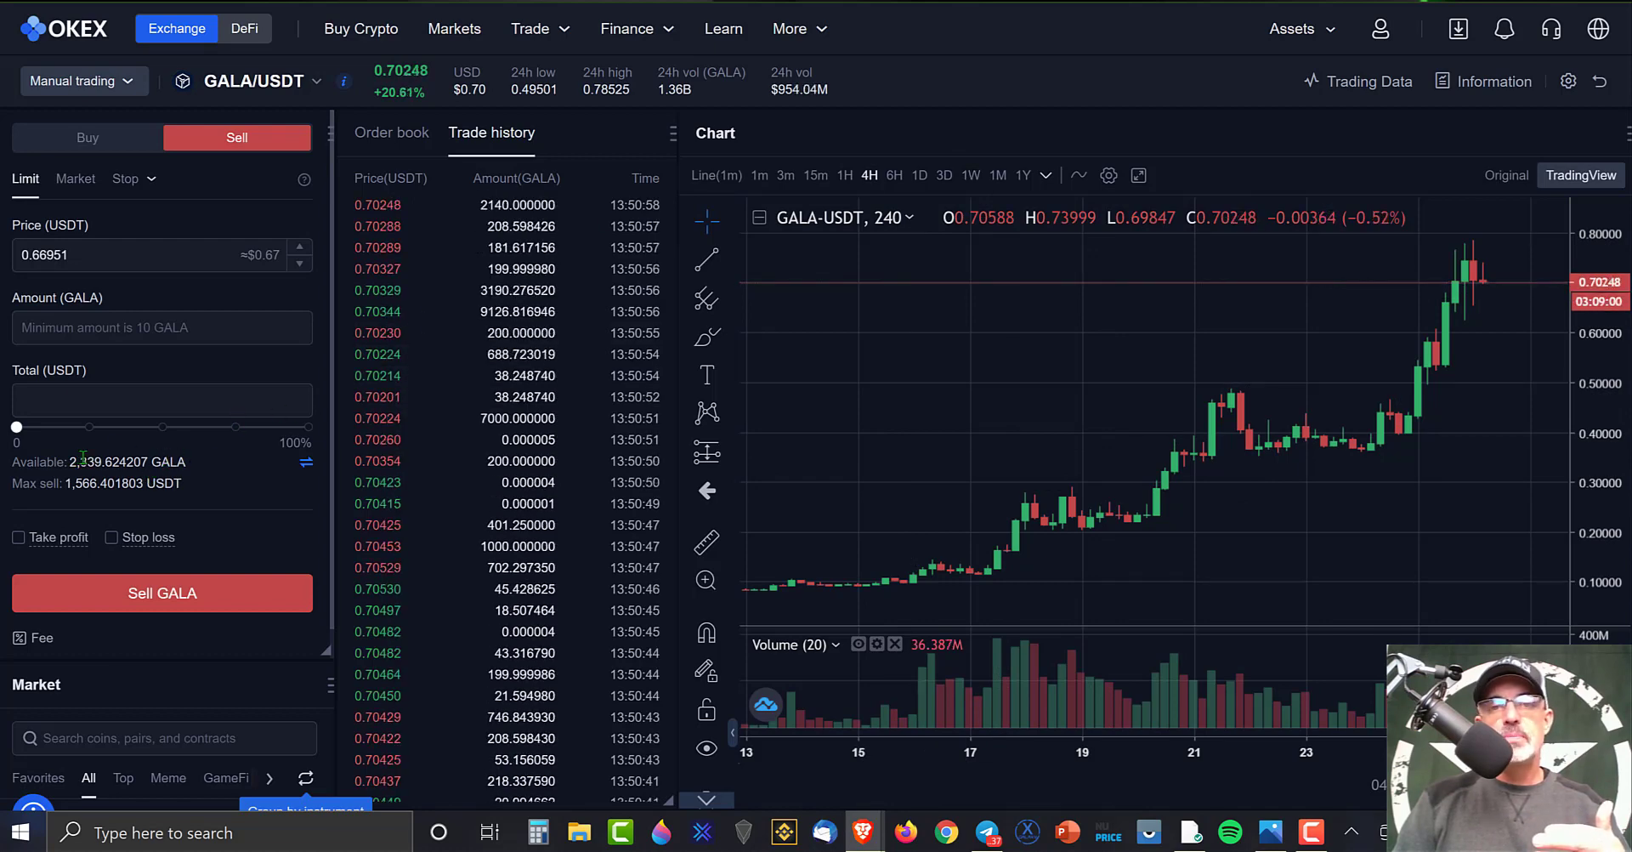
Scroll the OKEx GALA/USDT page down to Order history and review the filled buy and sell orders
scroll(down, 3)
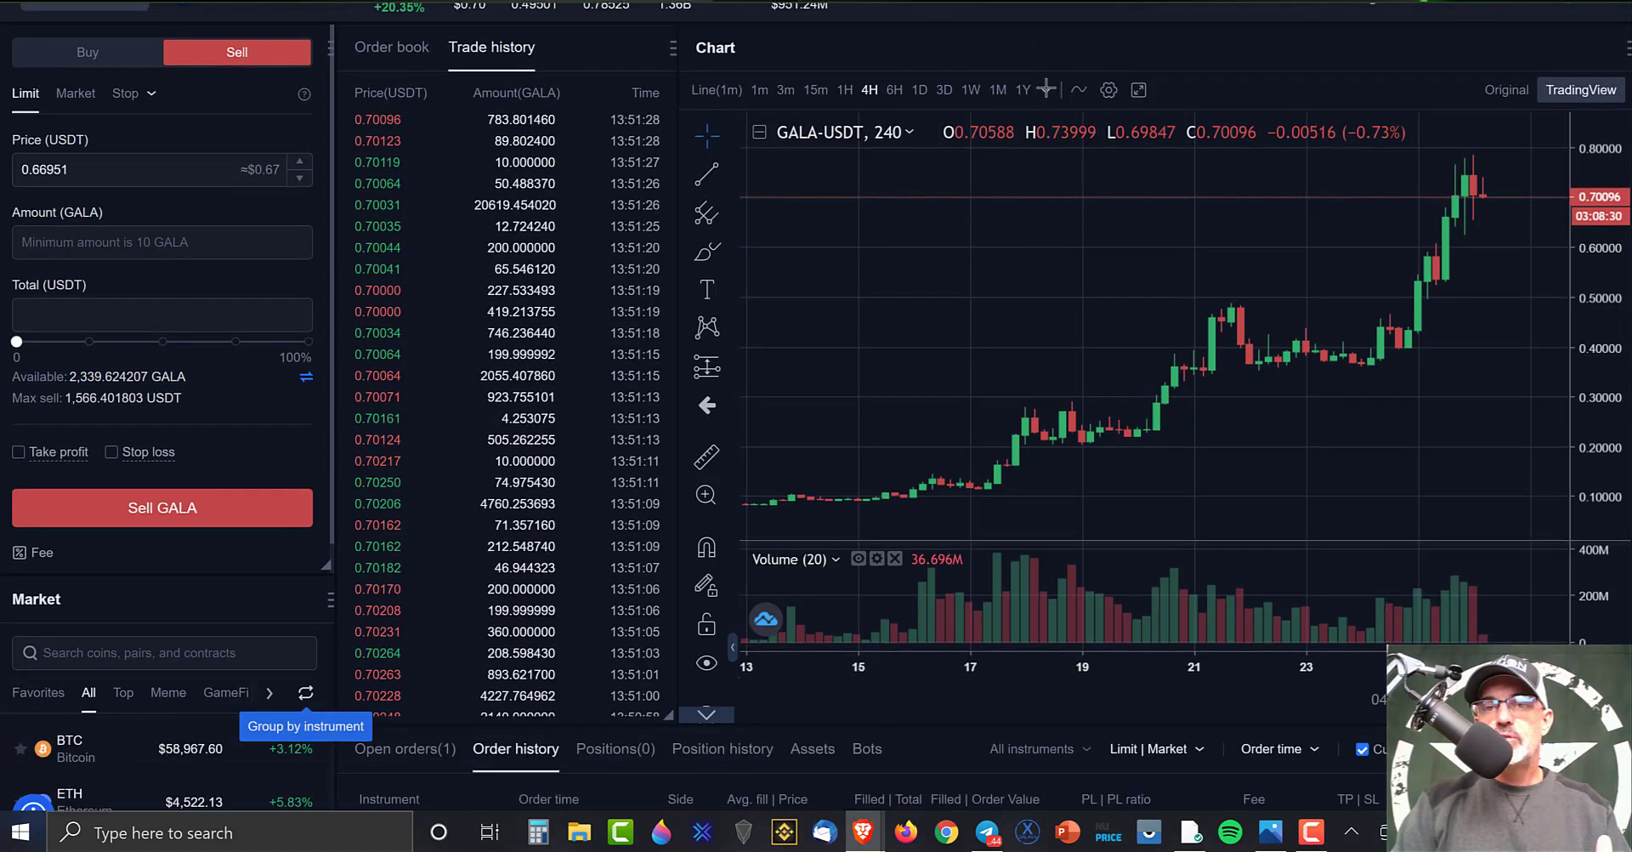
scroll(down, 3)
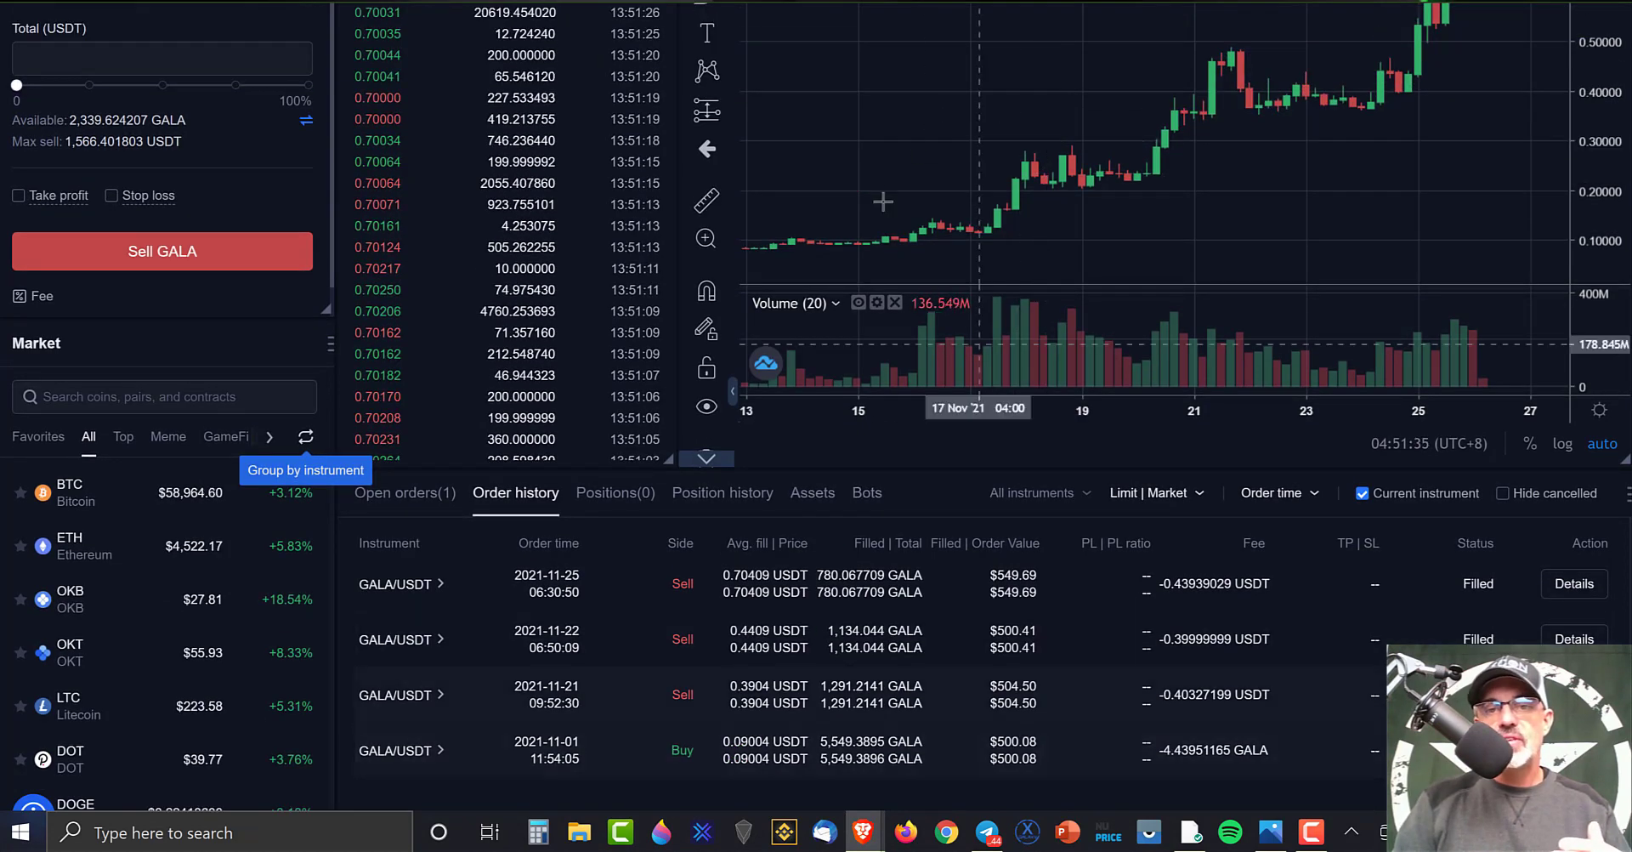
mouse_move(887, 214)
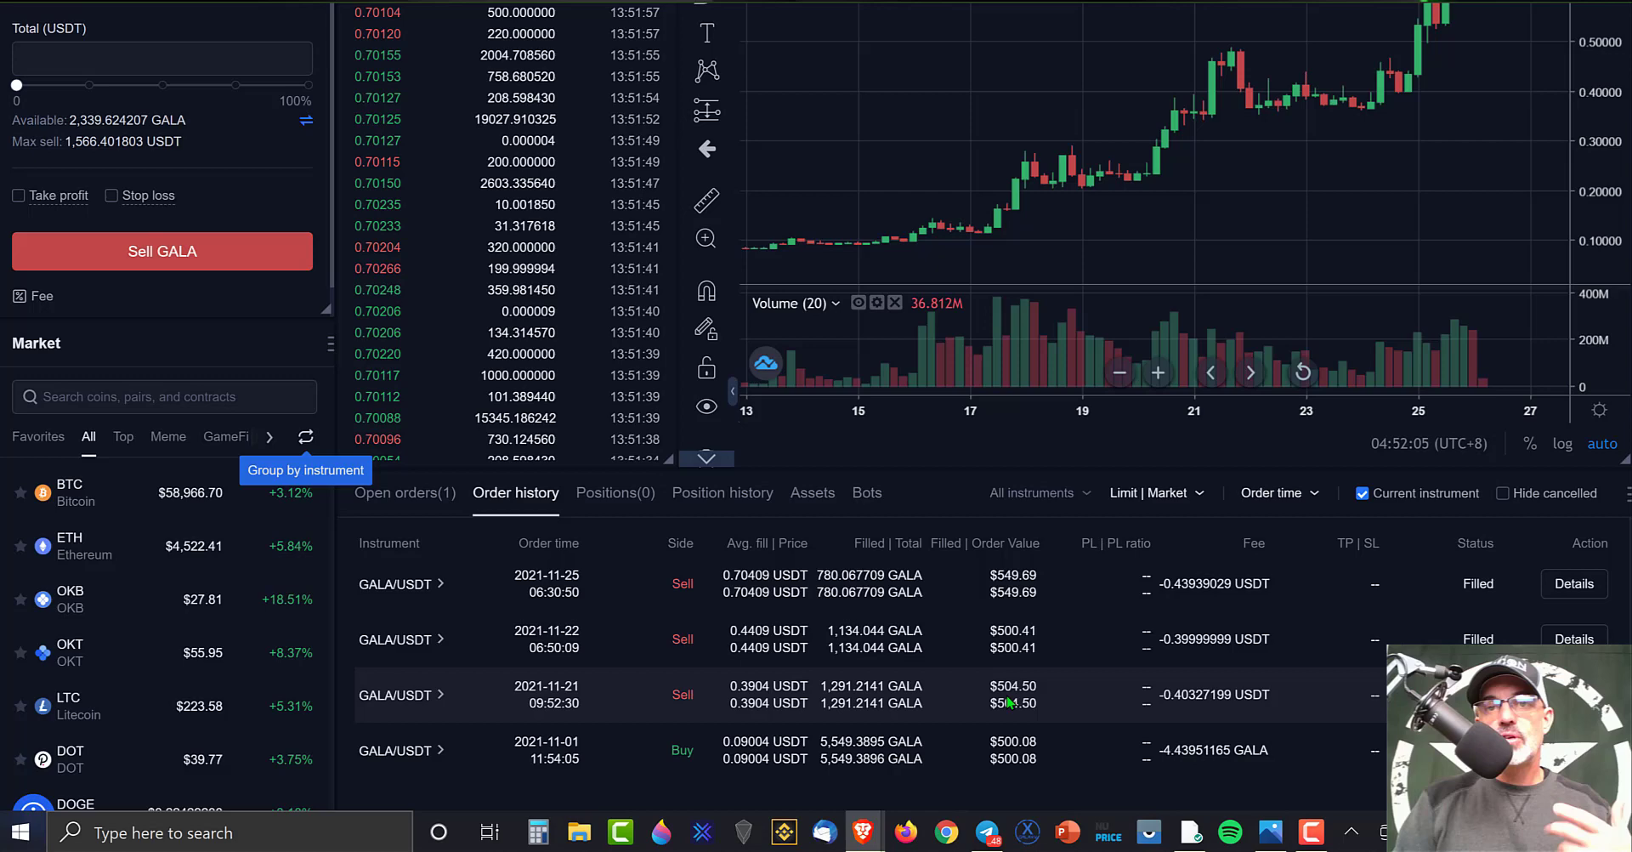
mouse_move(1195, 117)
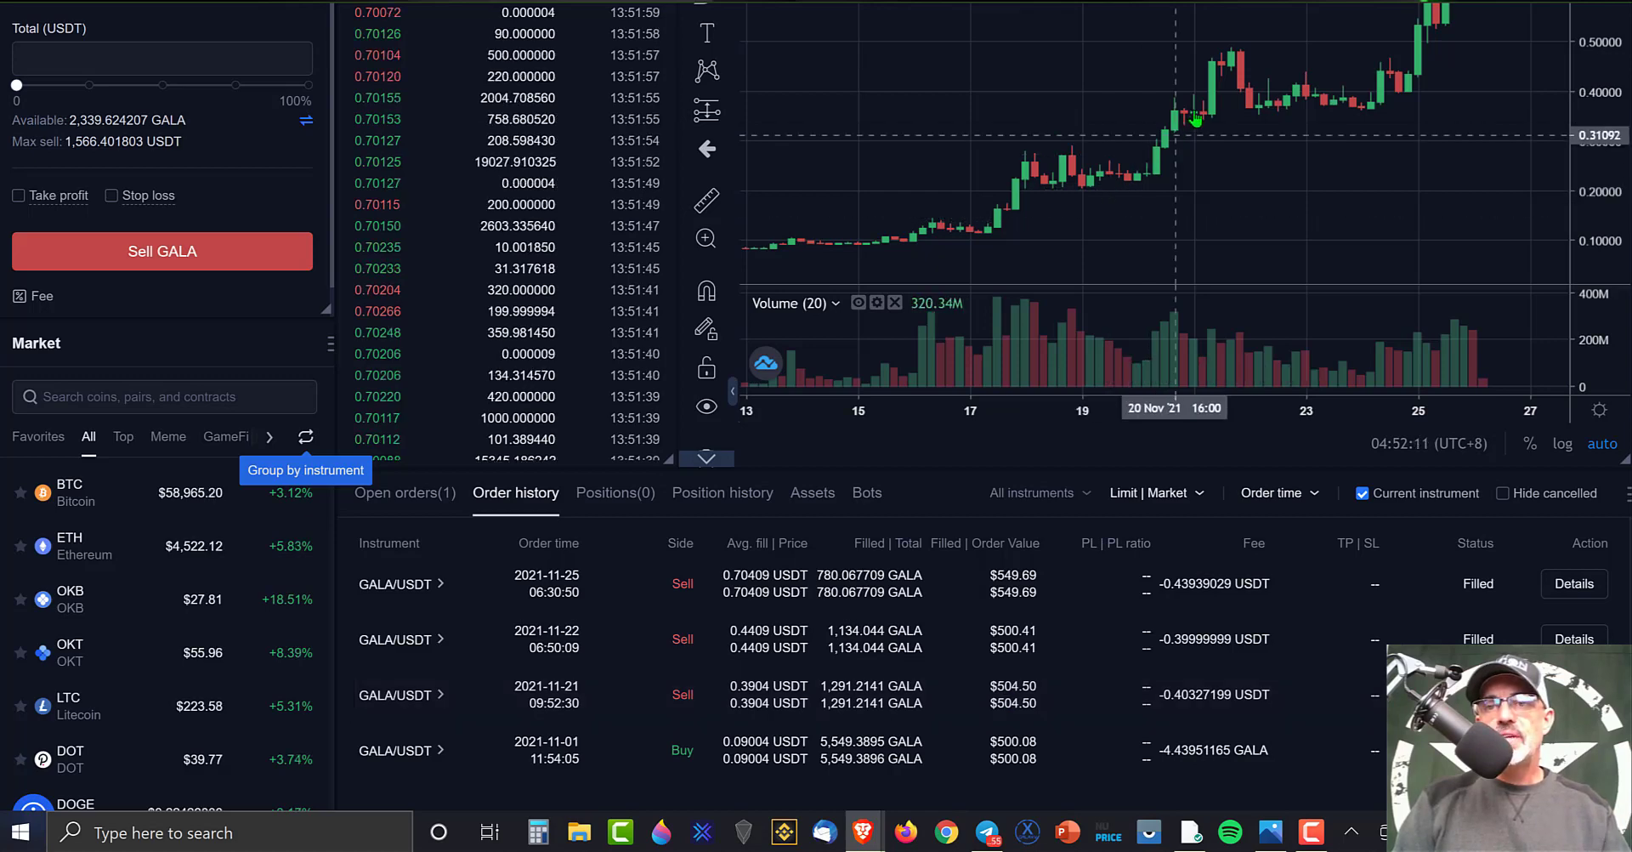
mouse_move(967, 670)
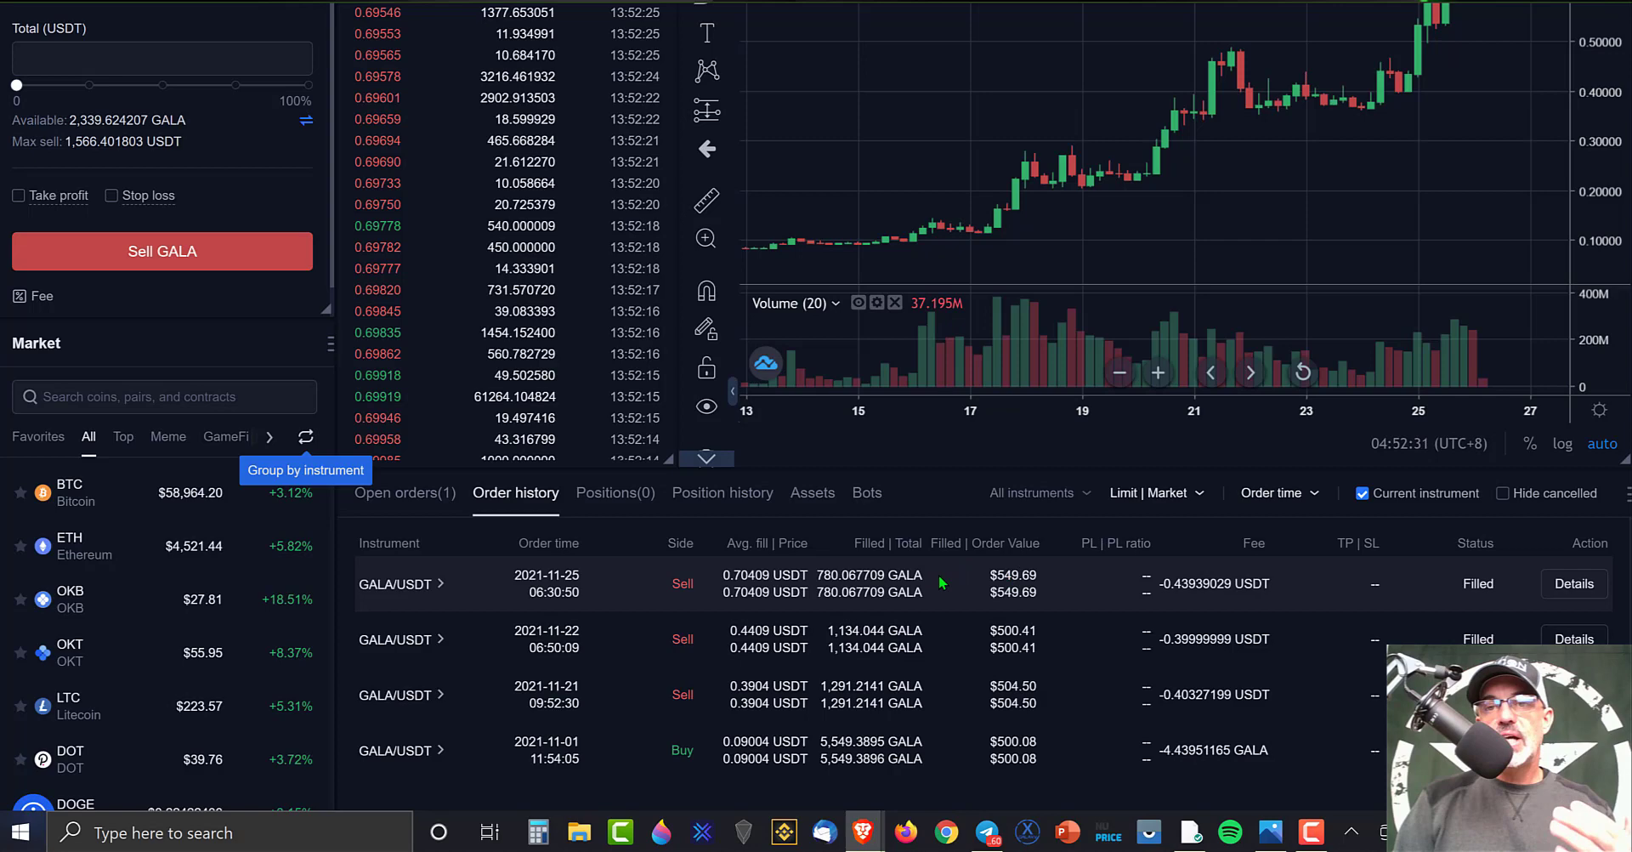
mouse_move(1231, 220)
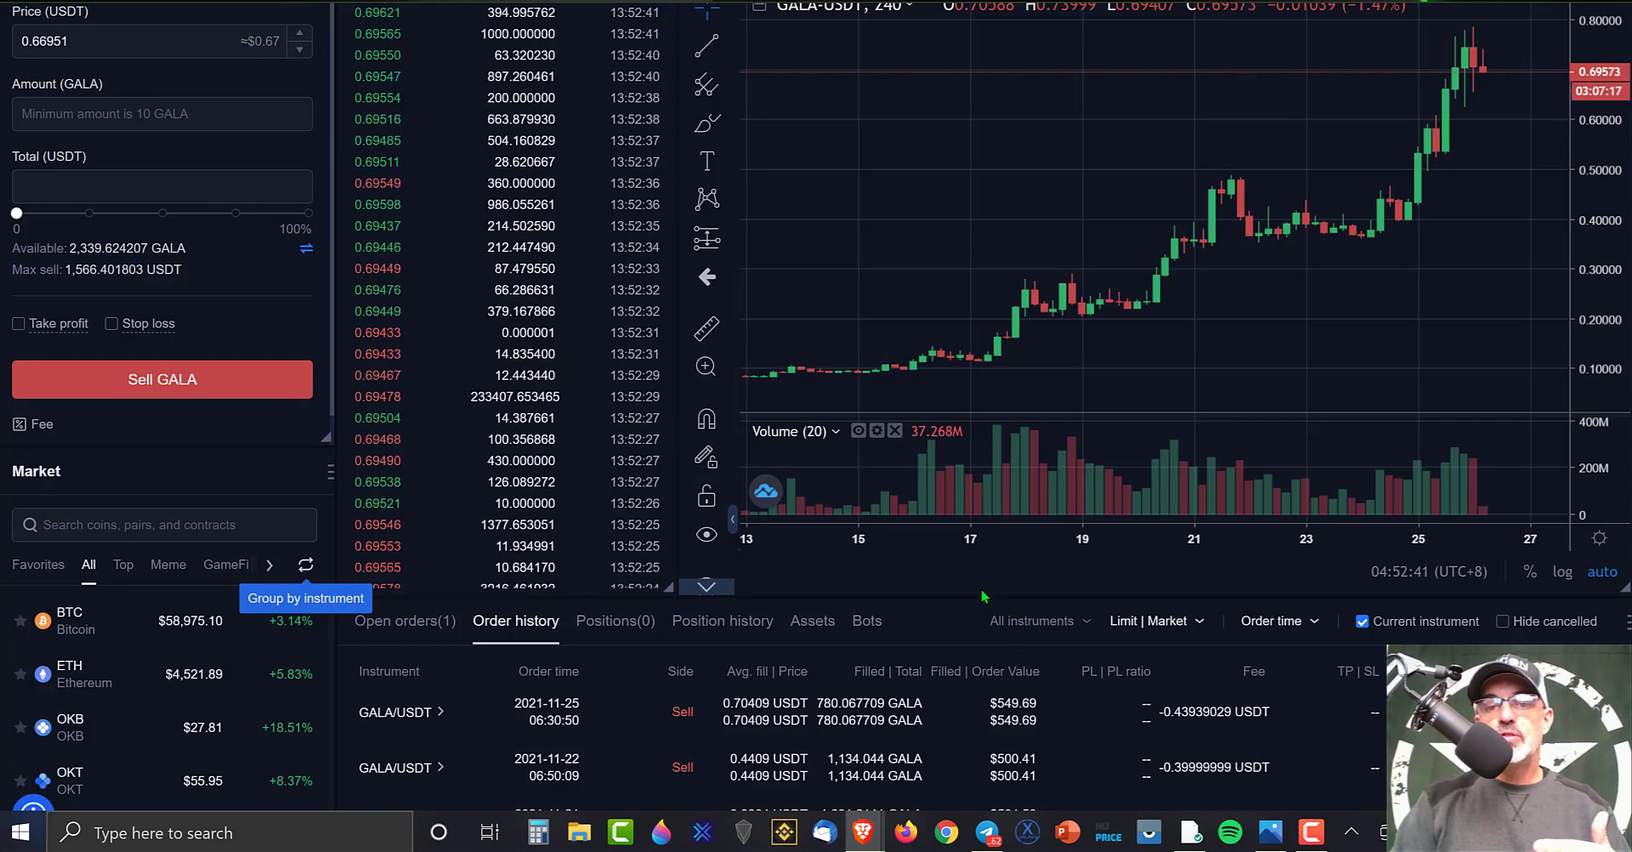
scroll(down, 3)
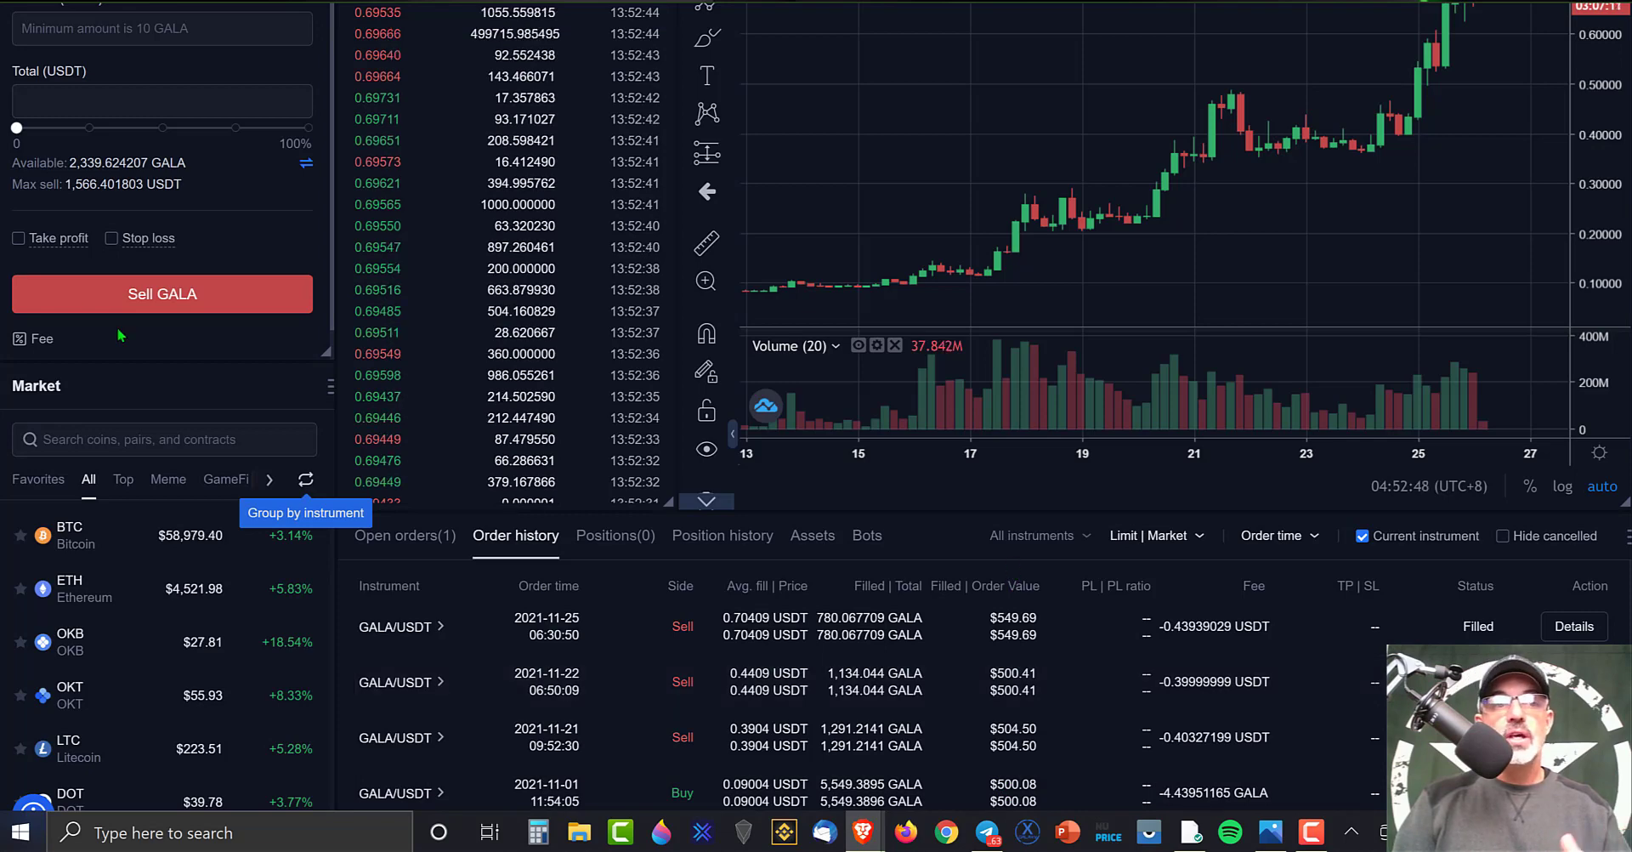
double_click(105, 163)
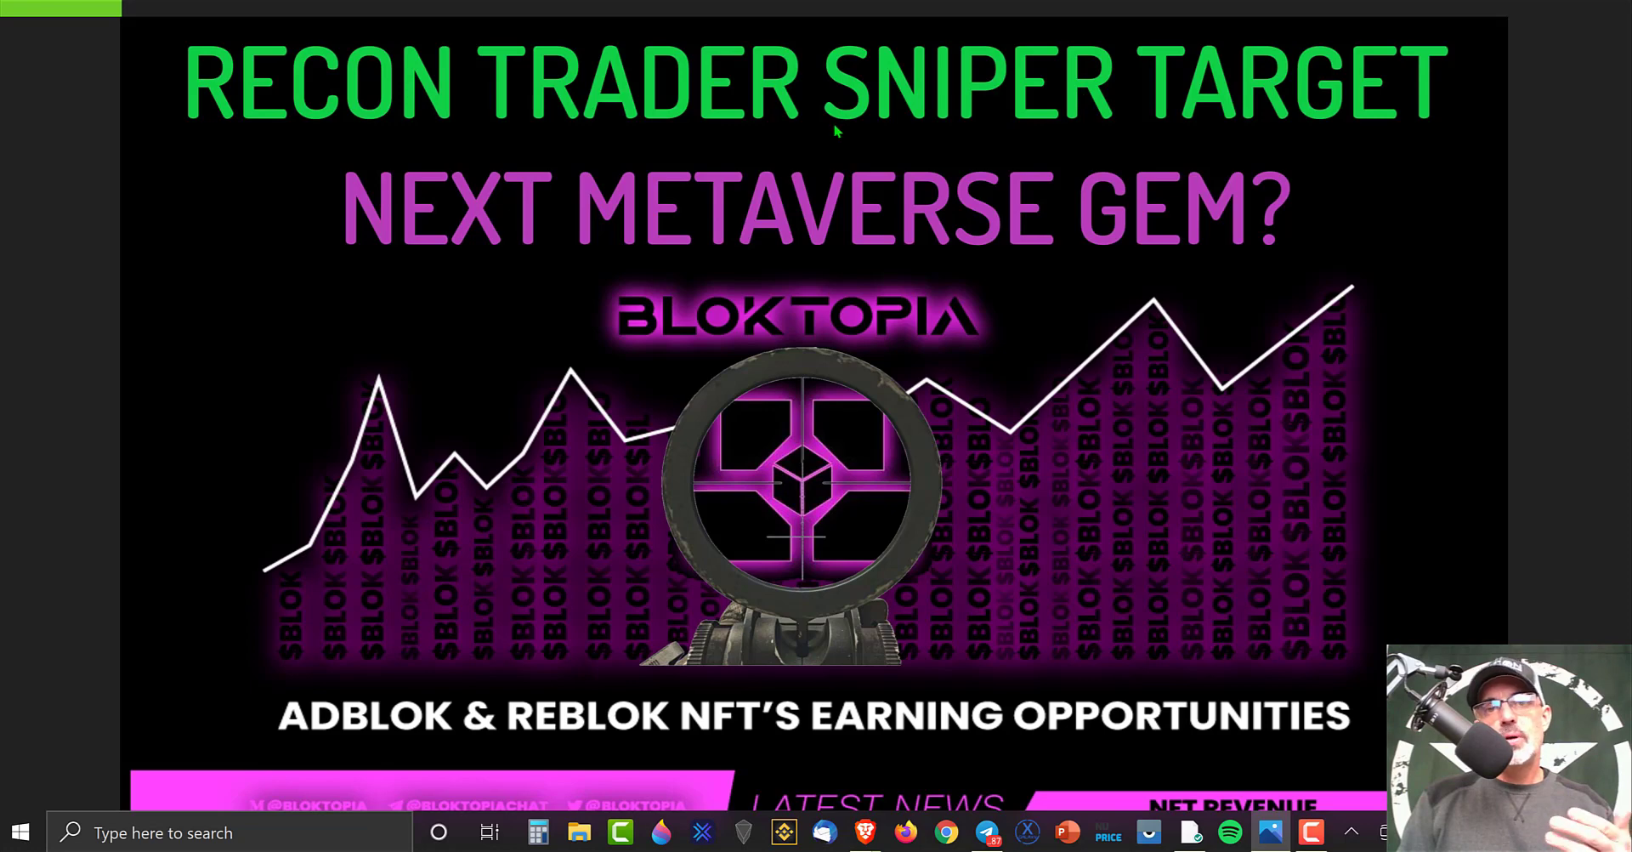
mouse_move(1138, 189)
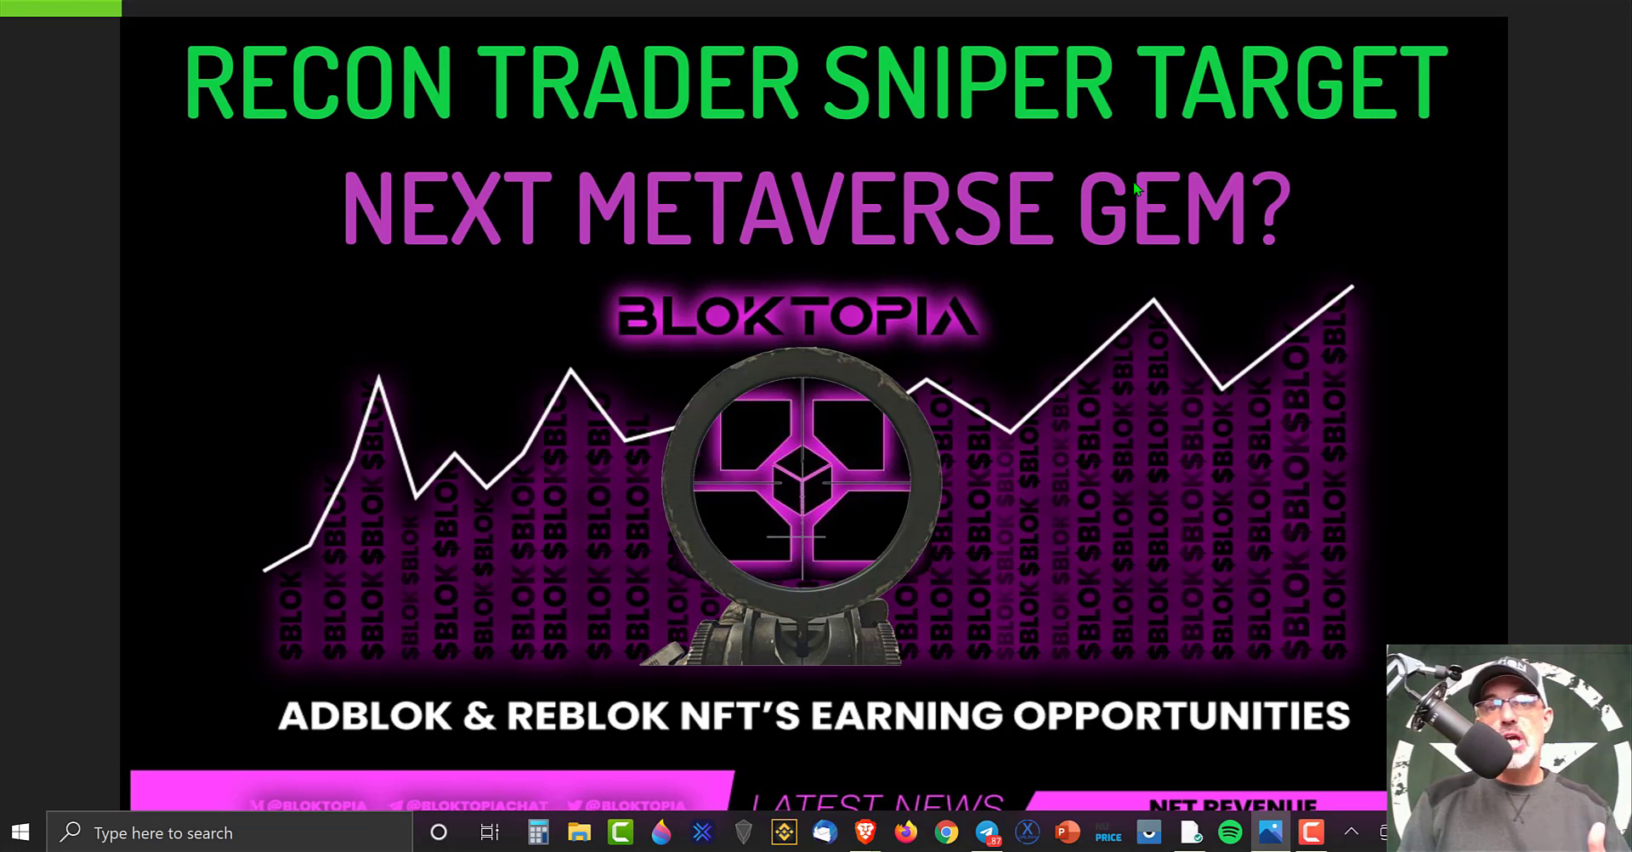
mouse_move(1333, 87)
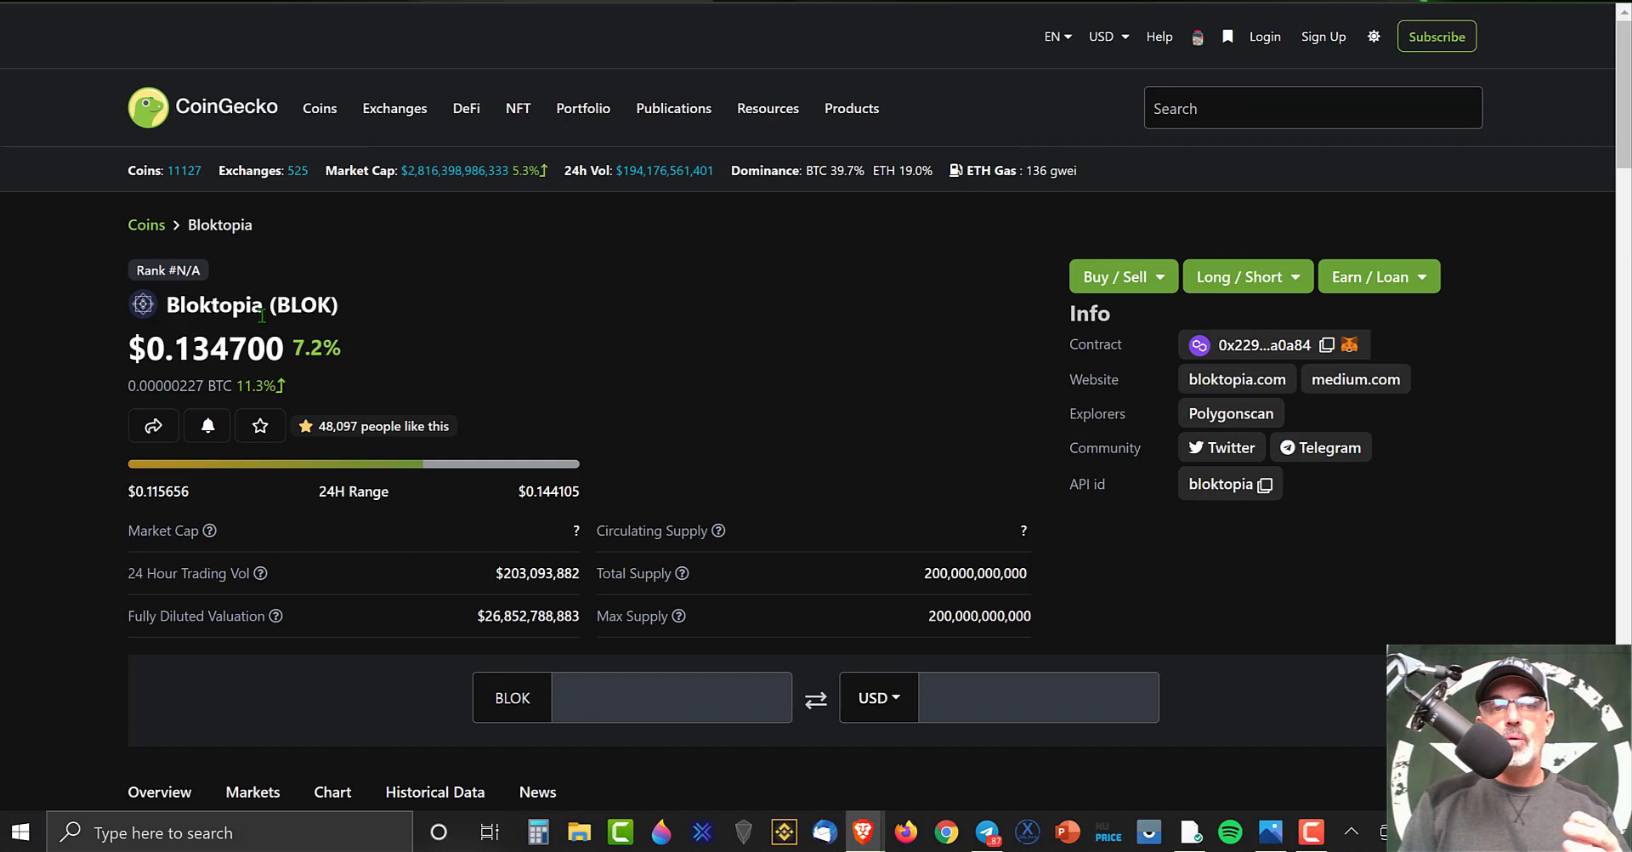
mouse_move(423, 316)
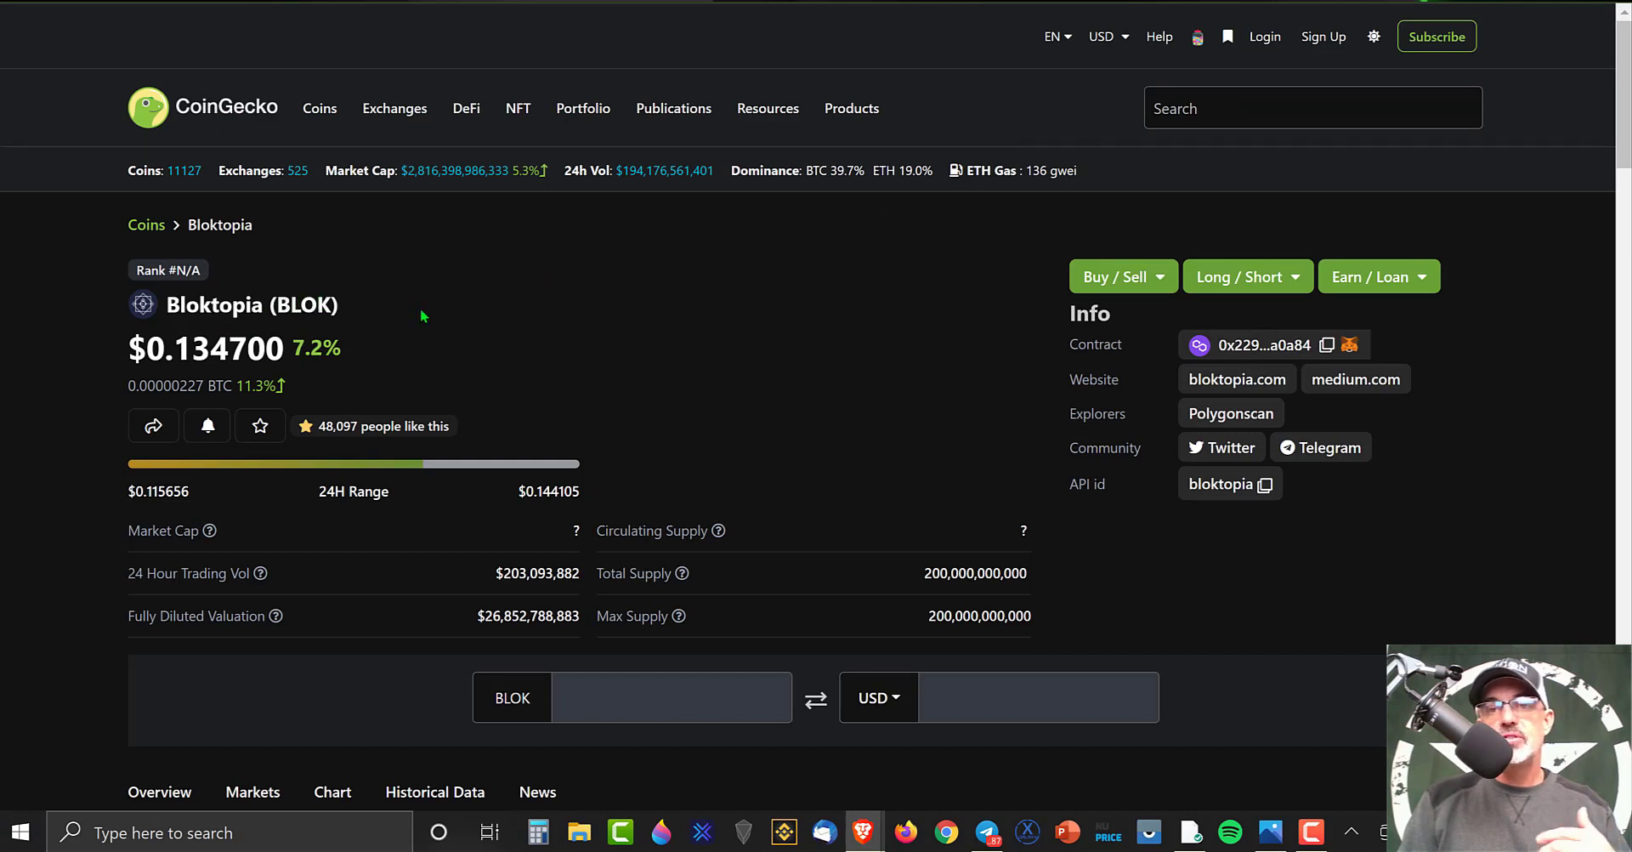
mouse_move(810, 238)
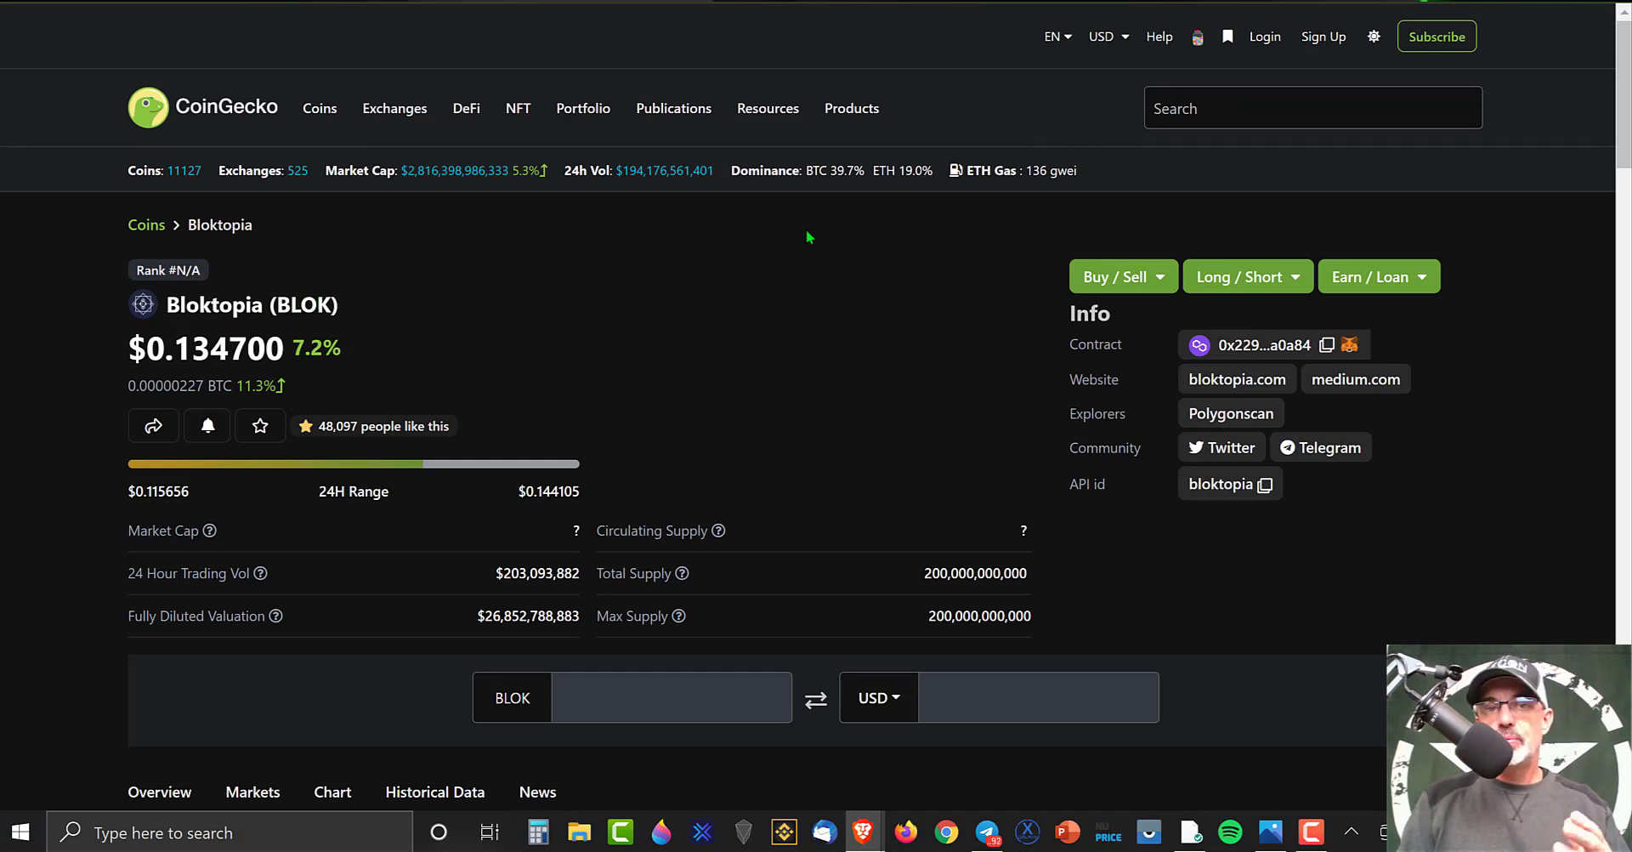
mouse_move(731, 321)
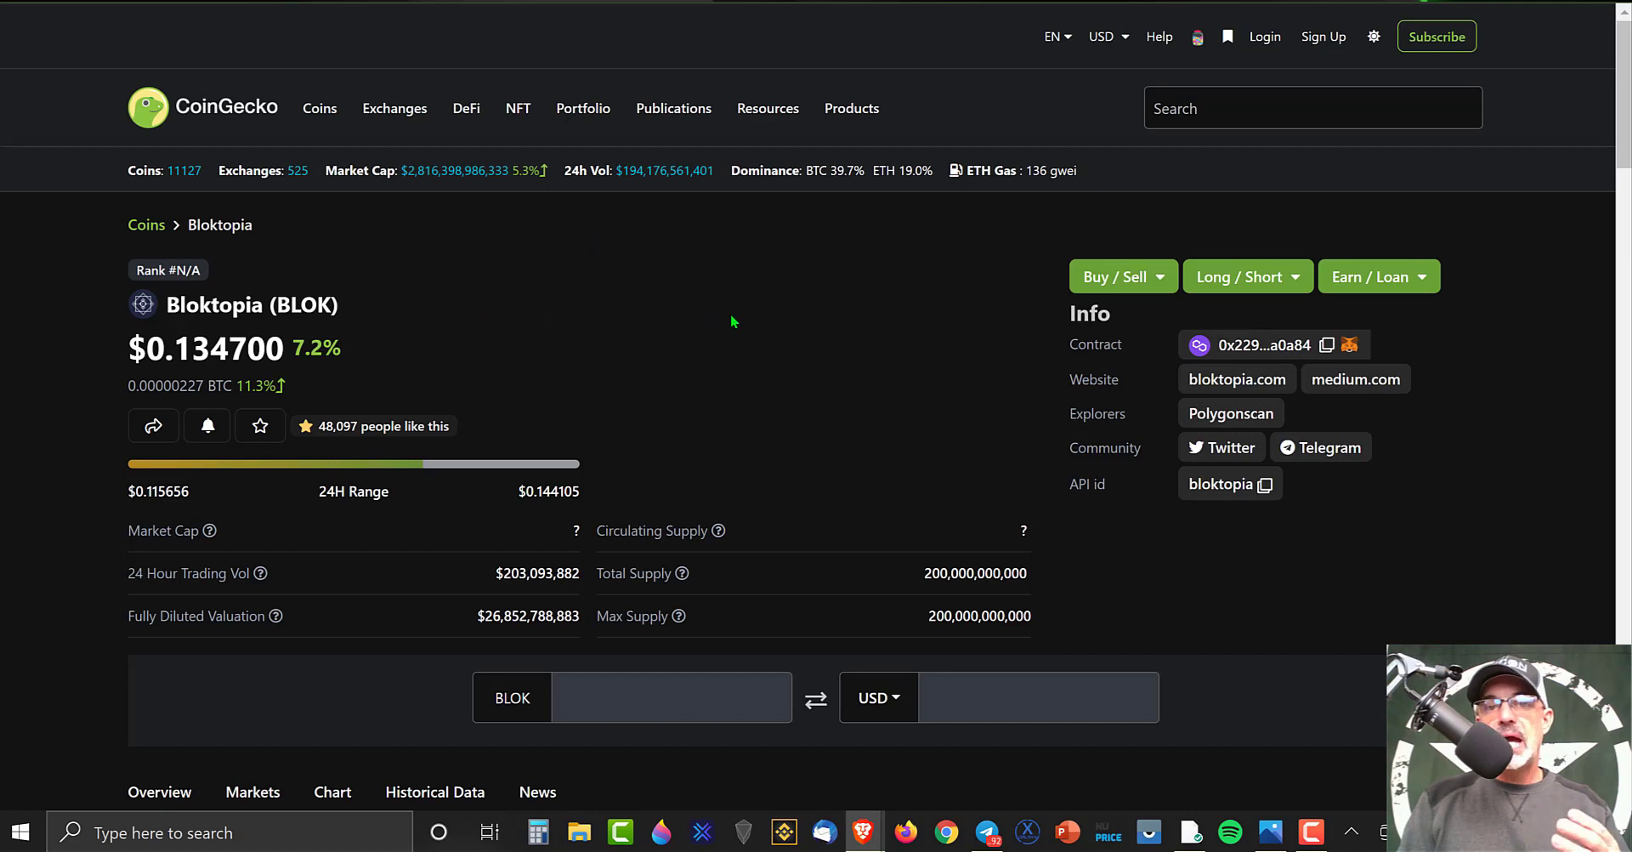
mouse_move(466, 330)
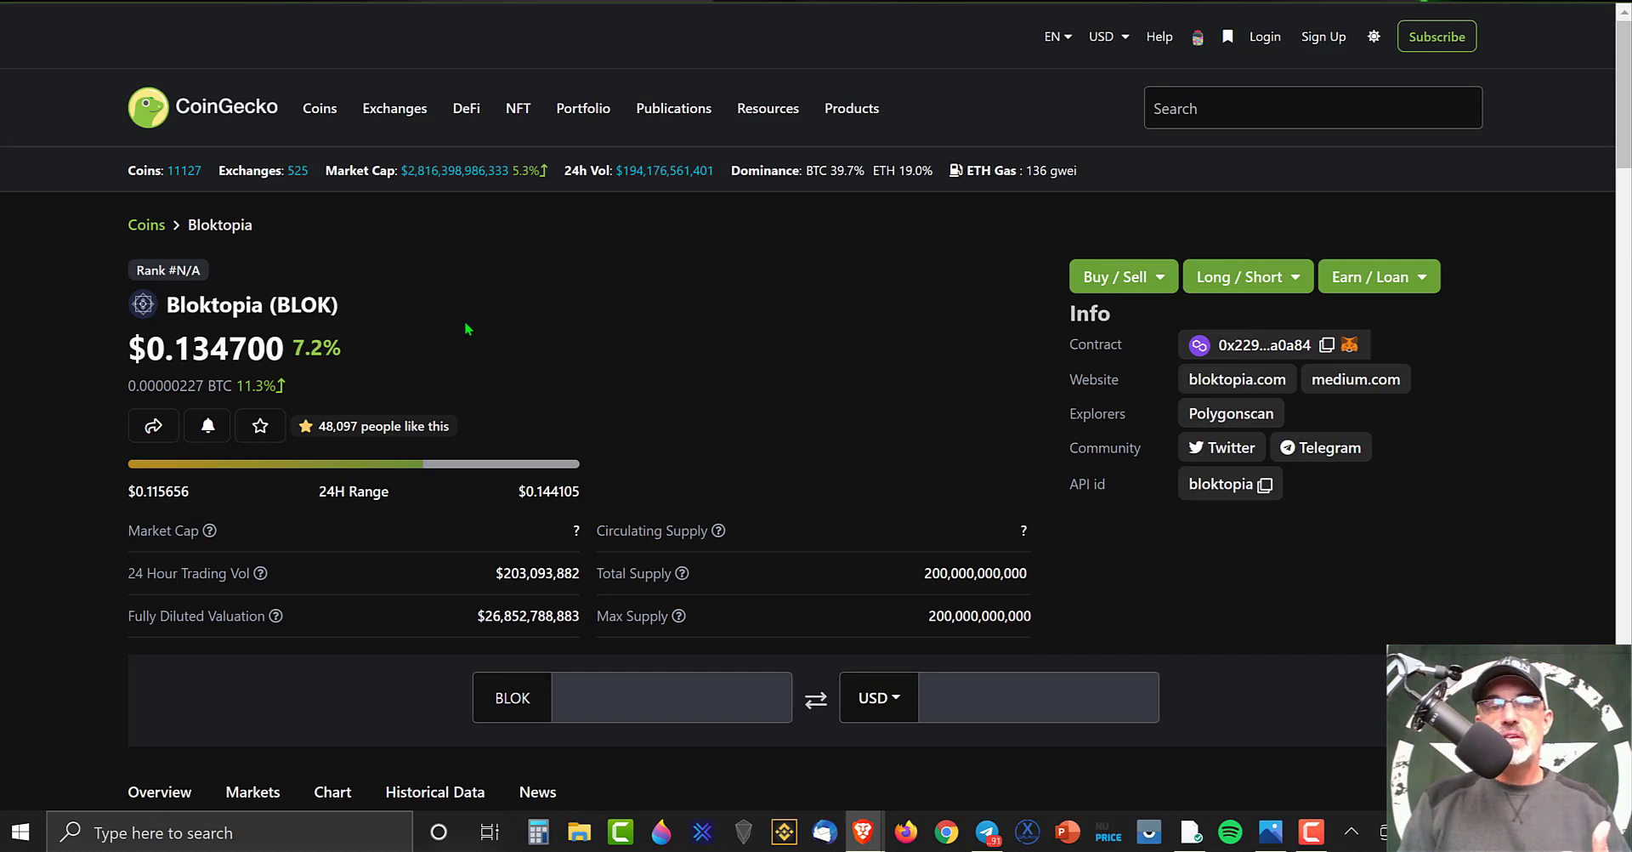
mouse_move(181, 347)
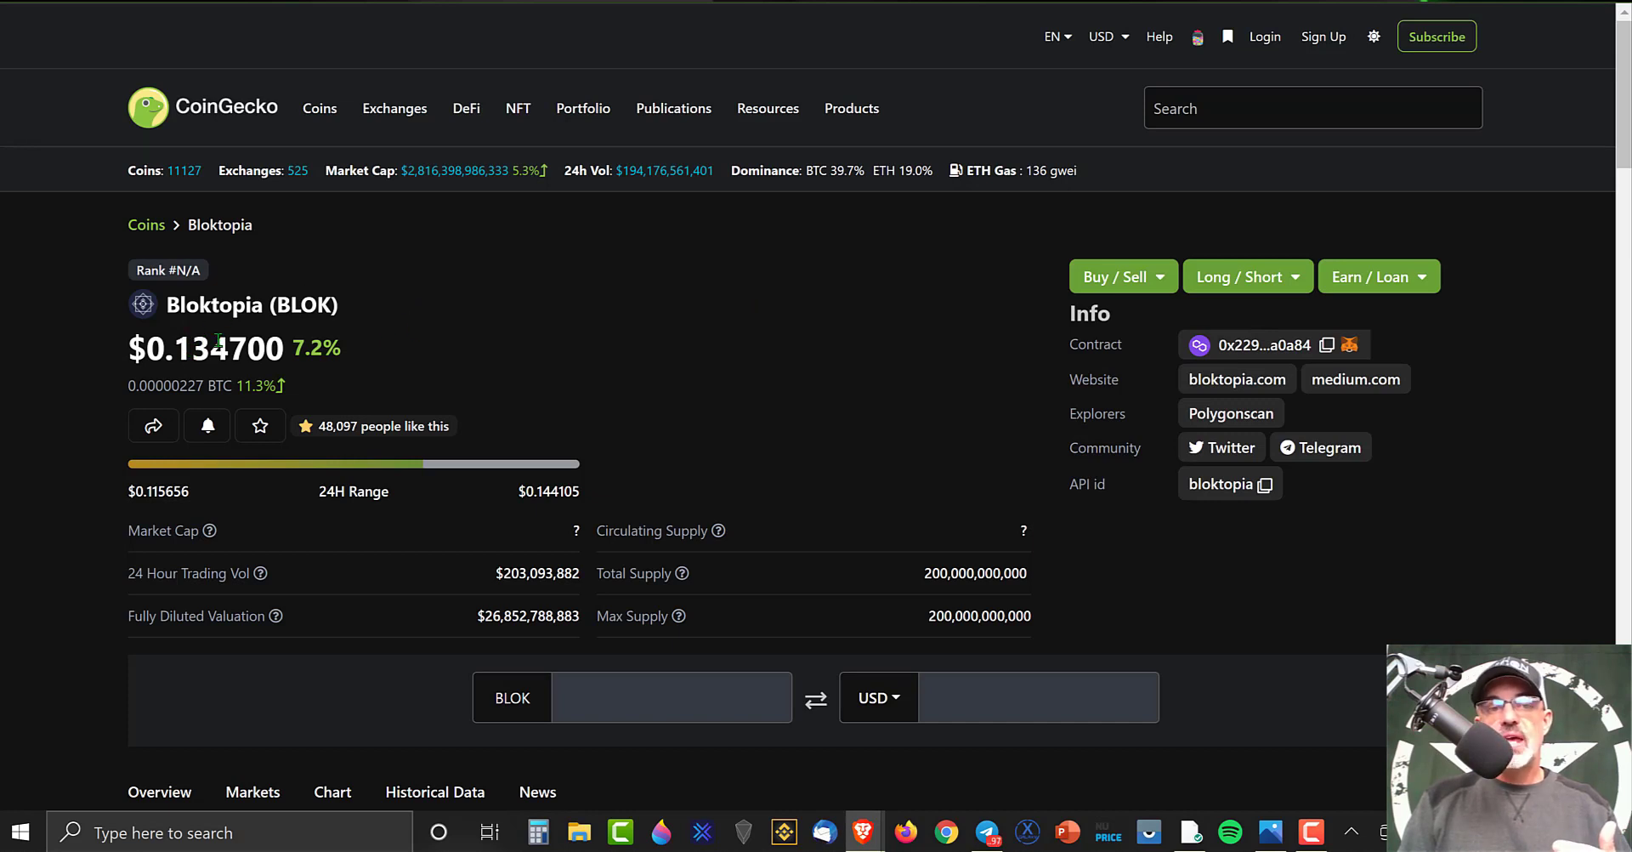
mouse_move(598, 333)
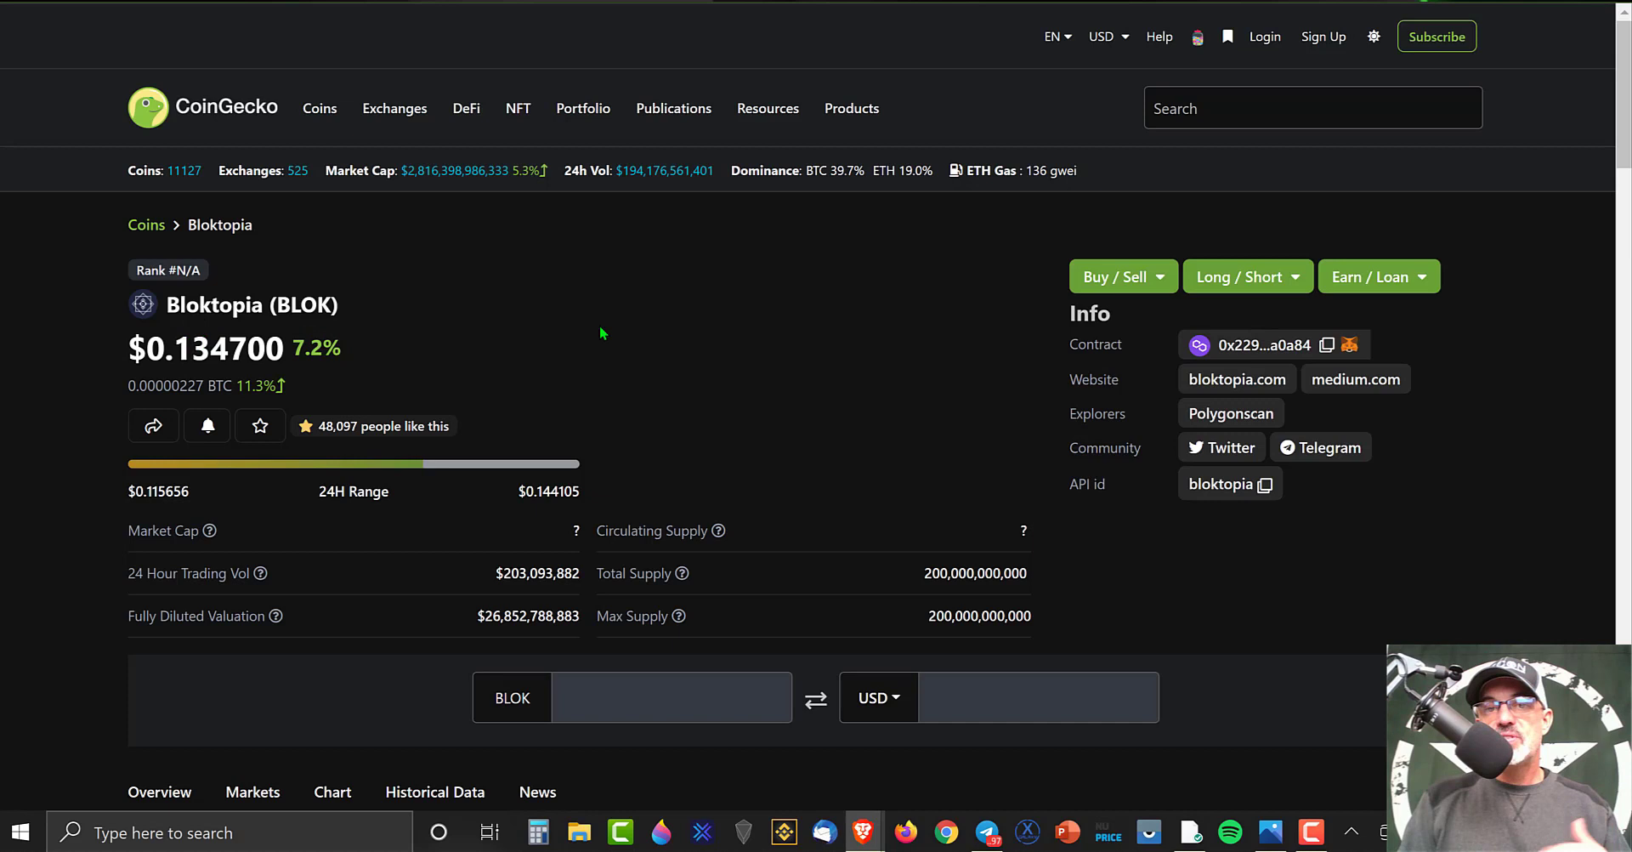
mouse_move(367, 294)
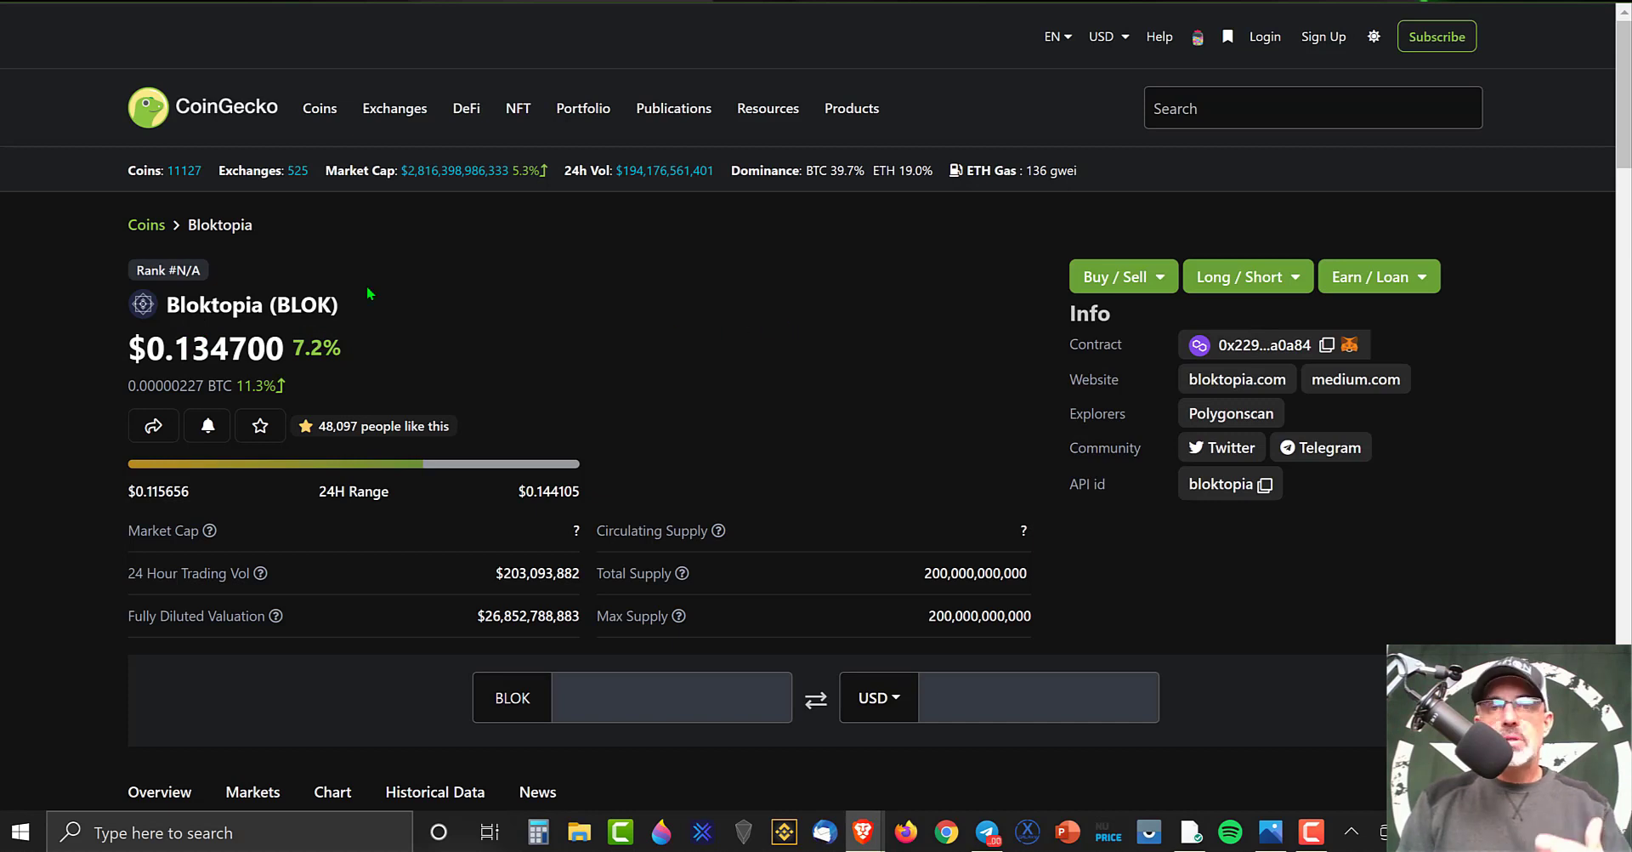
mouse_move(860, 364)
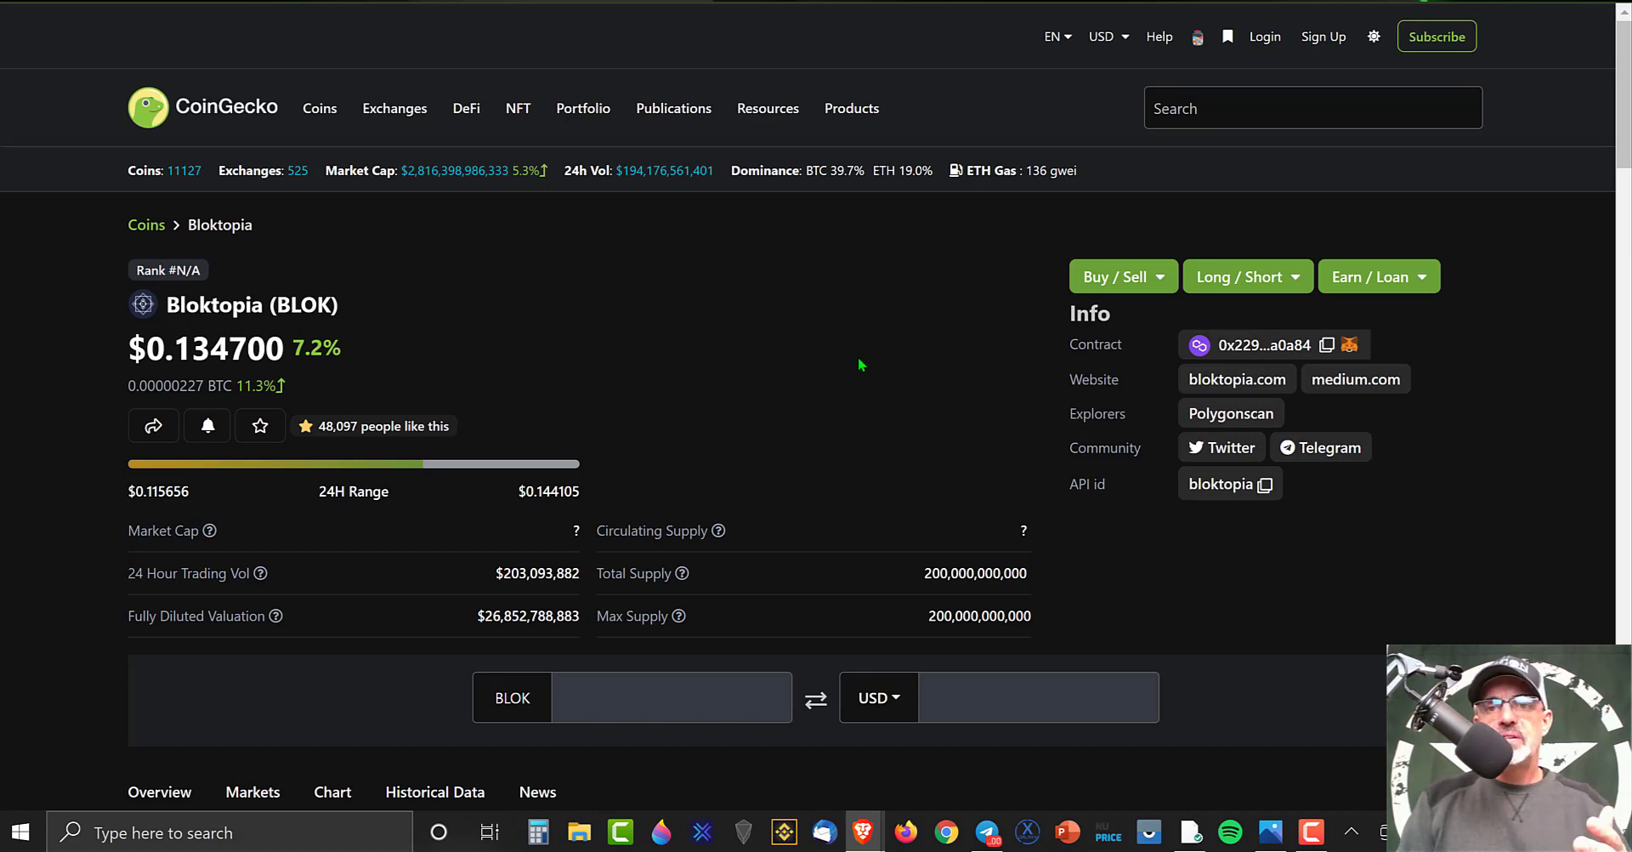
mouse_move(352, 349)
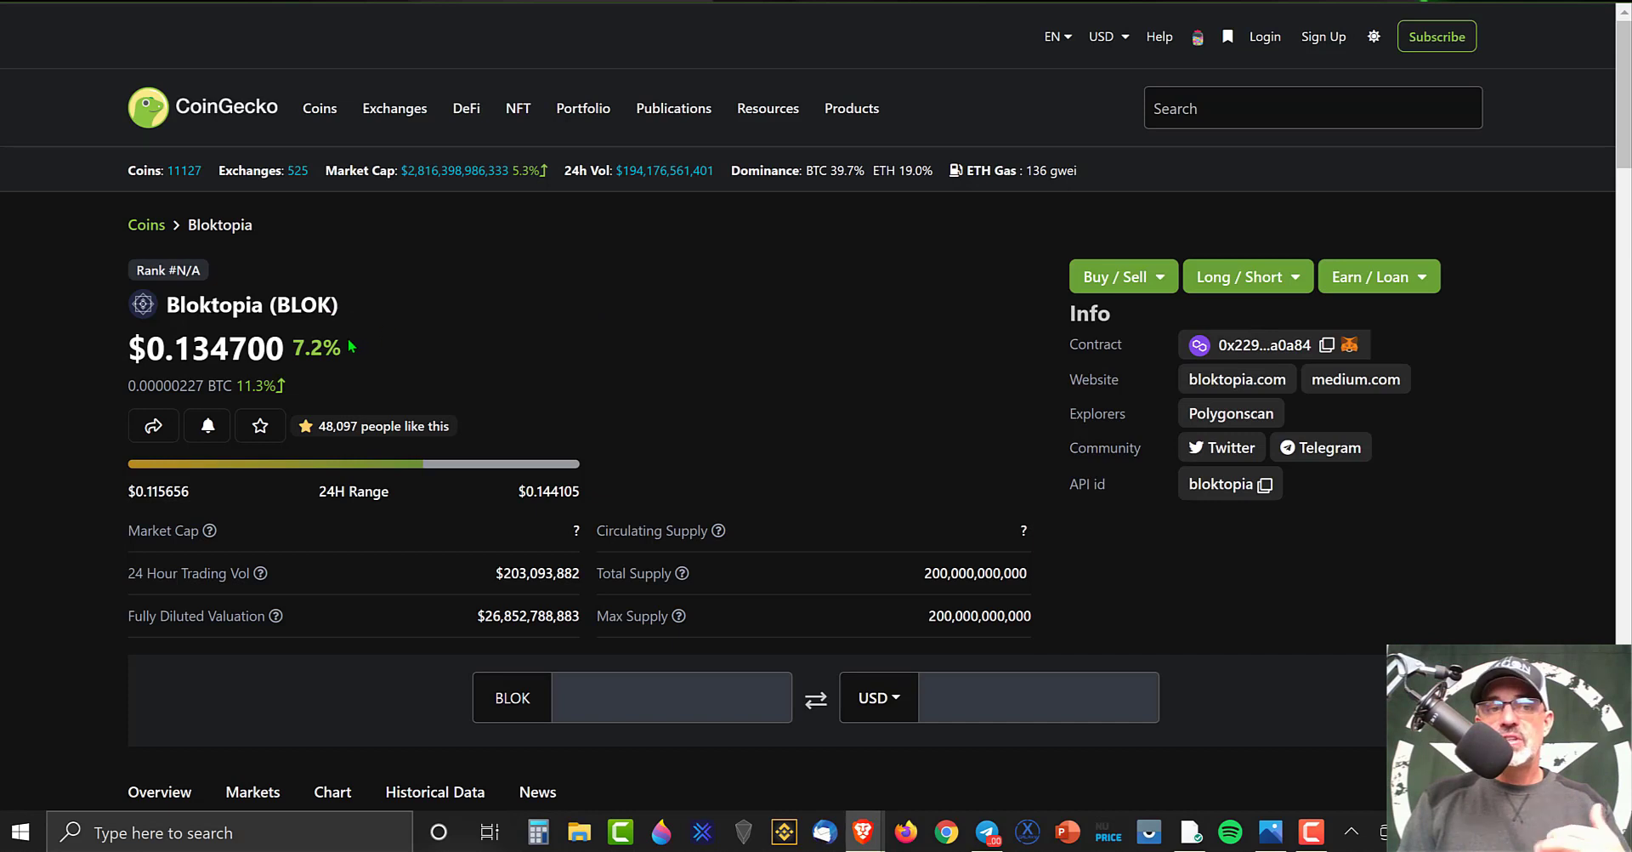
mouse_move(510, 344)
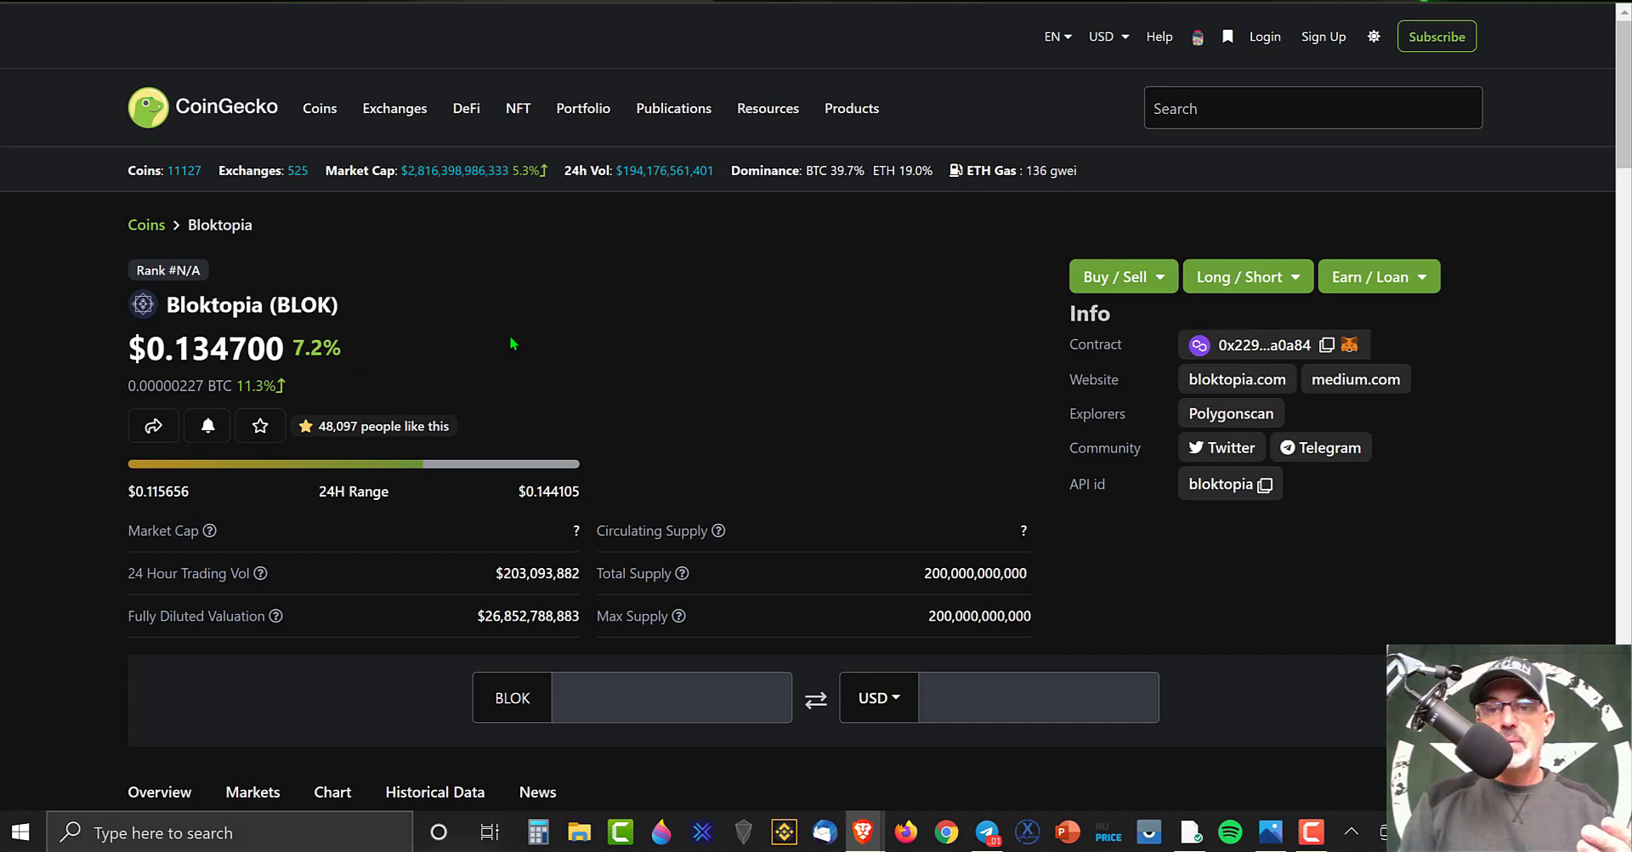
mouse_move(826, 354)
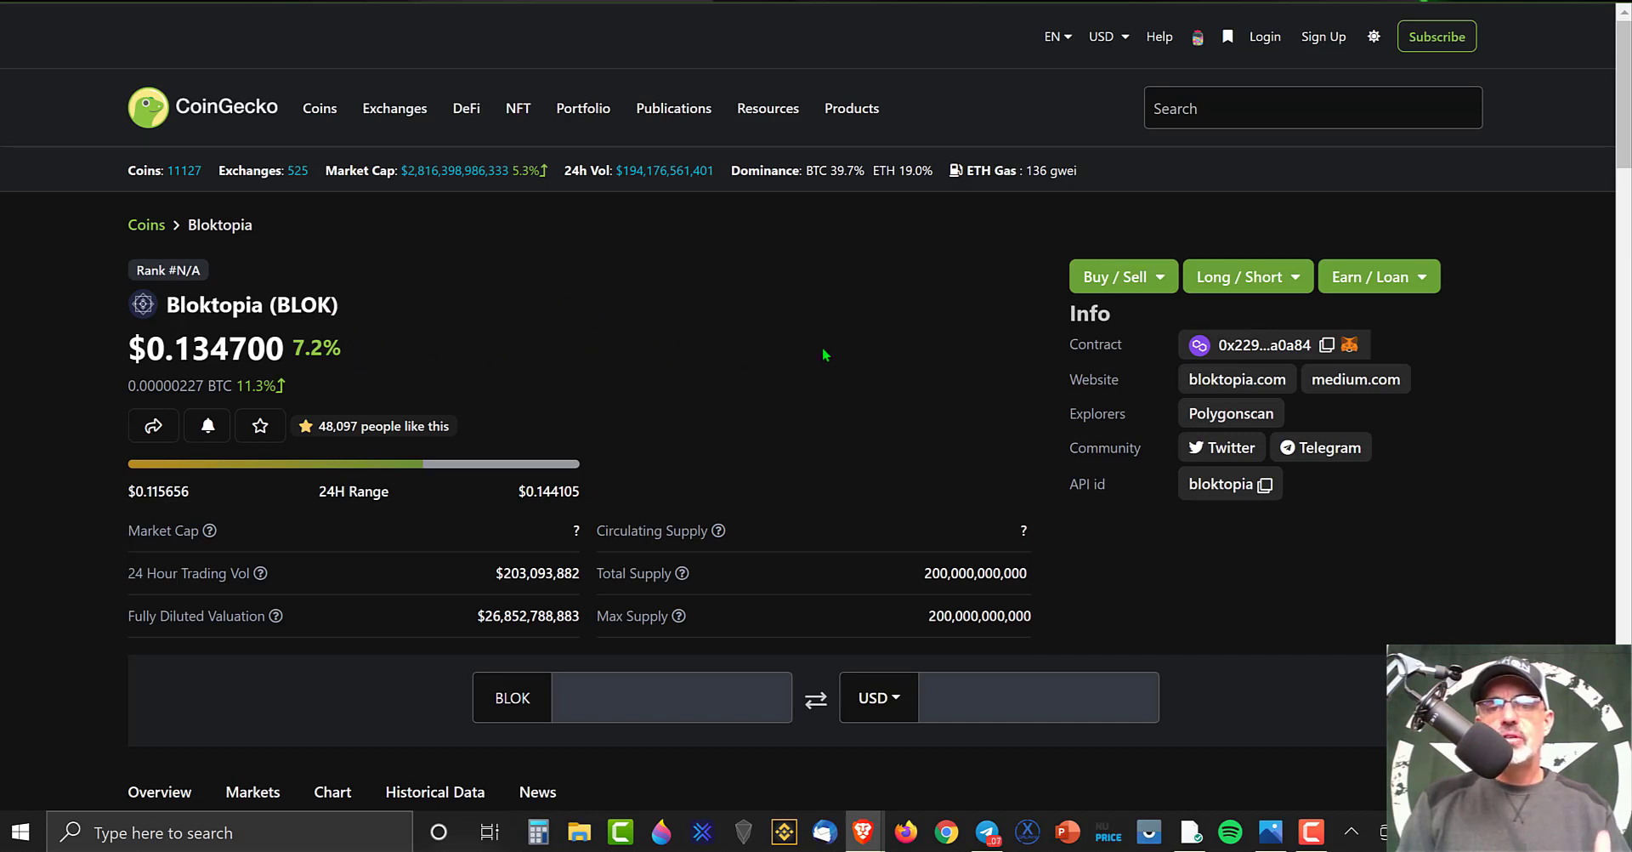
scroll(down, 3)
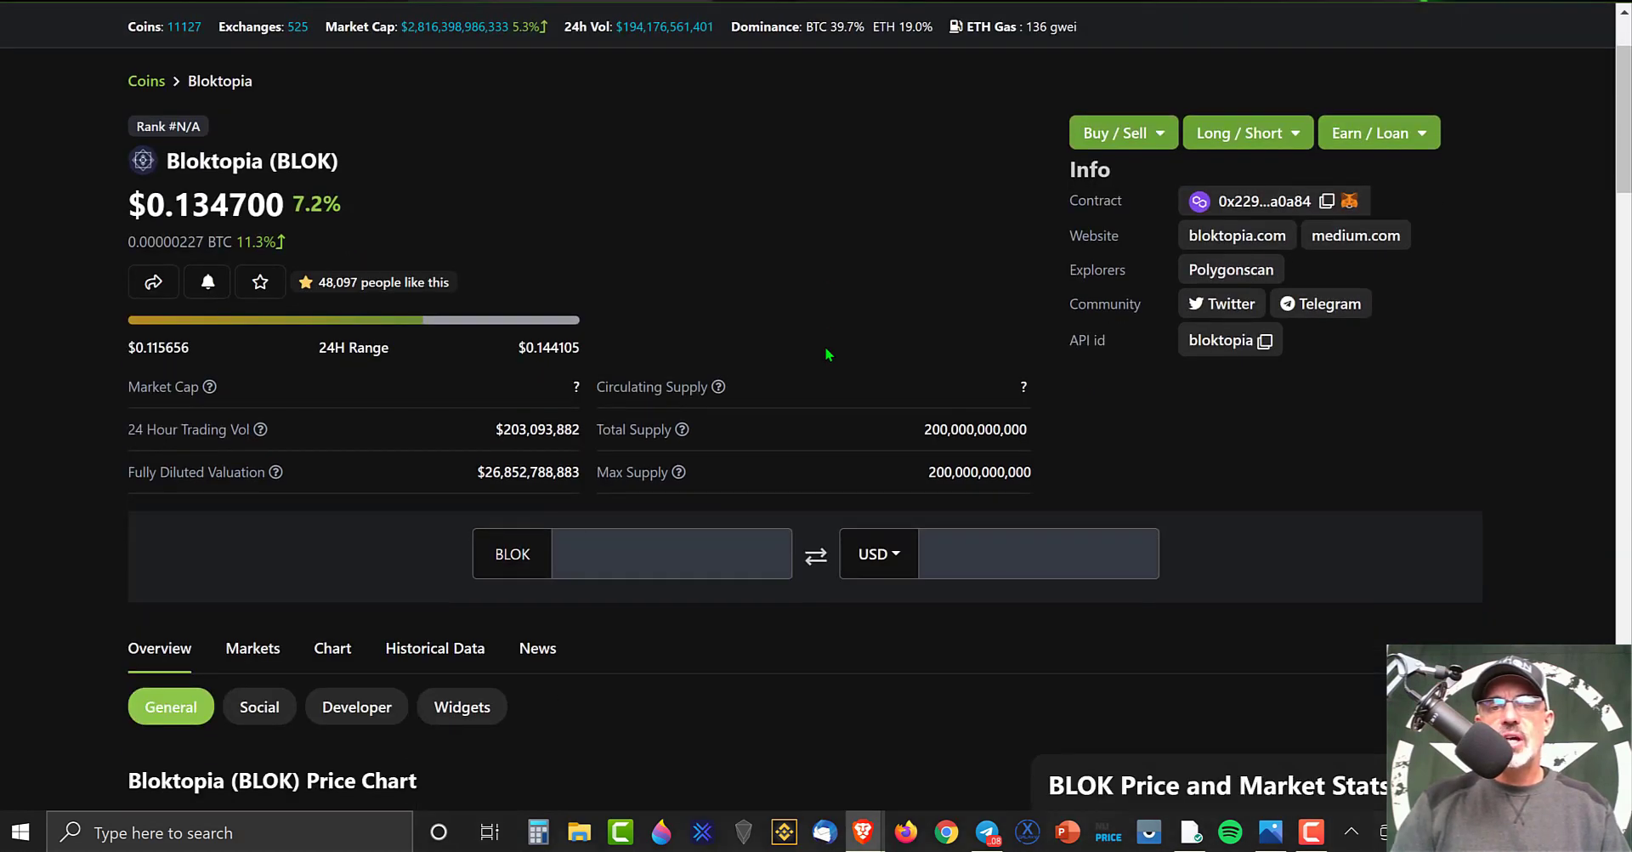
scroll(down, 3)
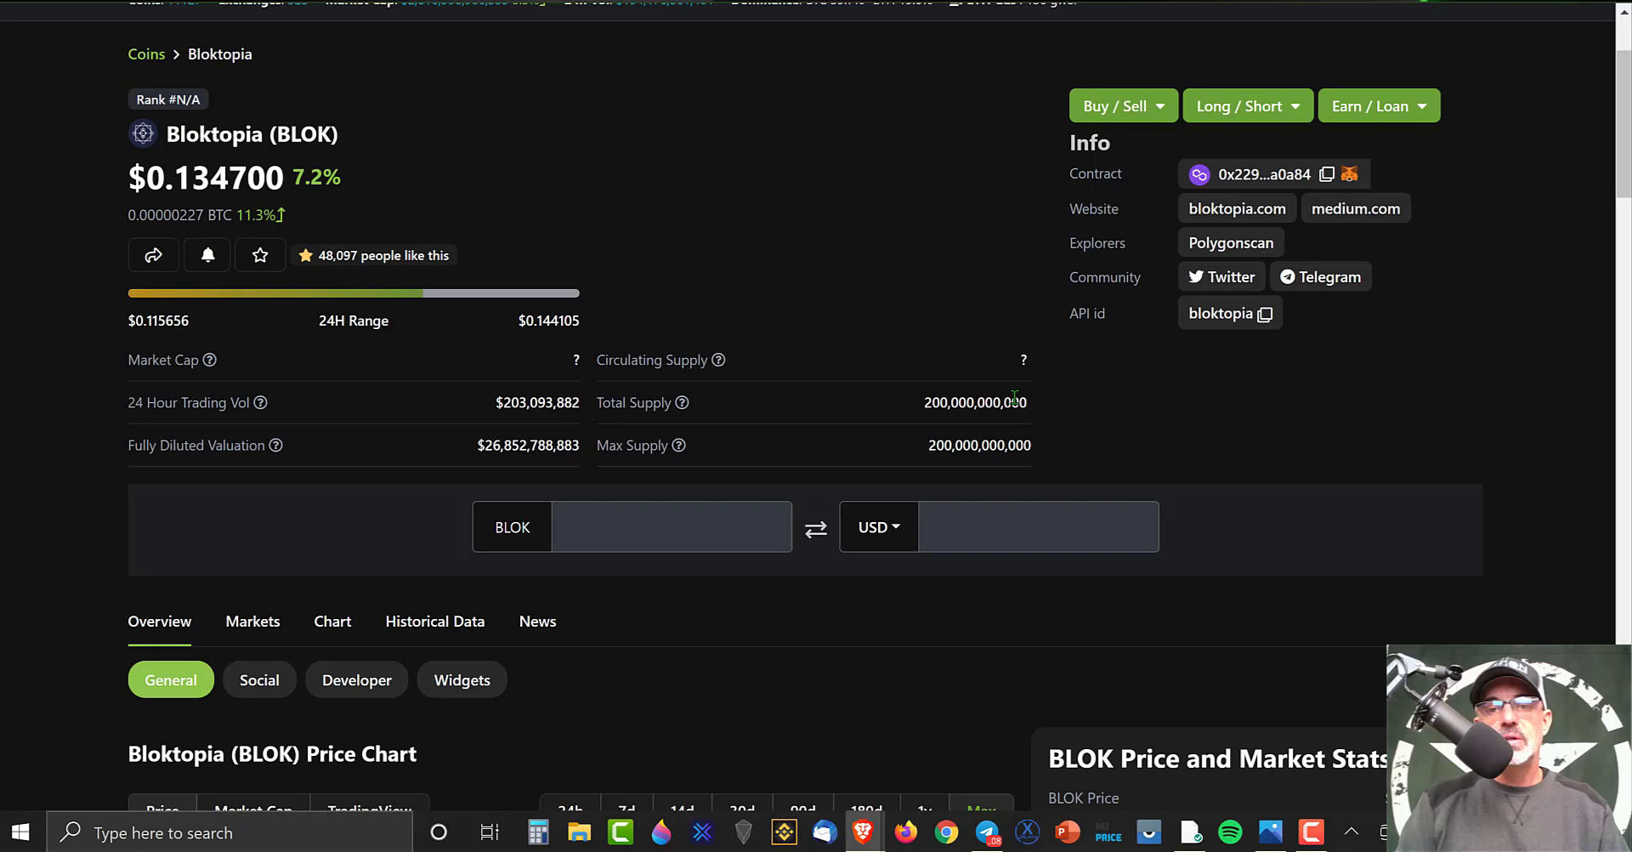
mouse_move(818, 358)
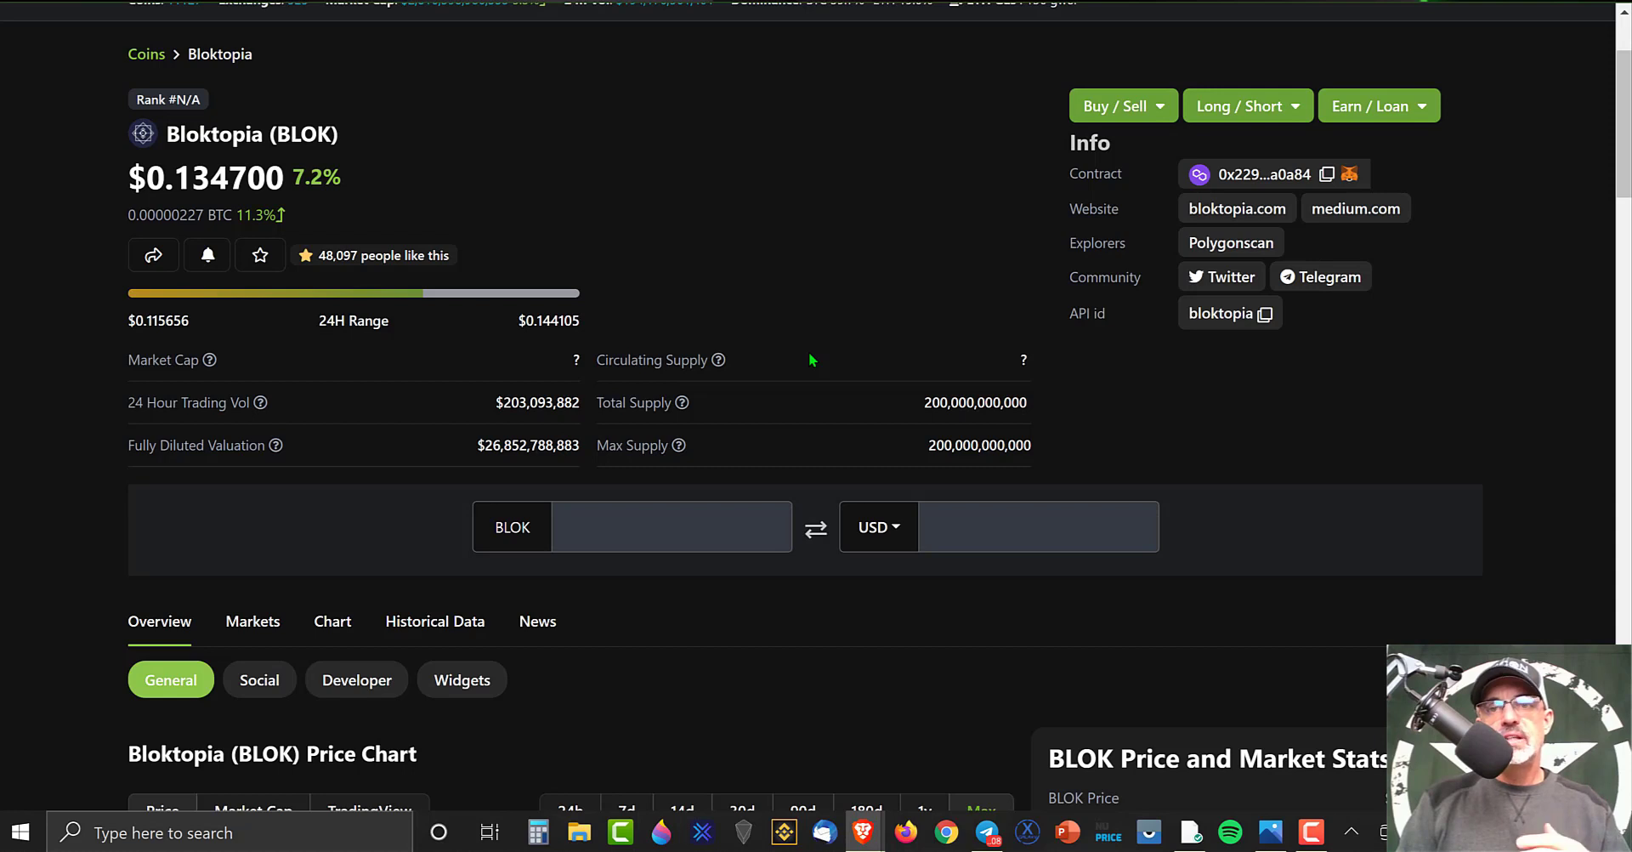
mouse_move(687, 317)
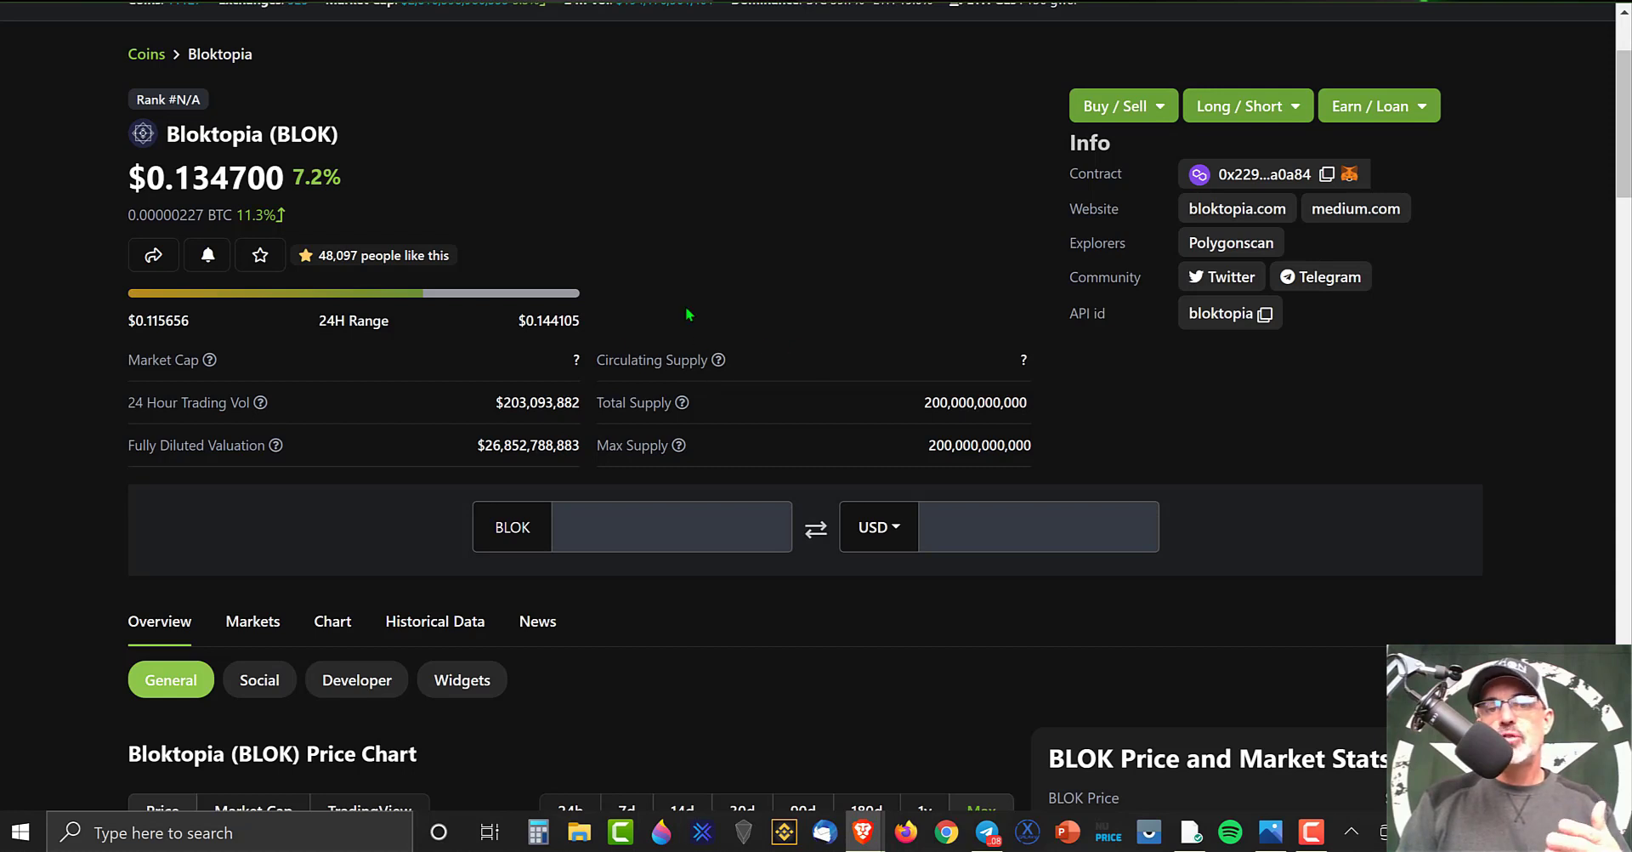
mouse_move(864, 358)
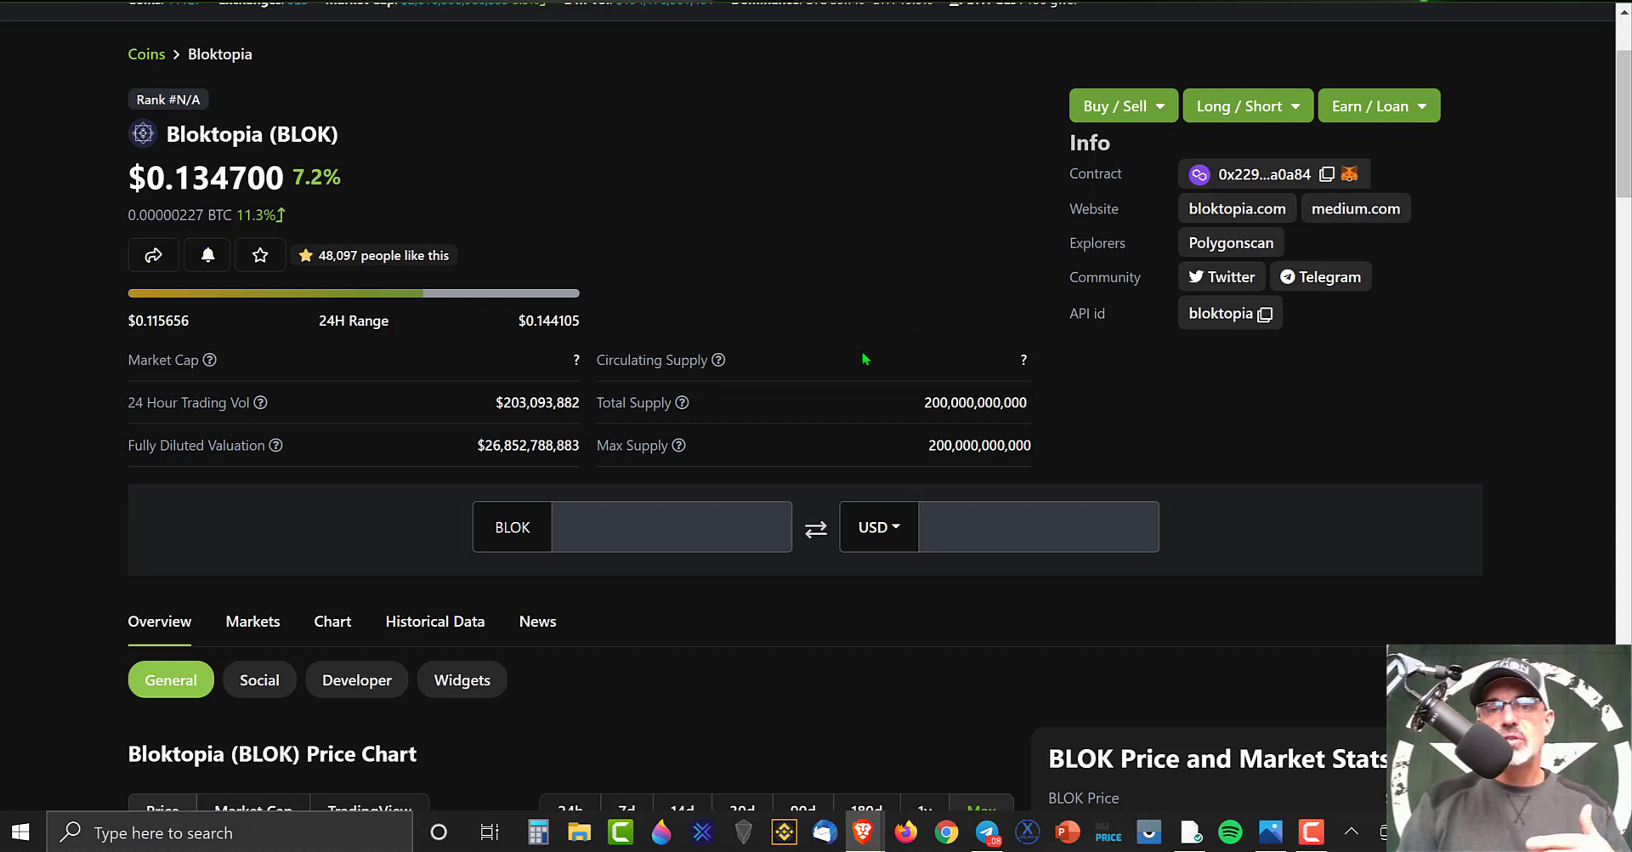
mouse_move(853, 279)
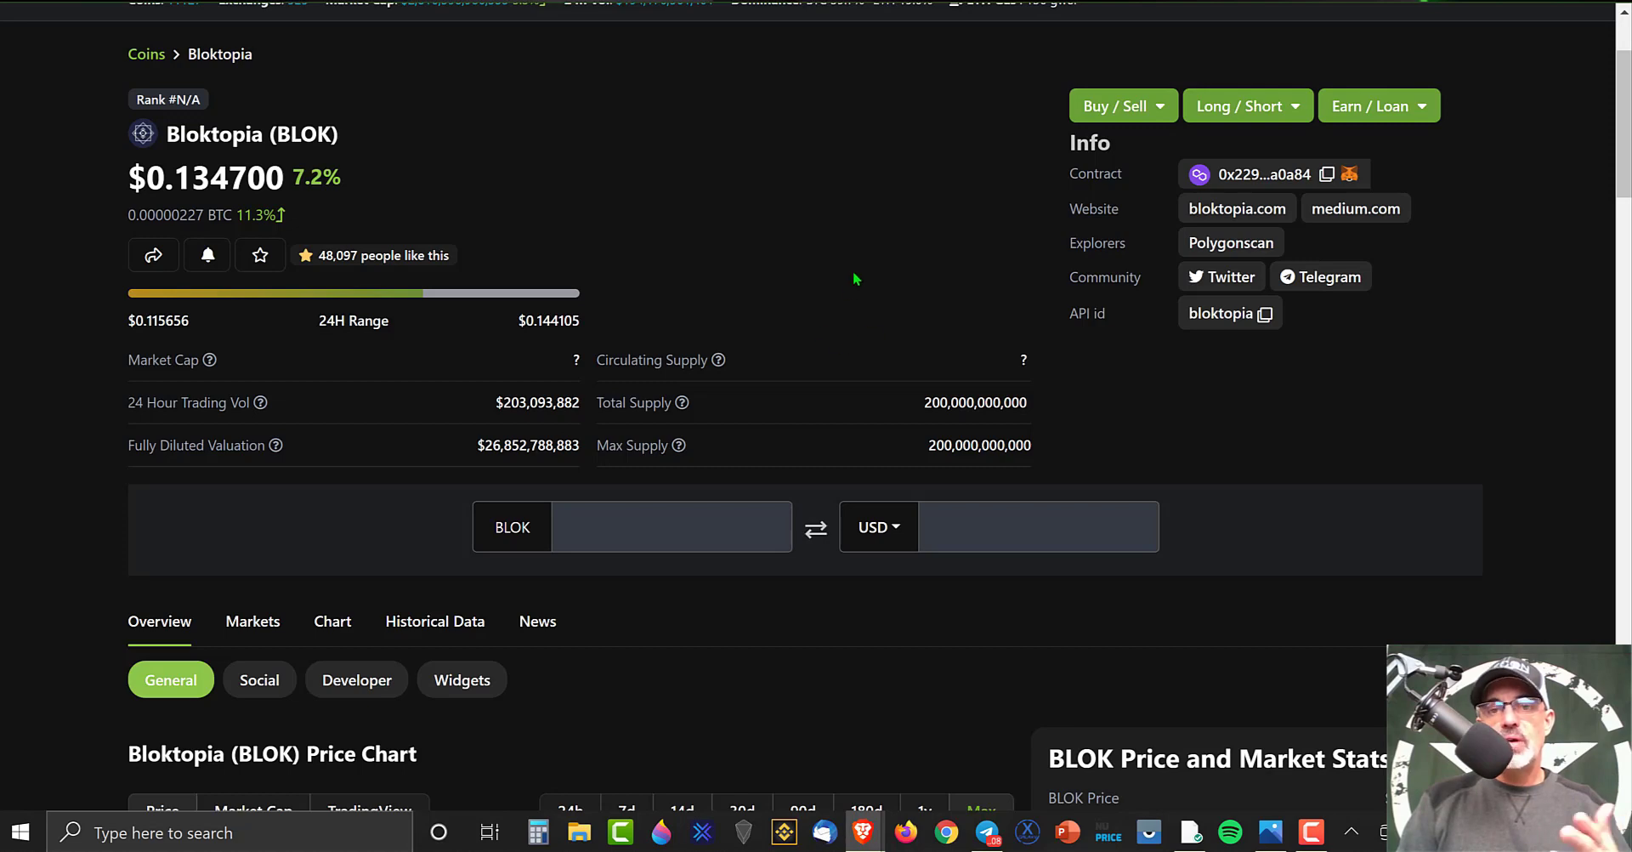
mouse_move(1278, 435)
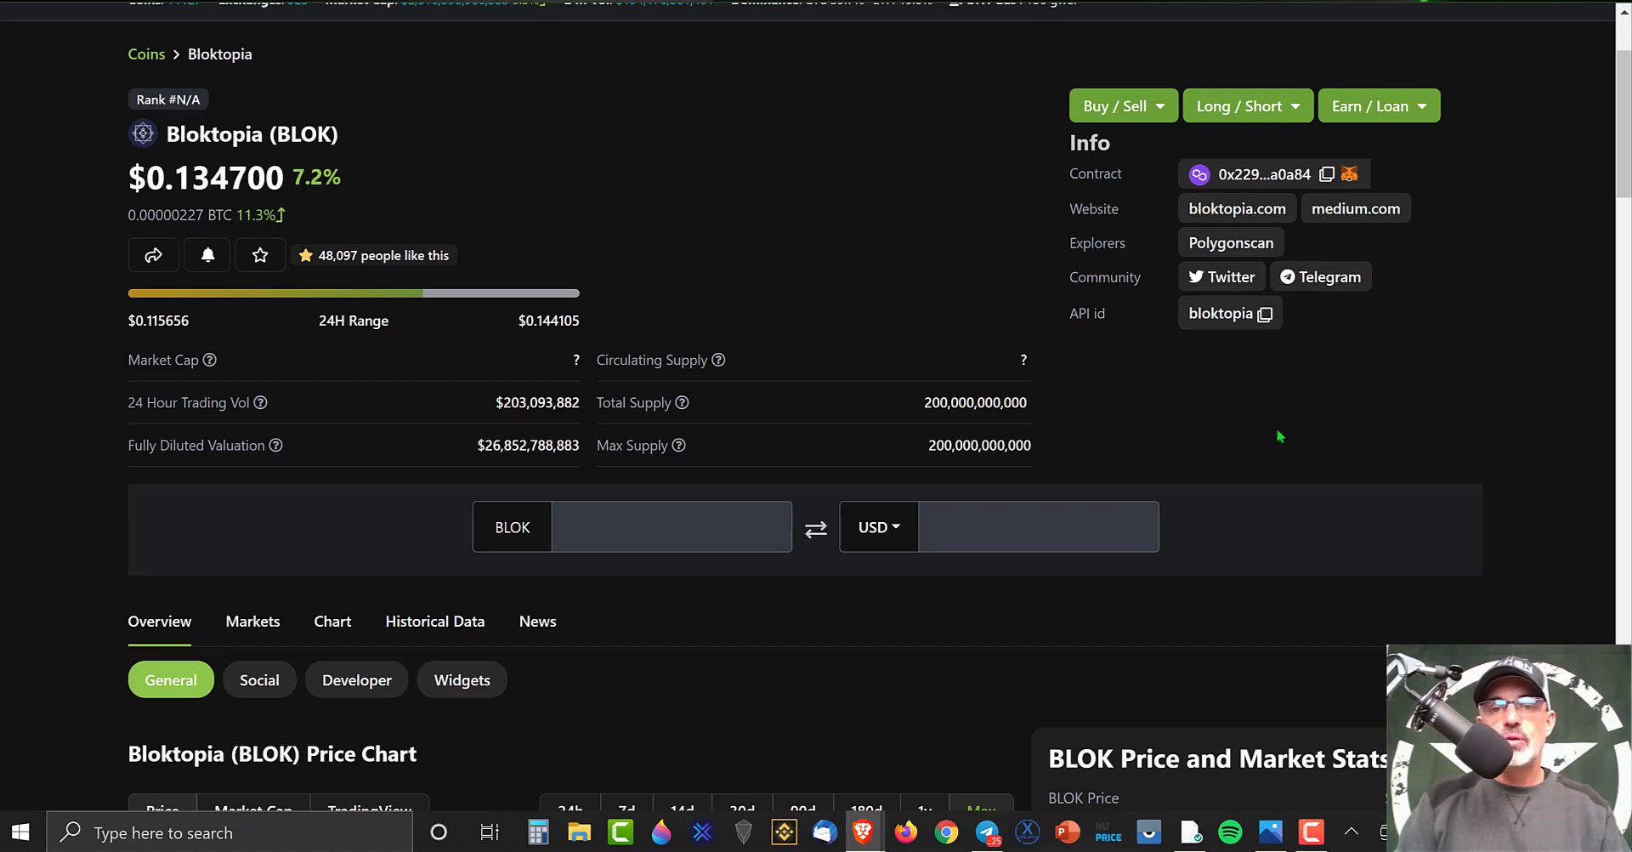
Scroll to the BLOK max-range price chart with its all-time high and low stats
scroll(down, 3)
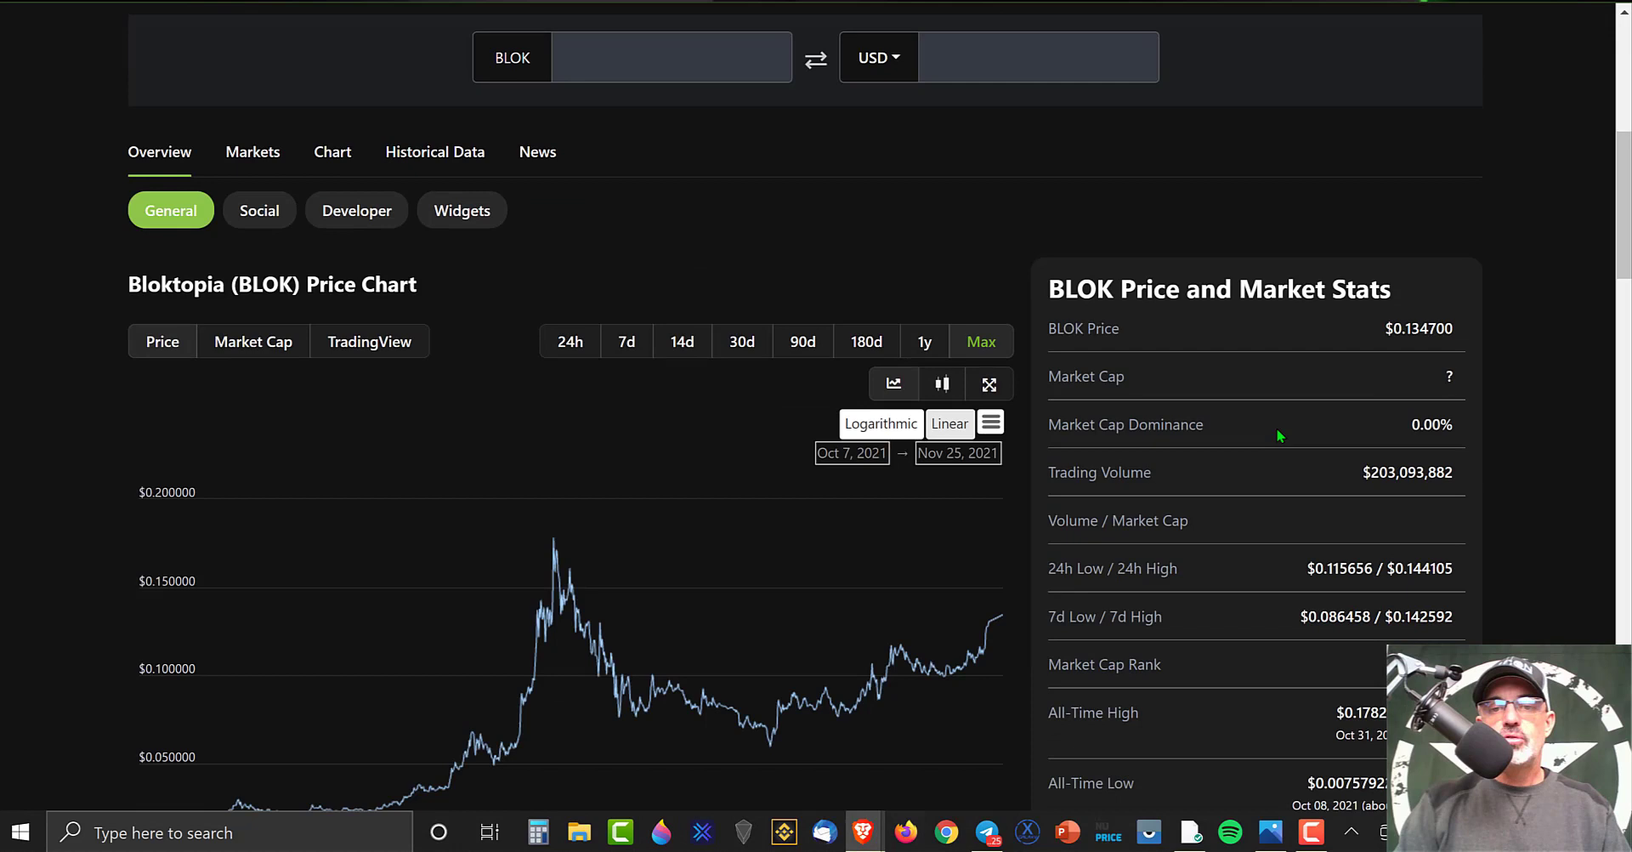
scroll(down, 3)
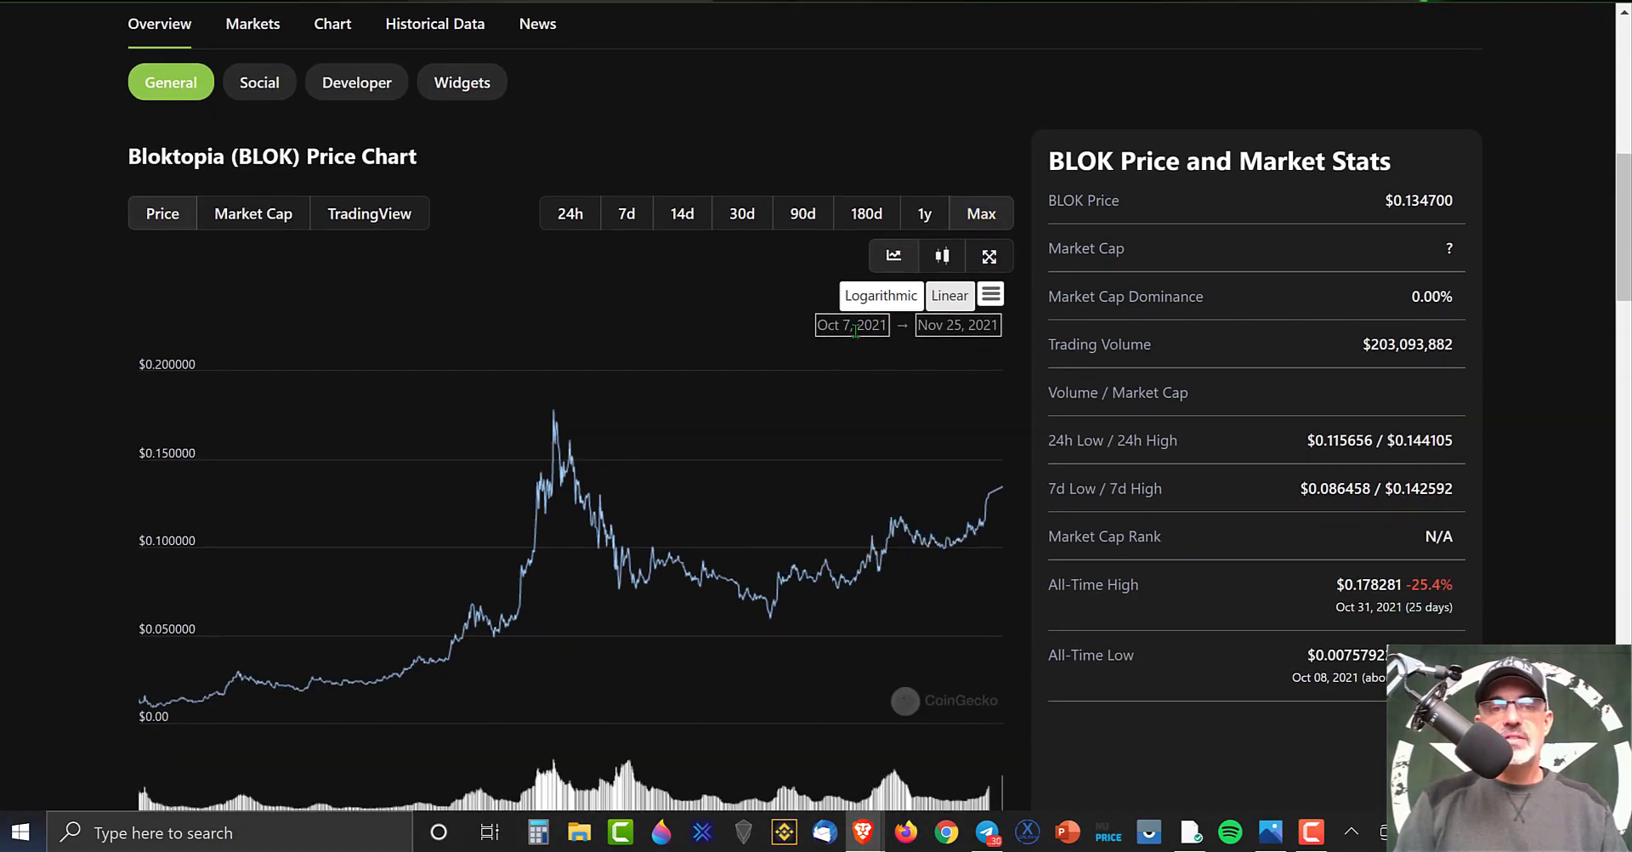
mouse_move(146, 700)
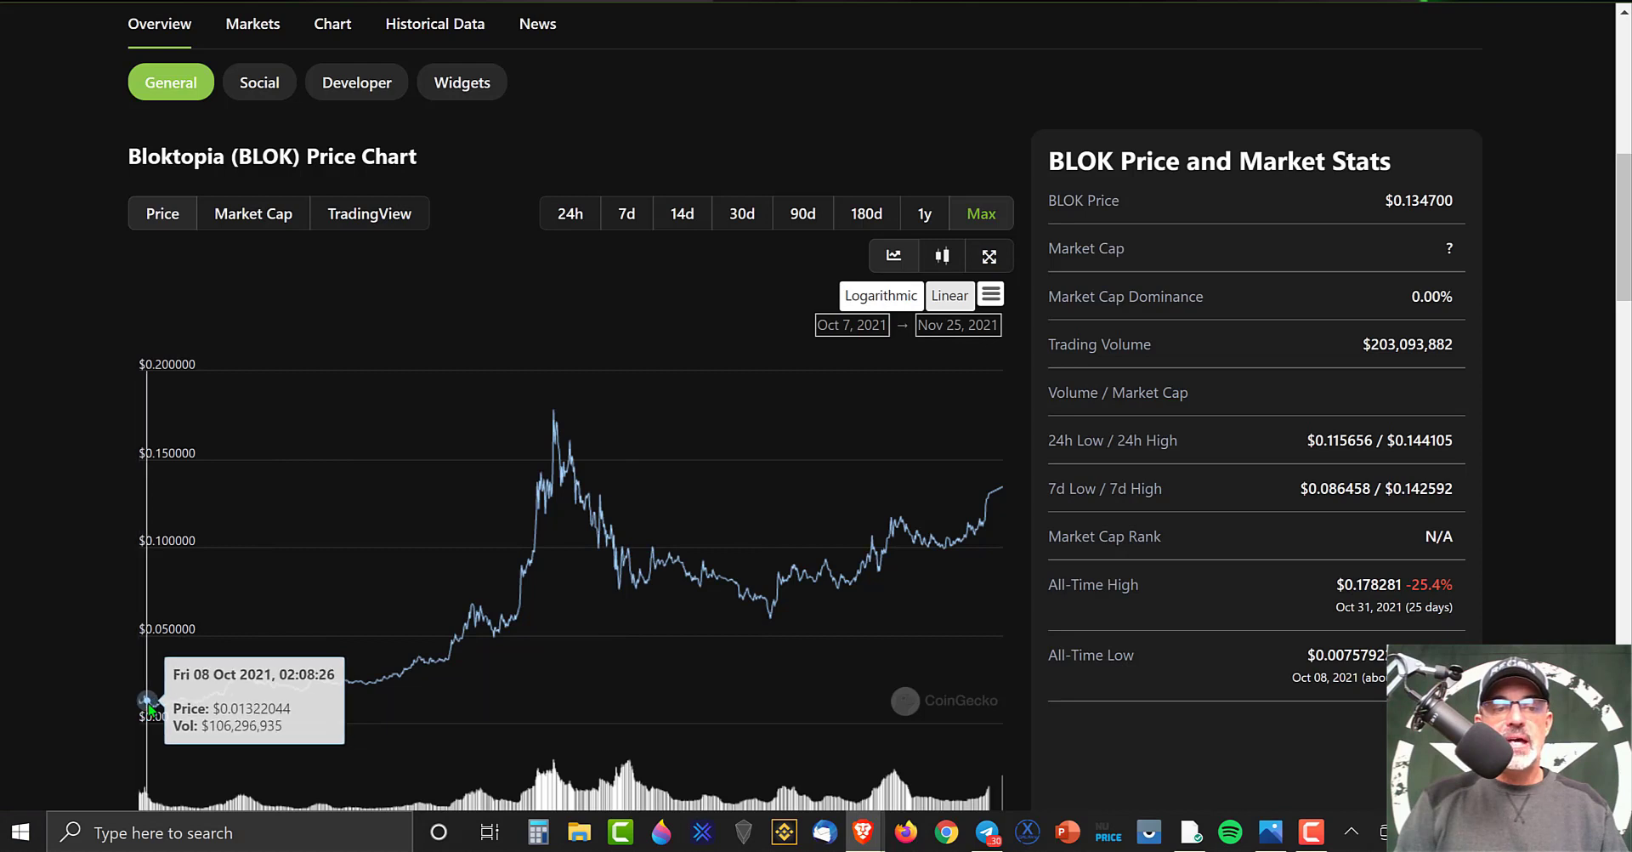
mouse_move(146, 700)
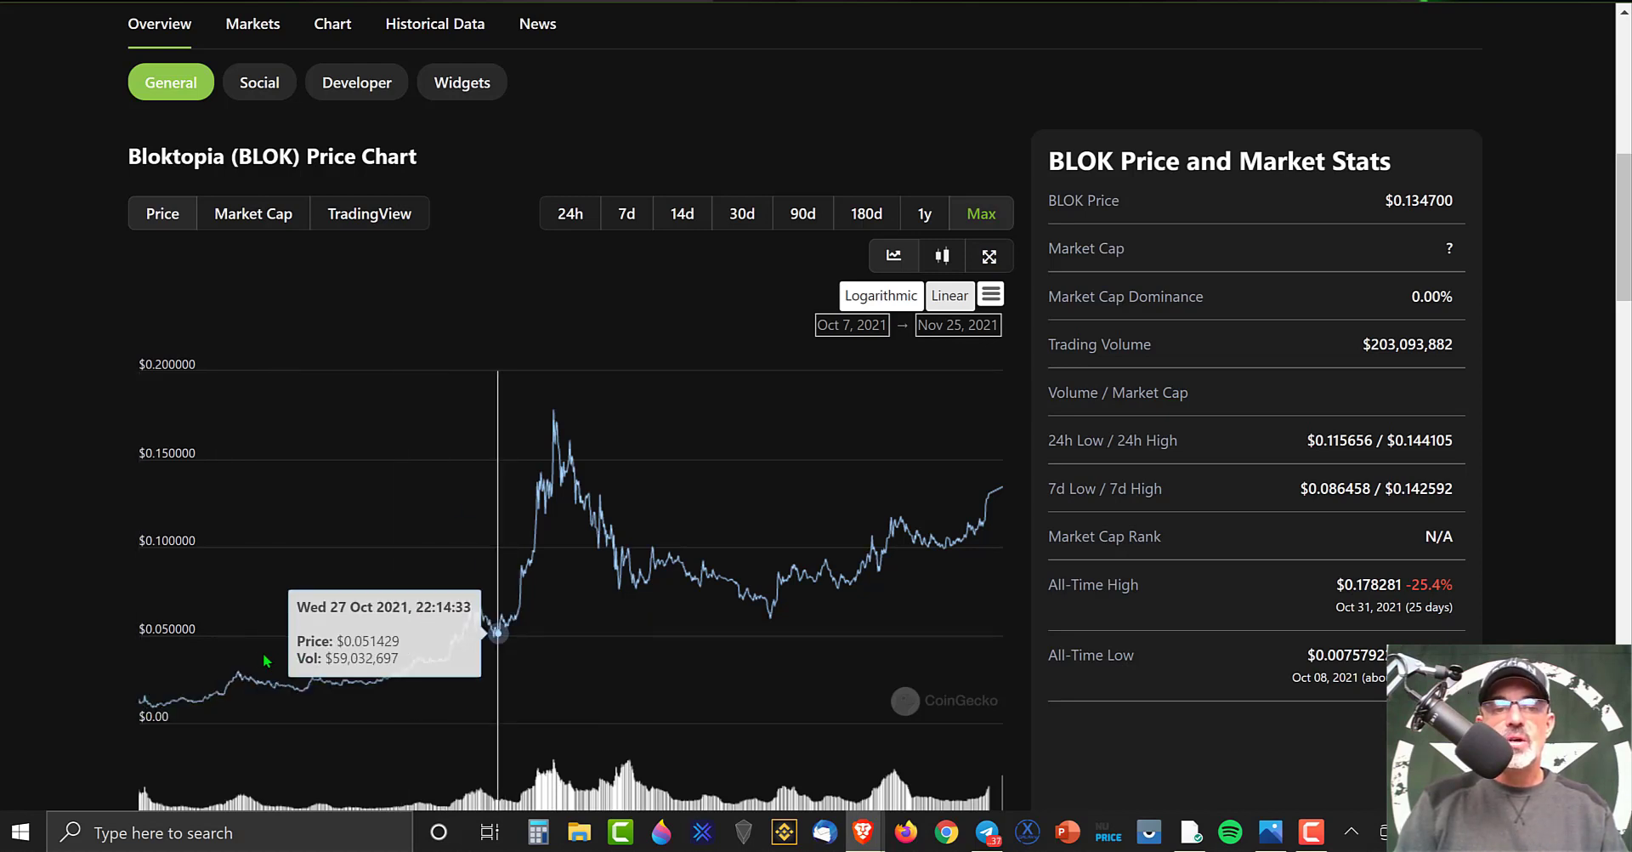
mouse_move(155, 707)
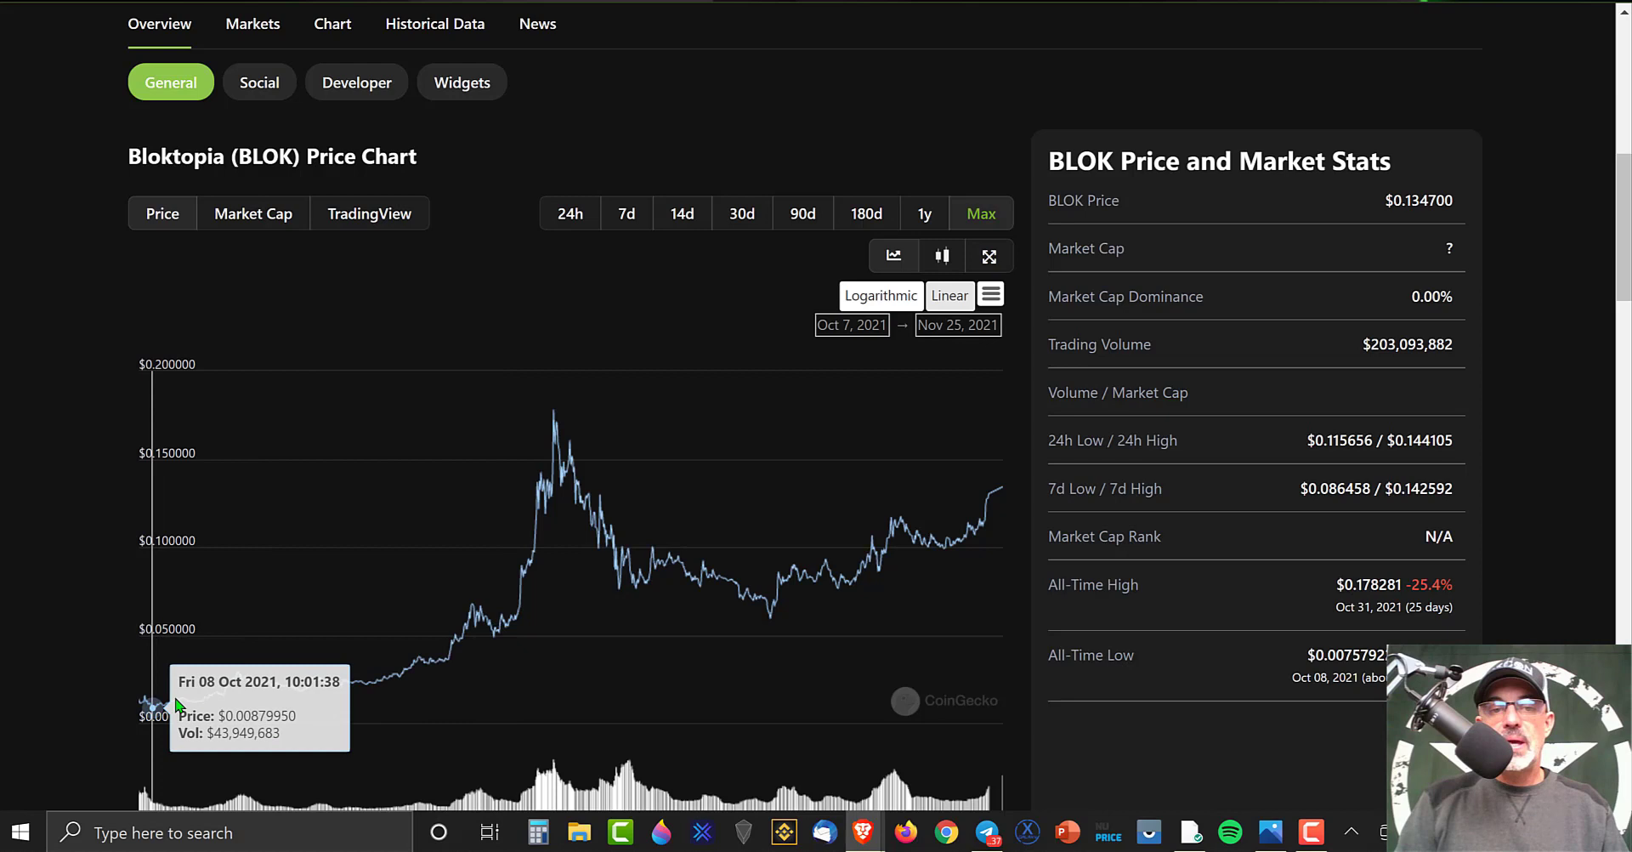
mouse_move(555, 418)
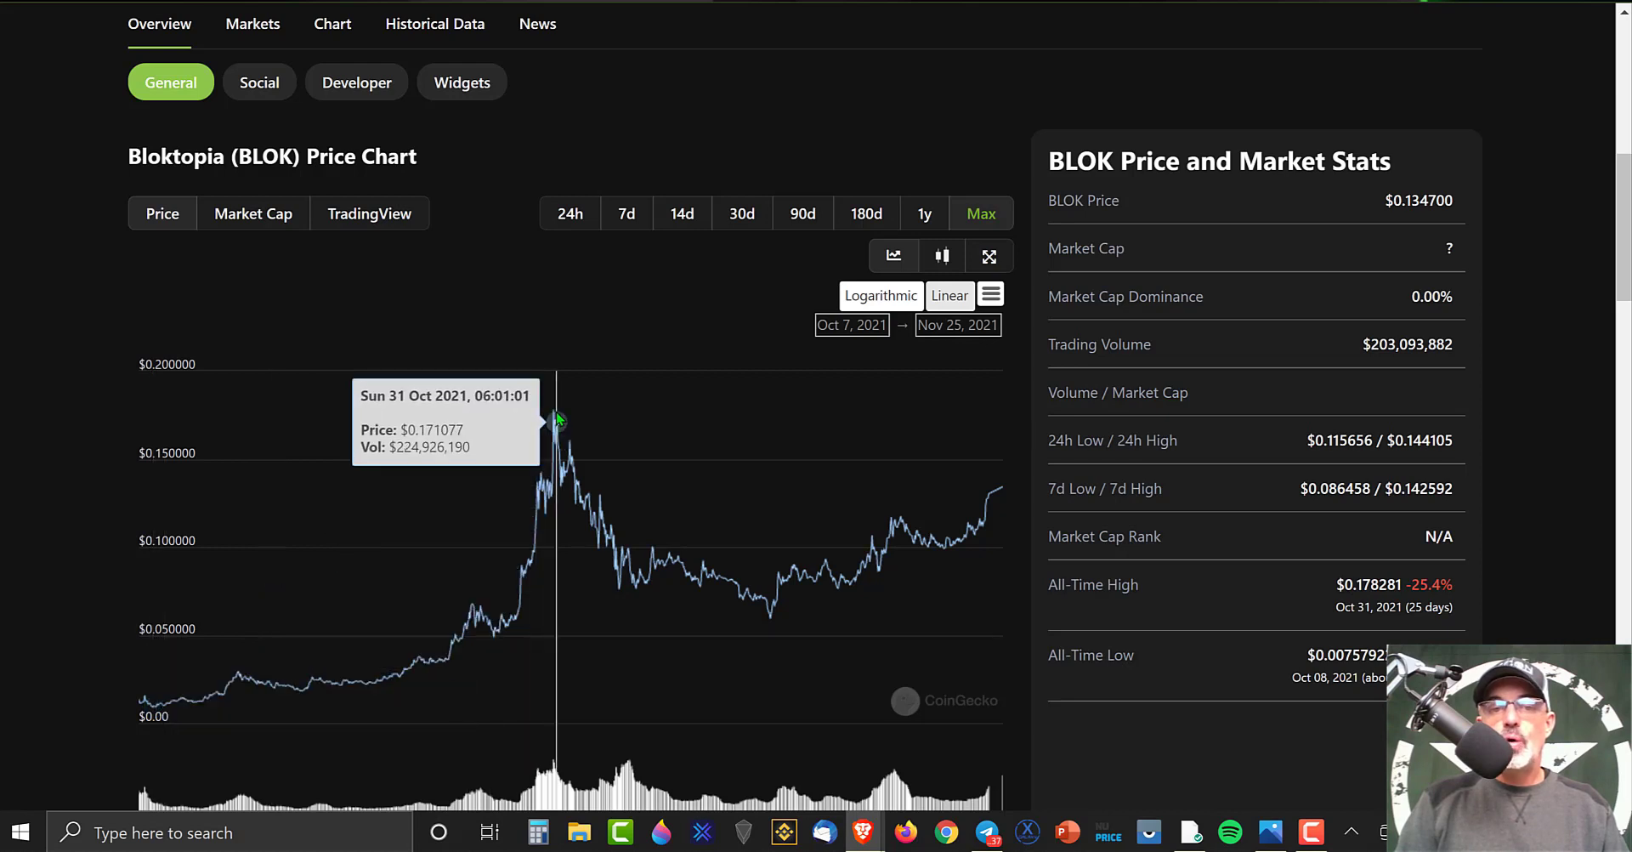
mouse_move(687, 573)
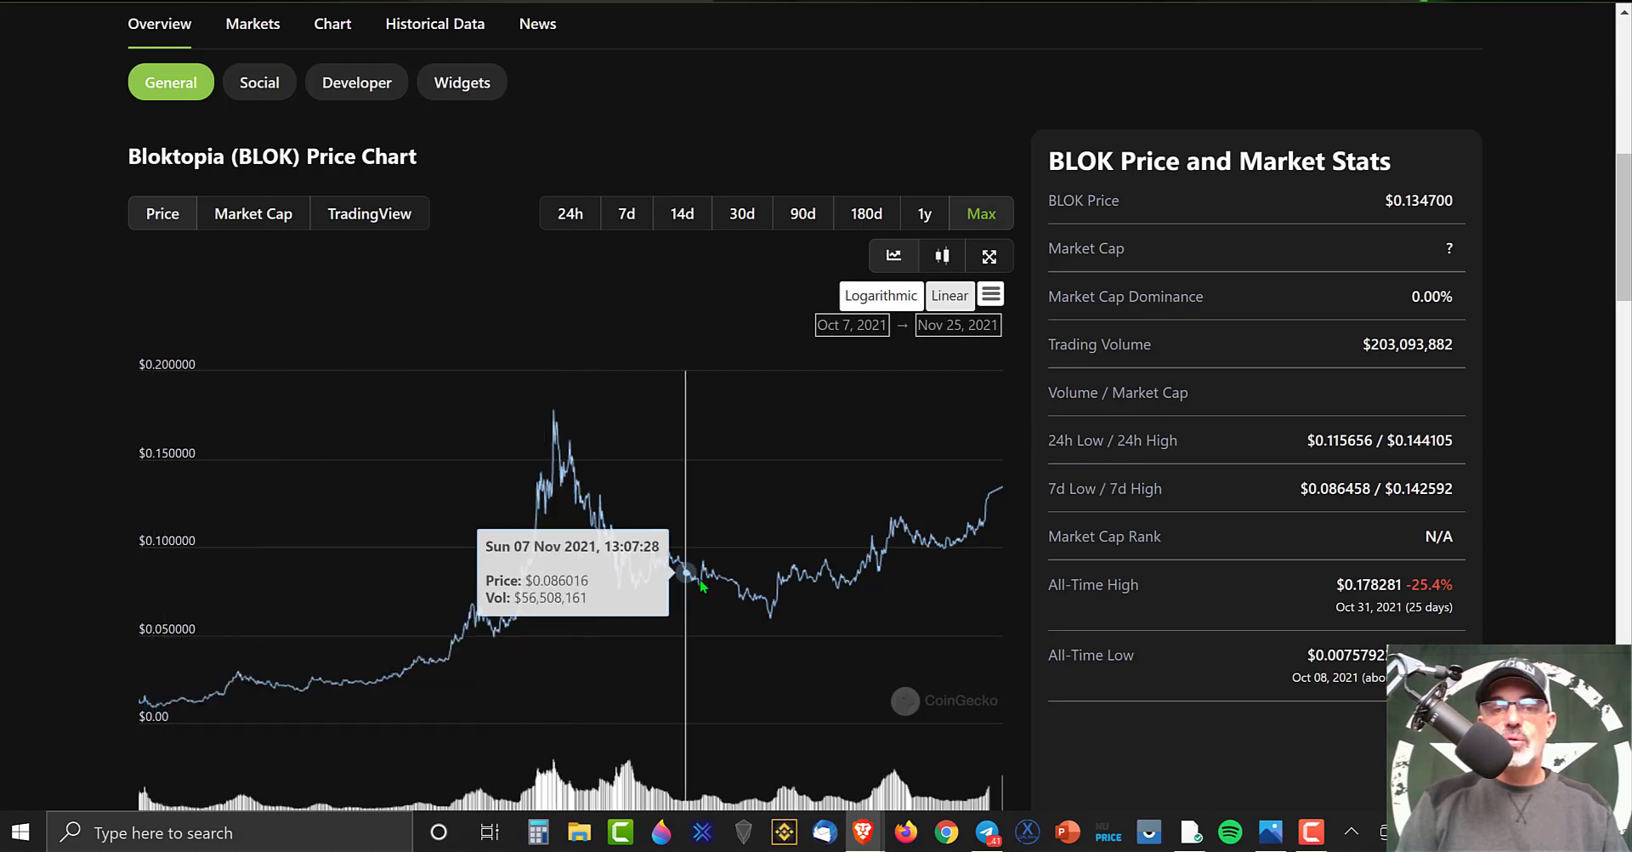
mouse_move(842, 578)
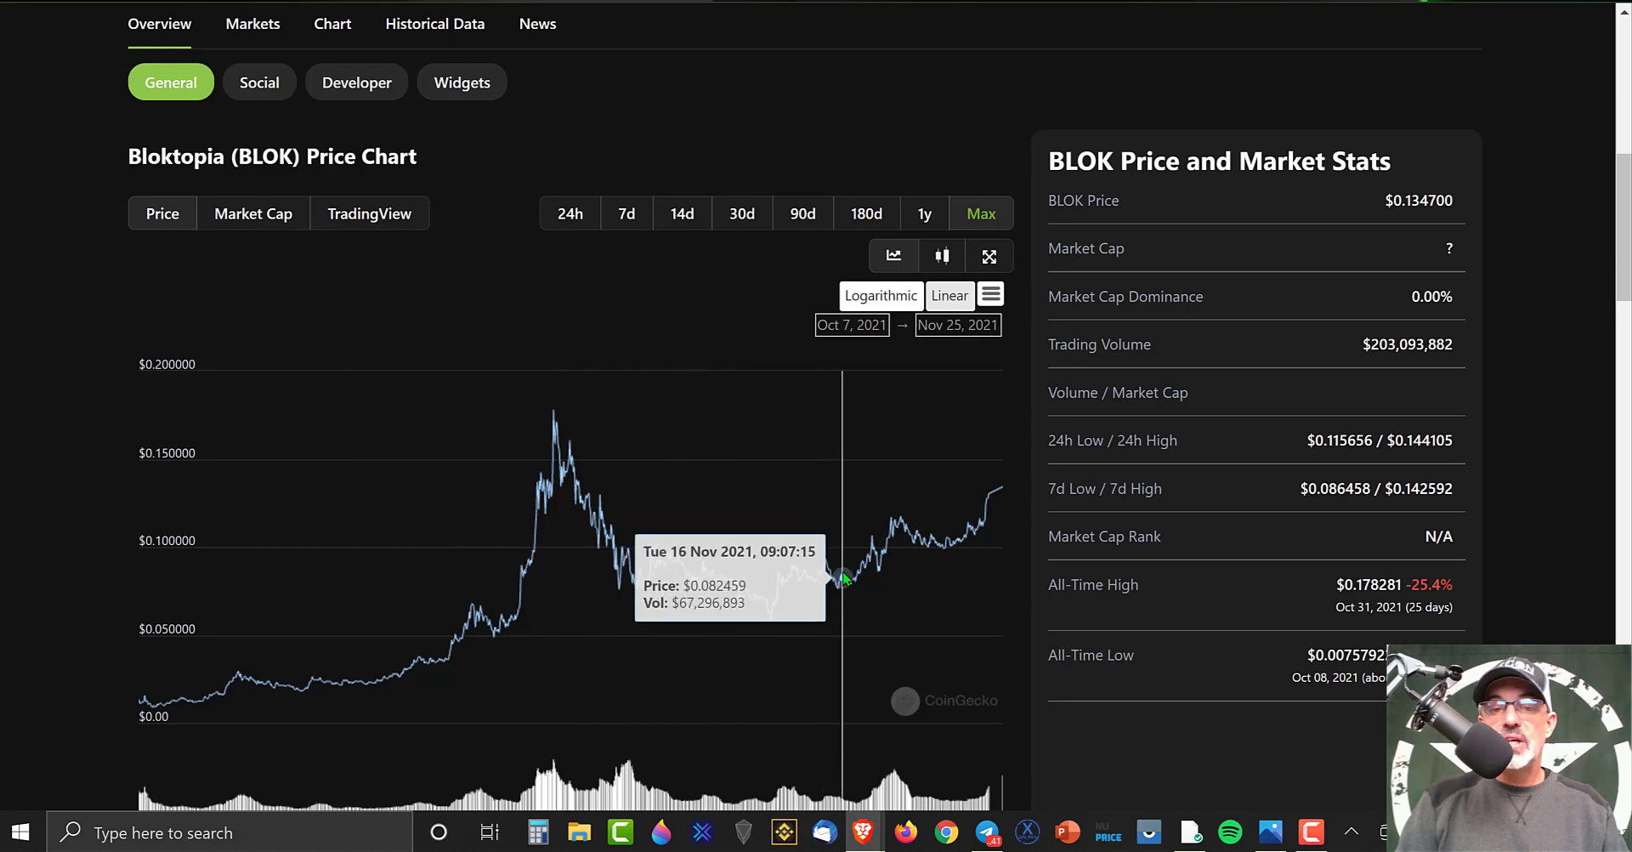
mouse_move(985, 524)
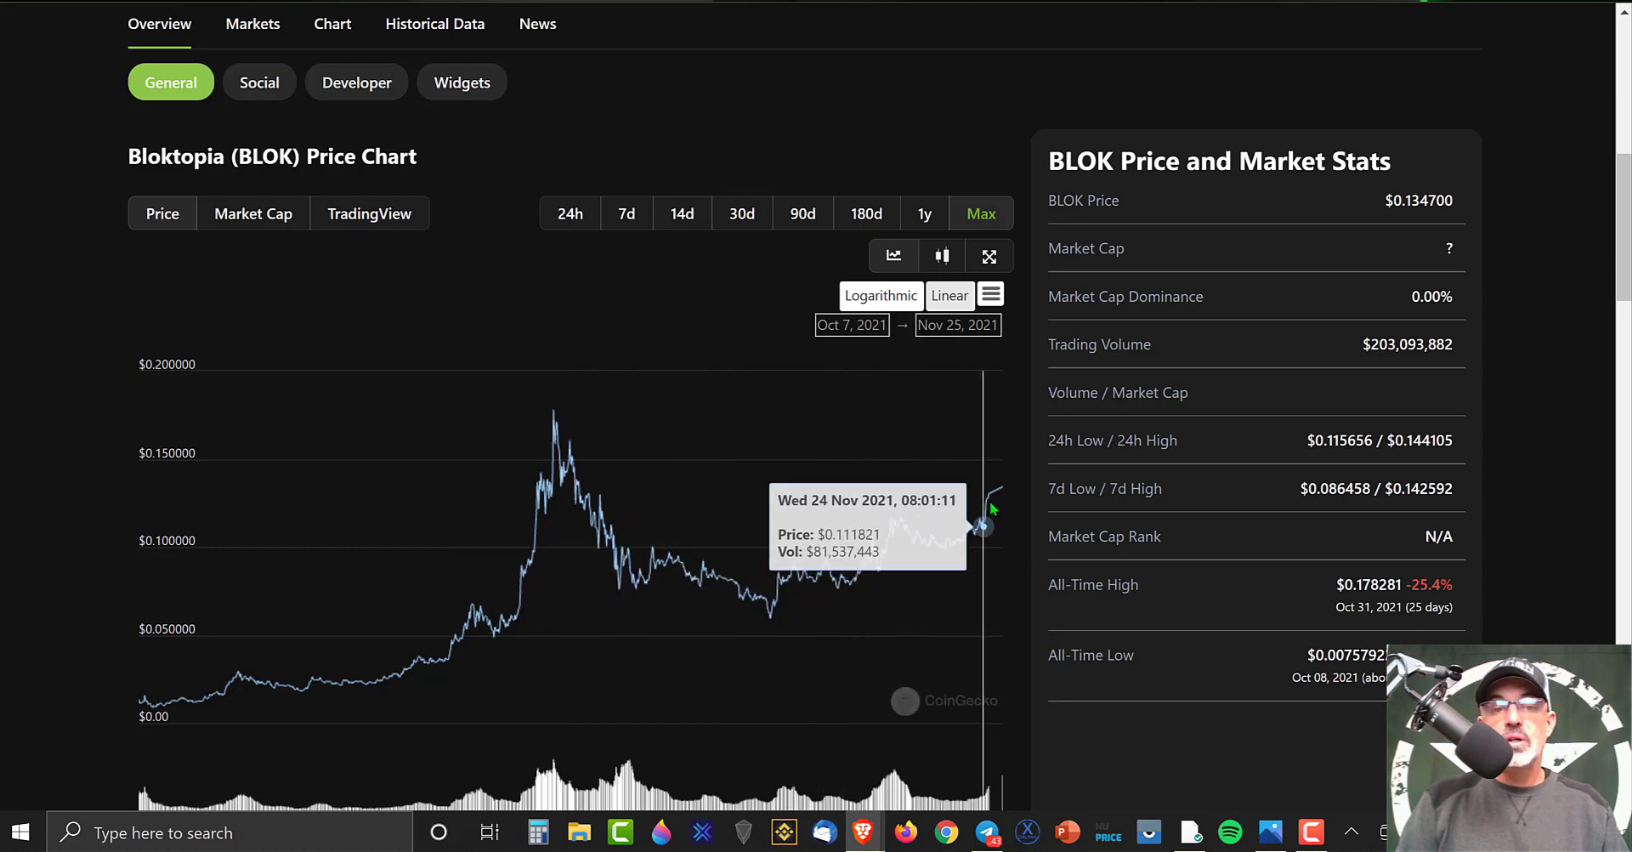
mouse_move(985, 510)
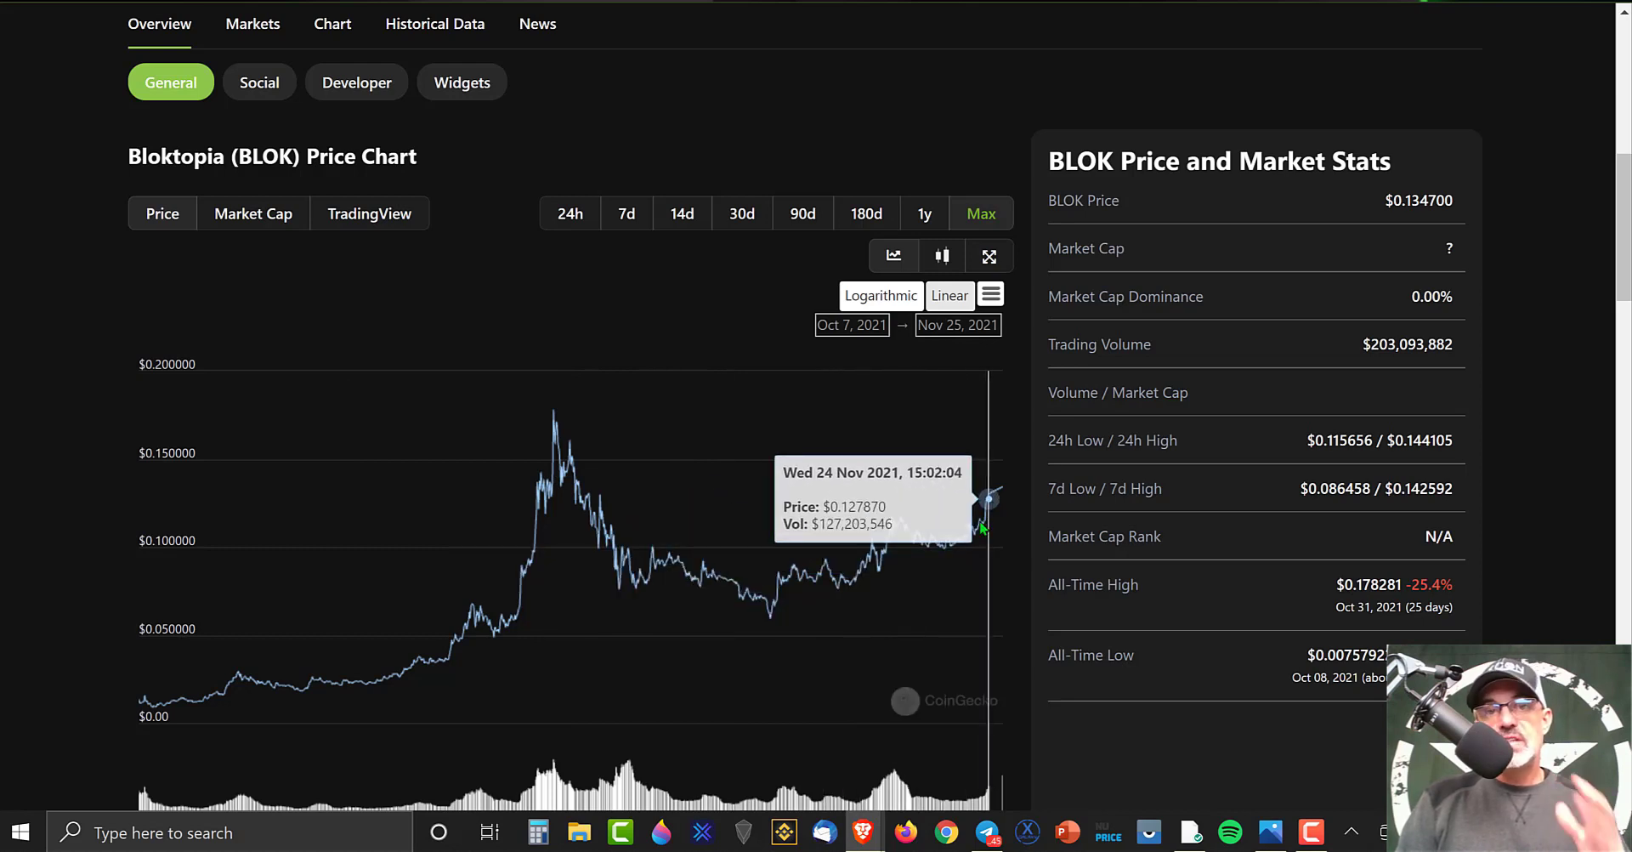
mouse_move(291, 703)
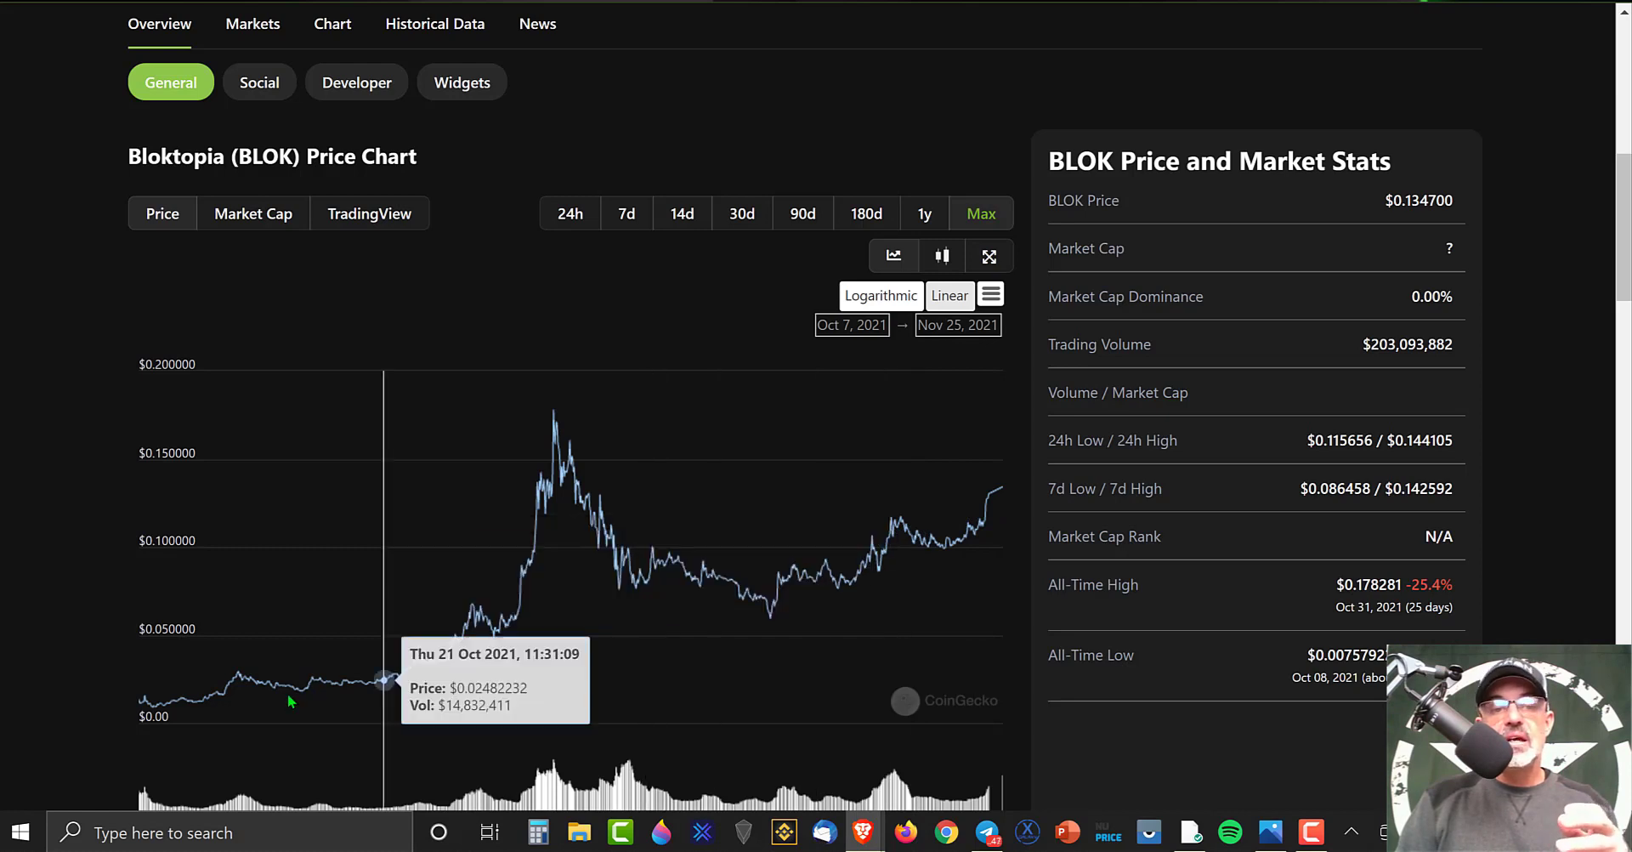
mouse_move(530, 563)
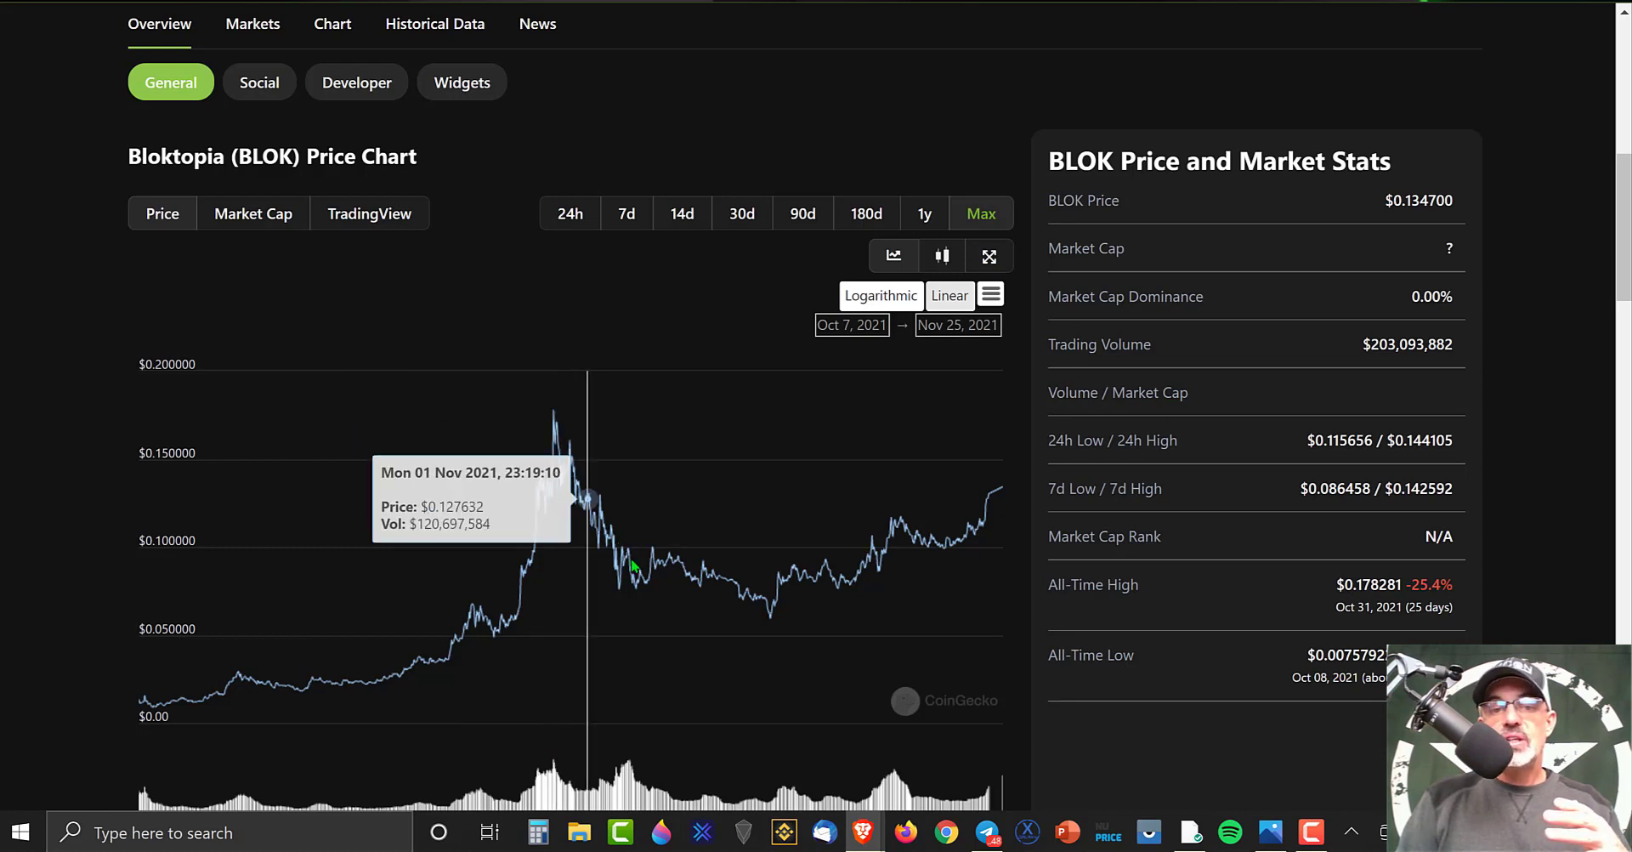
mouse_move(922, 543)
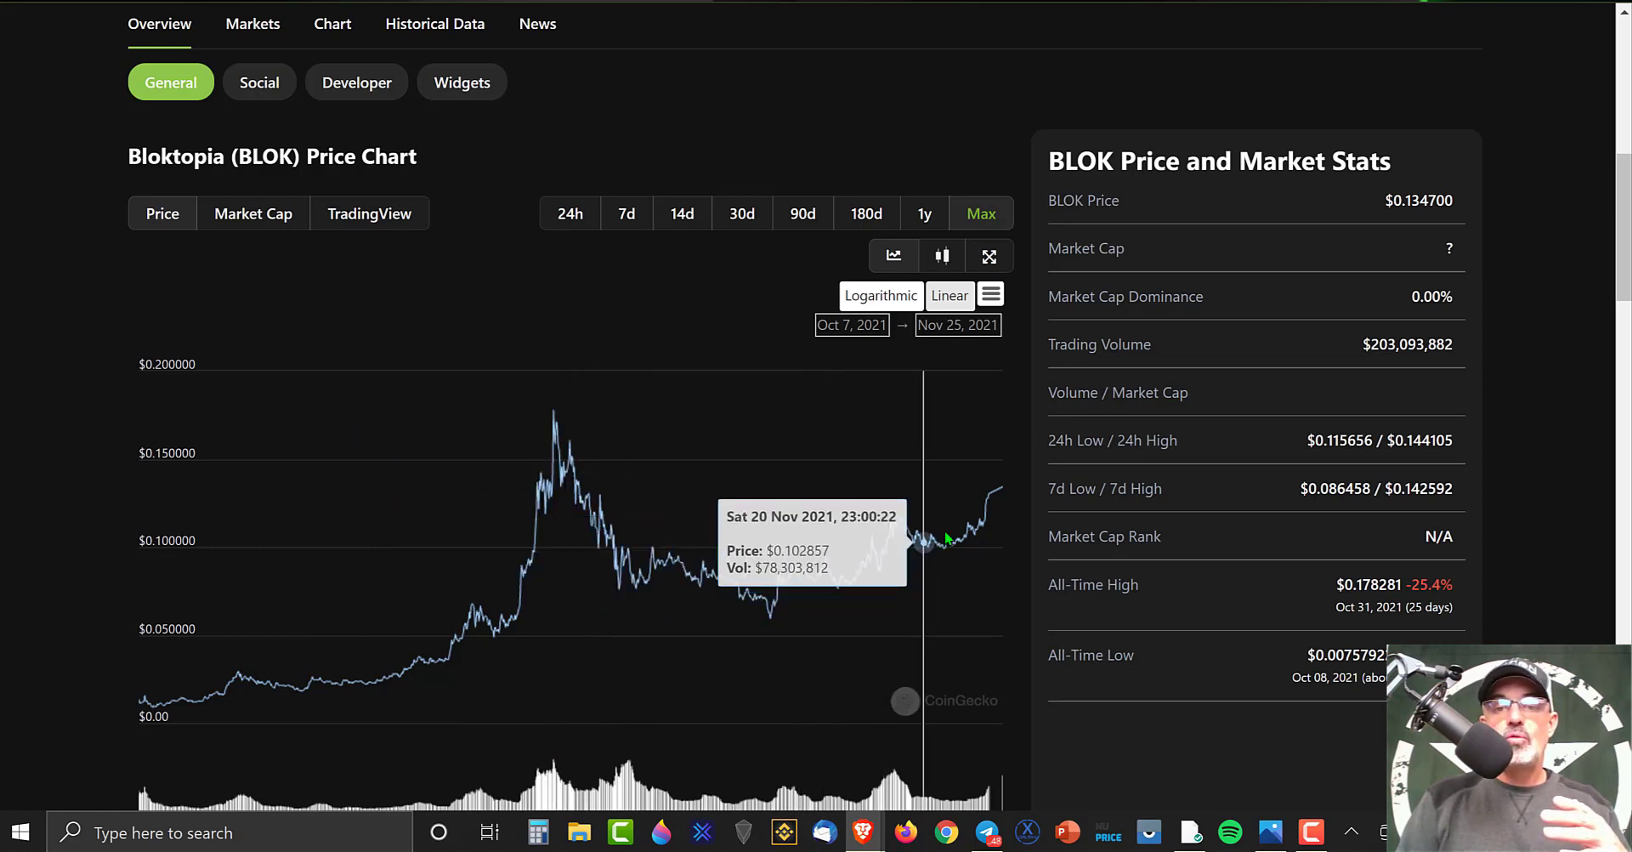
mouse_move(987, 497)
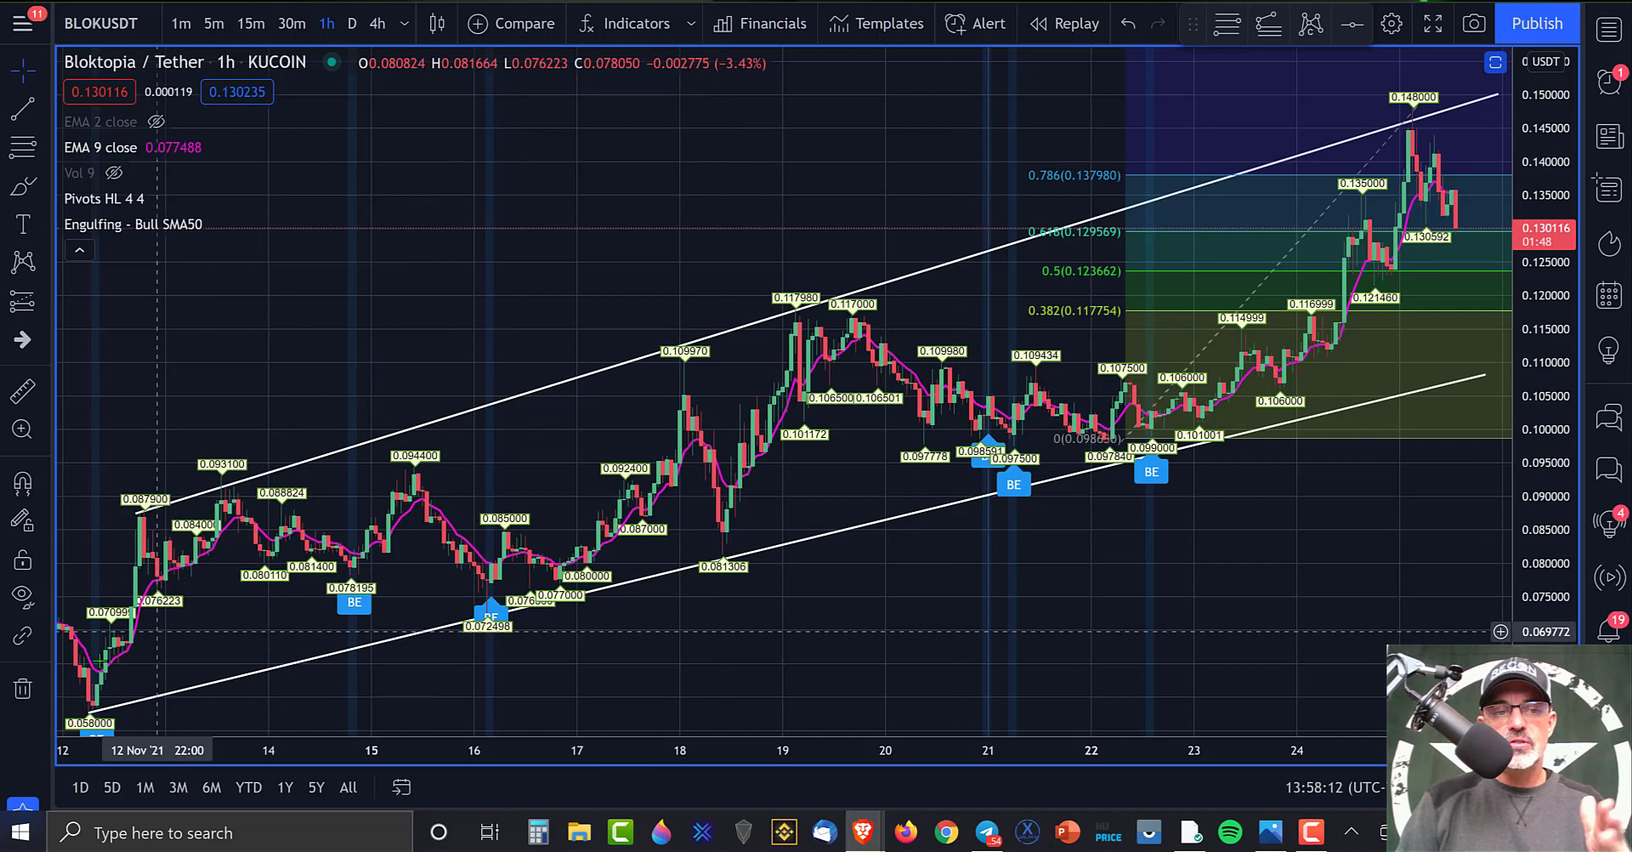
mouse_move(662, 471)
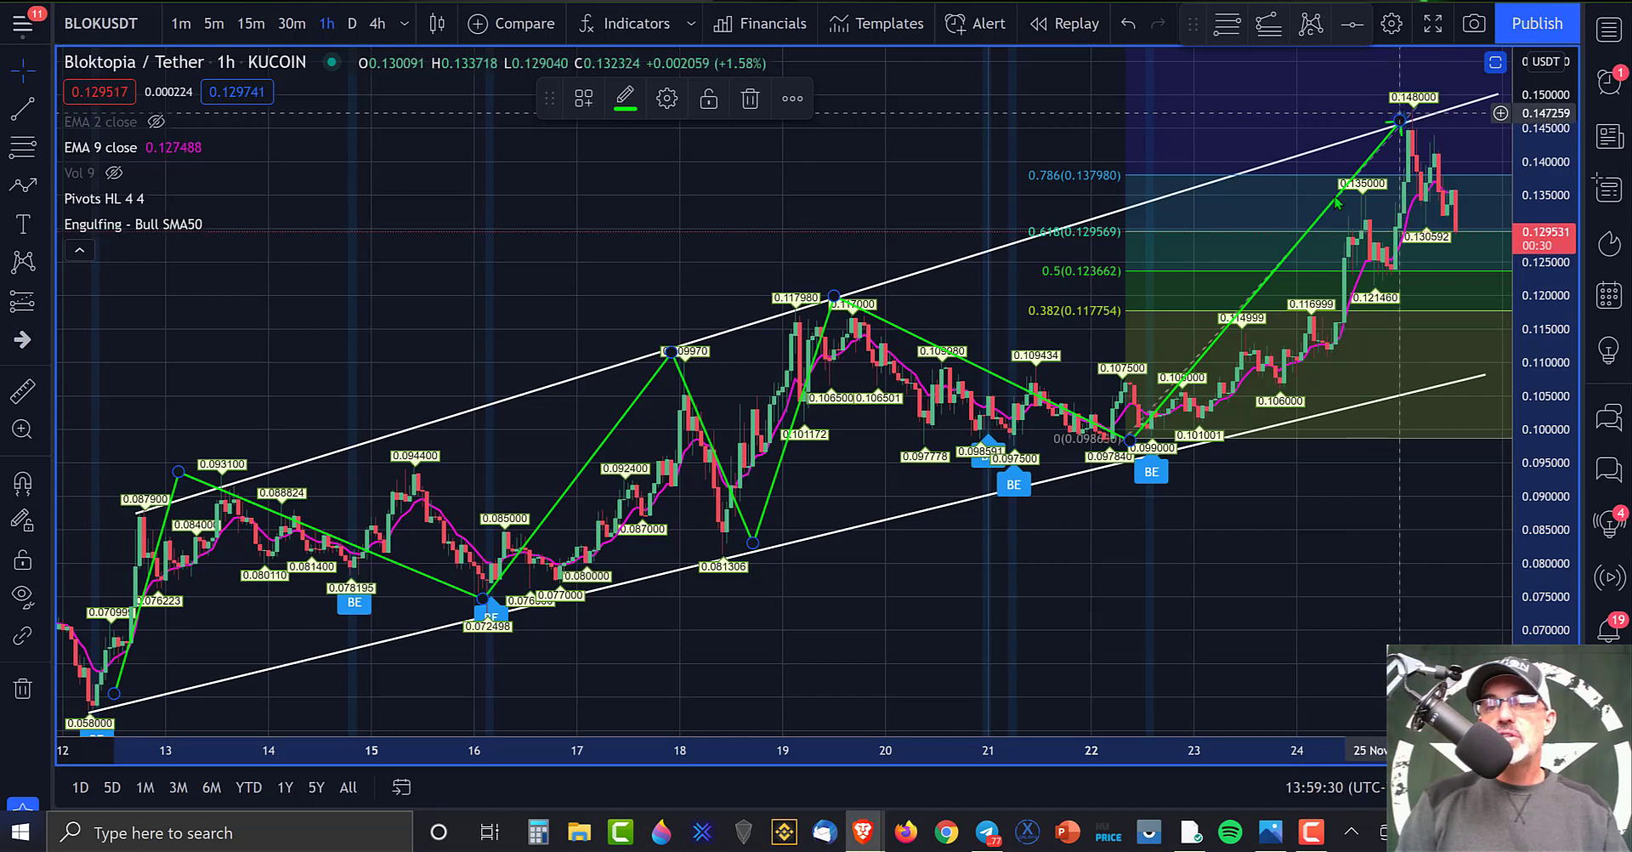
mouse_move(1084, 415)
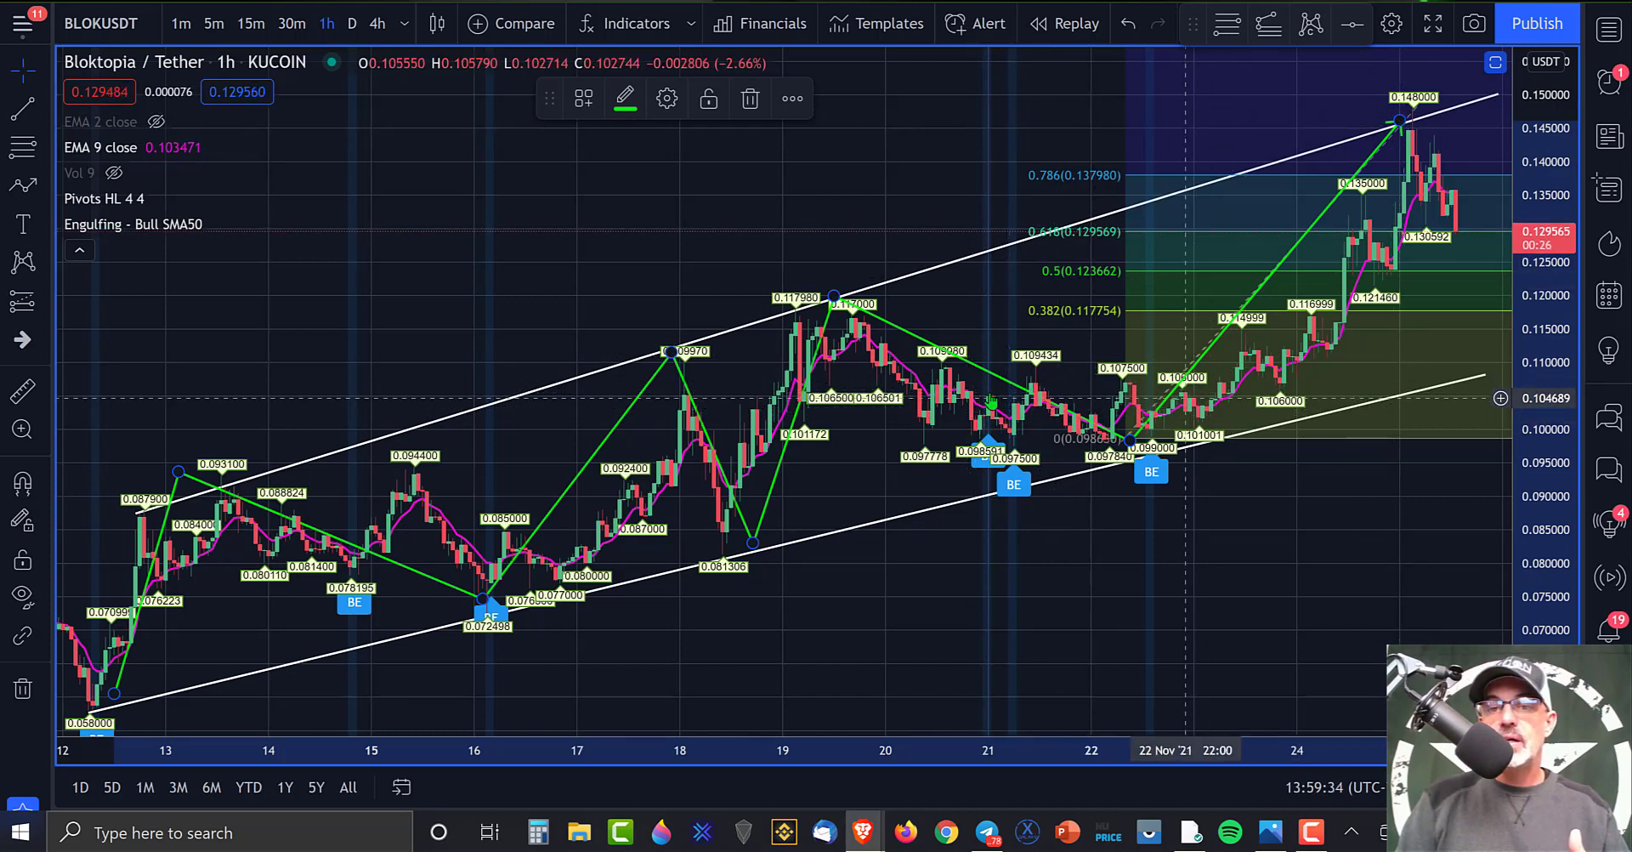
mouse_move(1240, 415)
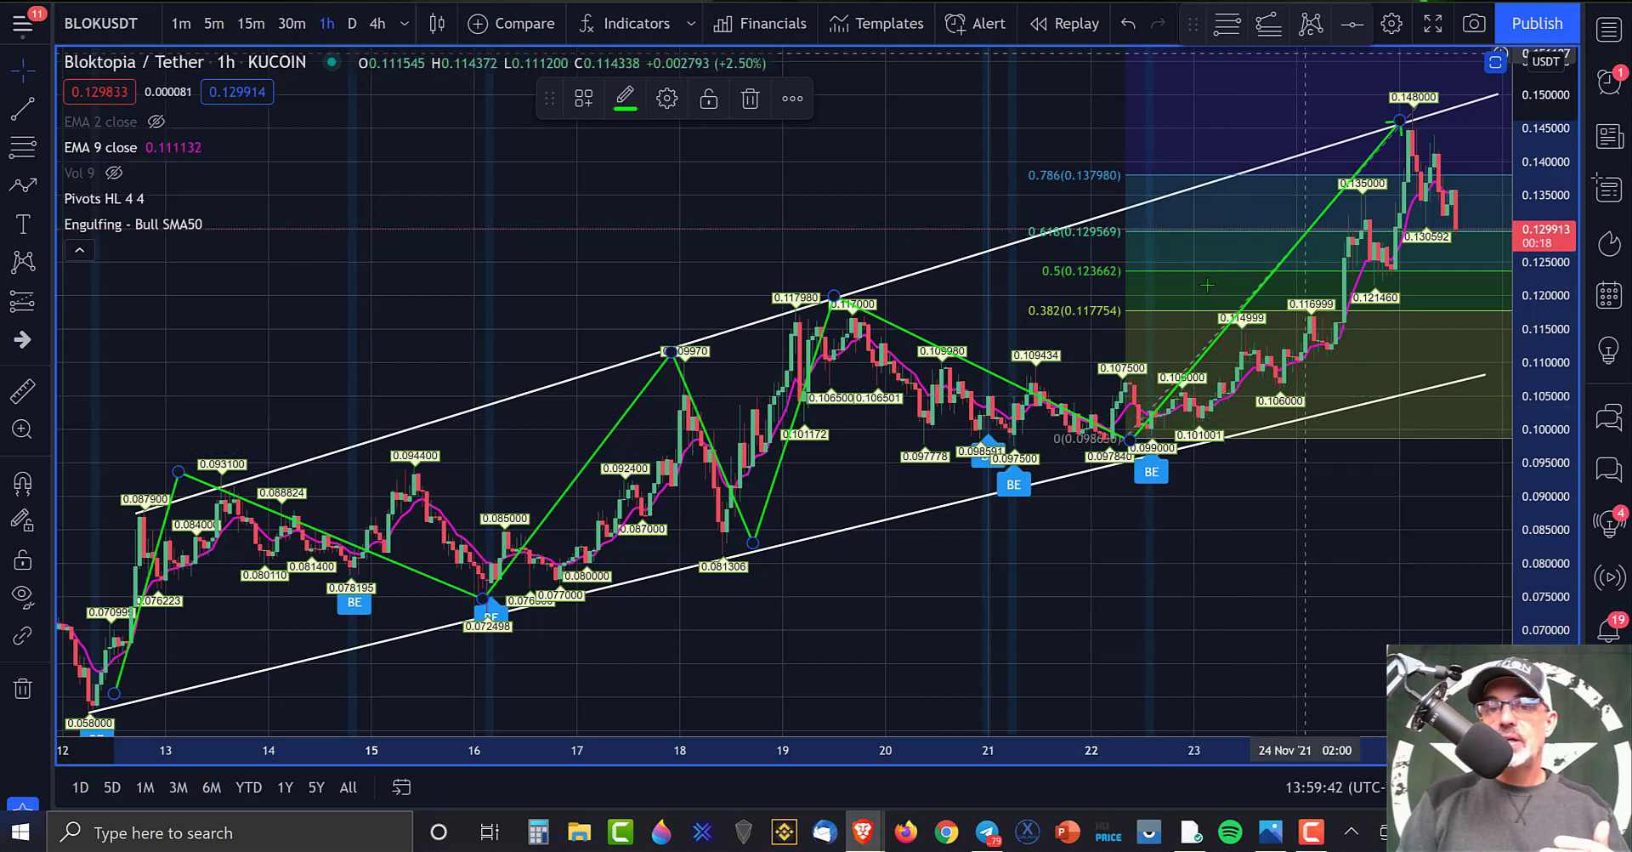
mouse_move(1093, 411)
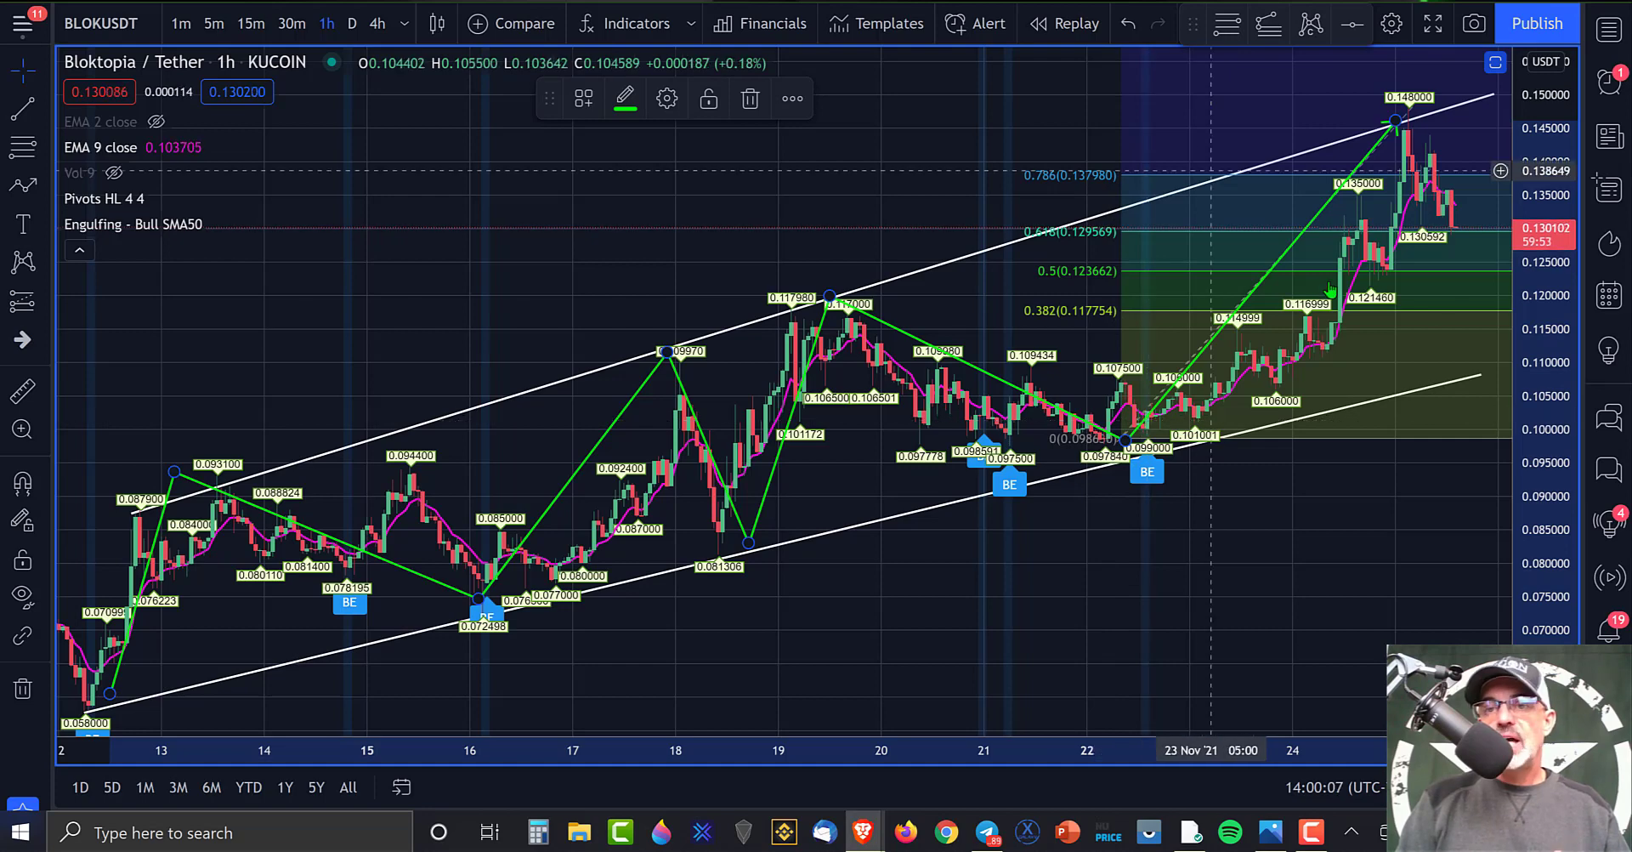
mouse_move(1353, 313)
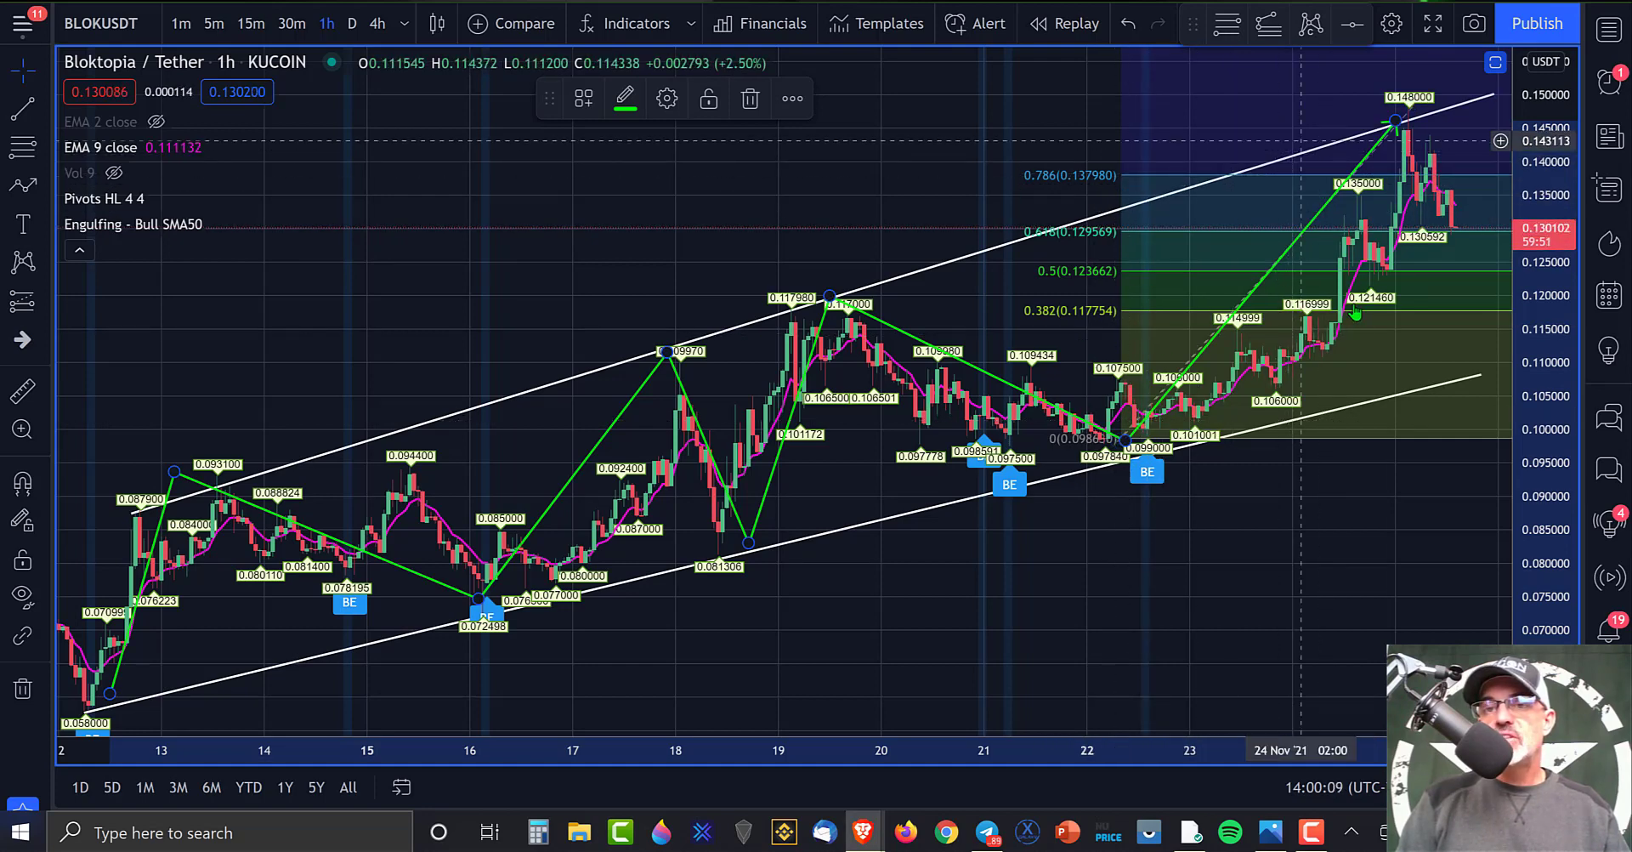
mouse_move(1354, 280)
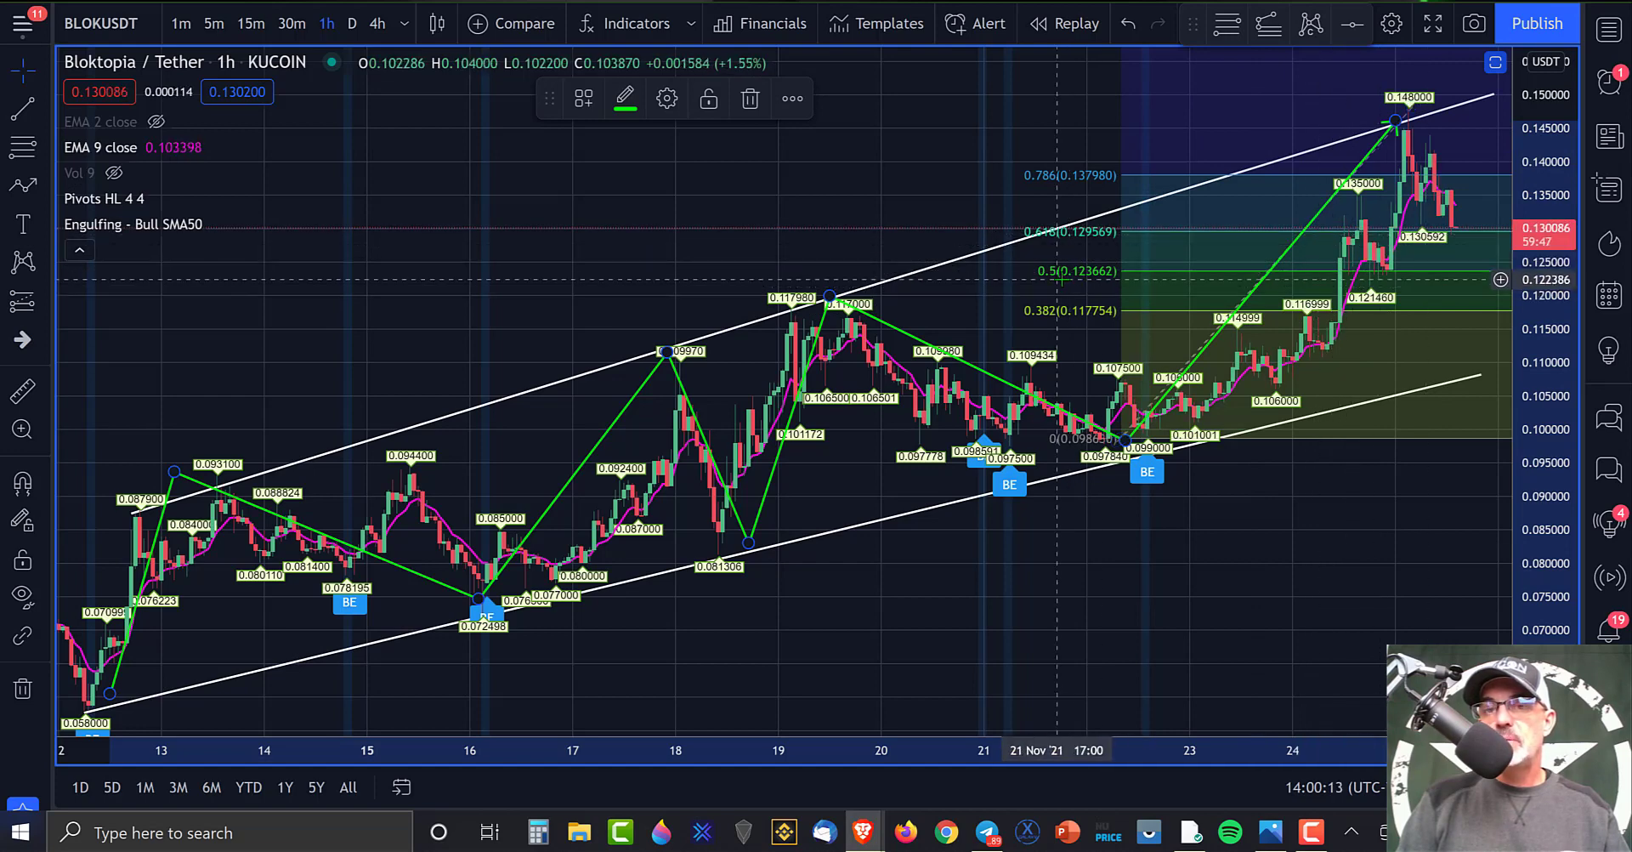
mouse_move(1202, 275)
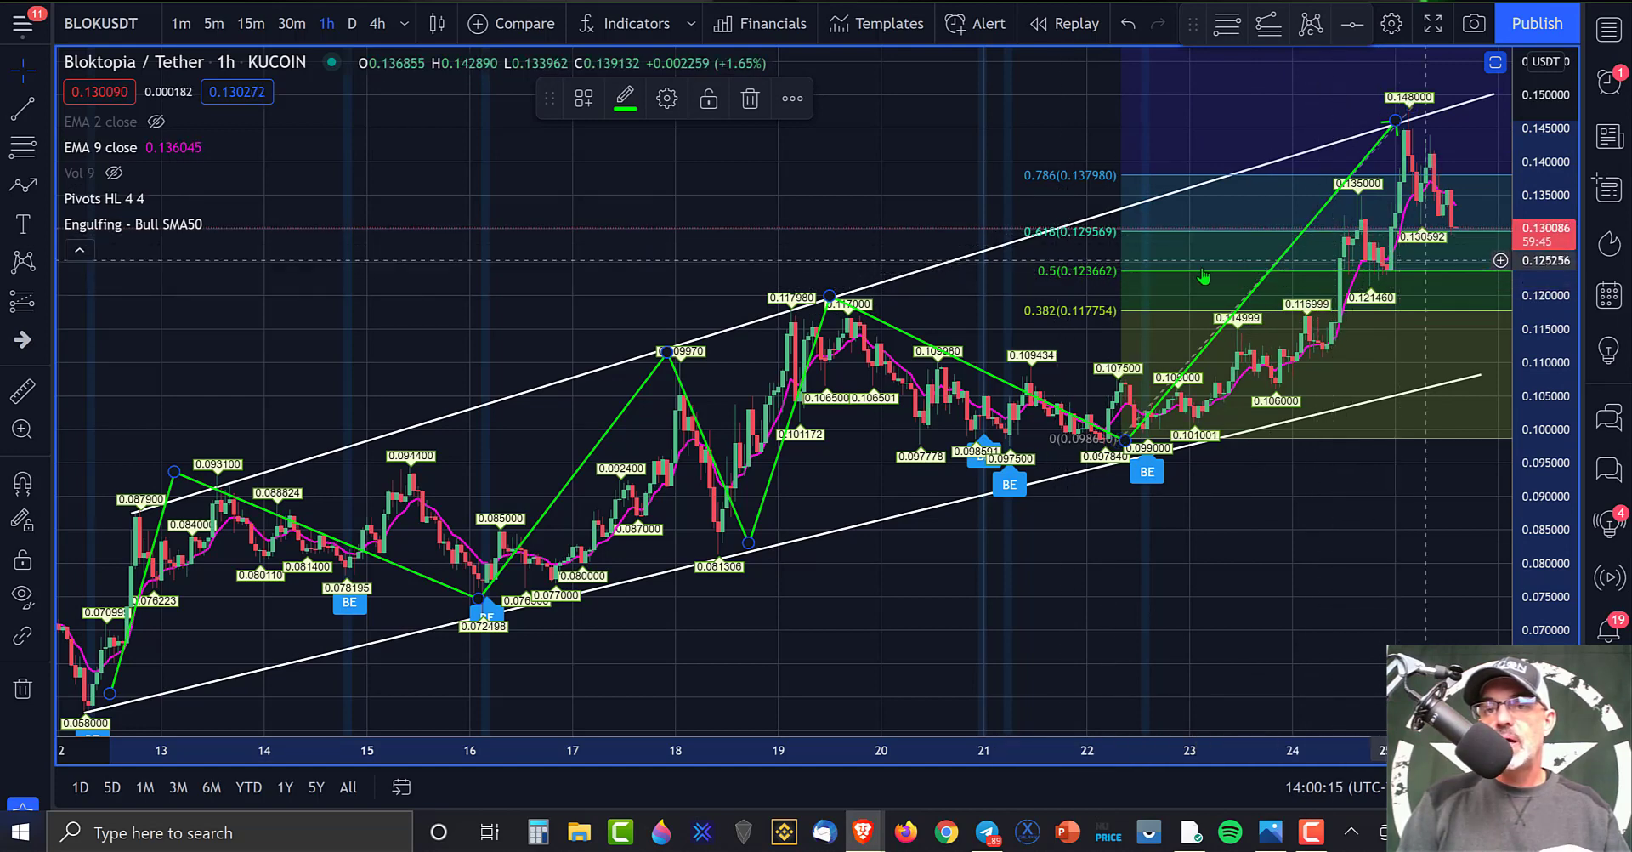
mouse_move(1389, 273)
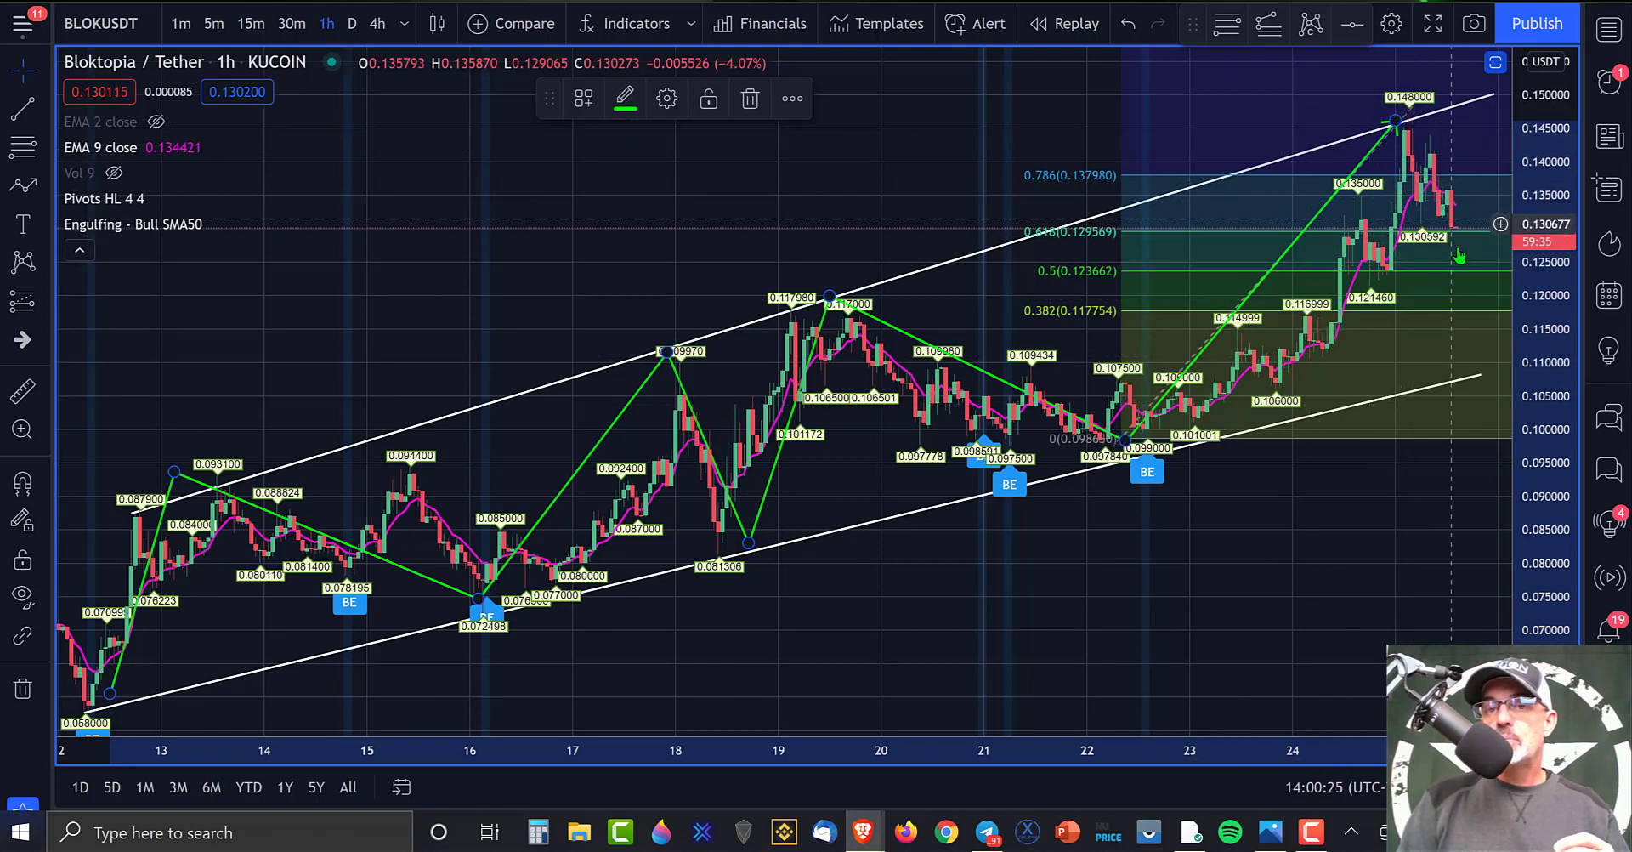
mouse_move(1478, 253)
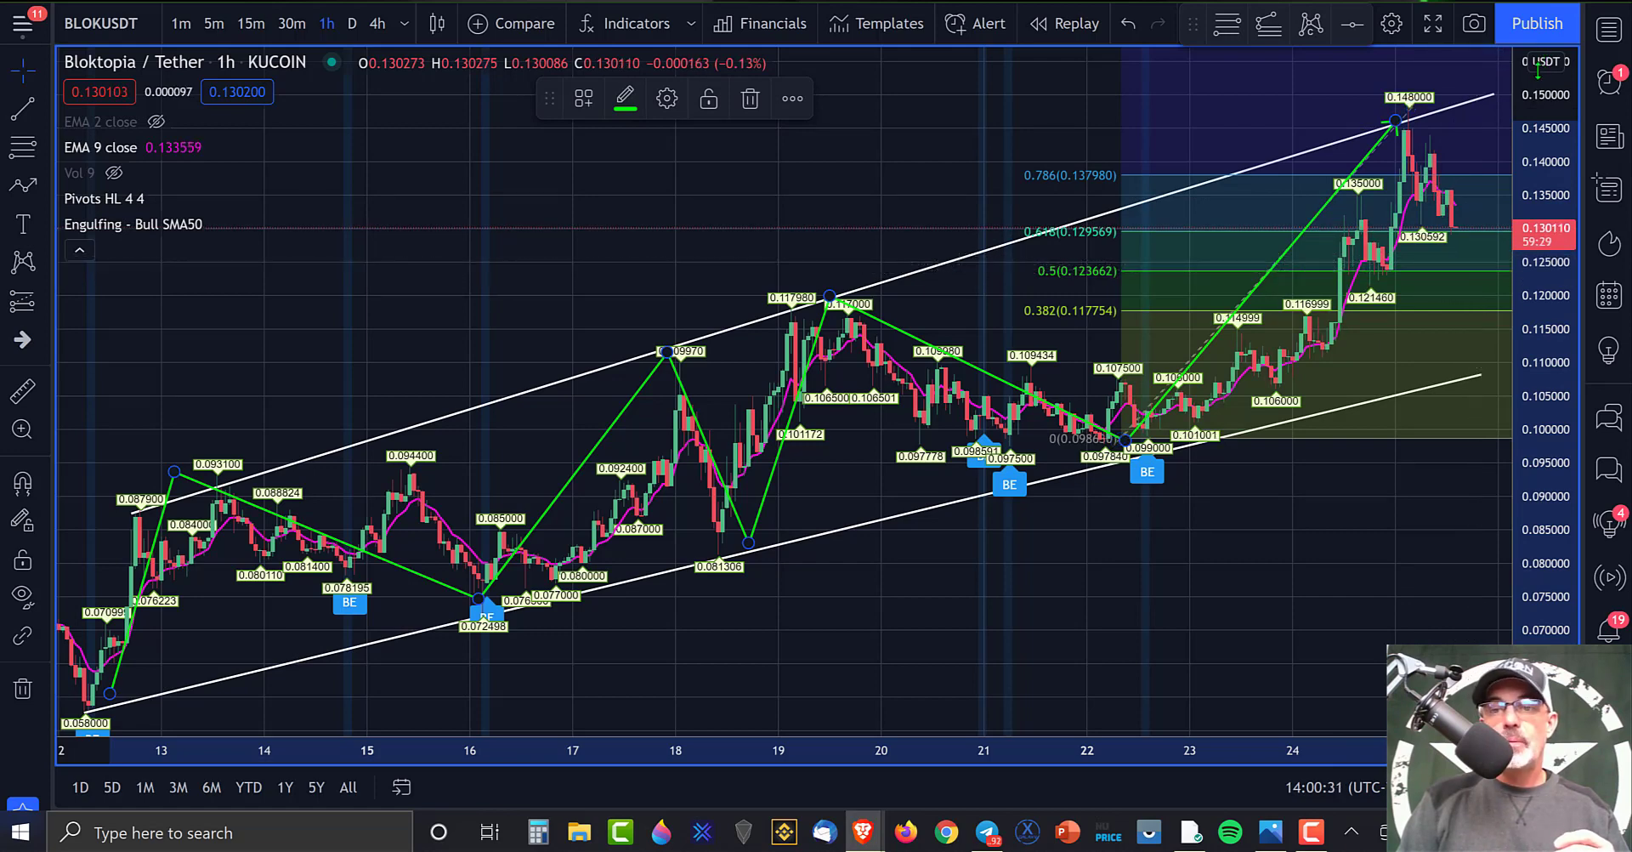
mouse_move(656, 429)
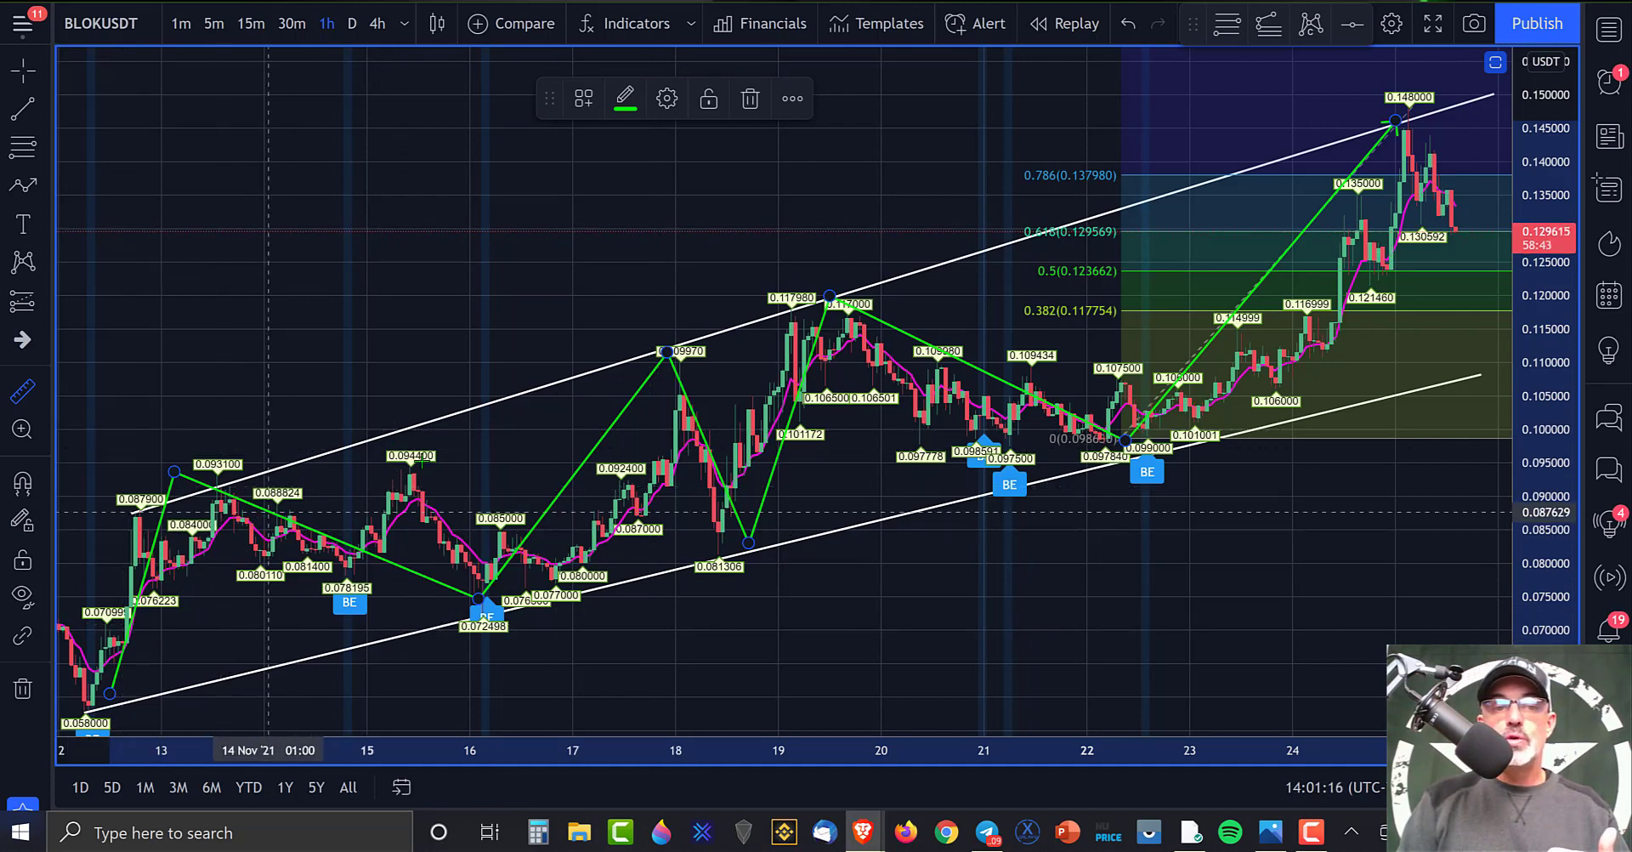
mouse_move(800, 461)
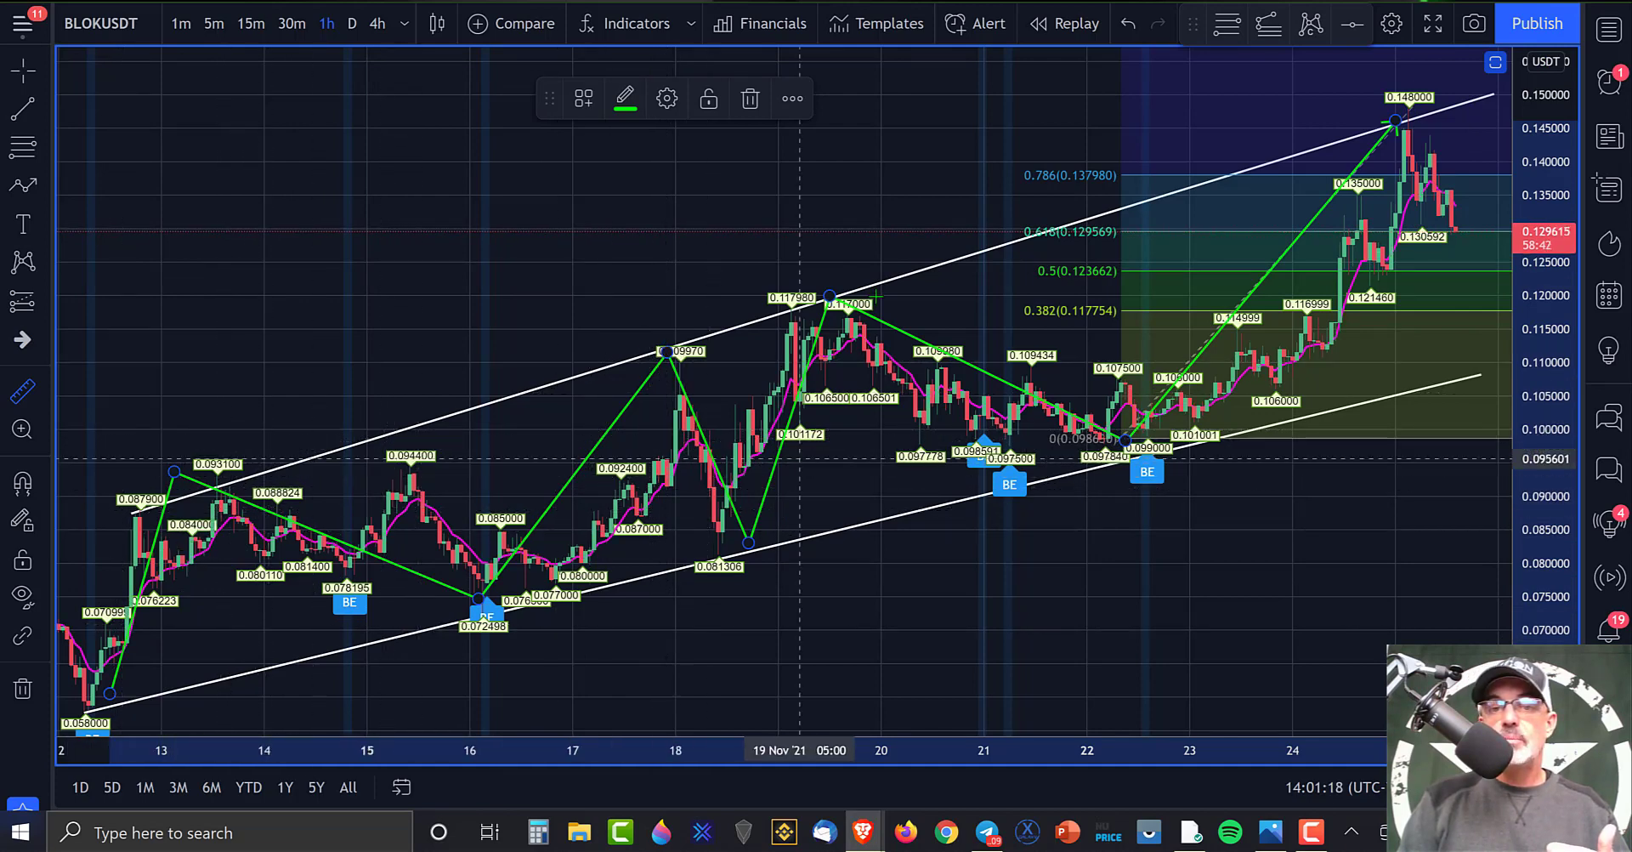
mouse_move(1399, 133)
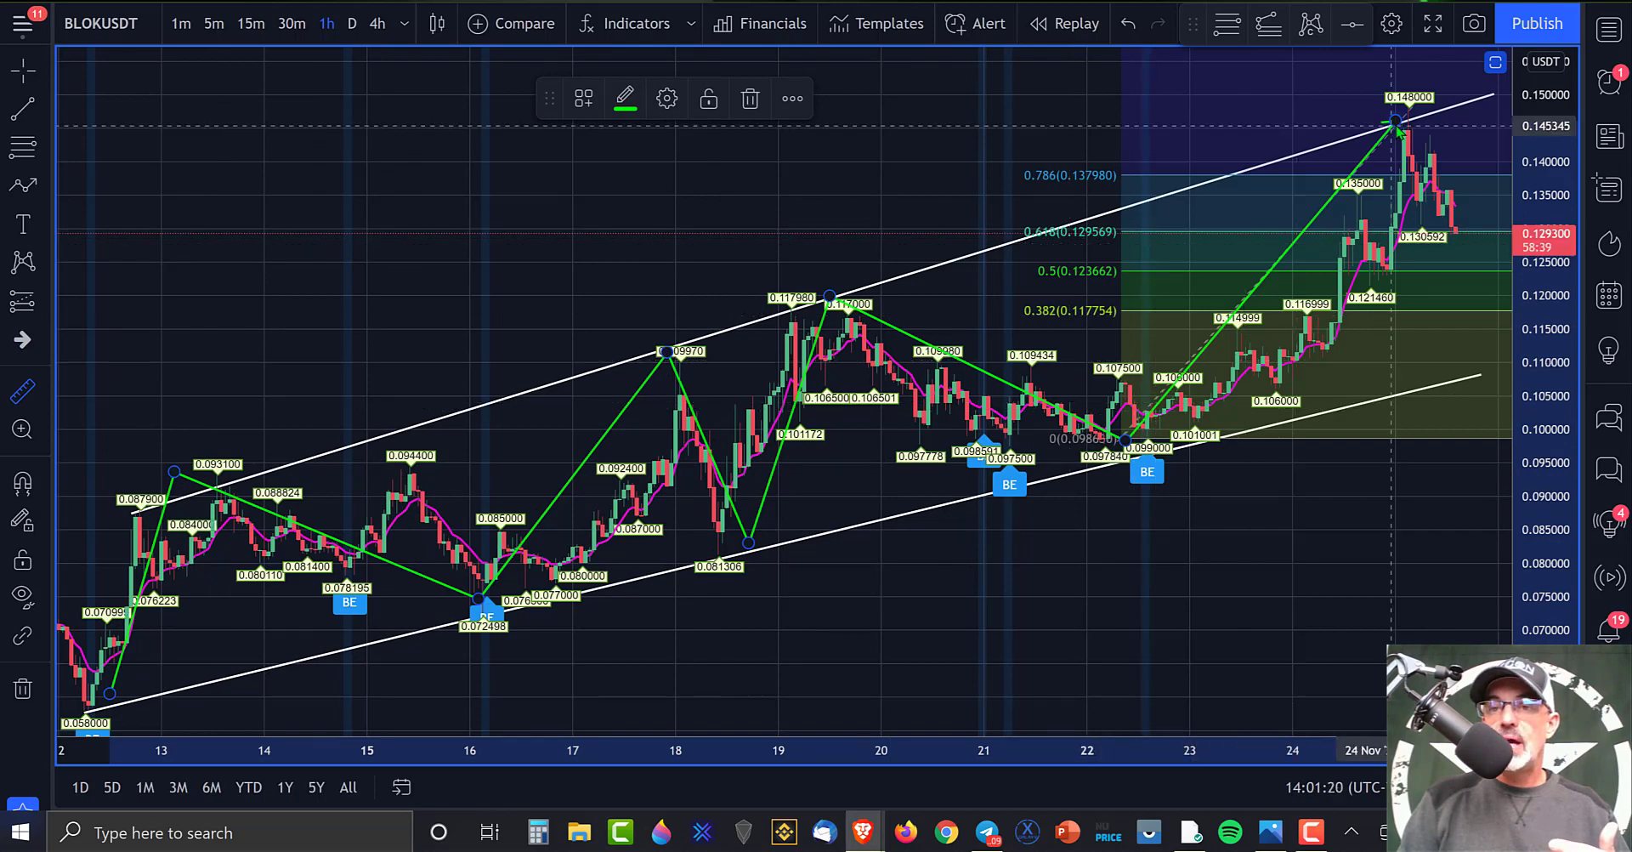
mouse_move(833, 381)
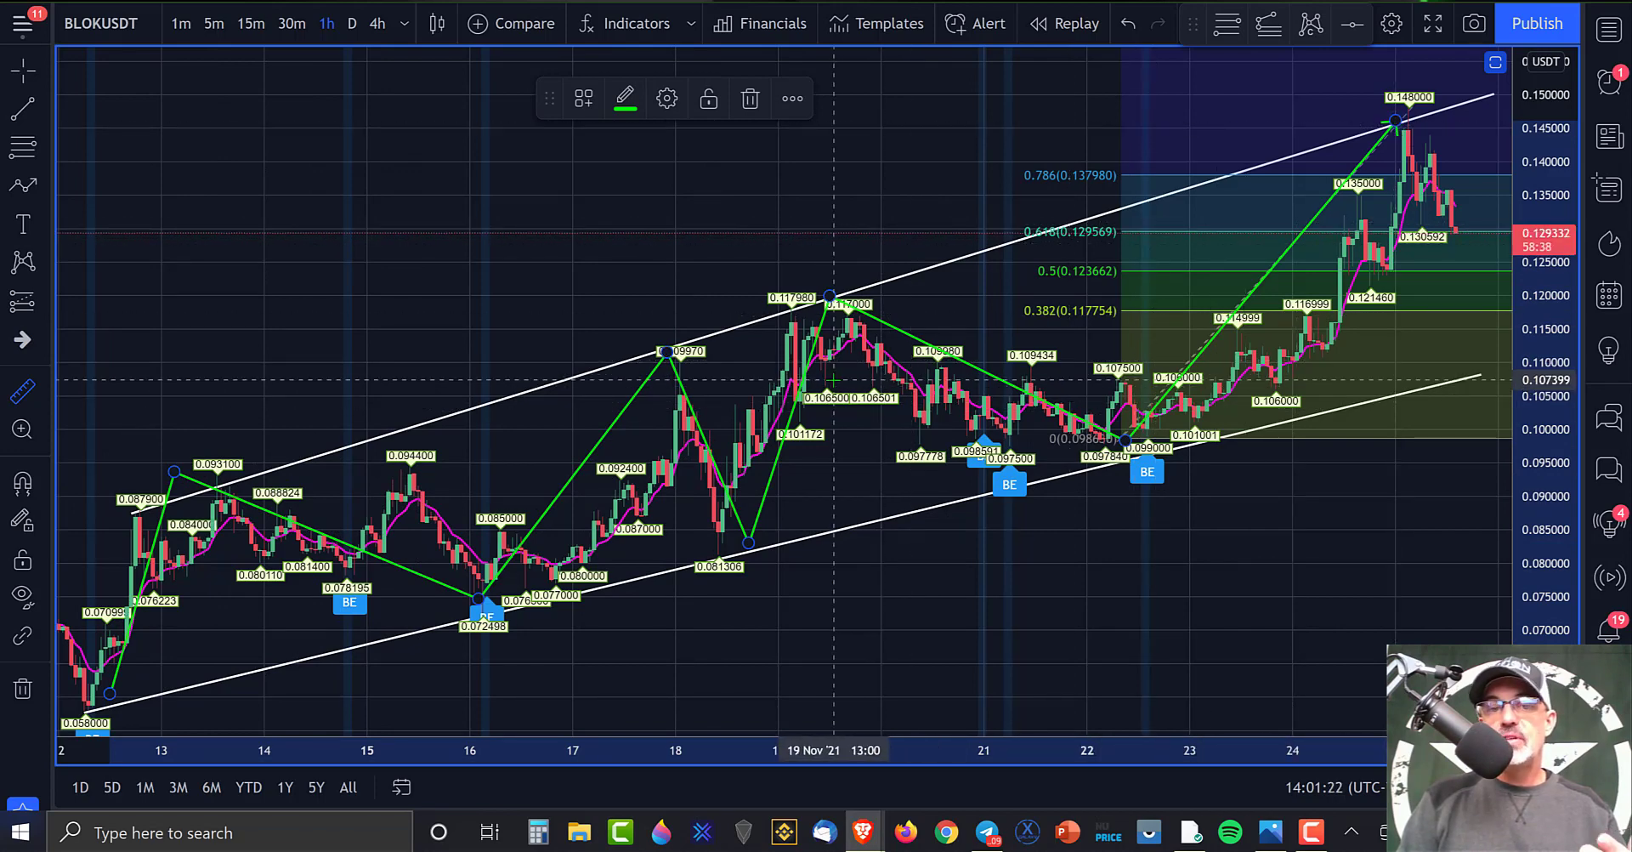
mouse_move(124, 695)
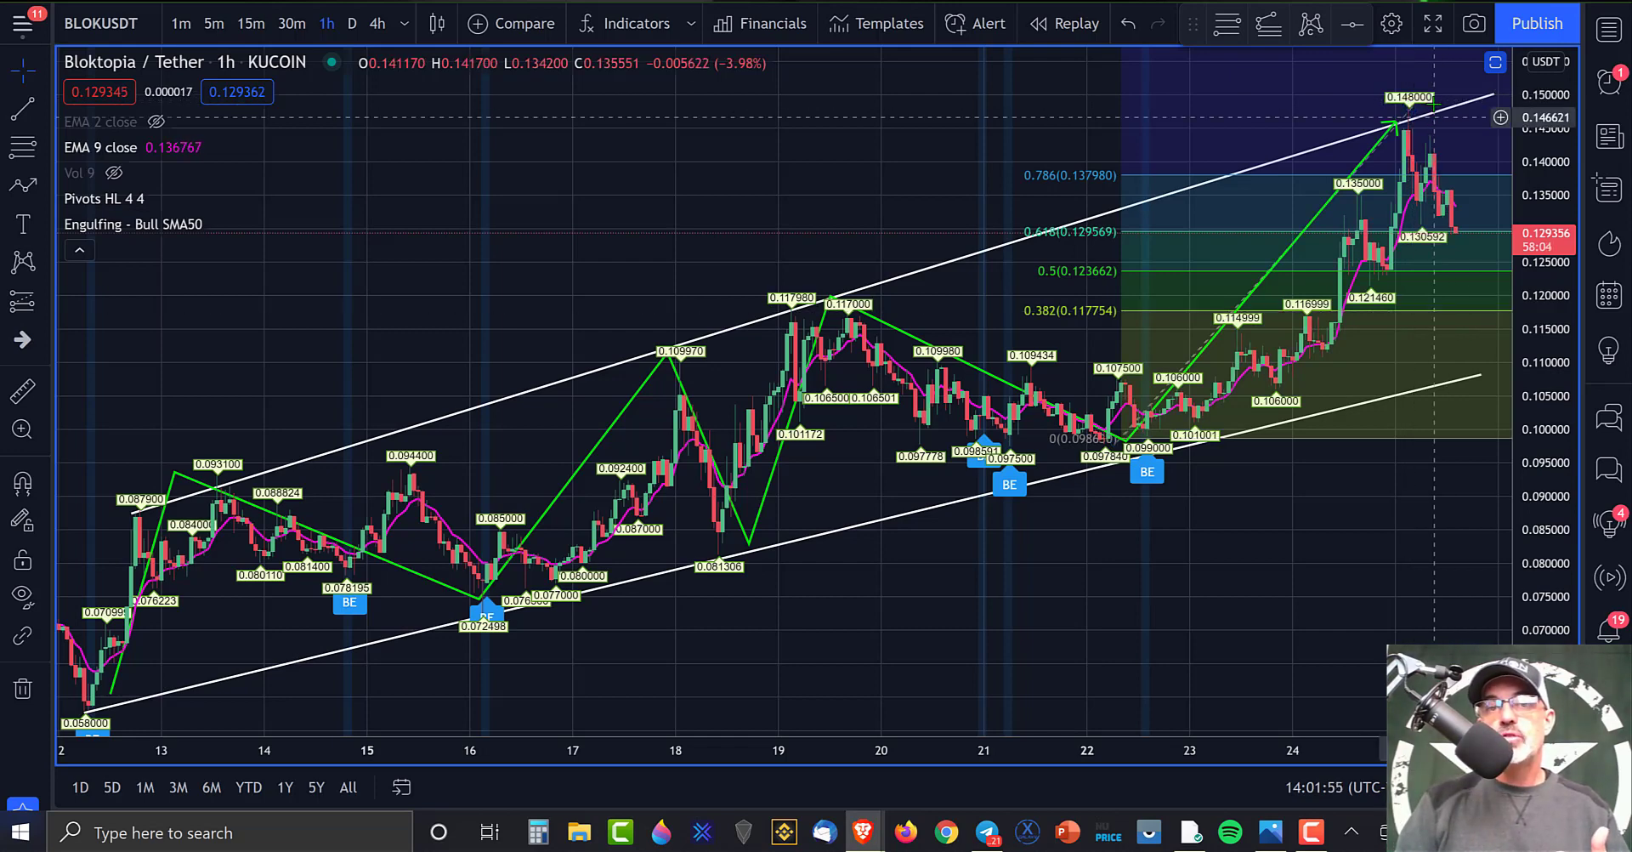
mouse_move(889, 201)
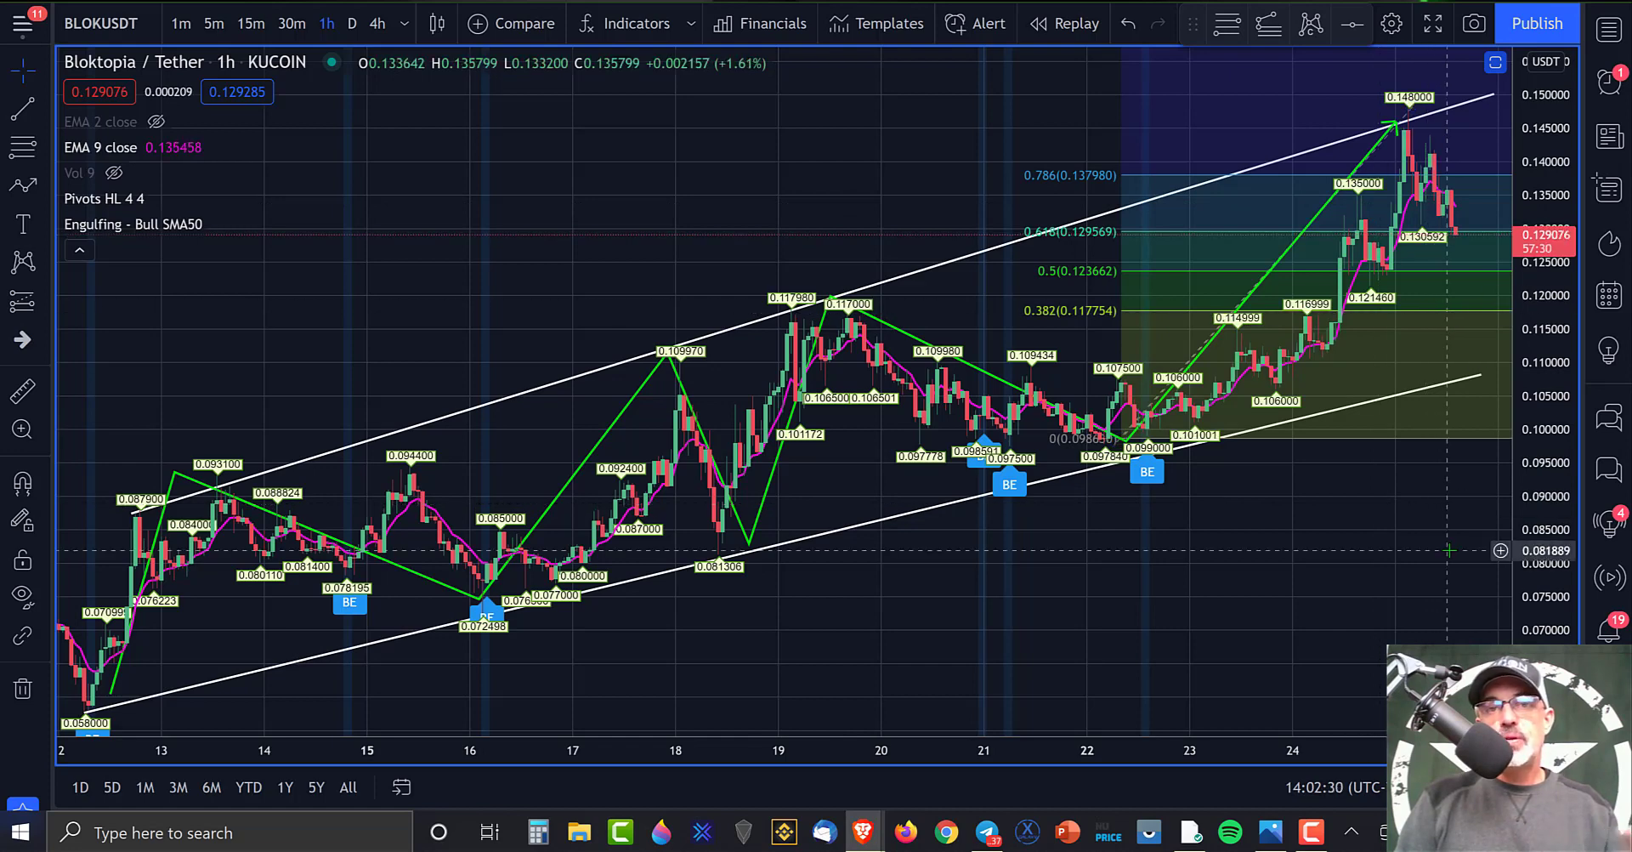
mouse_move(1280, 537)
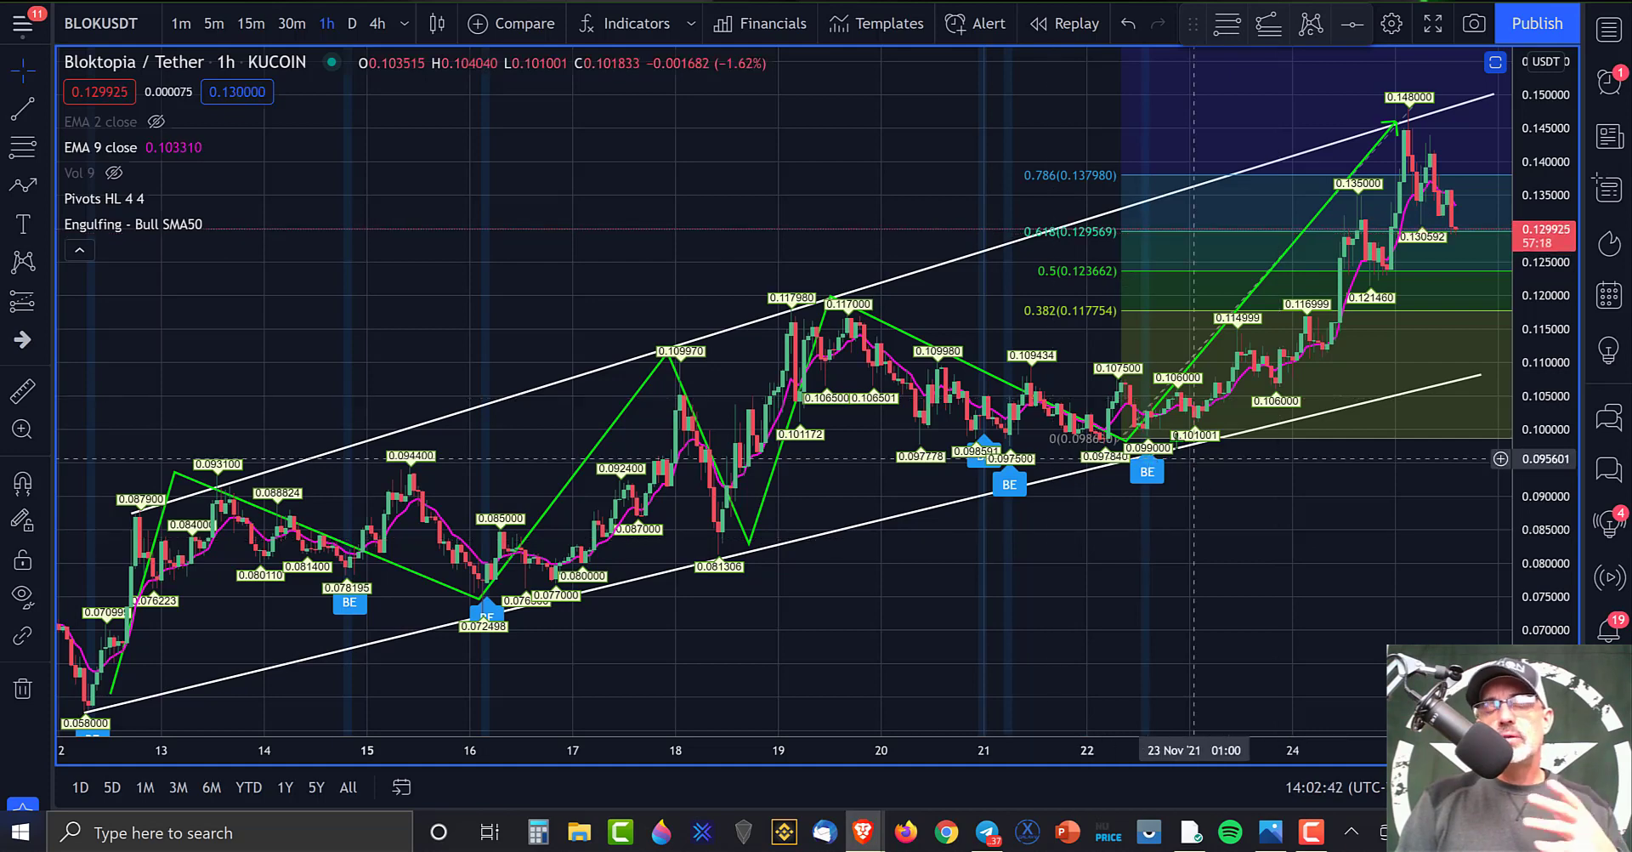
mouse_move(889, 124)
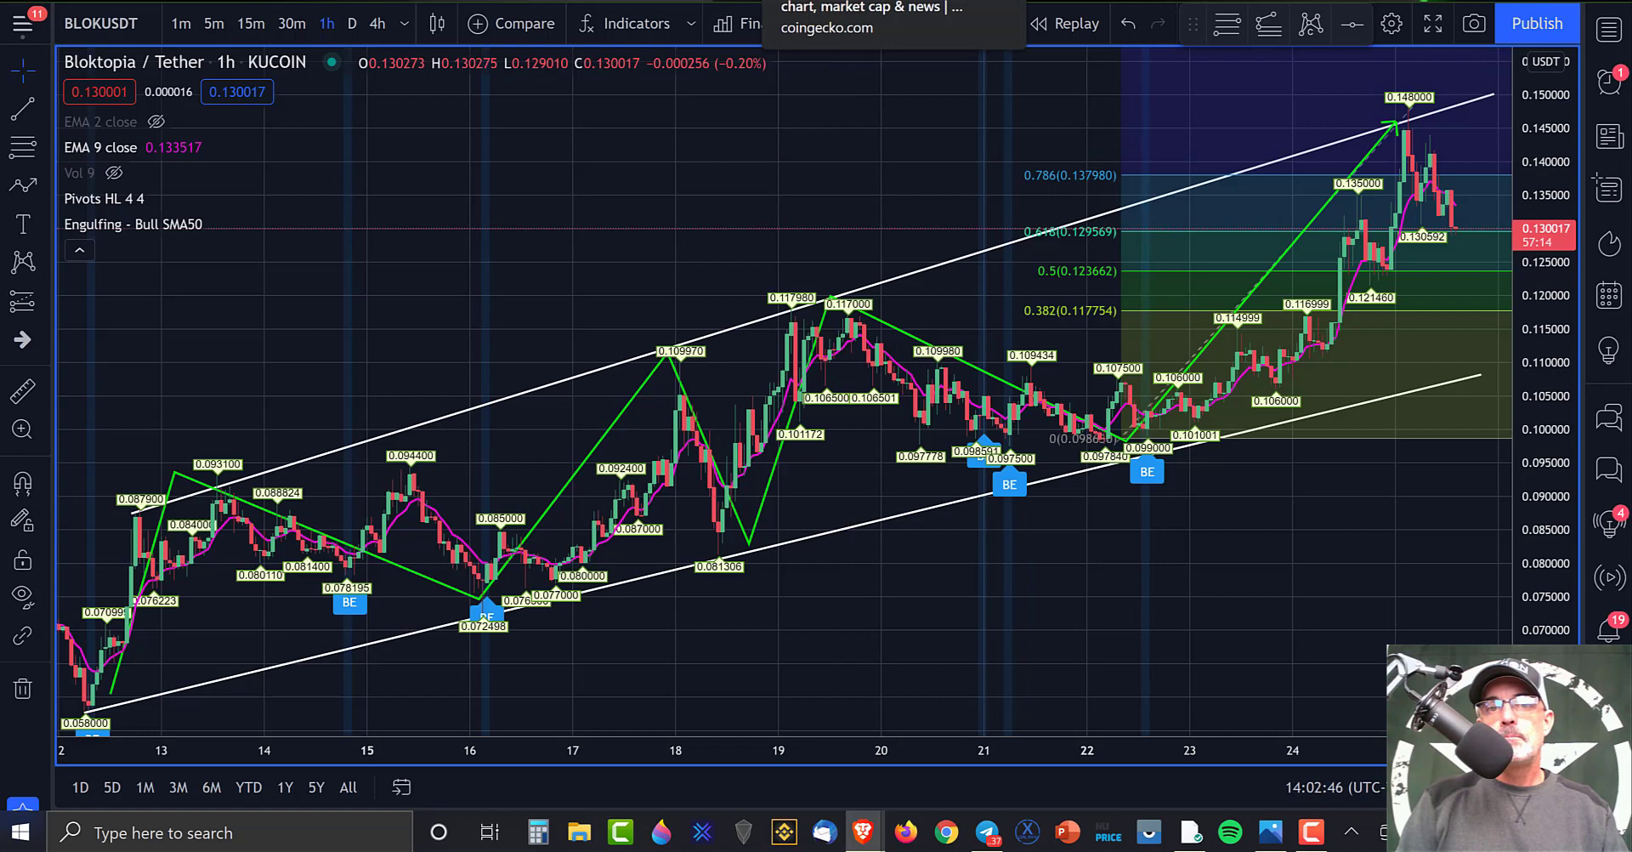
From Bloktopia's CoinGecko page, follow the bloktopia.com link and bring up its lightpaper
click(878, 17)
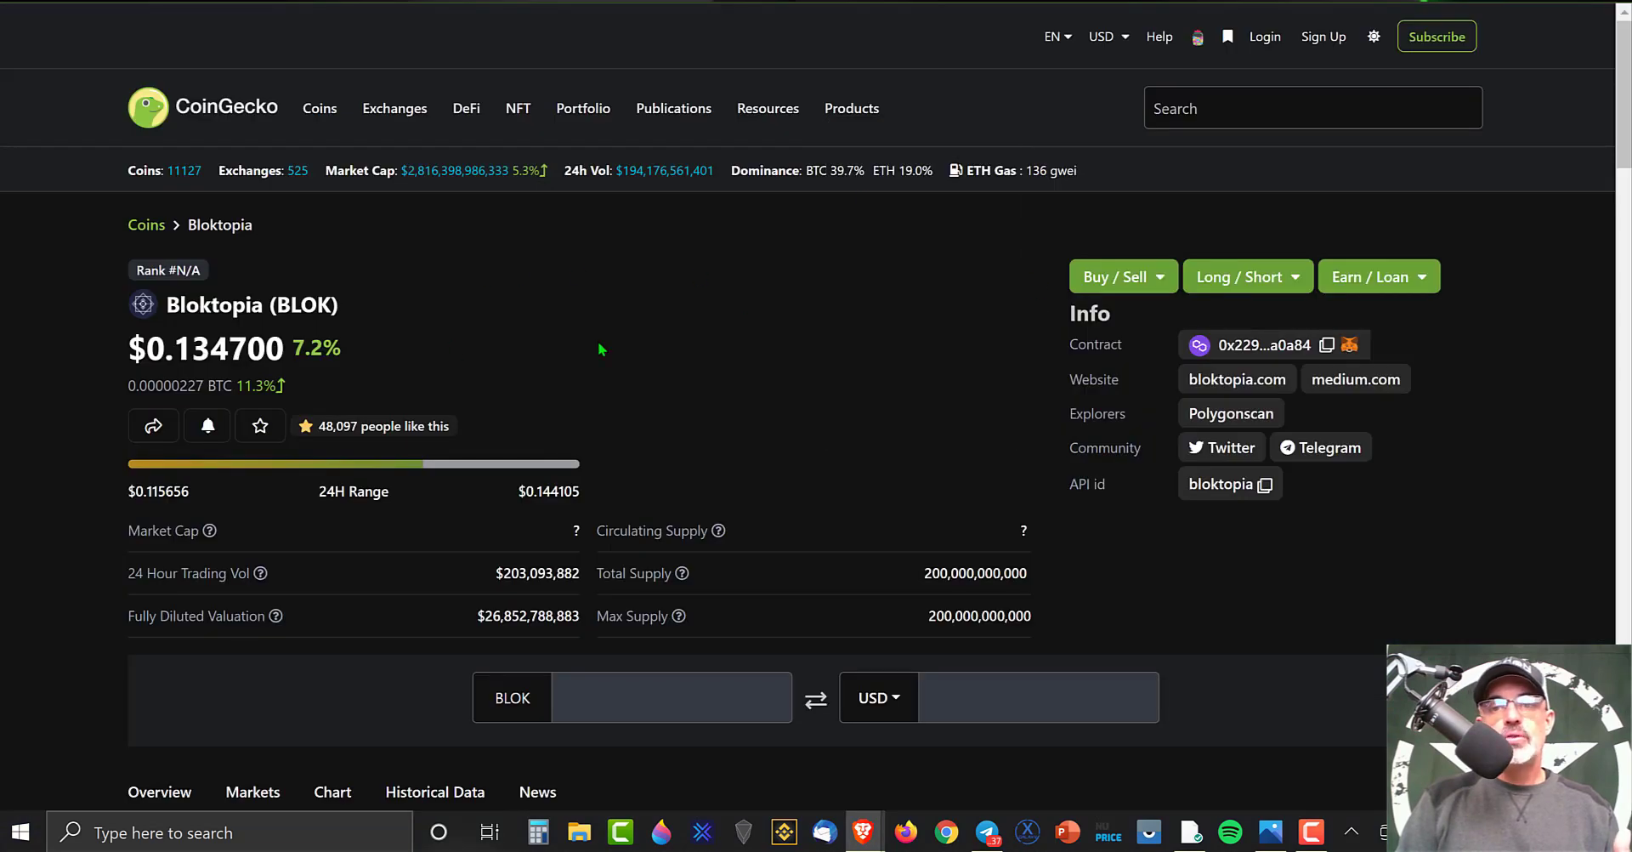
mouse_move(1238, 379)
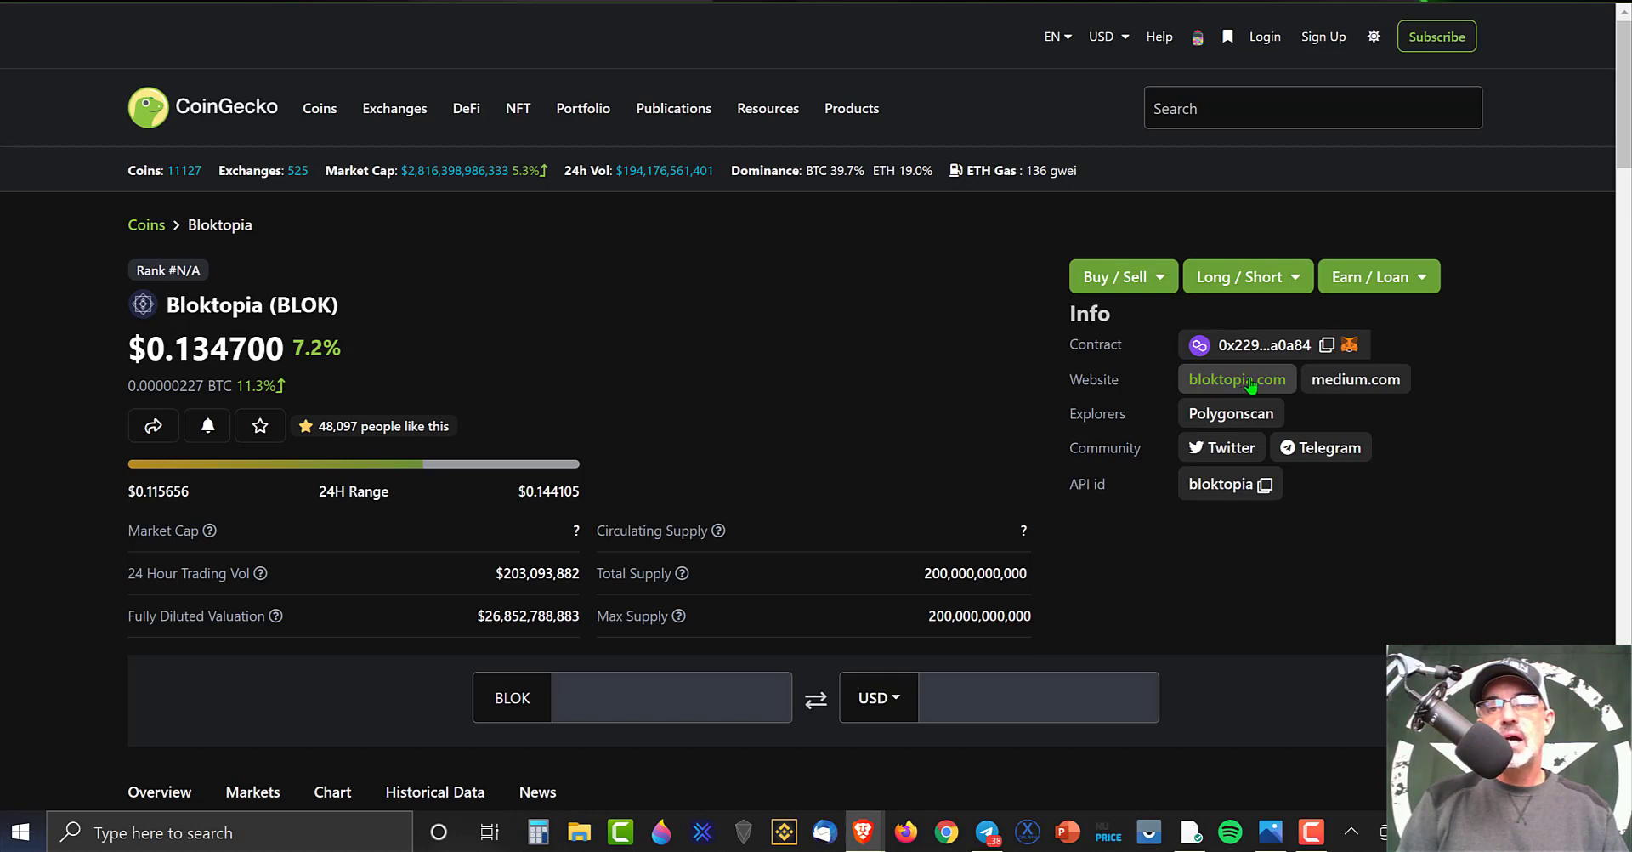
click(1236, 379)
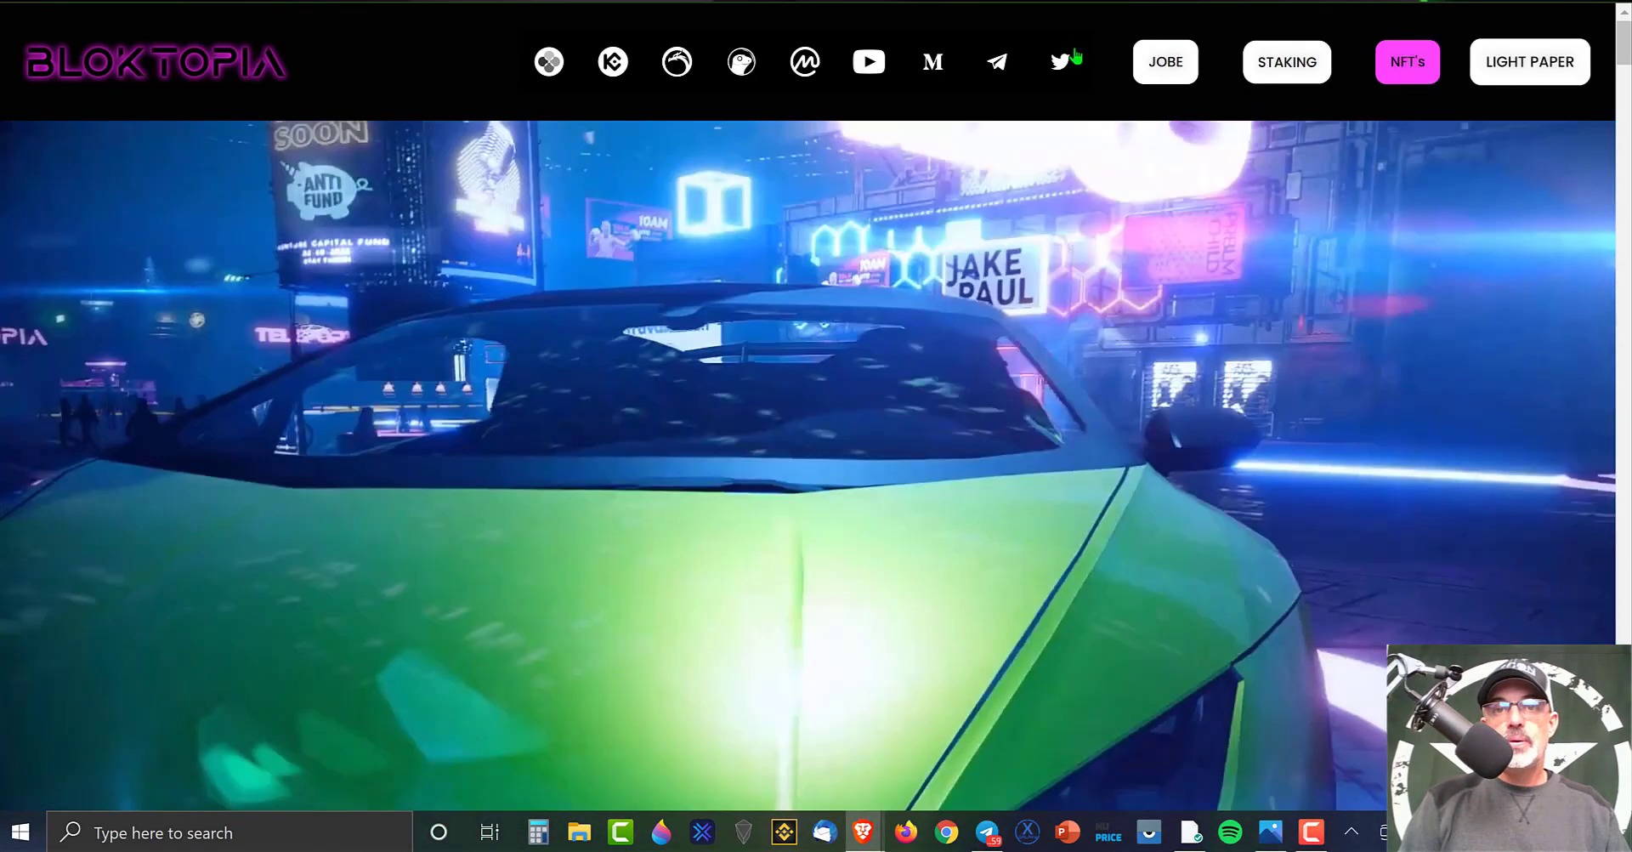
click(1529, 61)
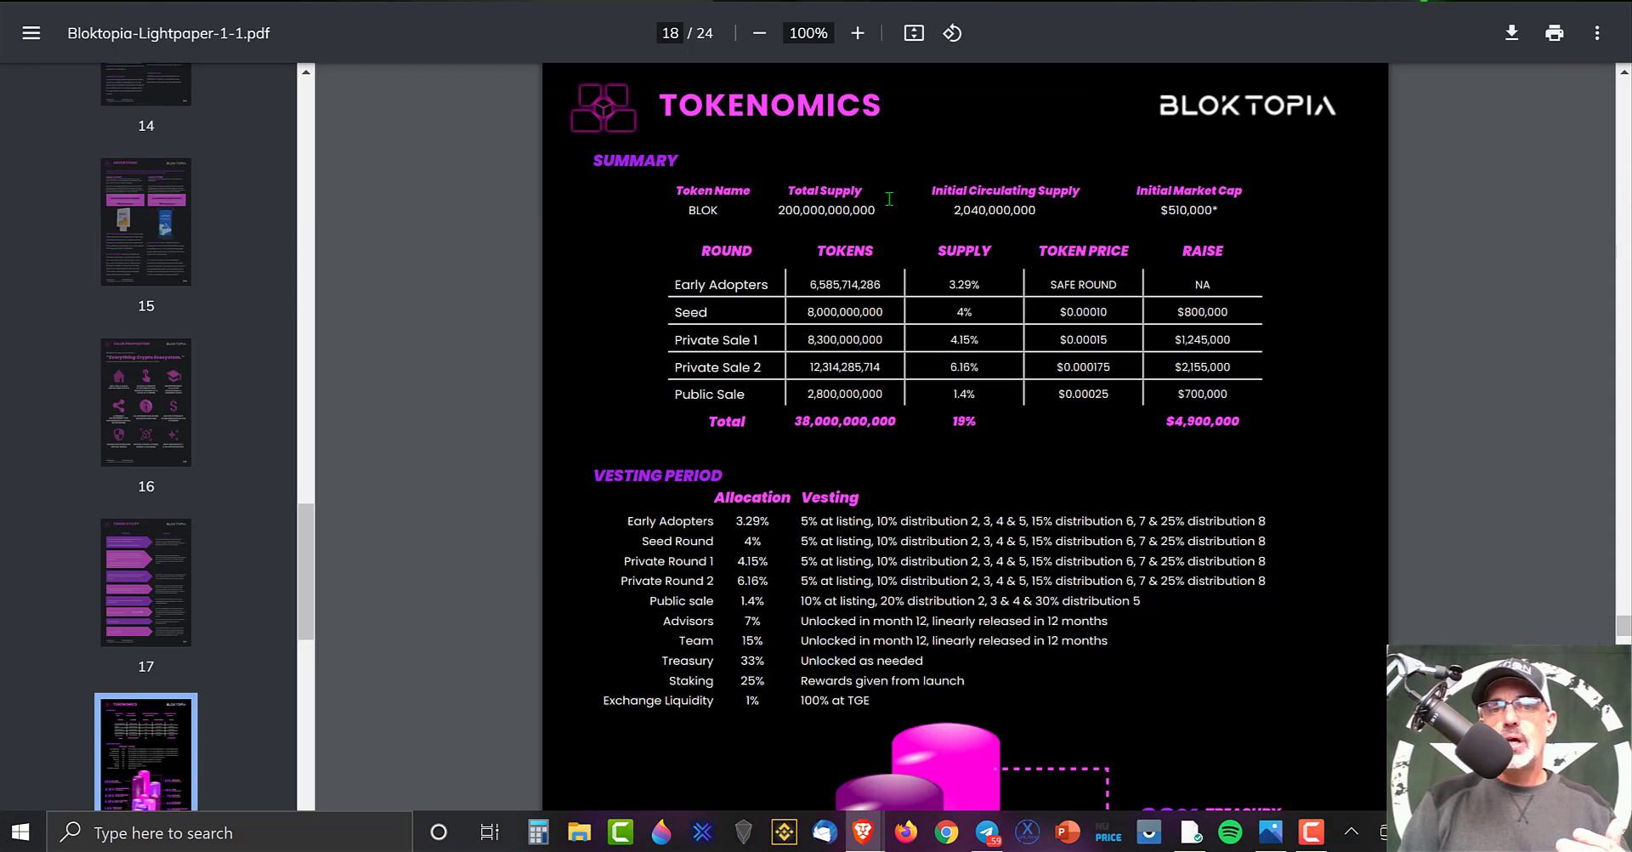
mouse_move(982, 207)
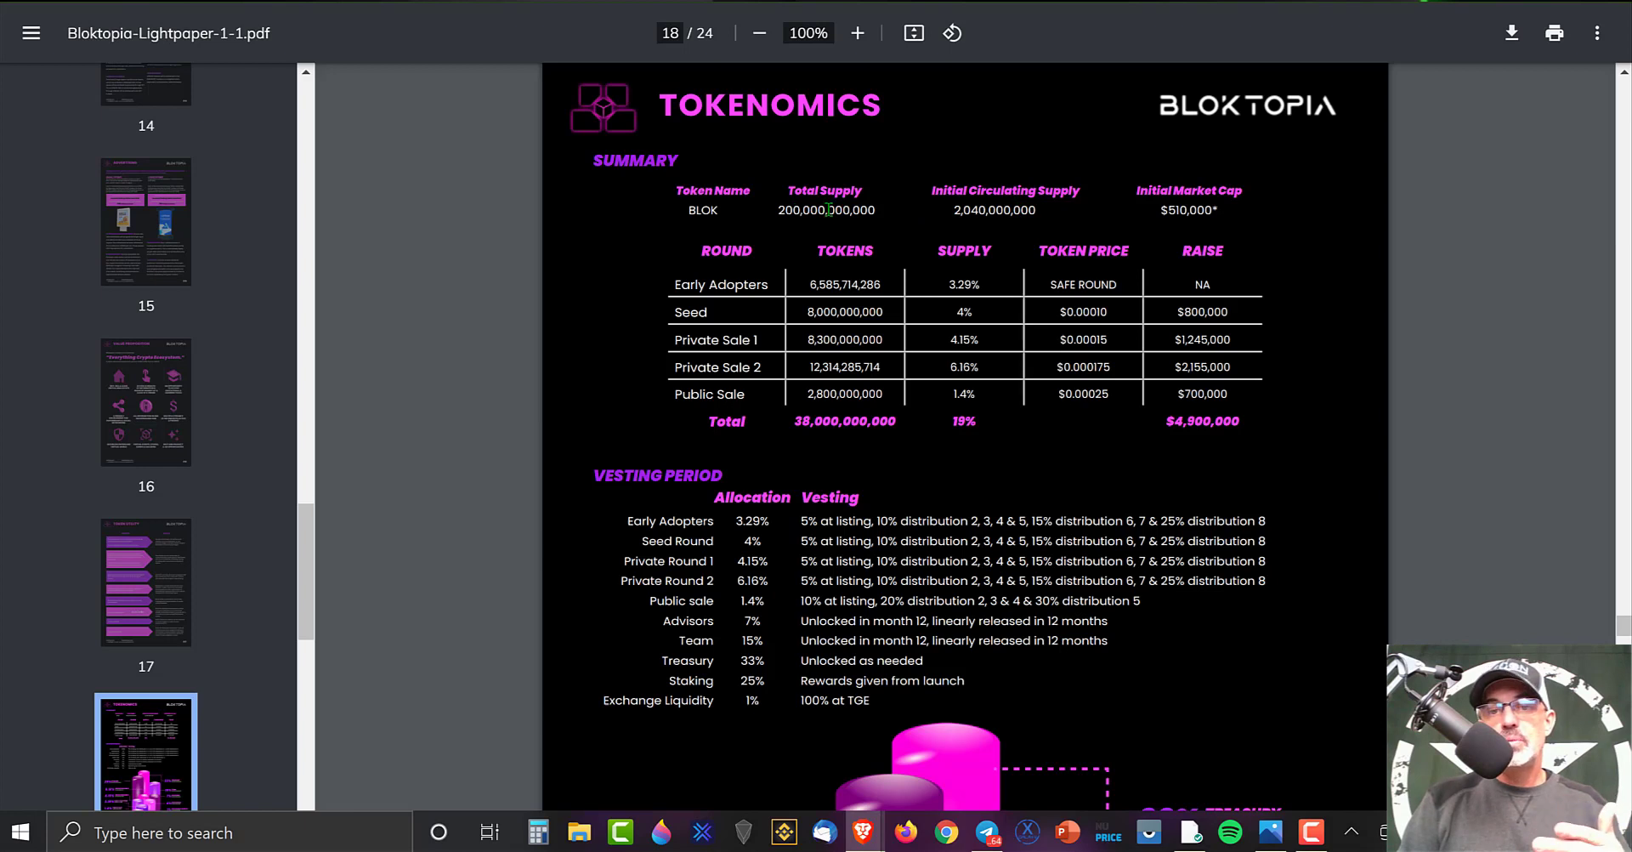
mouse_move(1005, 415)
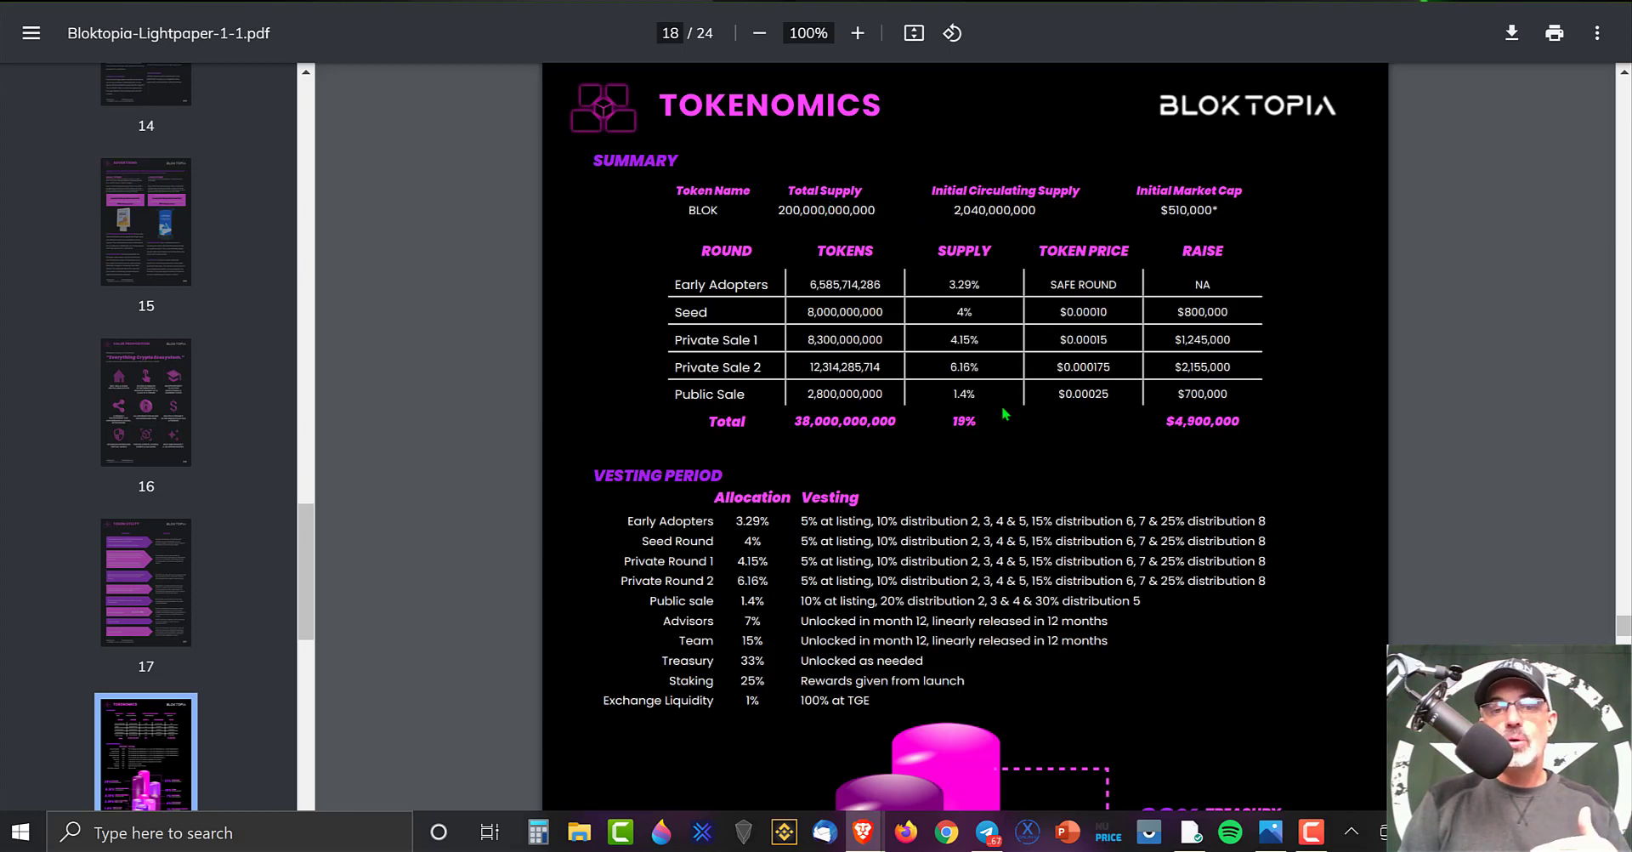
mouse_move(252, 167)
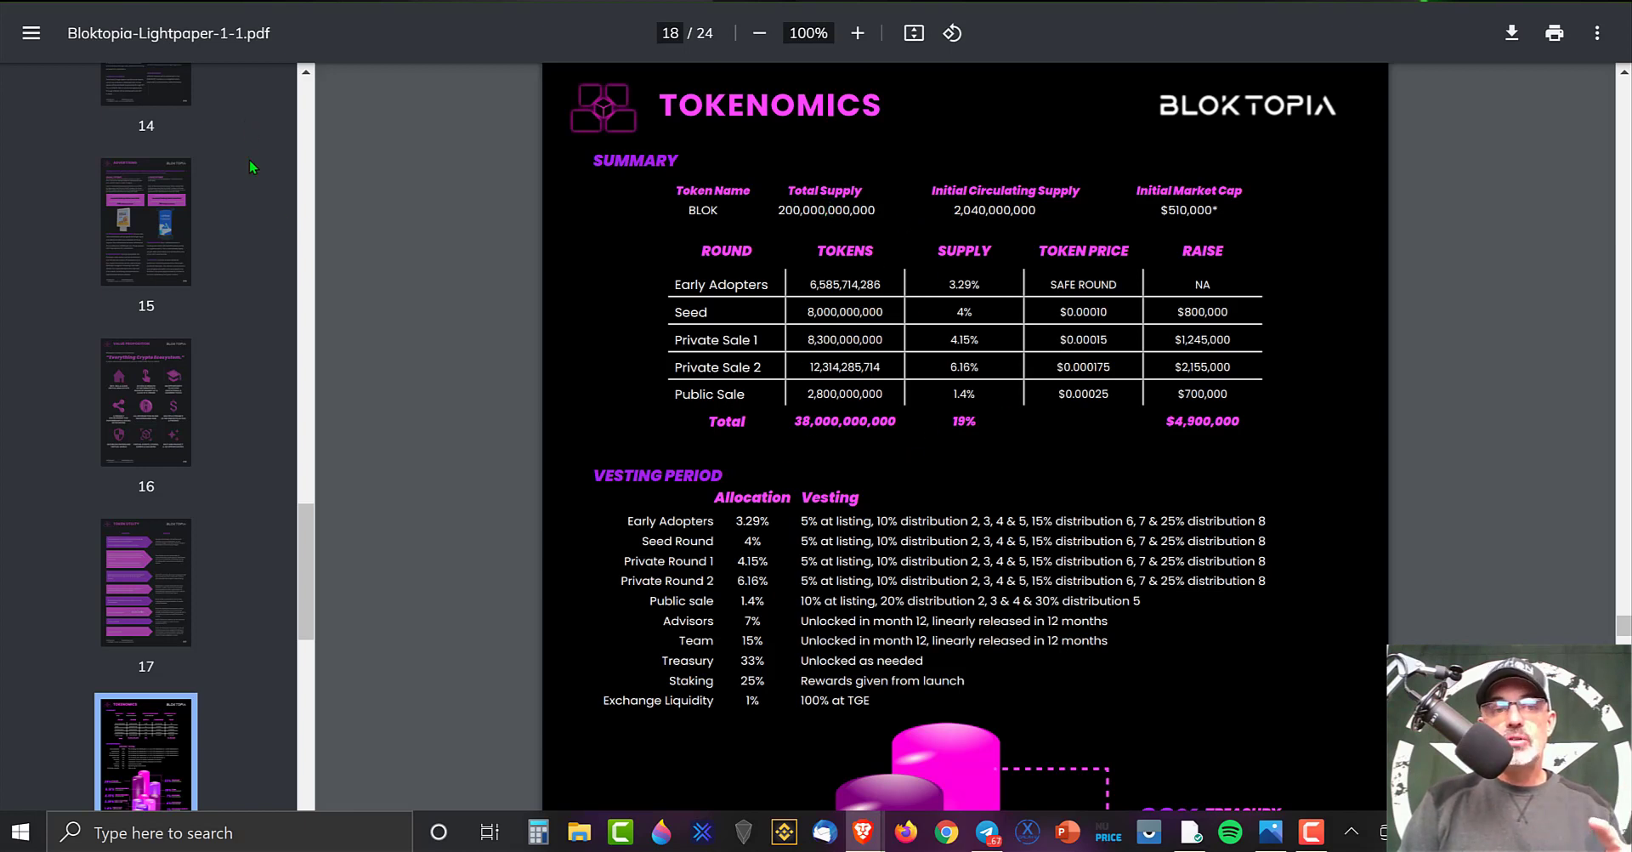
mouse_move(376, 477)
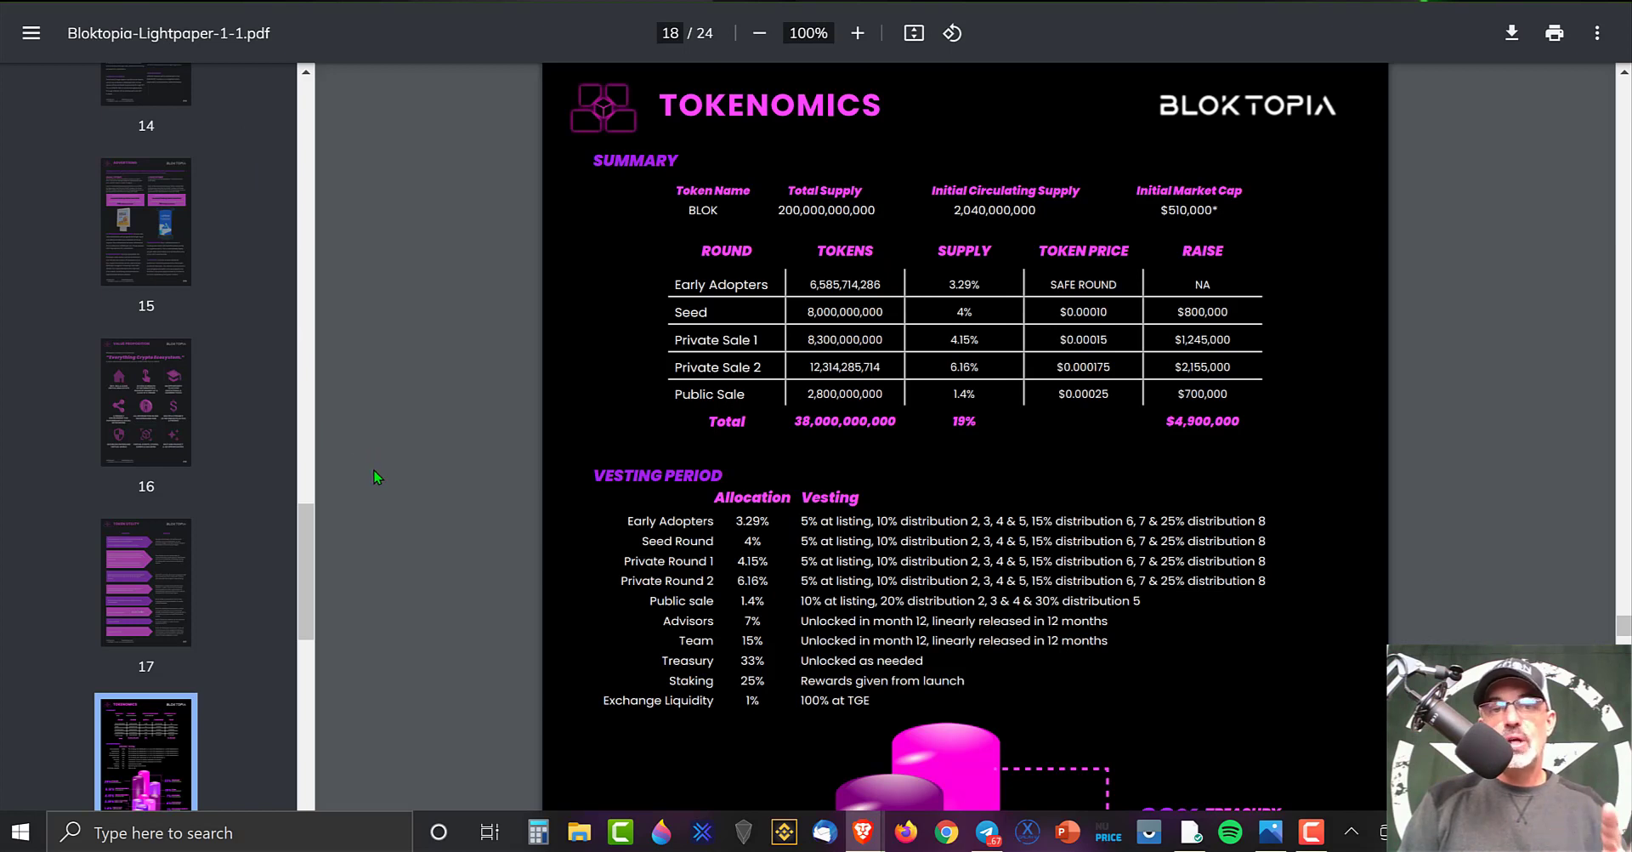
mouse_move(554, 420)
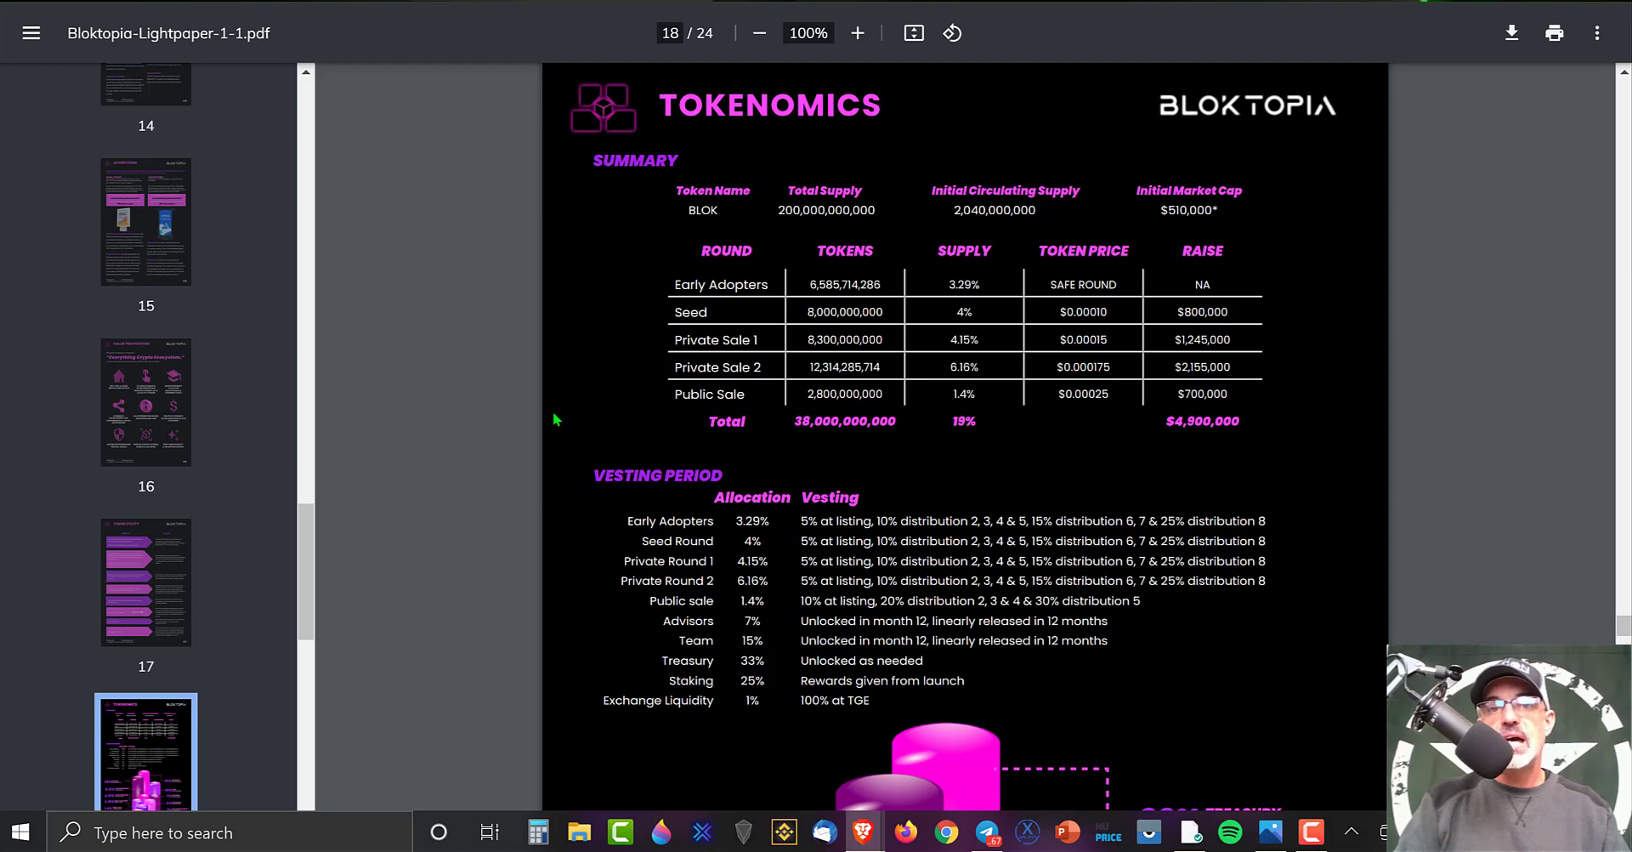
mouse_move(696, 165)
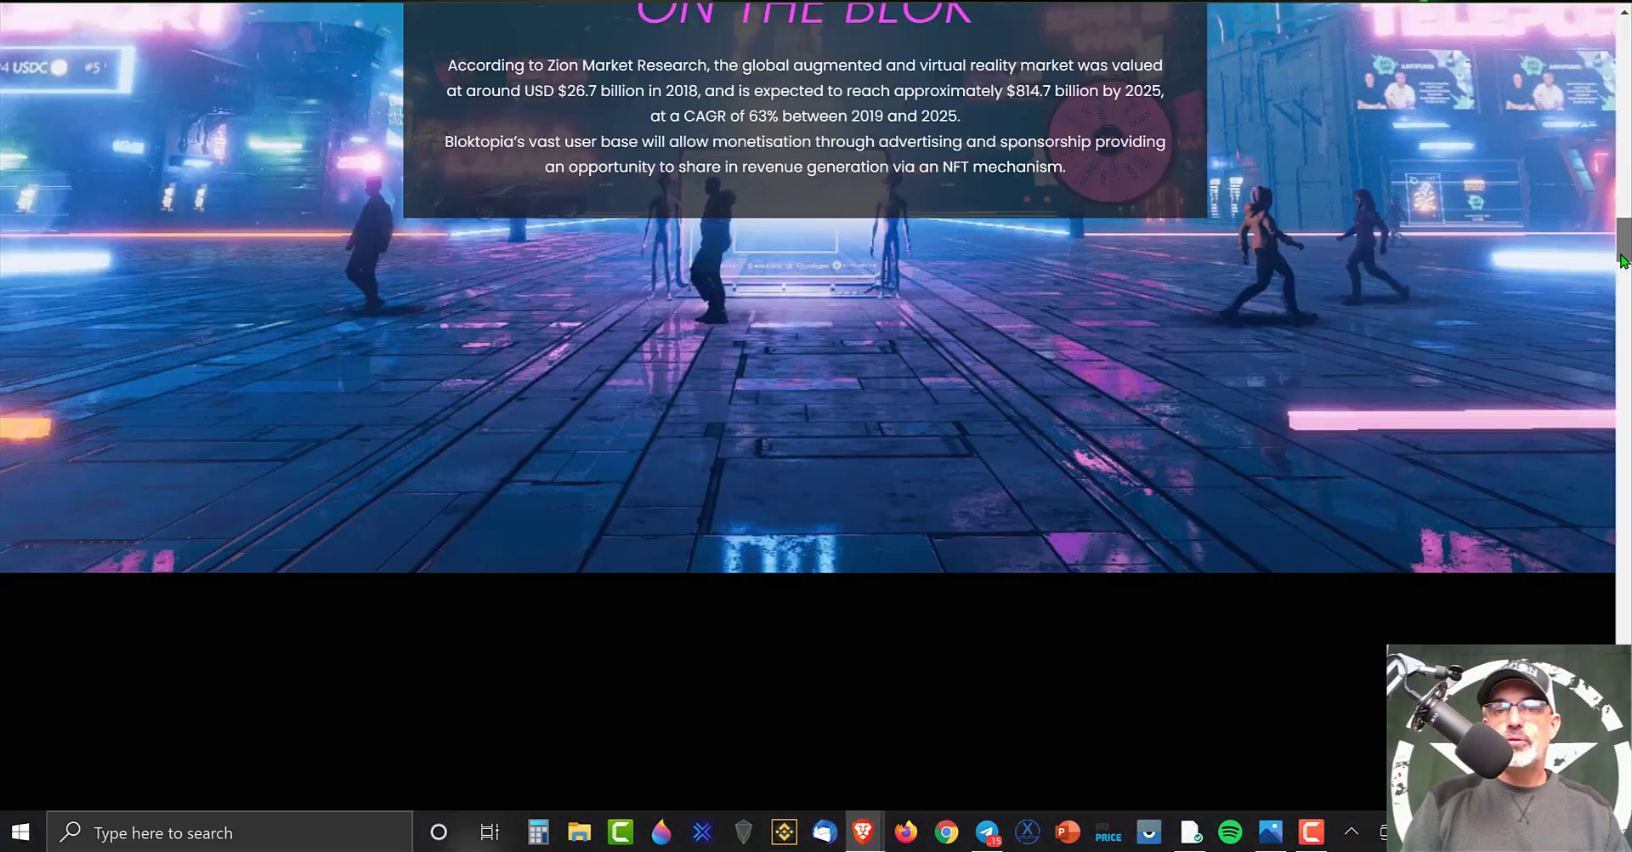
Scroll through Earning Opportunities, Token Utility, Partners and Team, then back to the landing banner
scroll(down, 3)
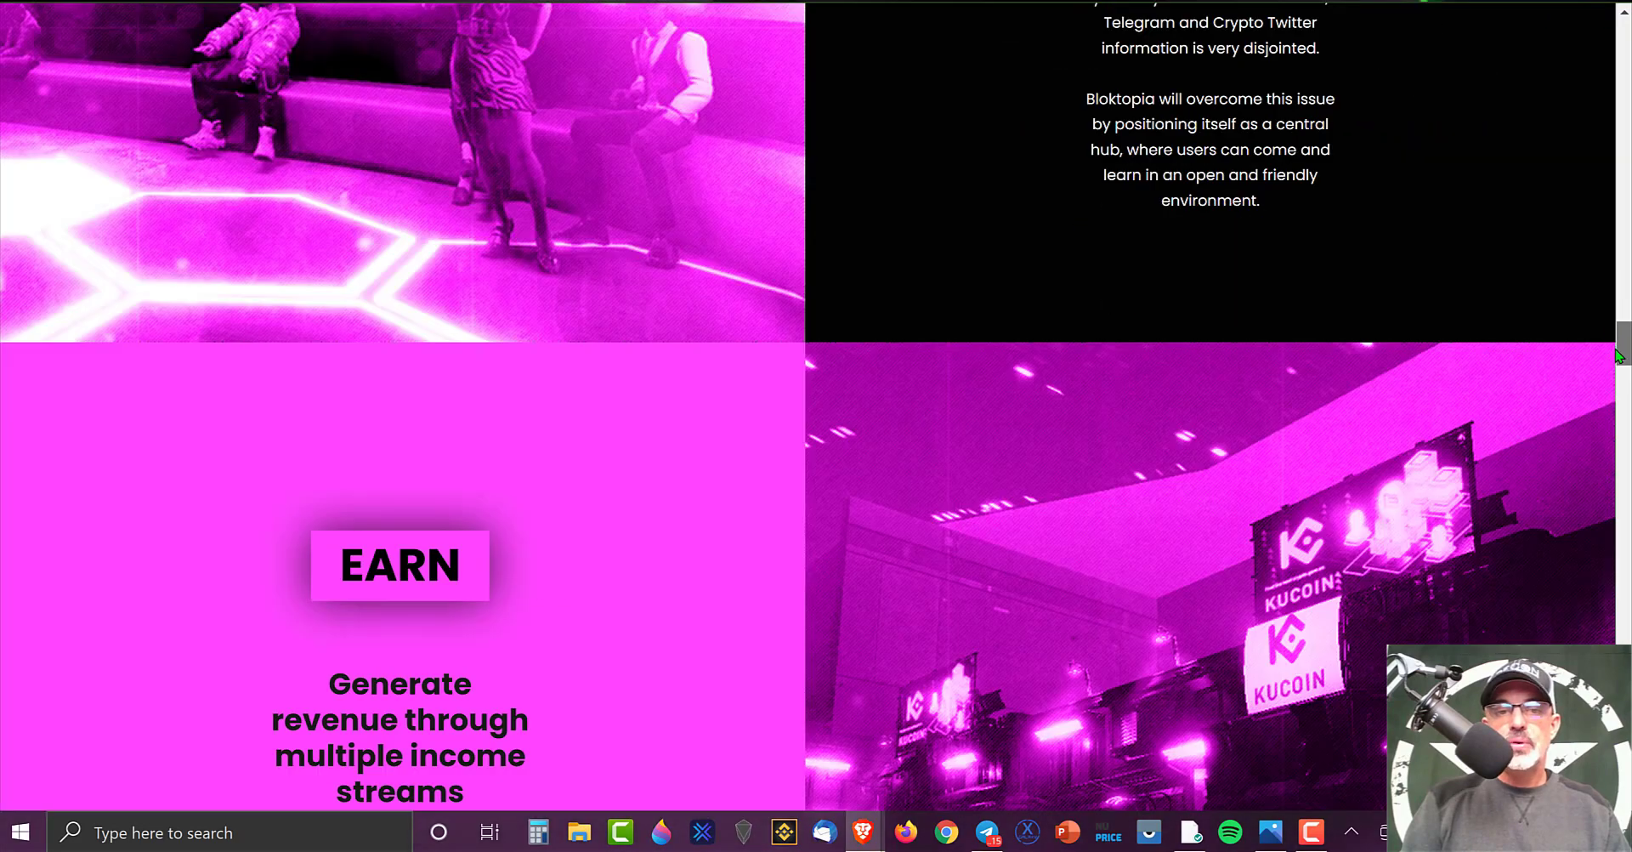
scroll(down, 3)
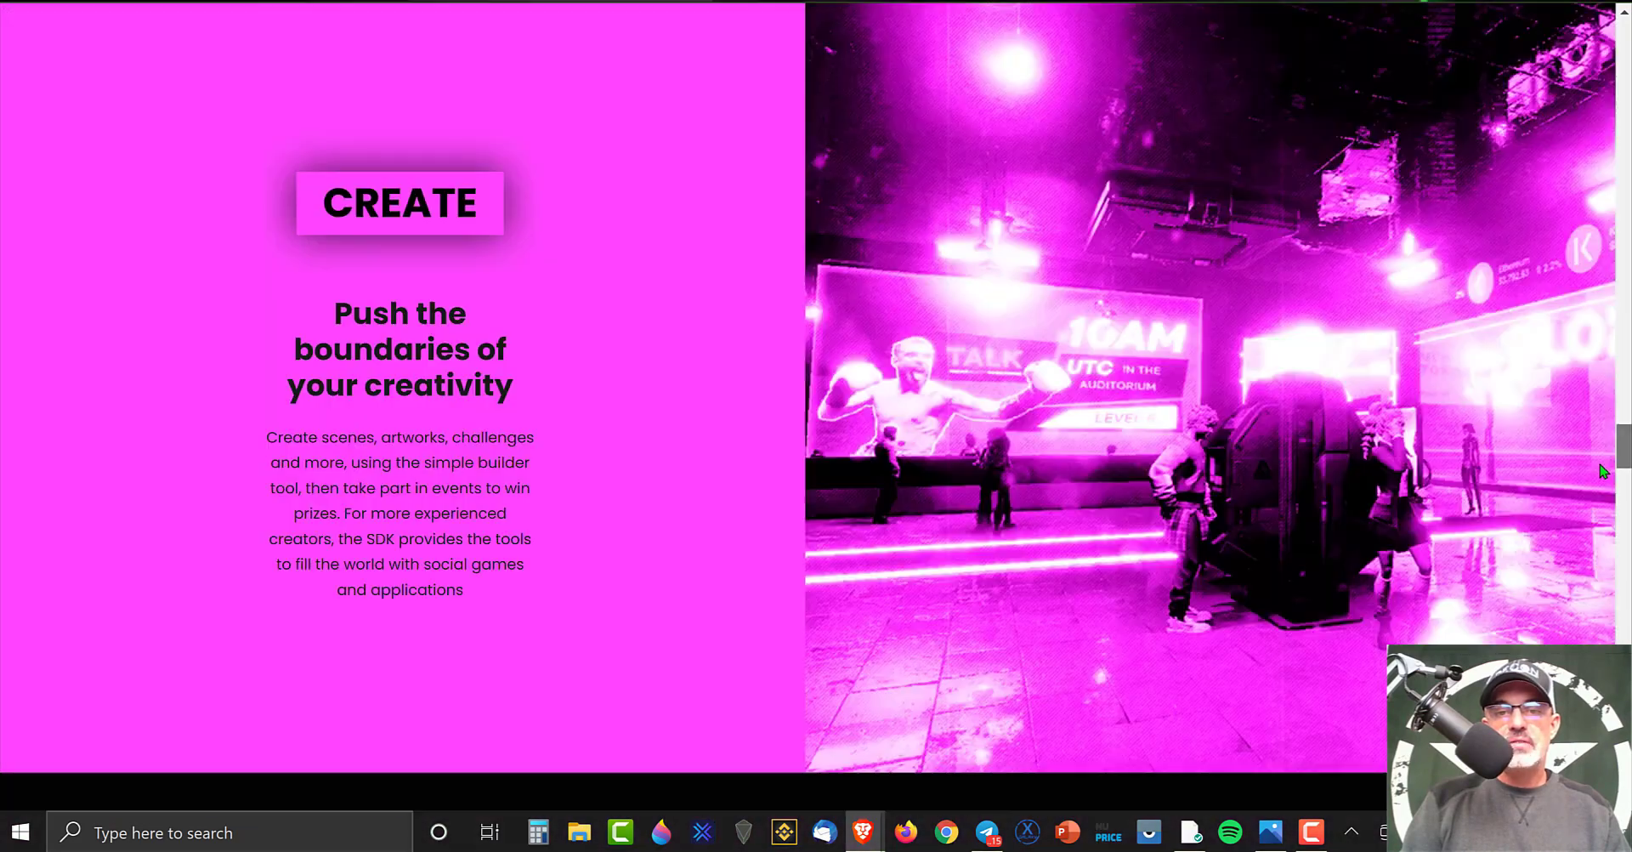
scroll(down, 3)
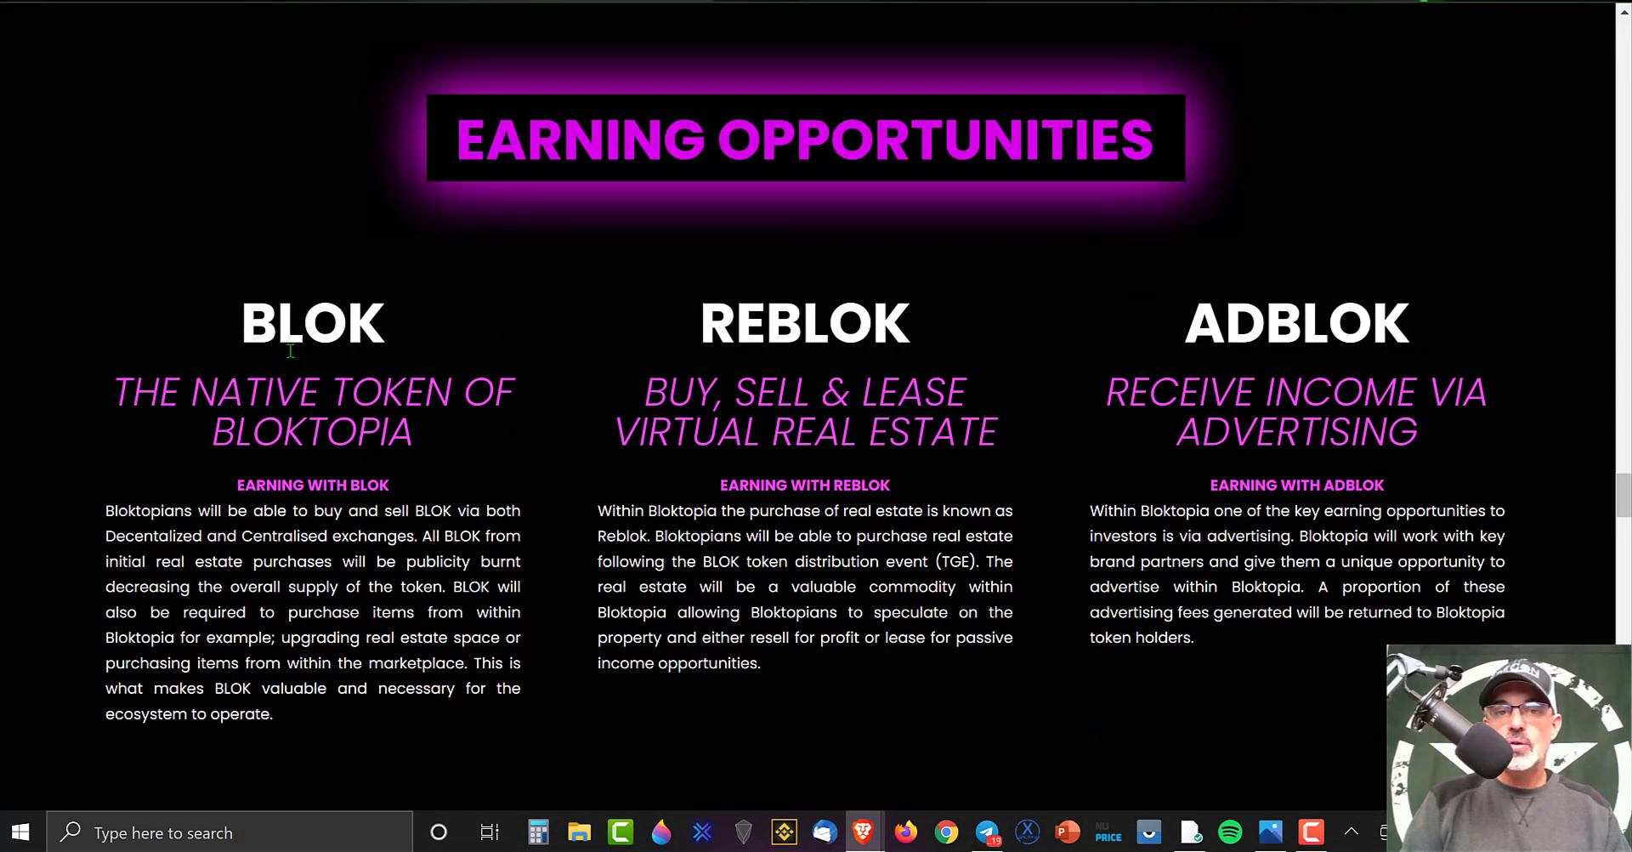
mouse_move(820, 353)
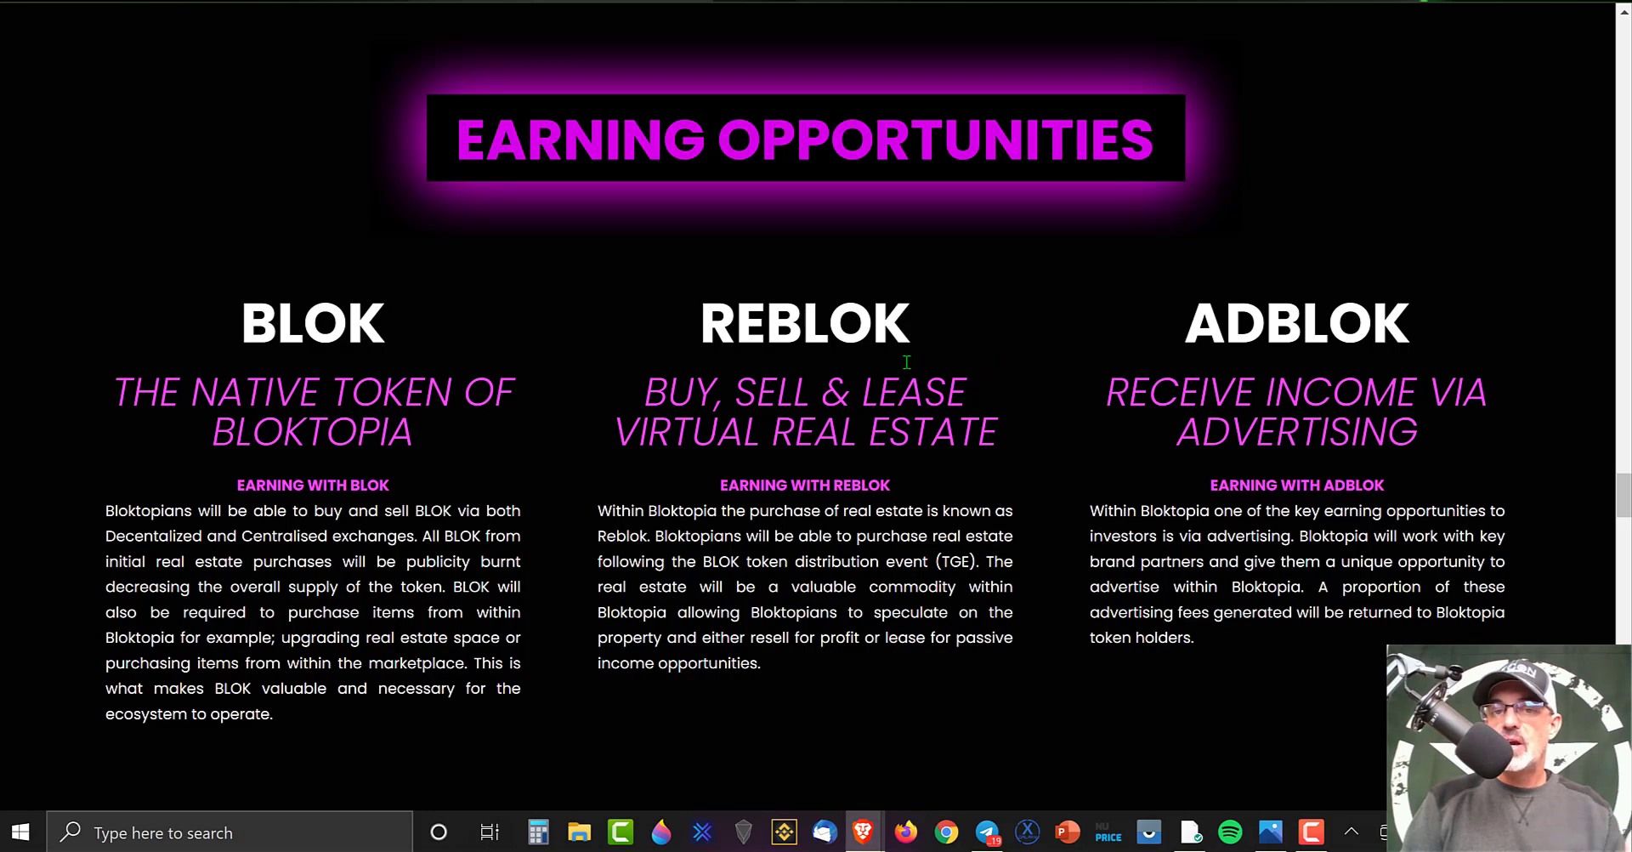
mouse_move(922, 386)
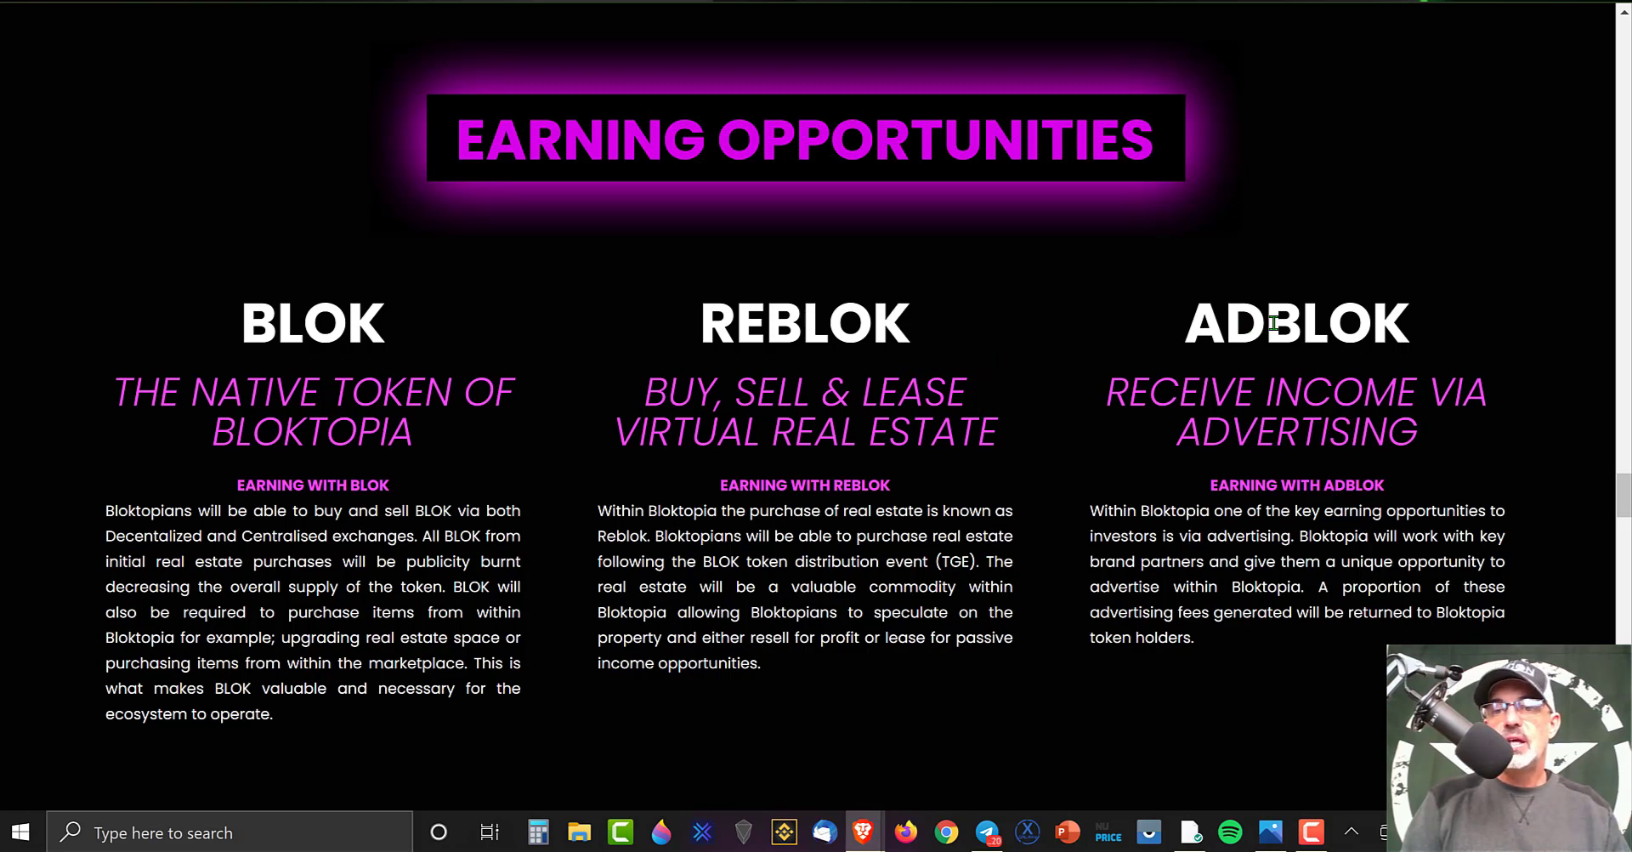
mouse_move(1430, 282)
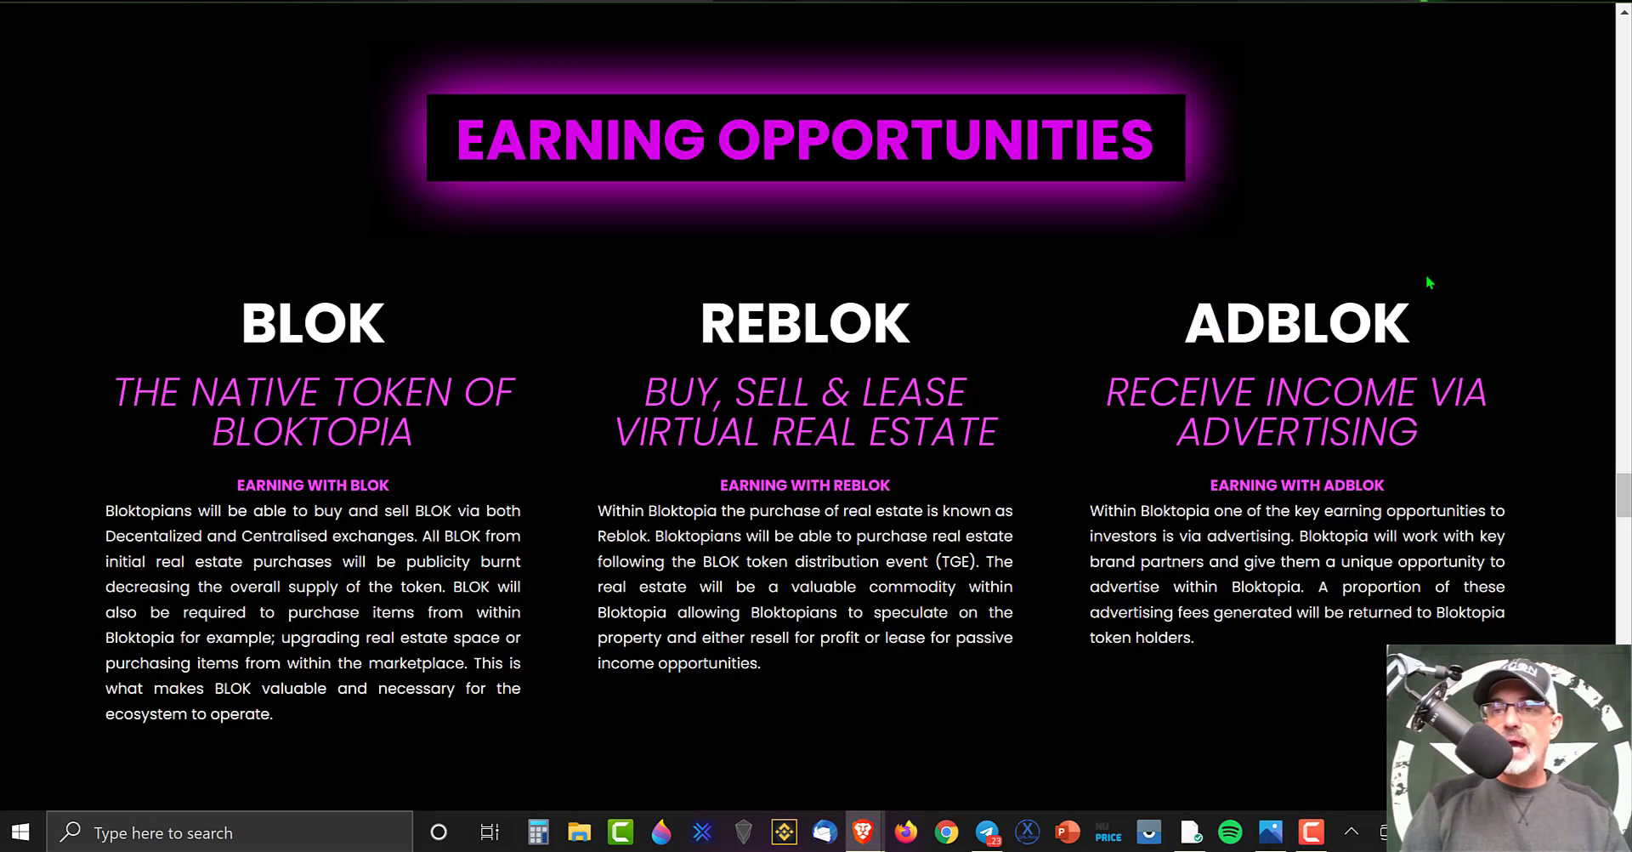
scroll(down, 3)
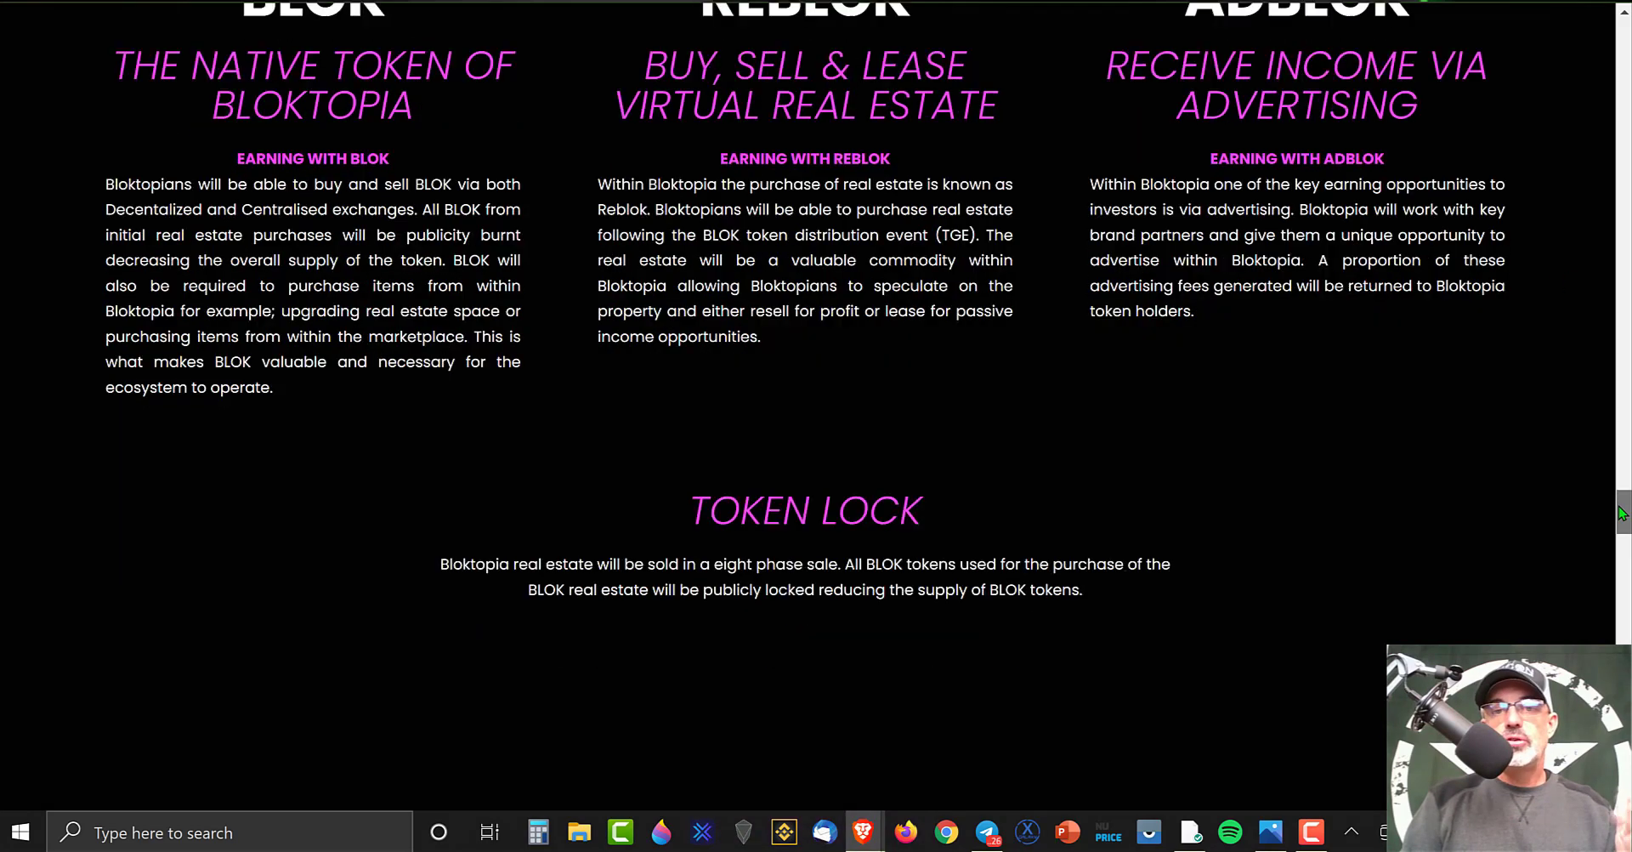
scroll(down, 3)
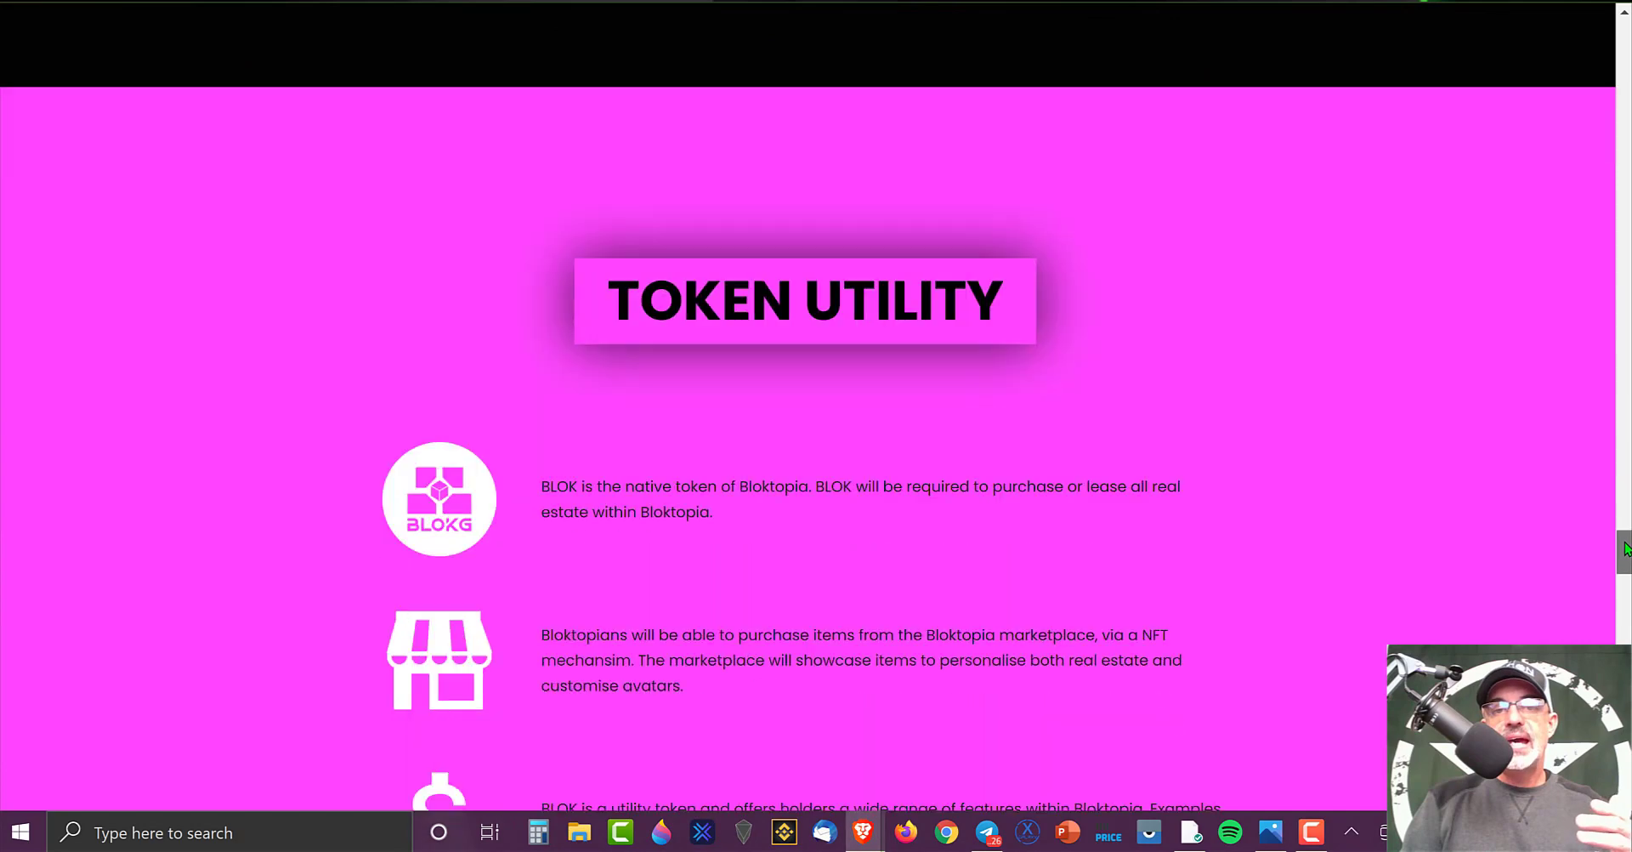
scroll(down, 3)
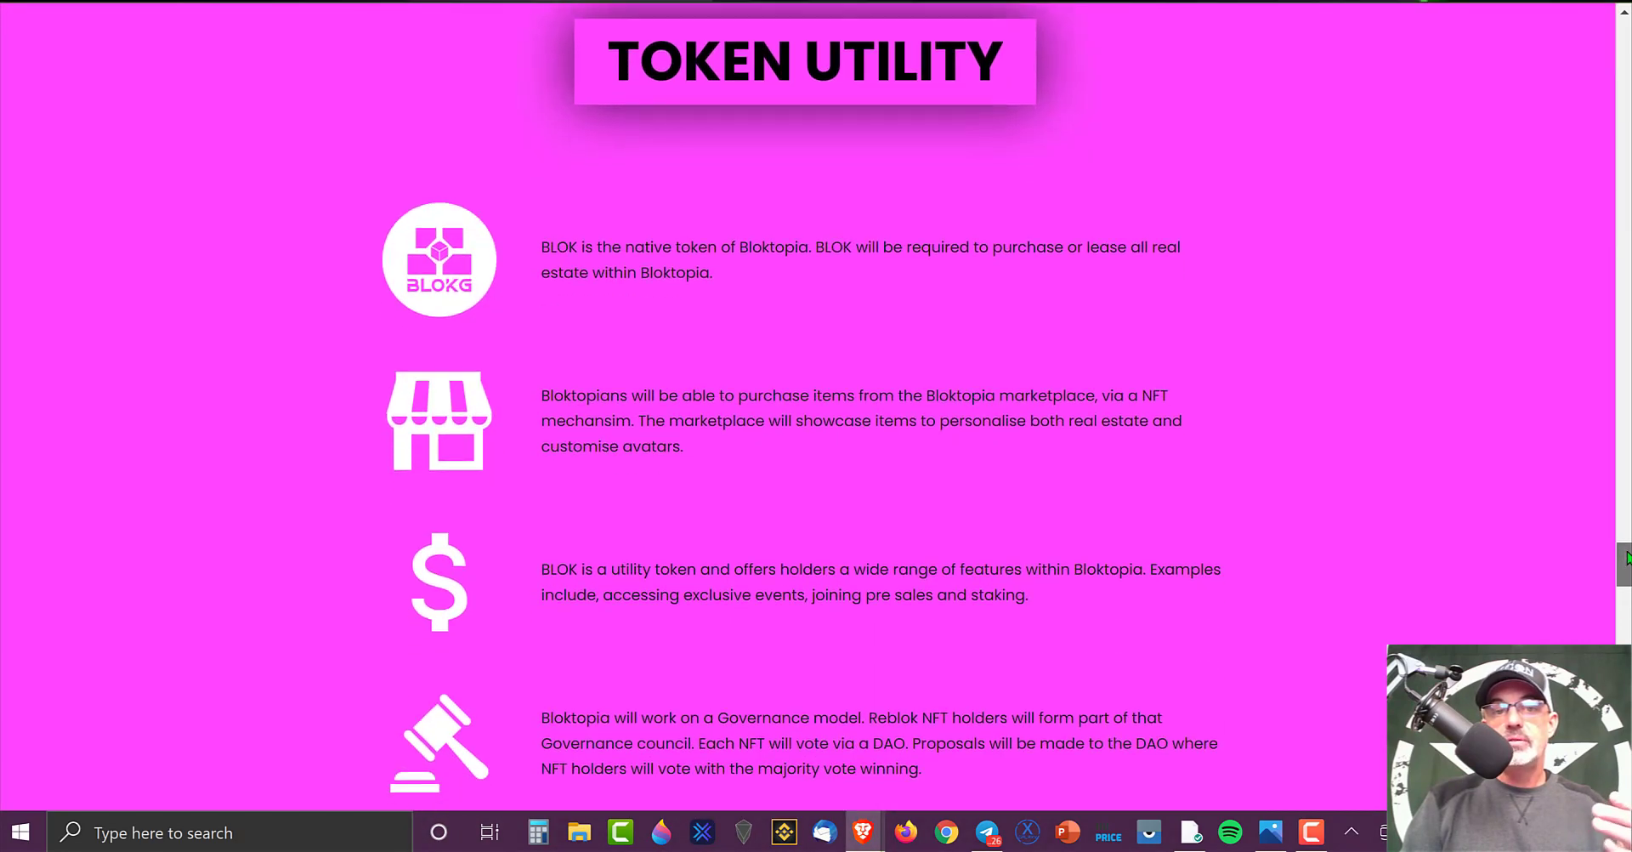
scroll(down, 3)
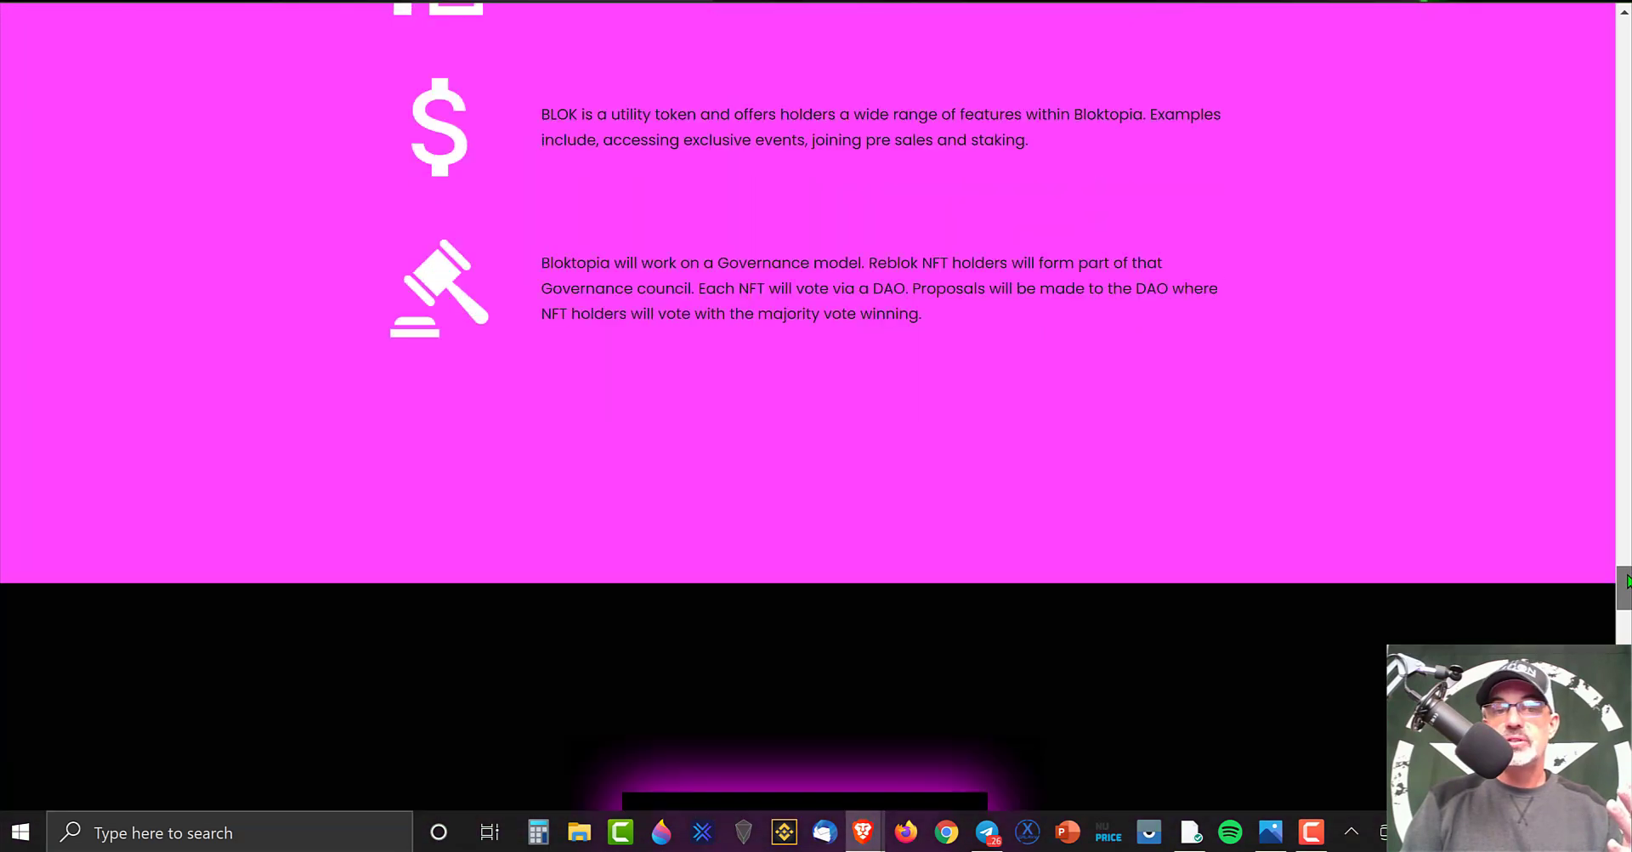
scroll(down, 3)
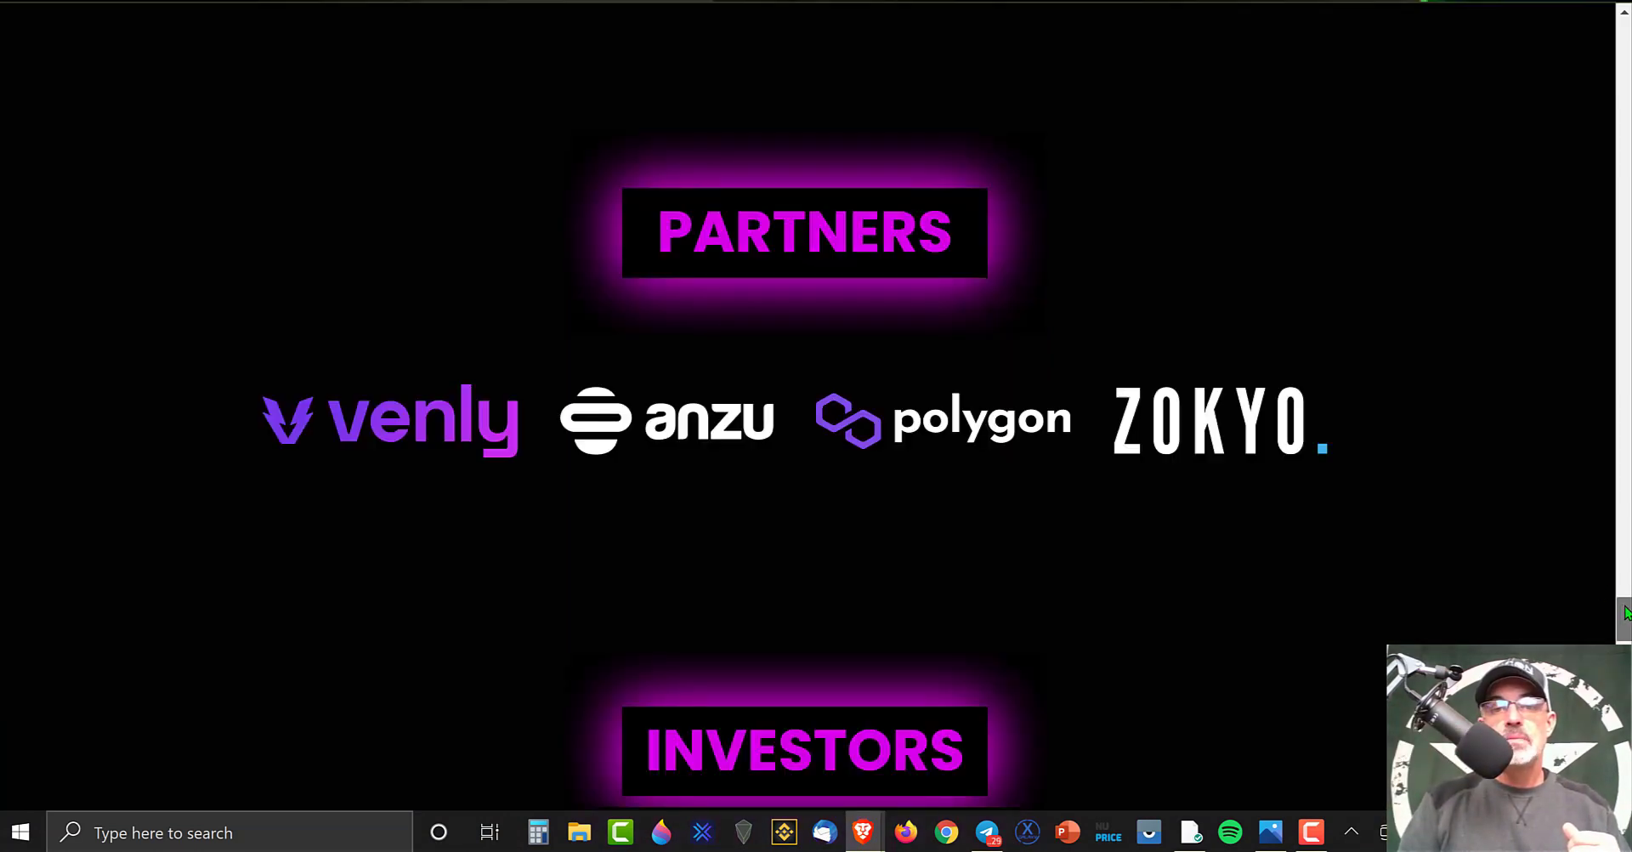
scroll(down, 3)
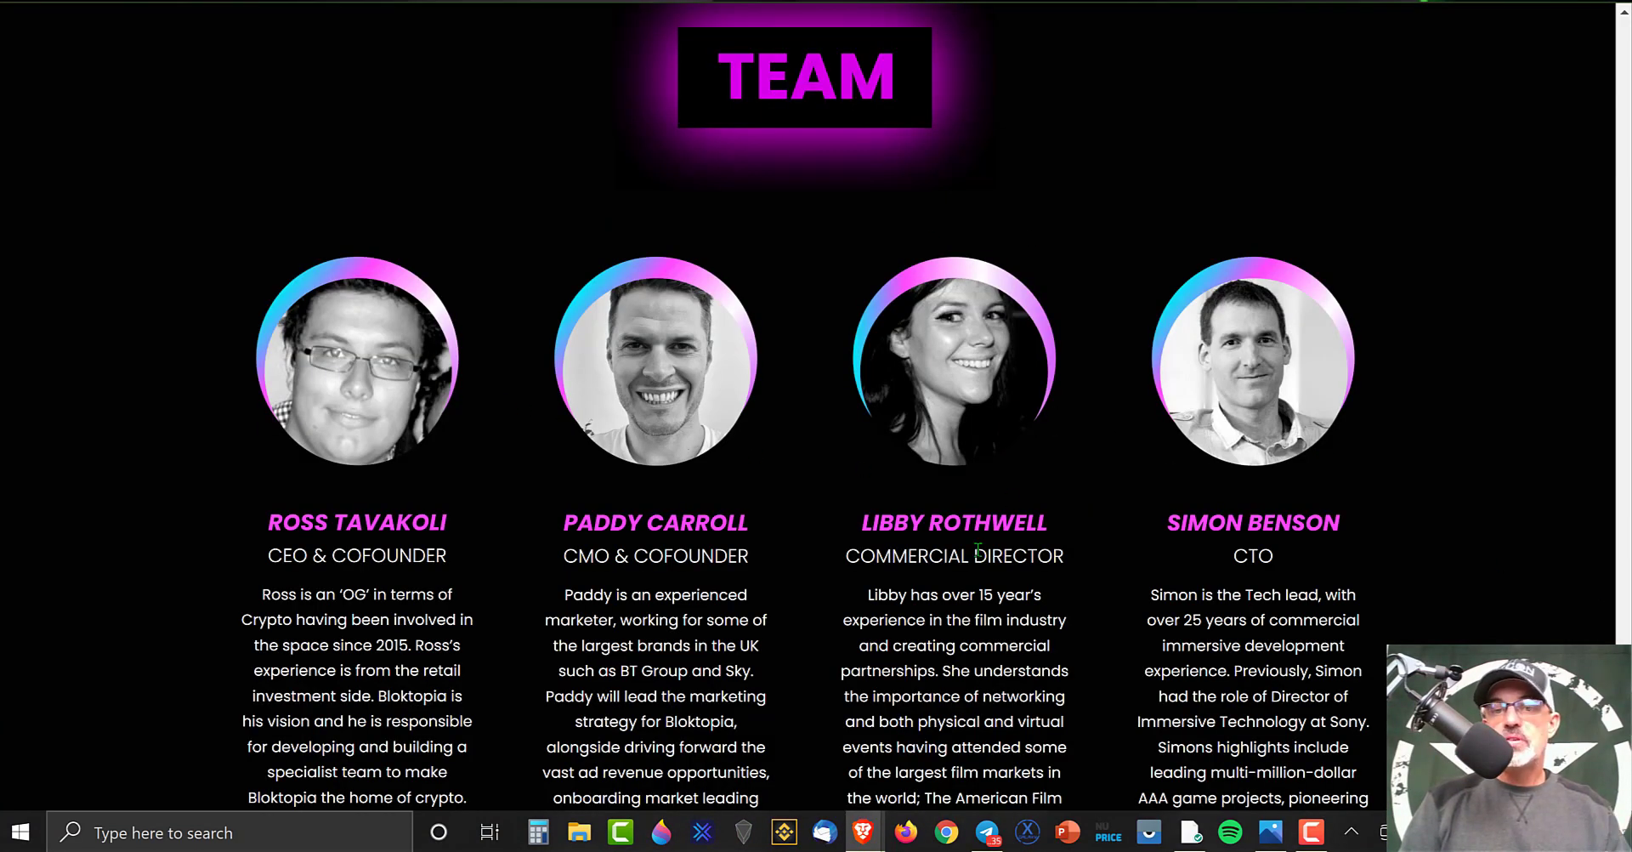
mouse_move(1266, 396)
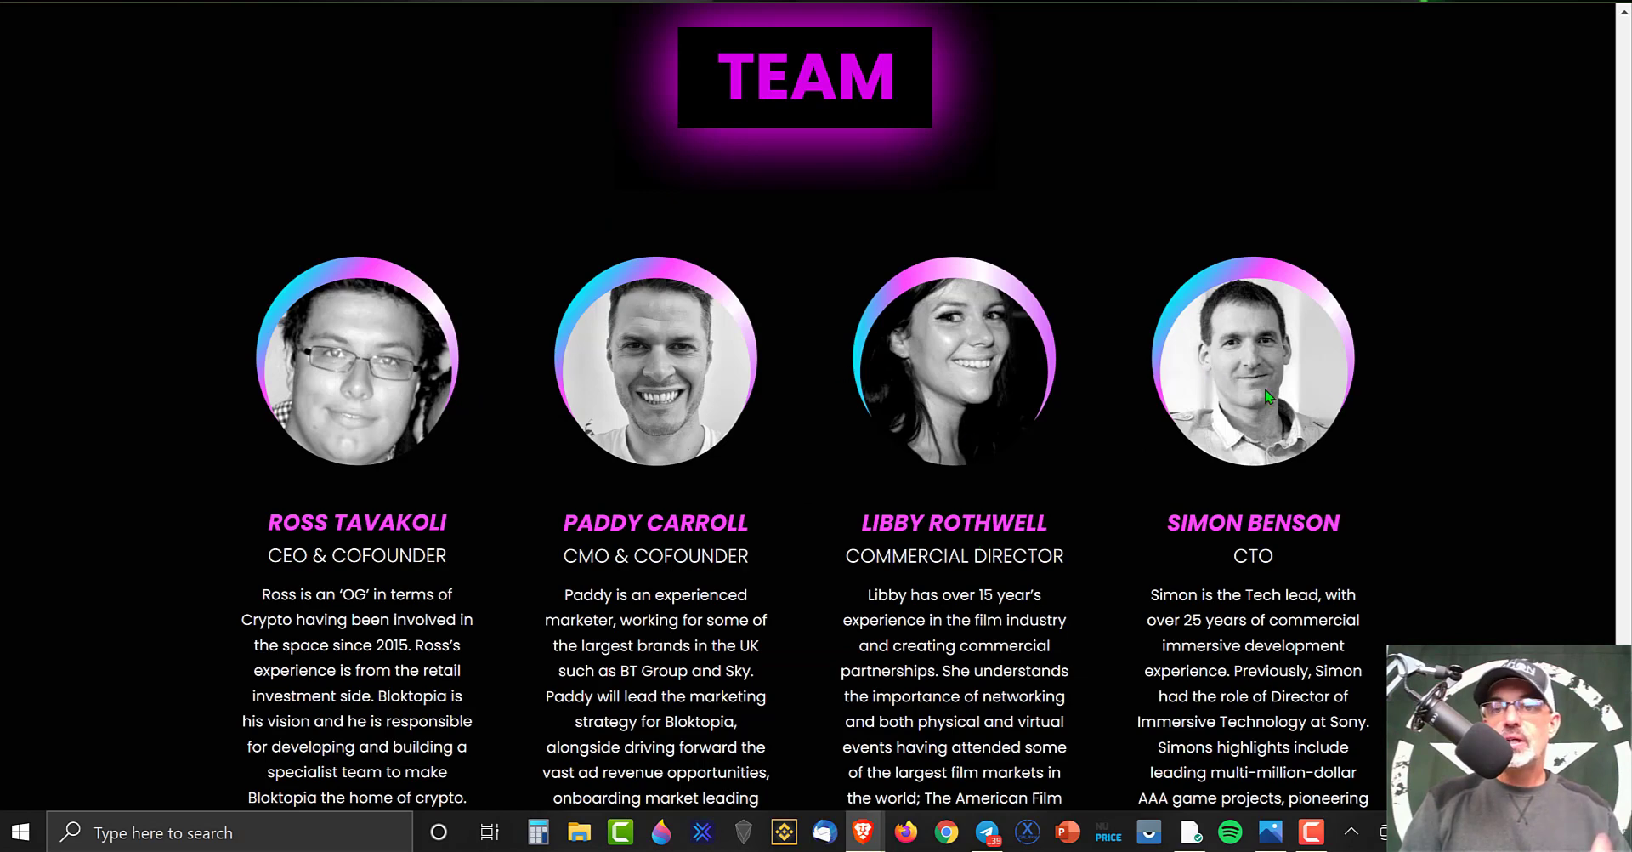
mouse_move(1580, 539)
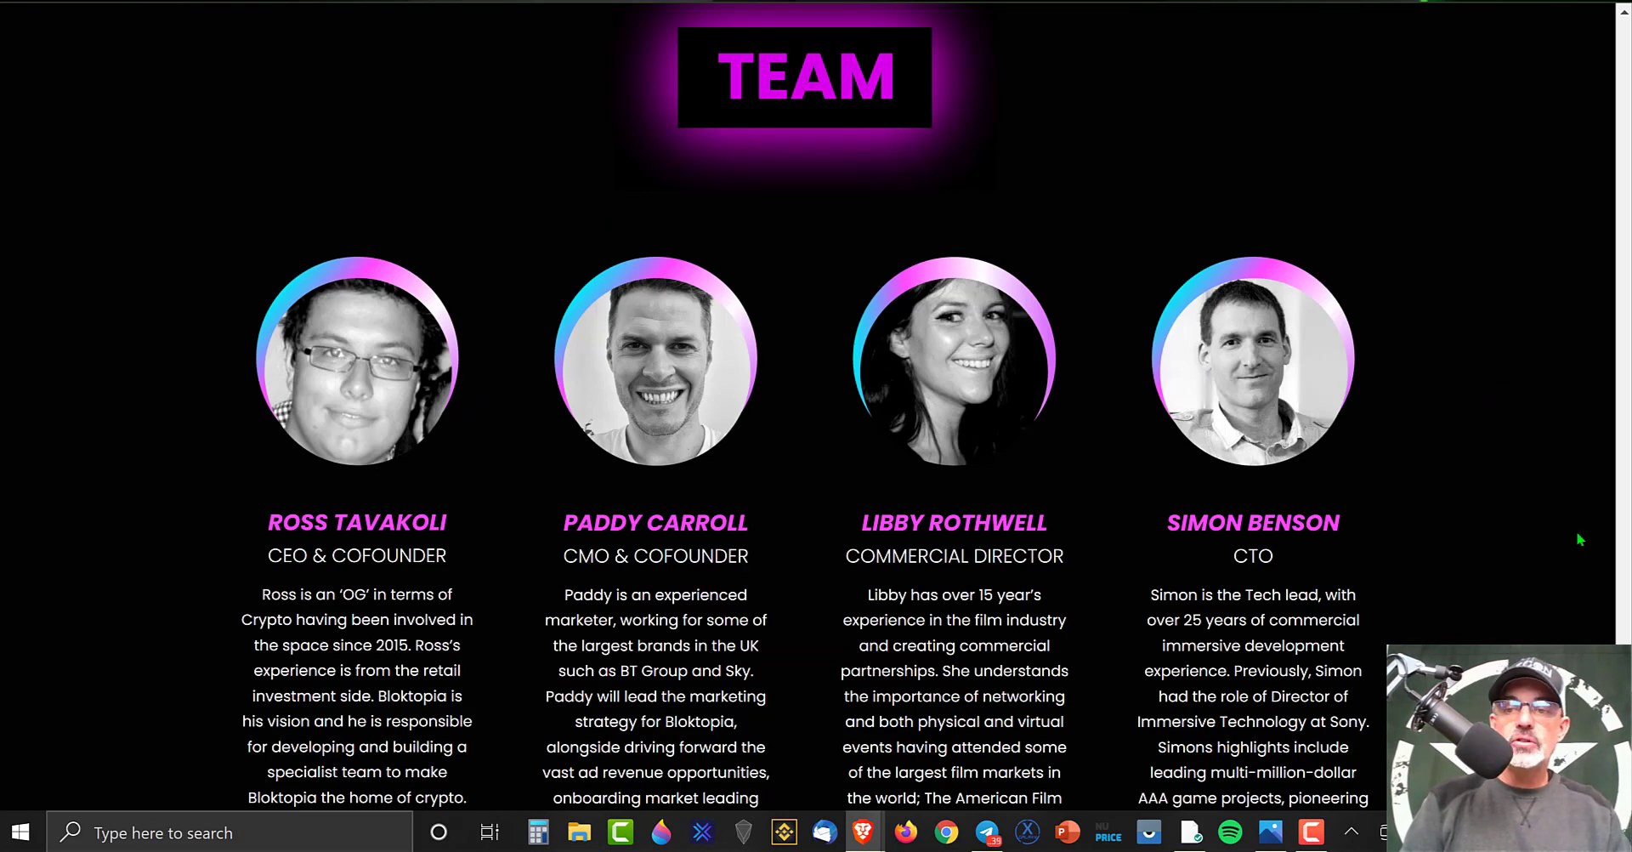
scroll(up, 3)
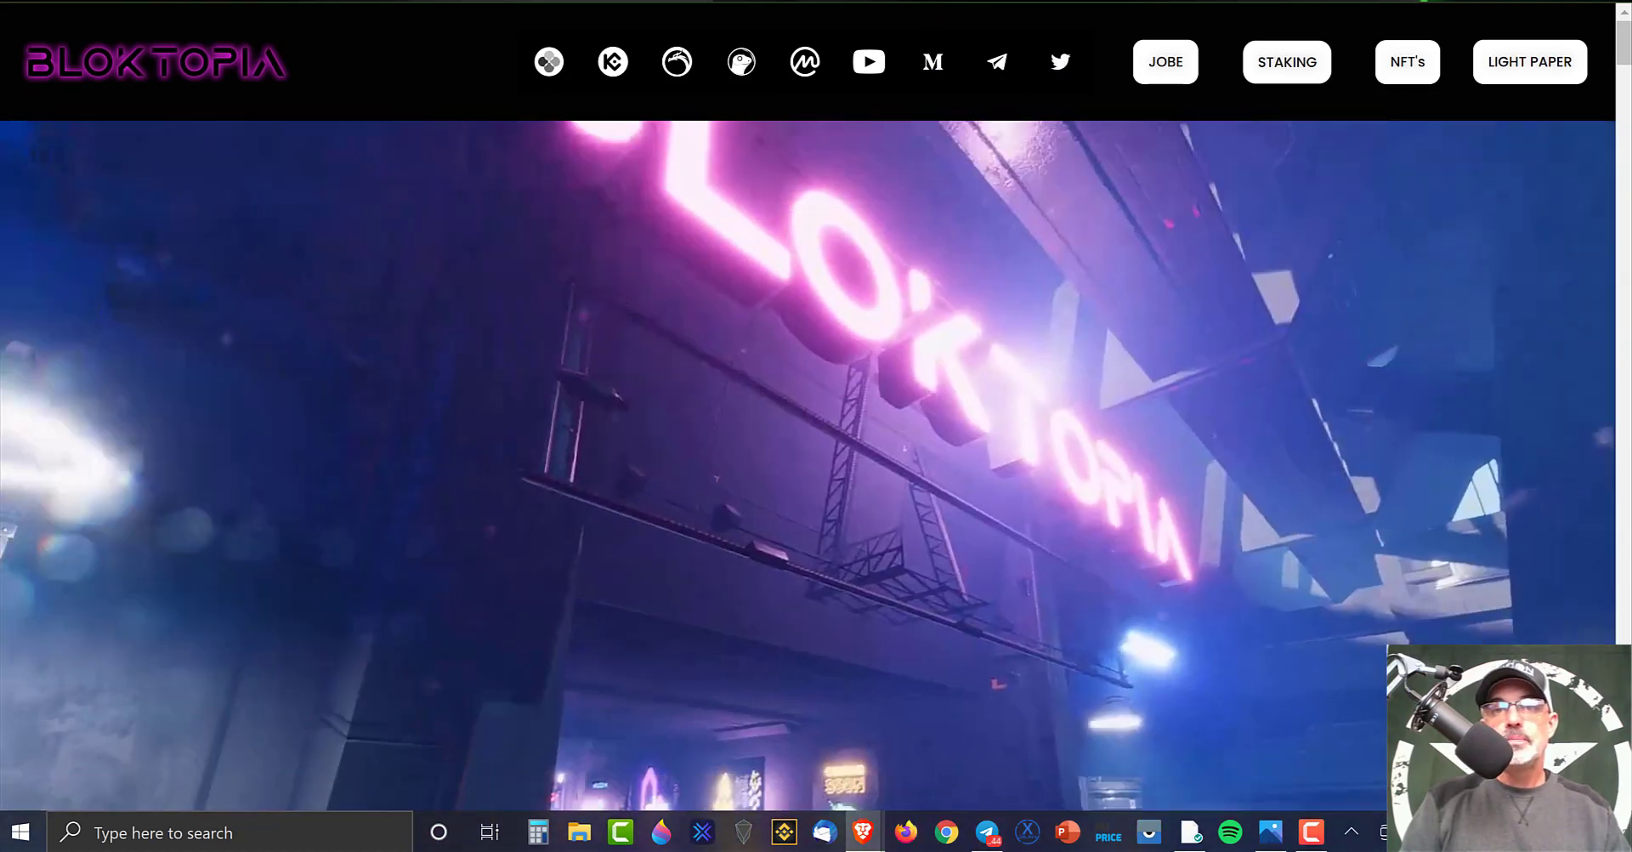
click(1061, 62)
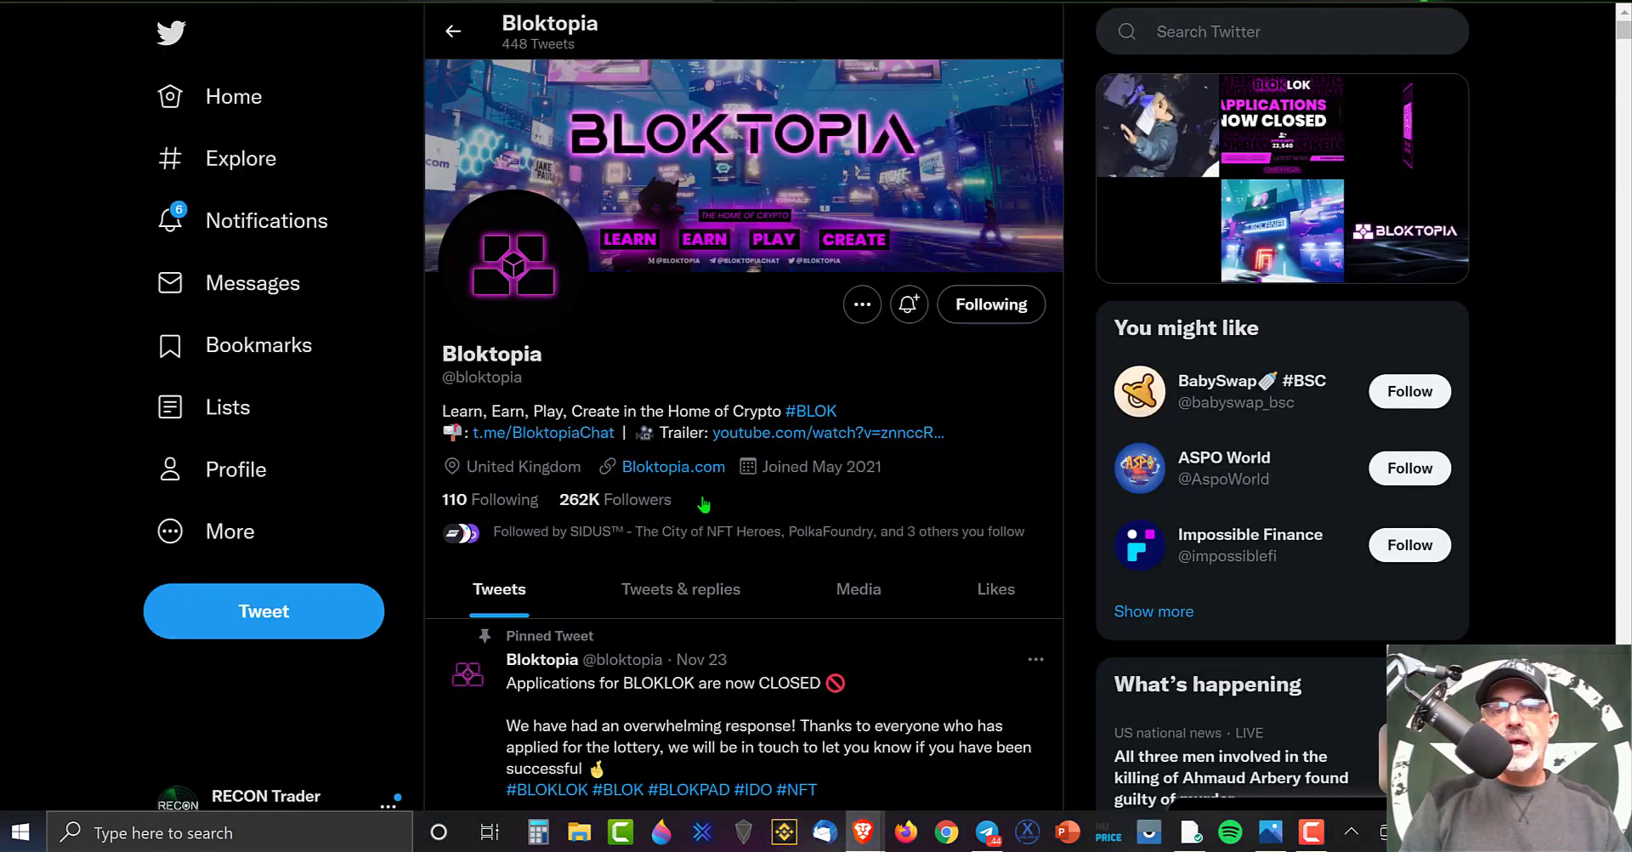
mouse_move(616, 499)
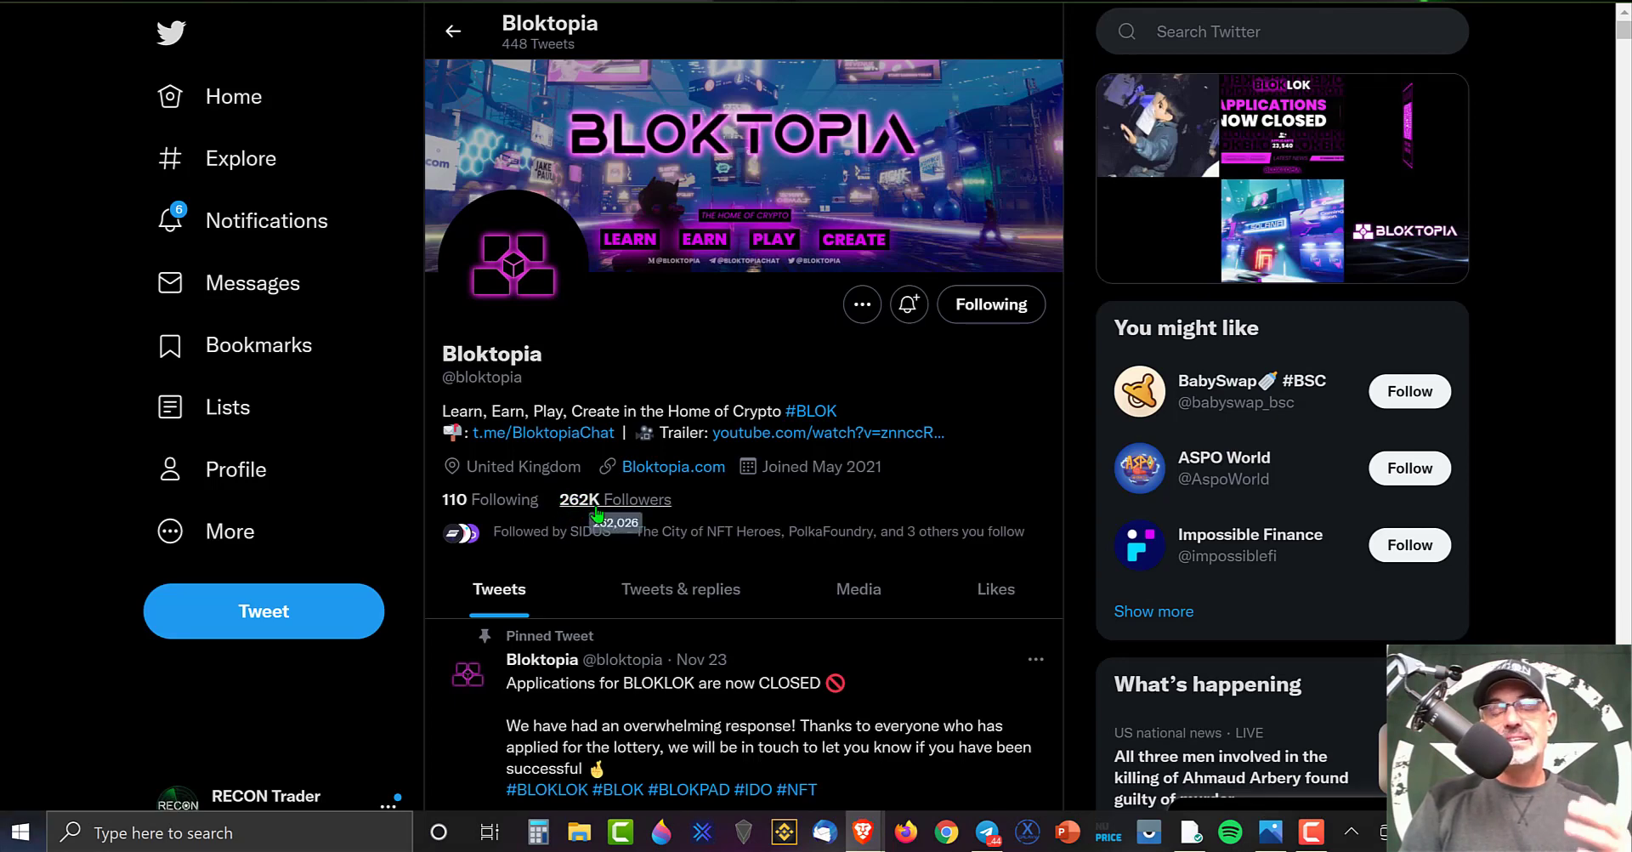
mouse_move(872, 408)
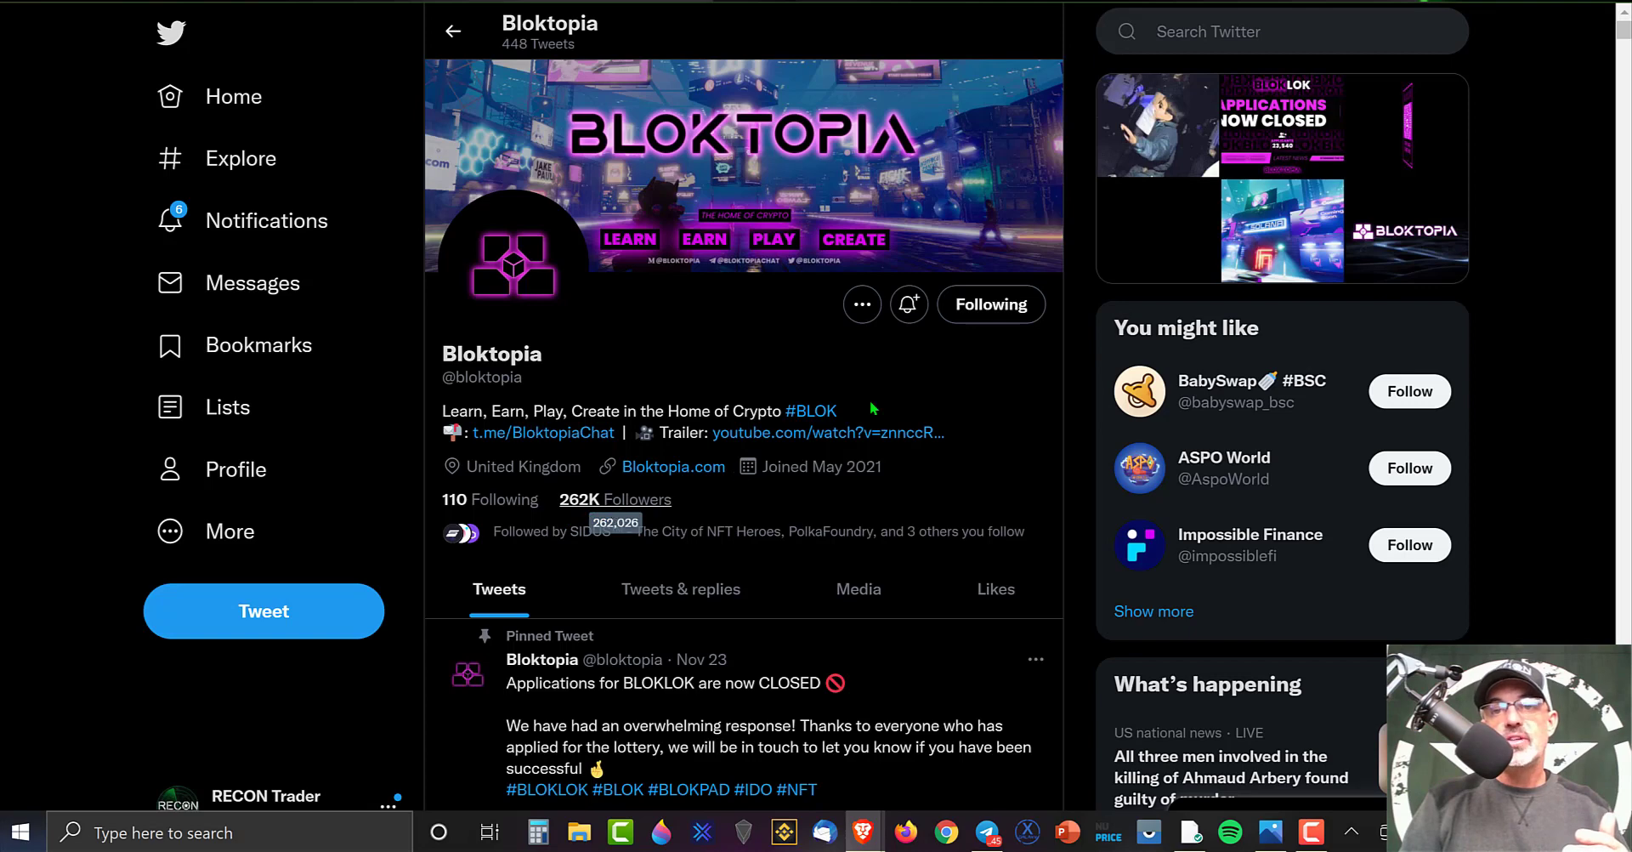
click(1250, 31)
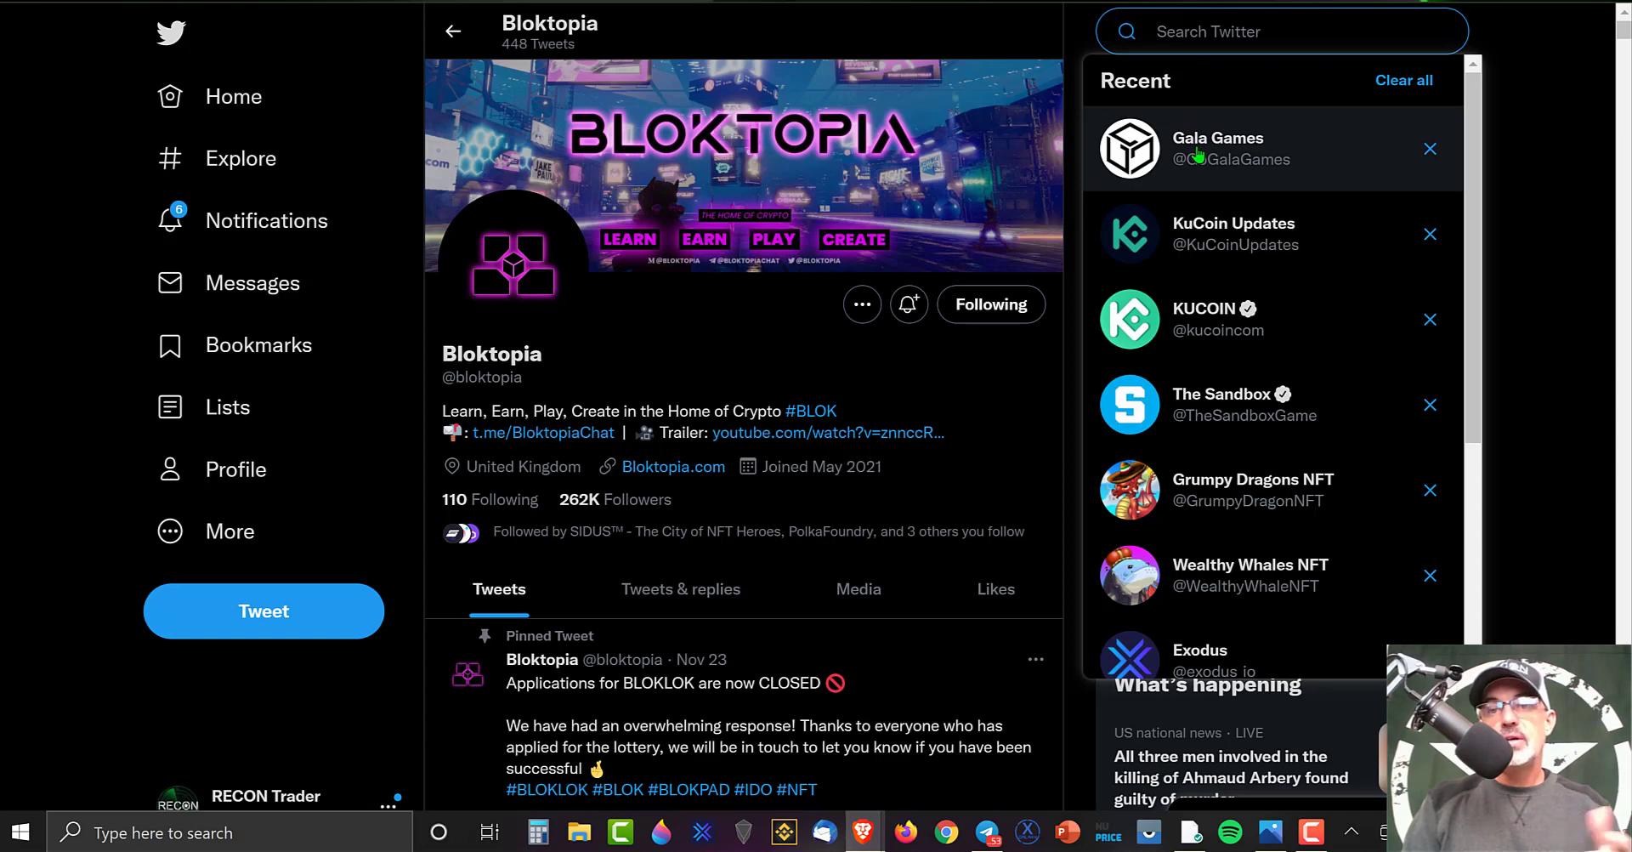
click(1218, 148)
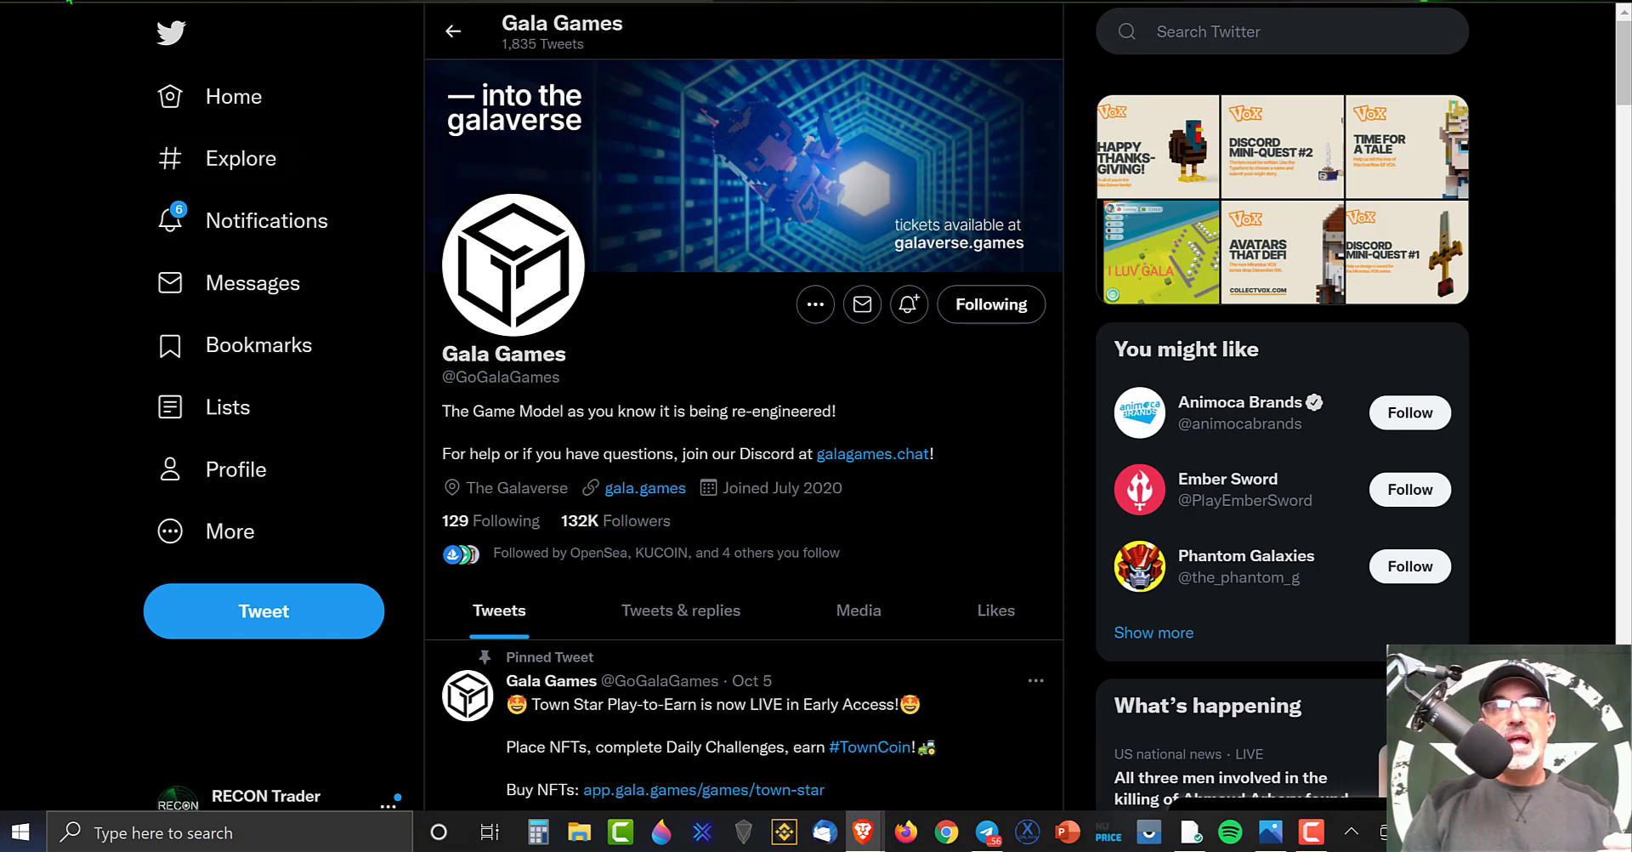
mouse_move(624, 325)
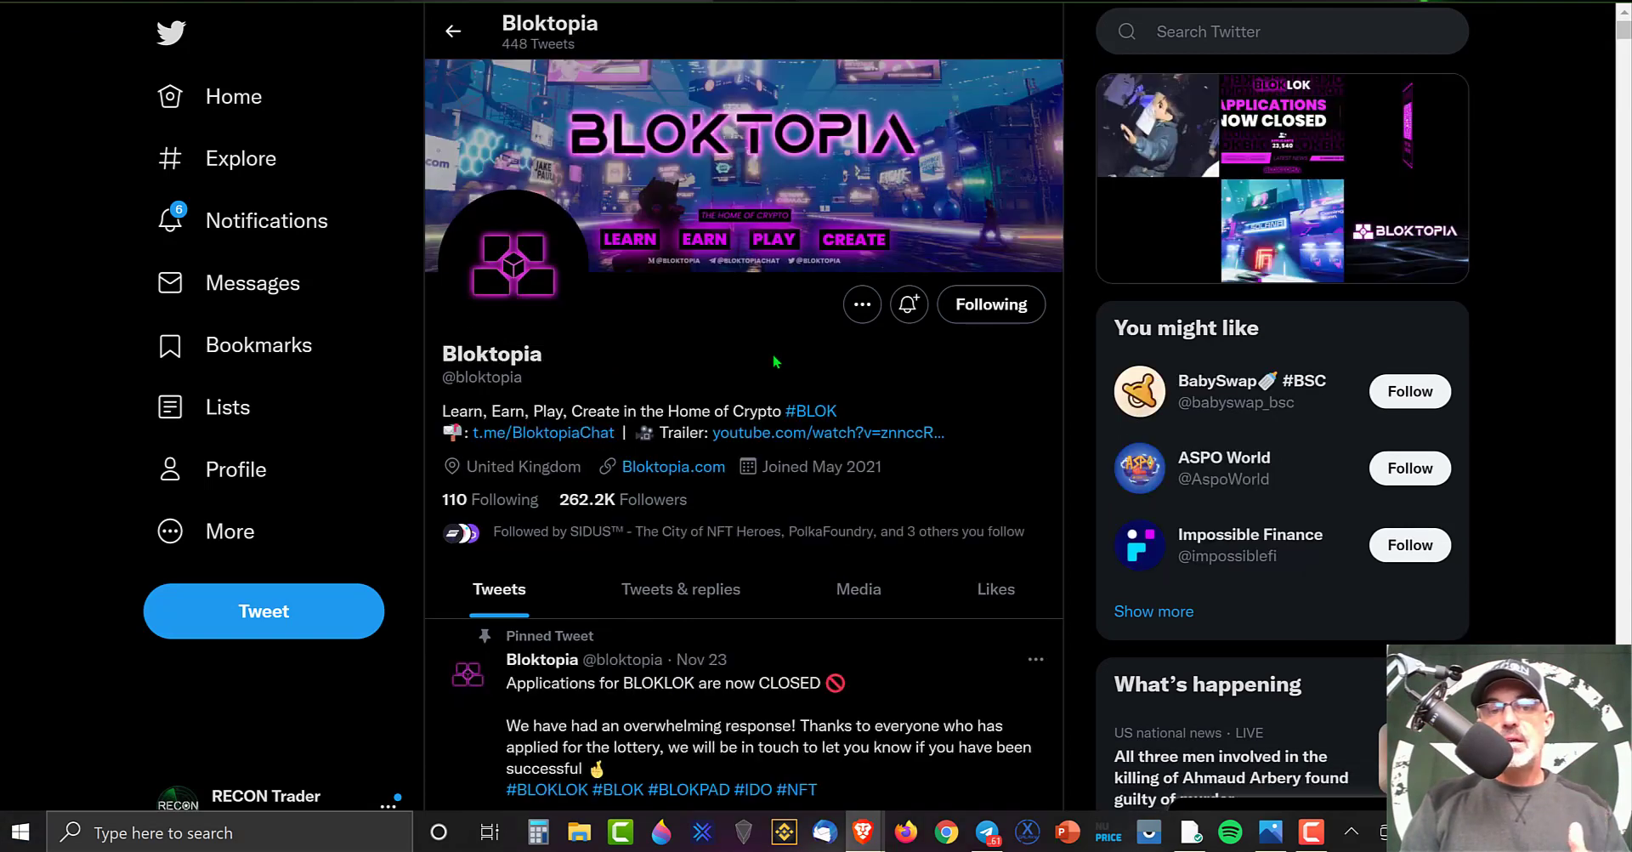
mouse_move(658, 493)
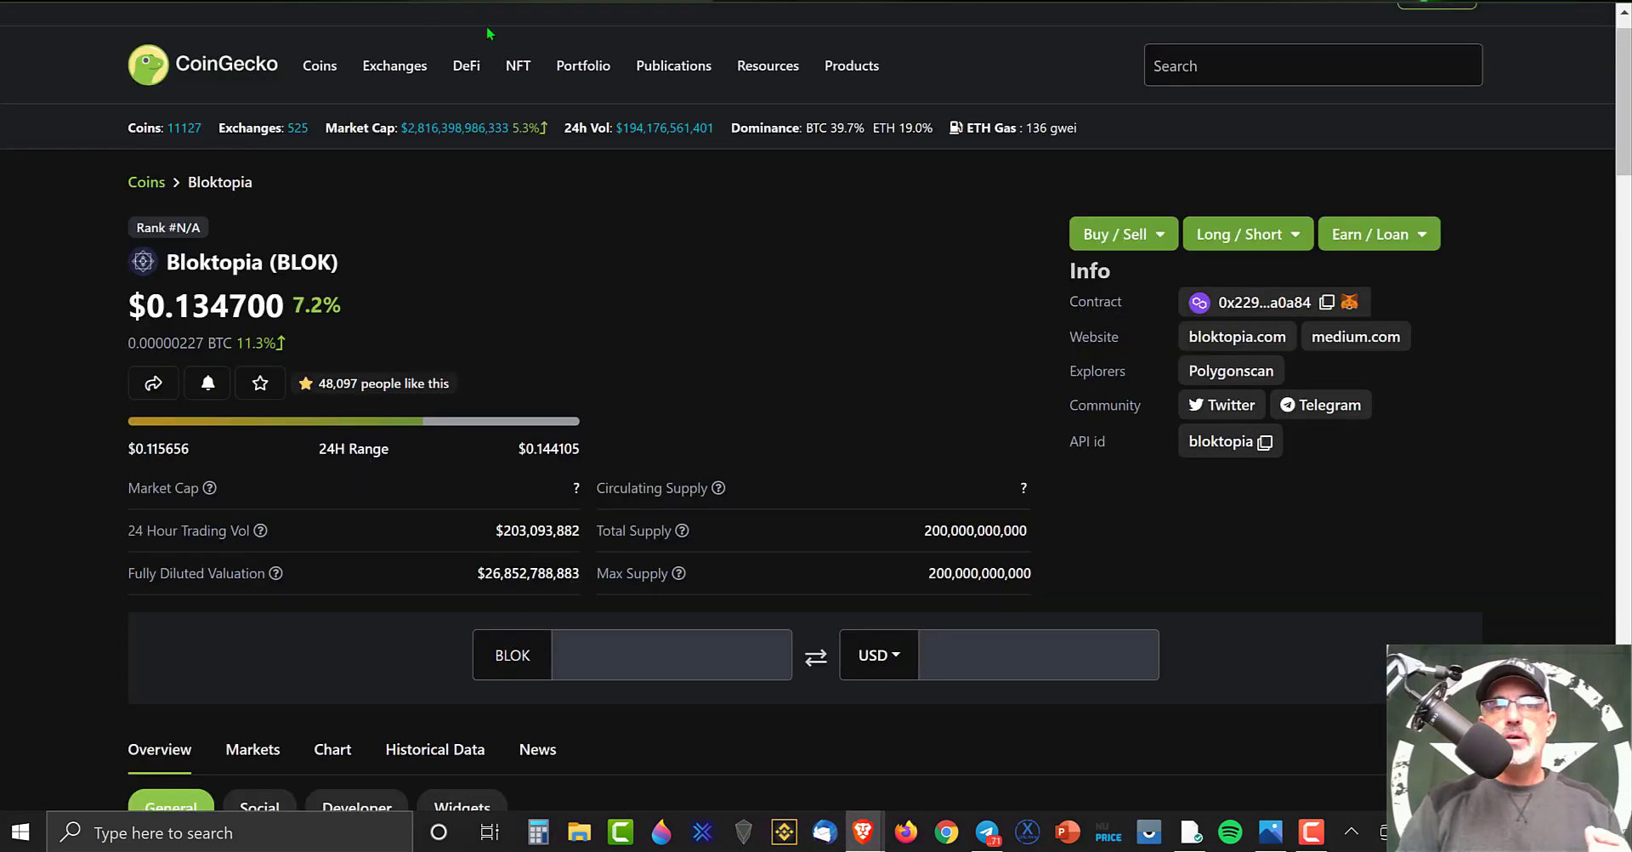
mouse_move(679, 216)
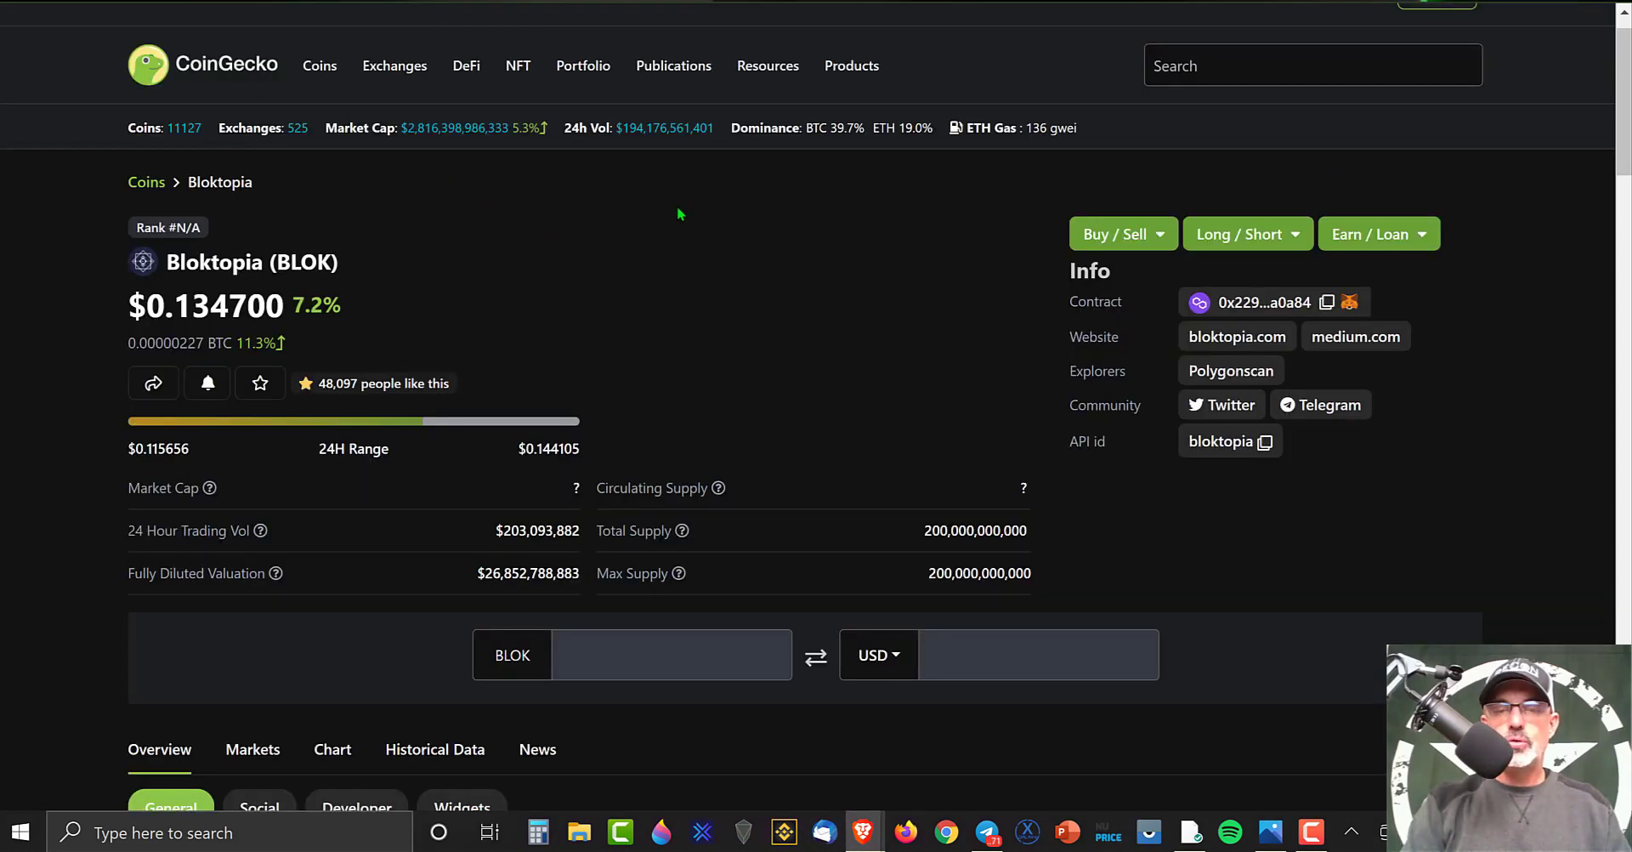
Show Bloktopia's Markets table of spot pairs, led by KuCoin's BLOK/USDT
scroll(down, 3)
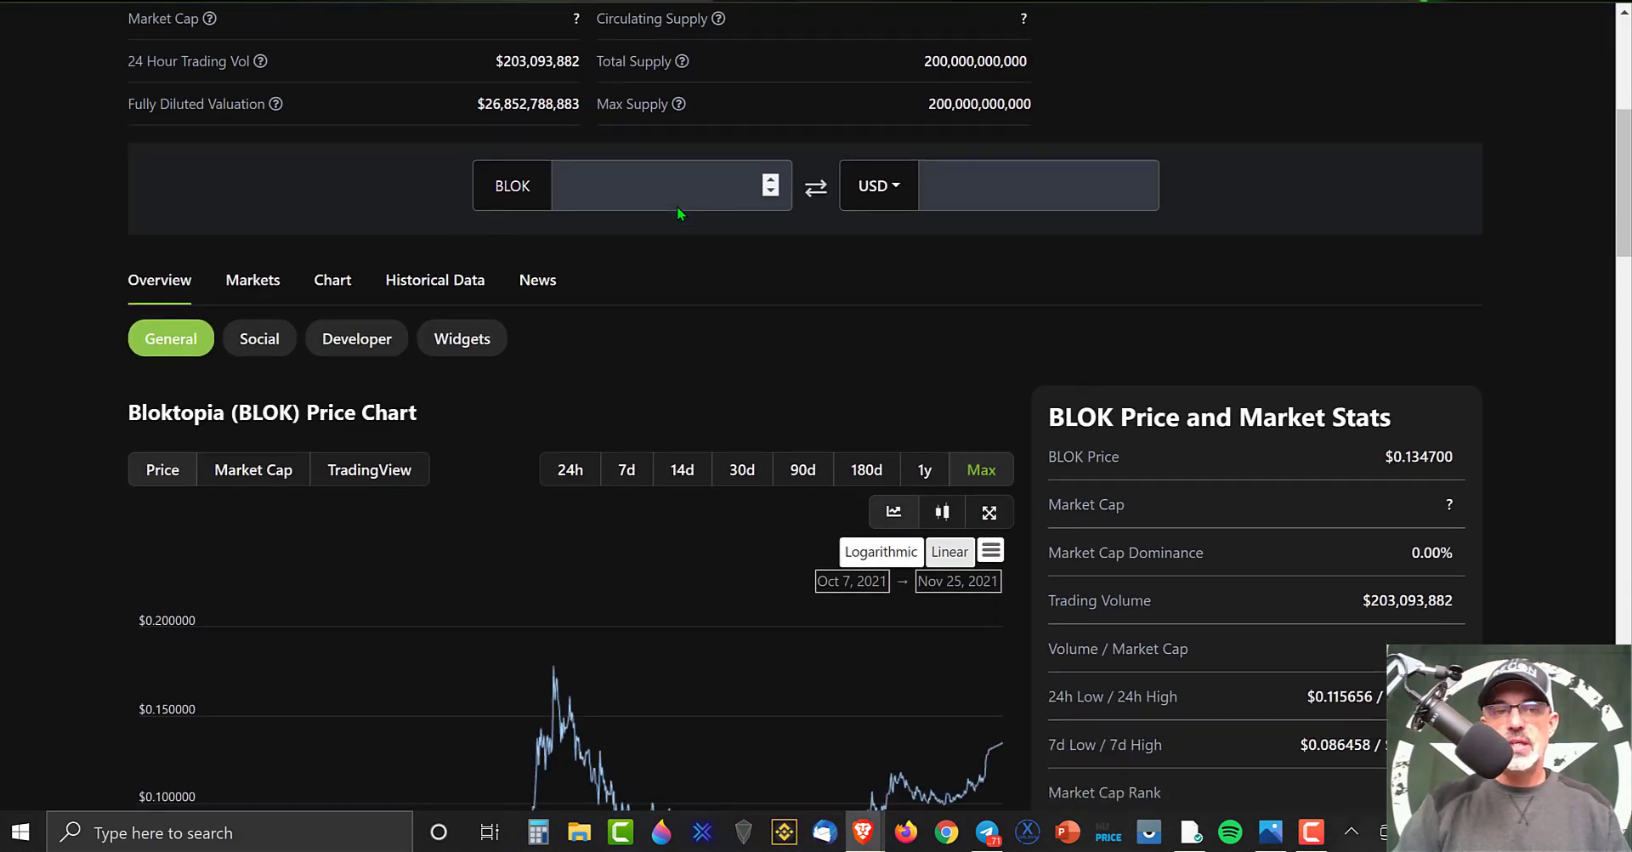
click(251, 279)
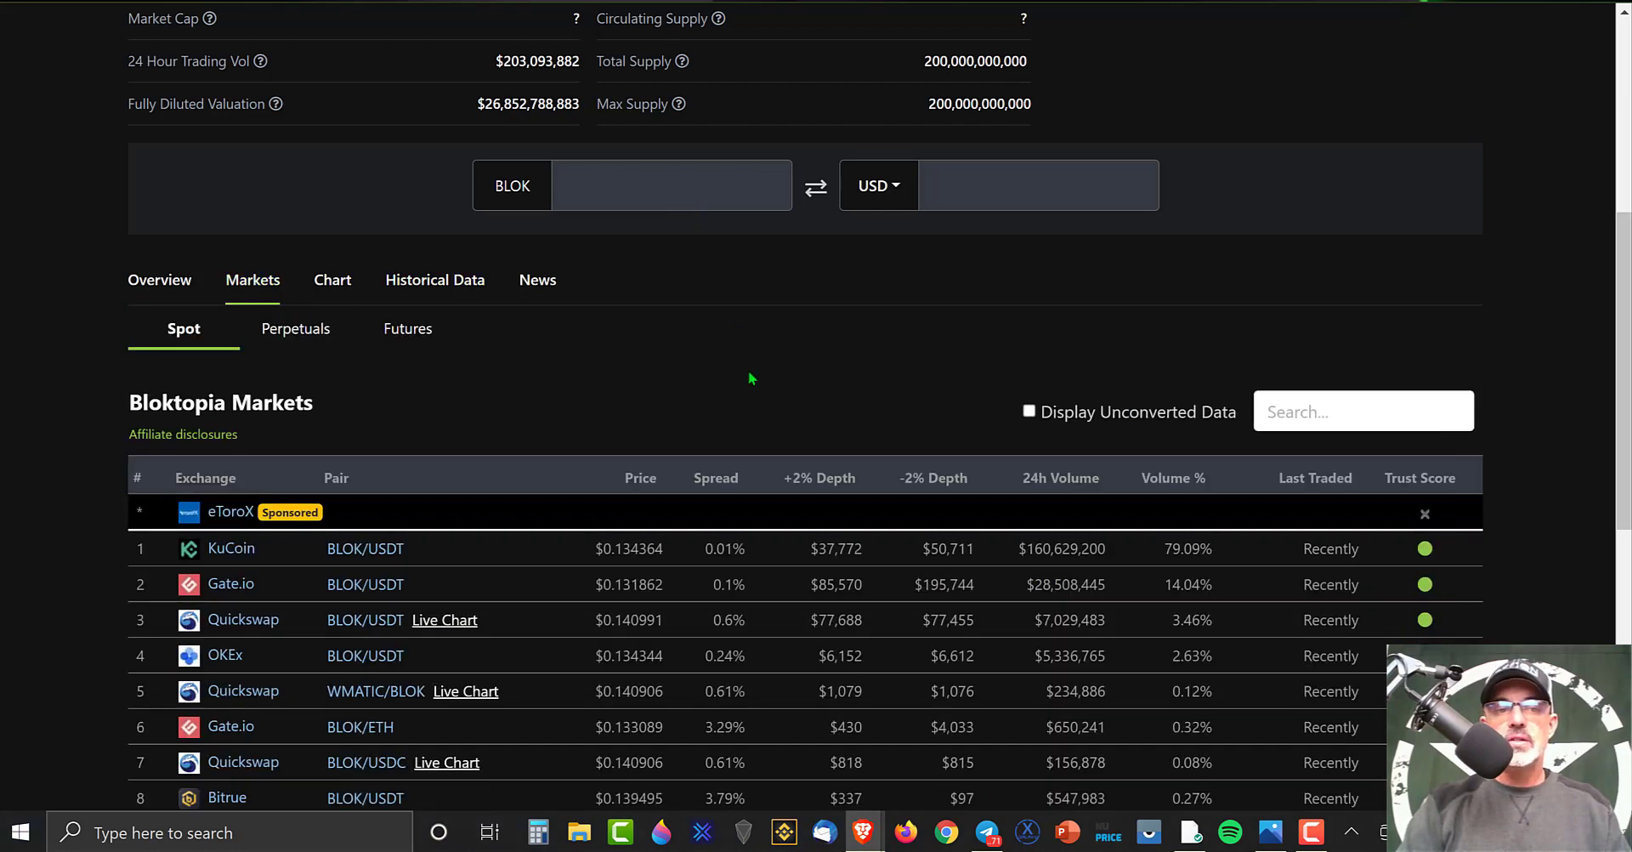
scroll(down, 3)
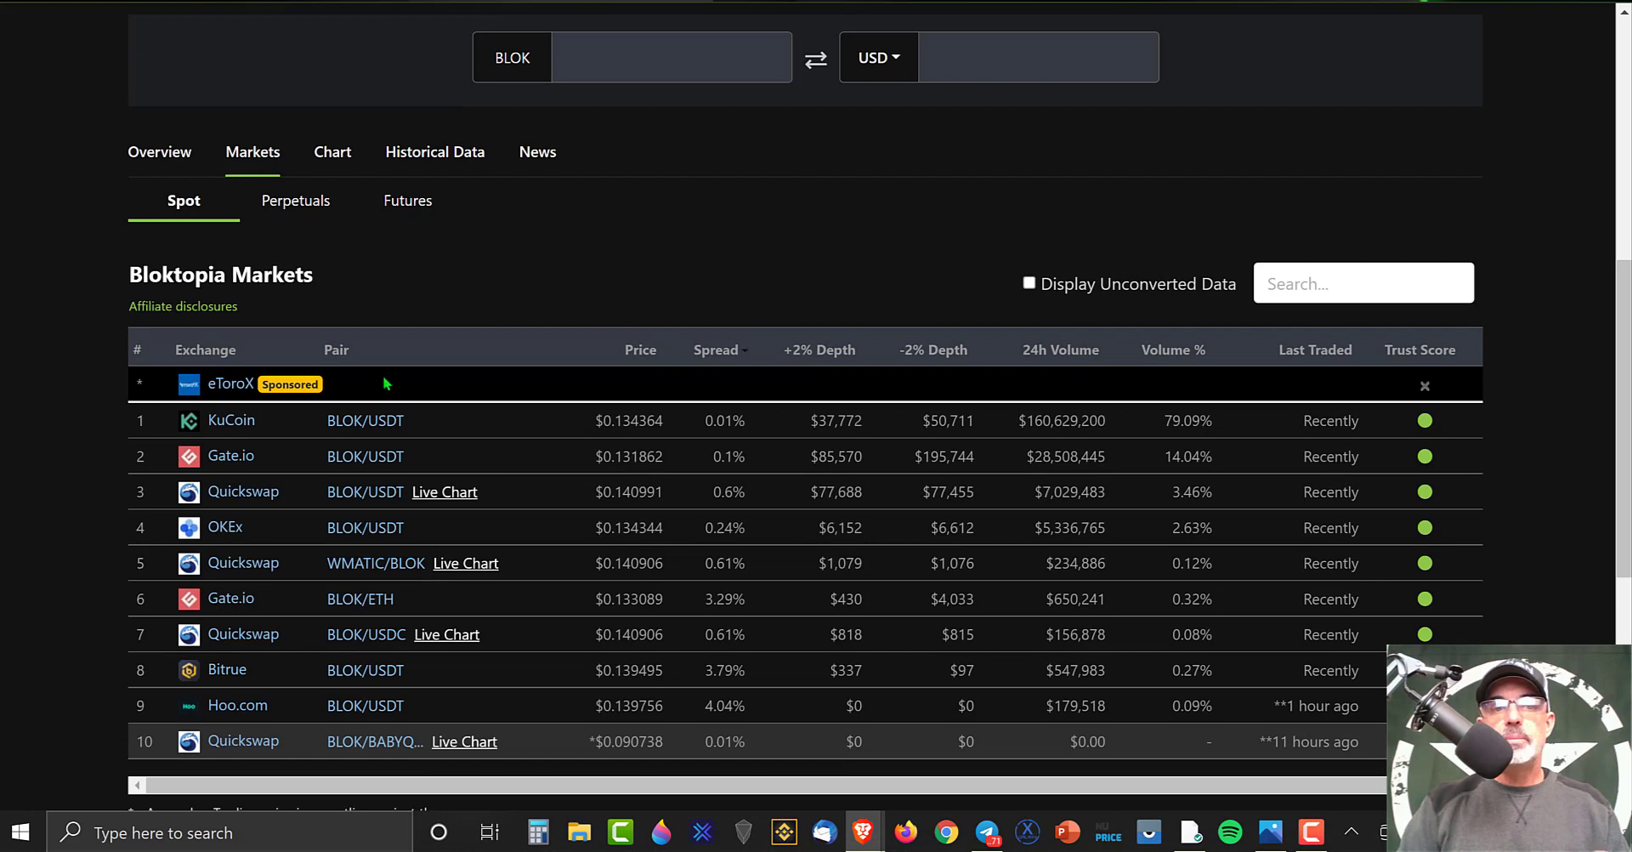
mouse_move(299, 451)
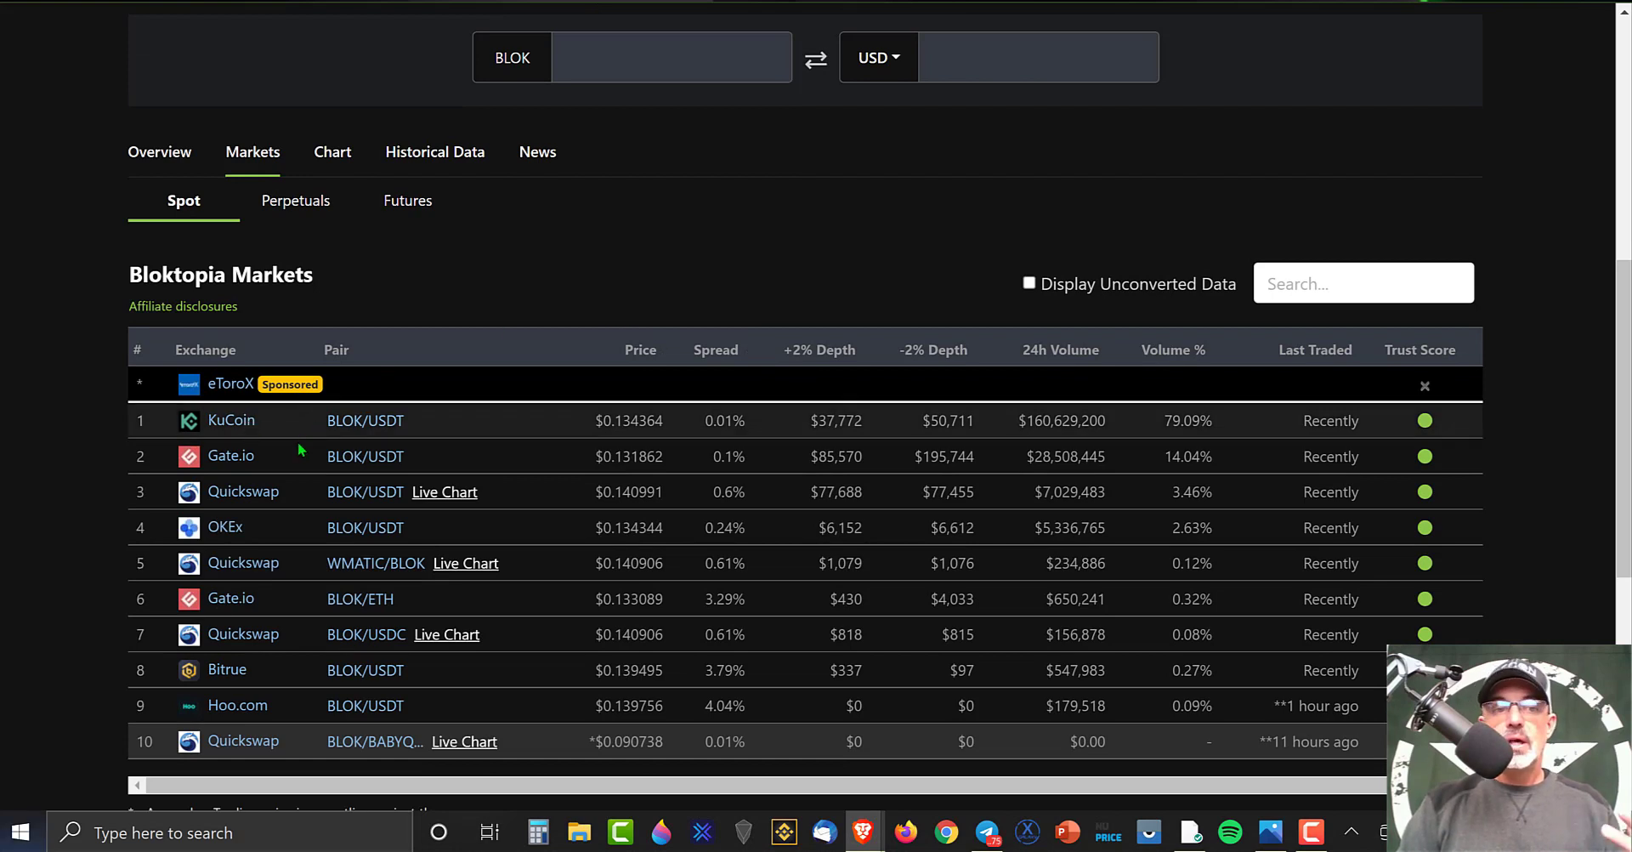
mouse_move(246, 527)
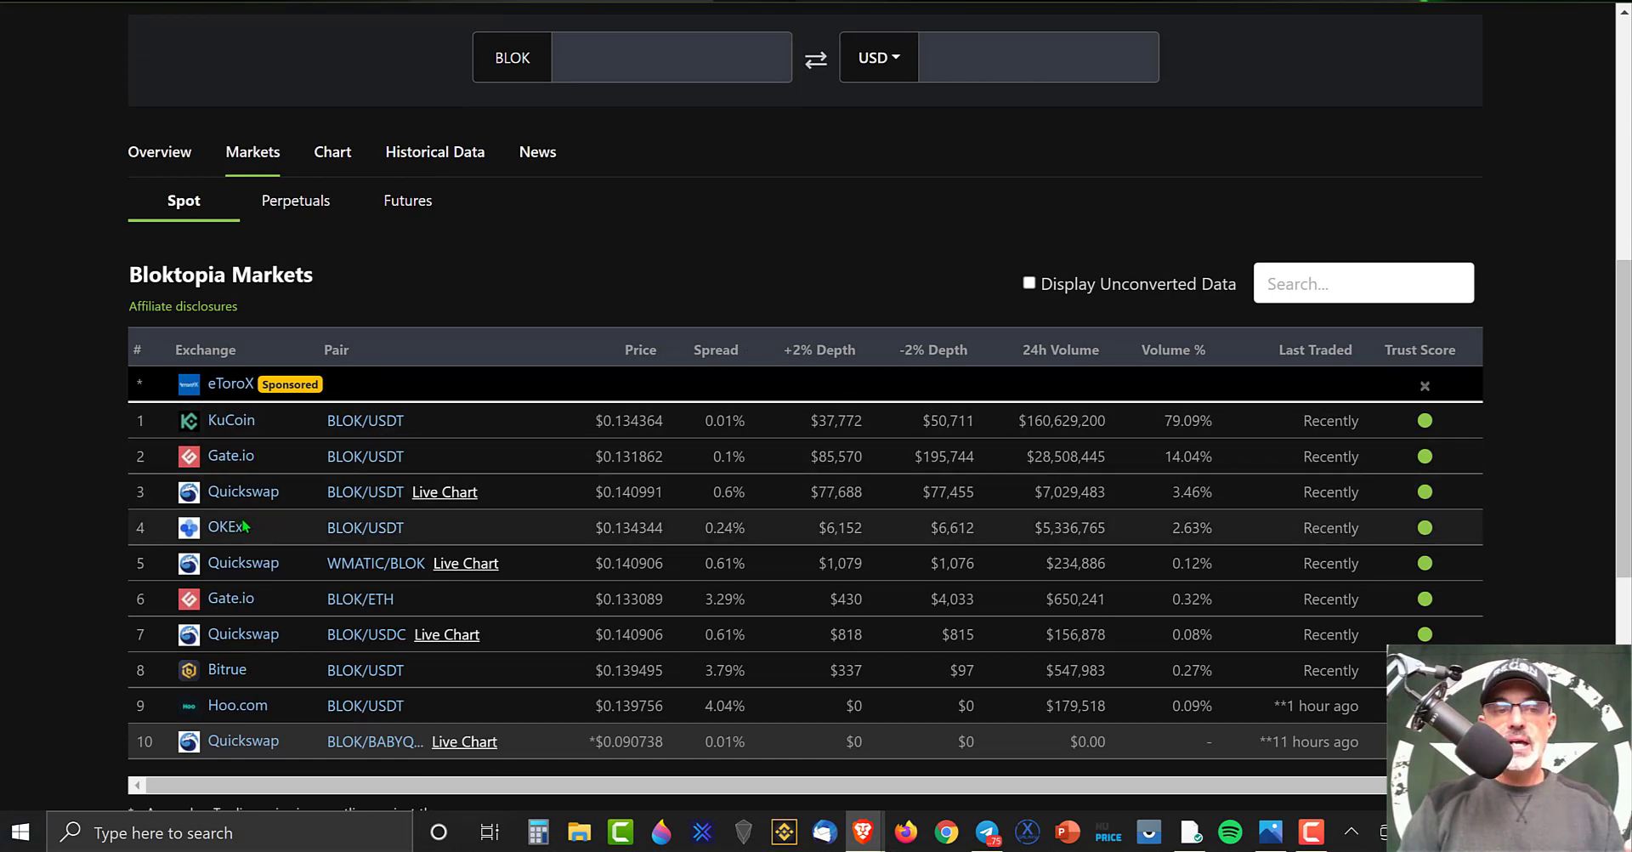
mouse_move(291, 670)
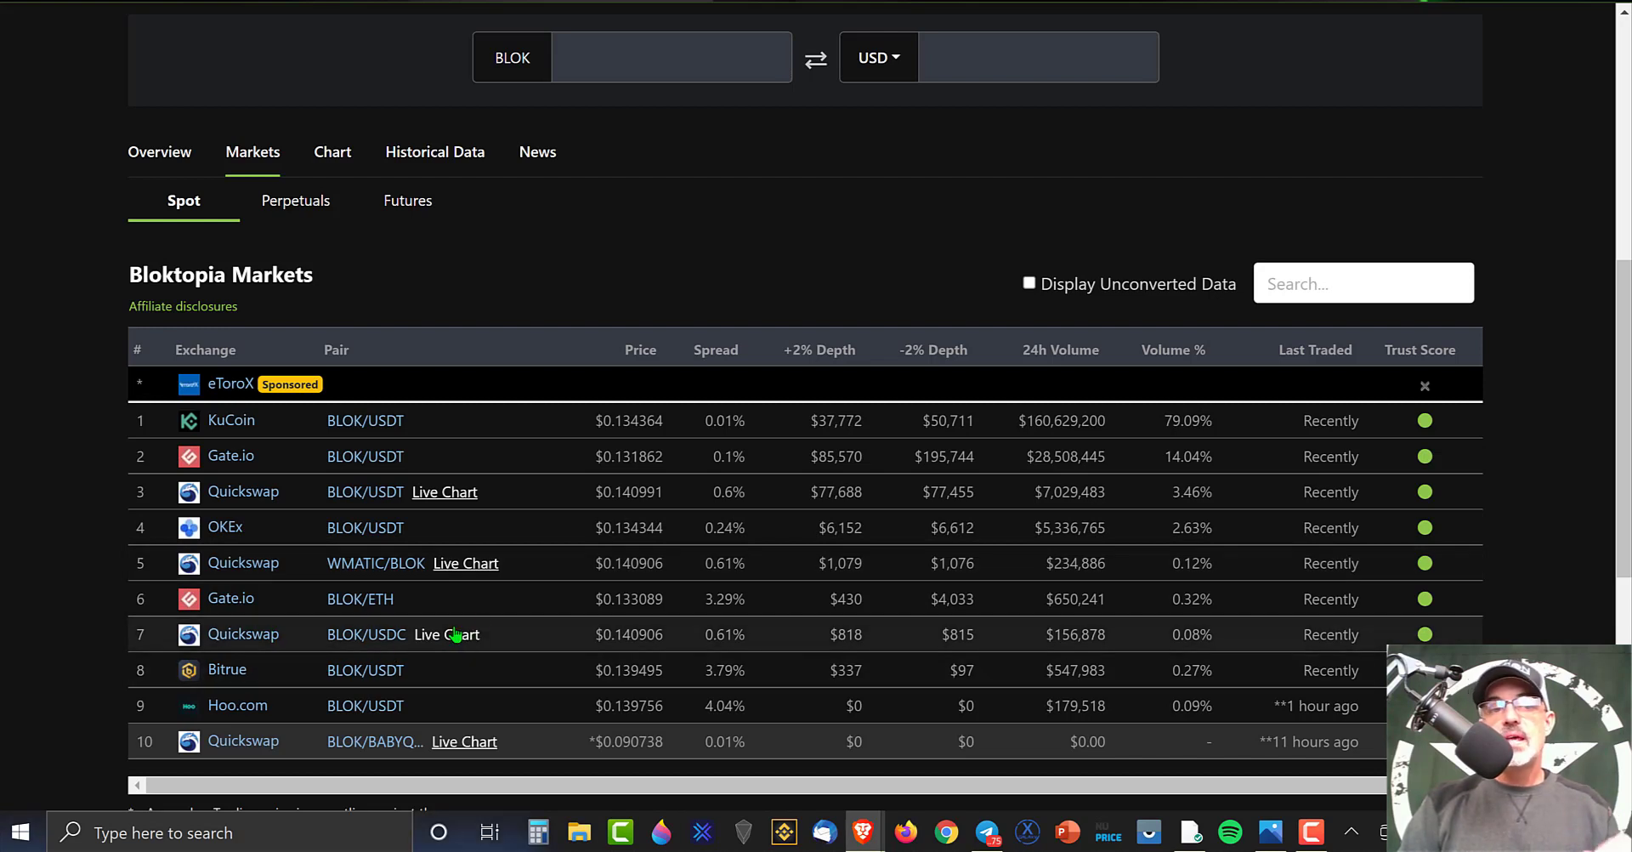
mouse_move(670, 456)
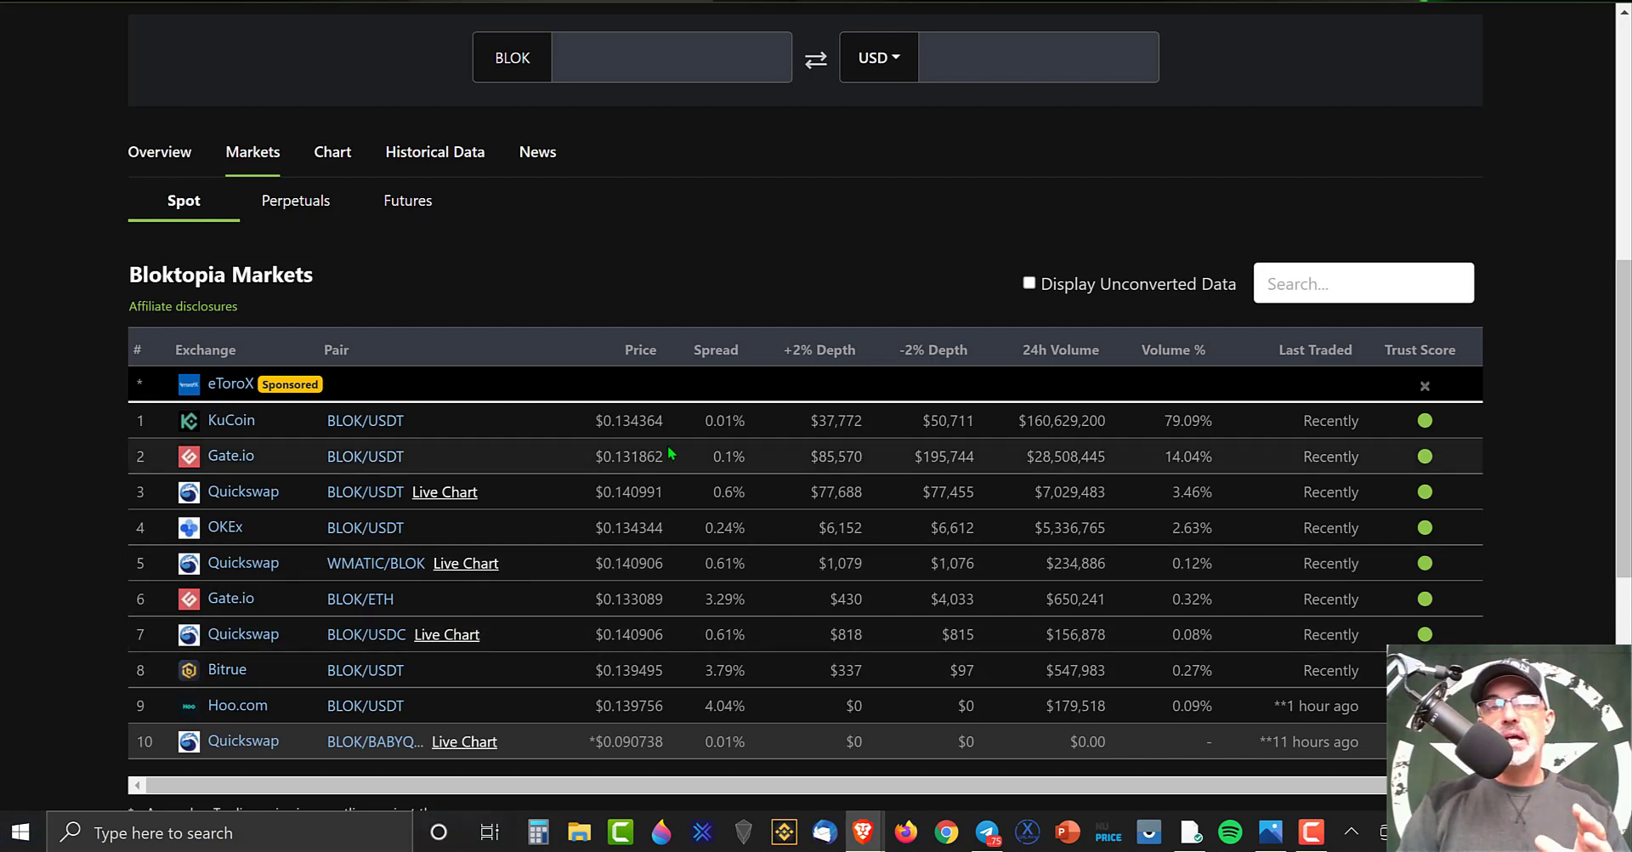
mouse_move(480, 470)
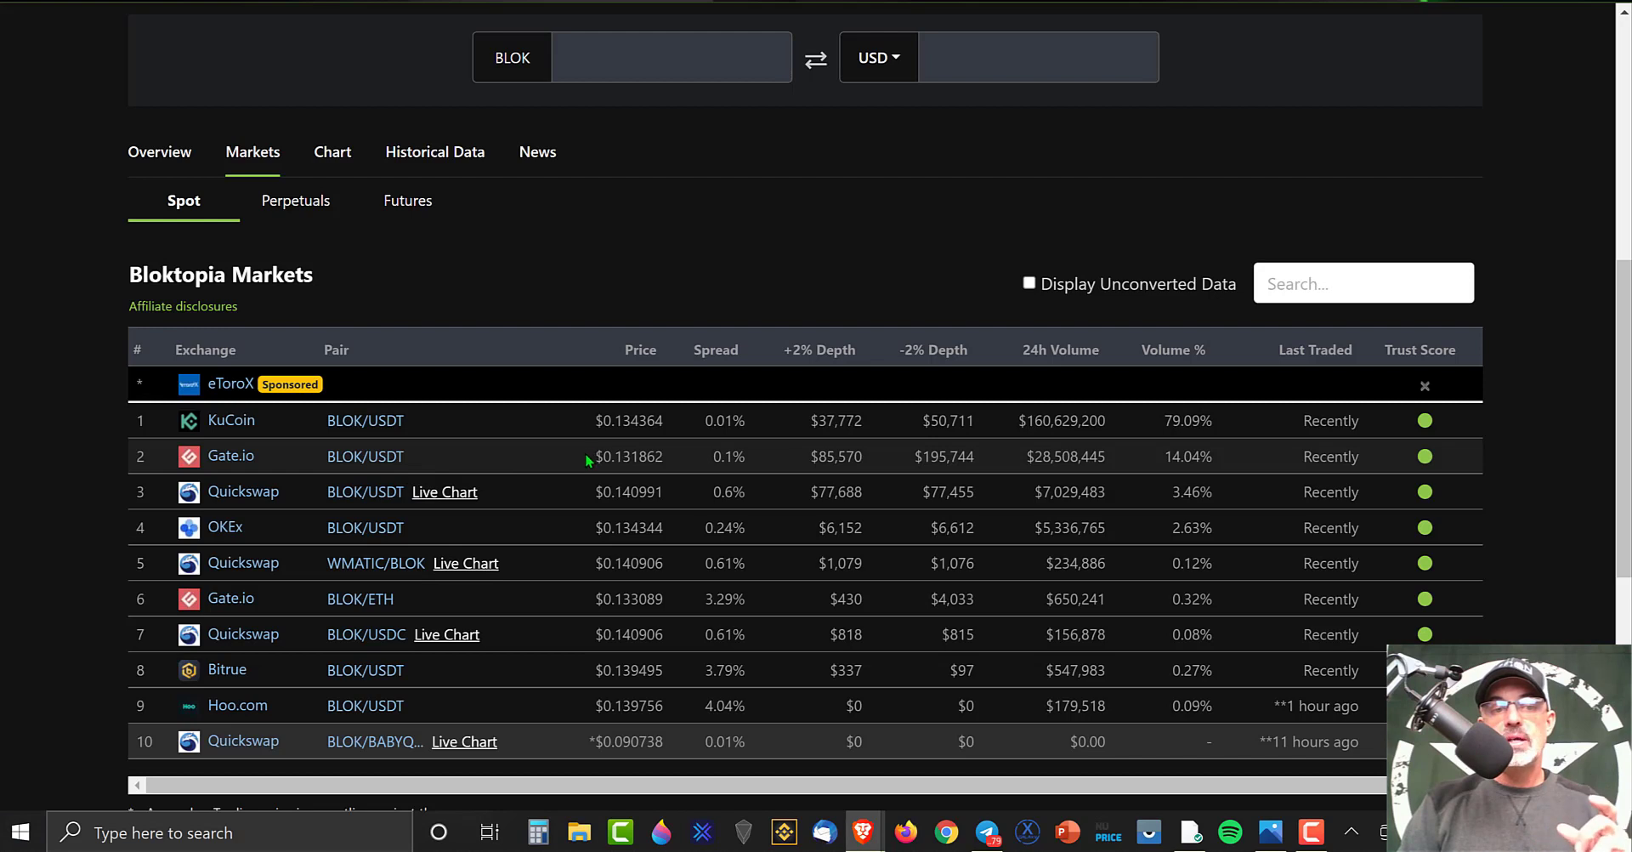
mouse_move(552, 485)
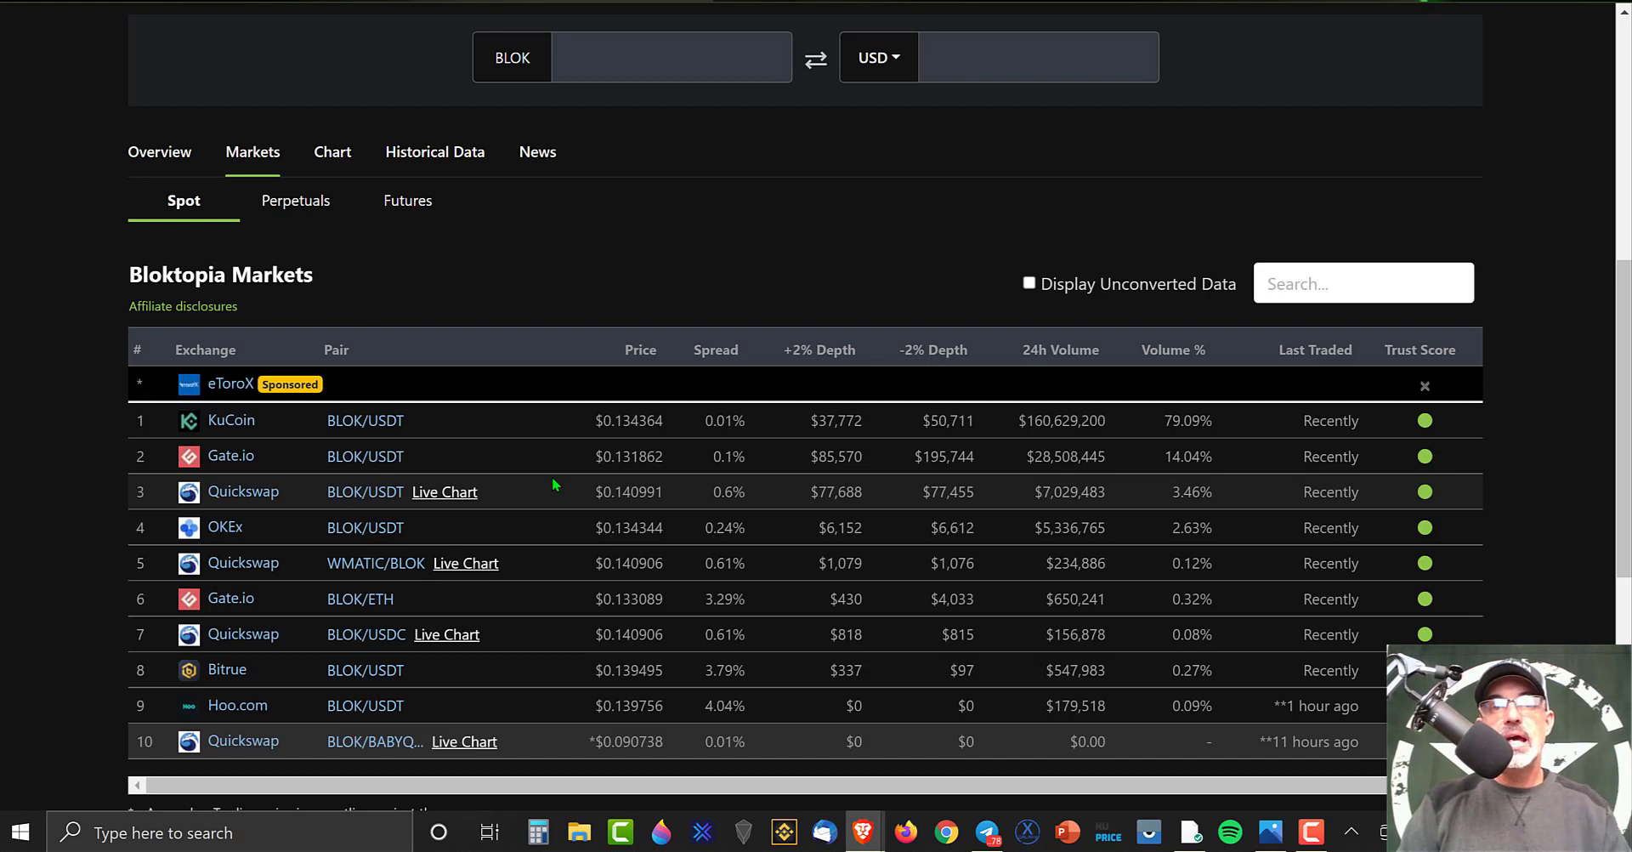
mouse_move(724, 311)
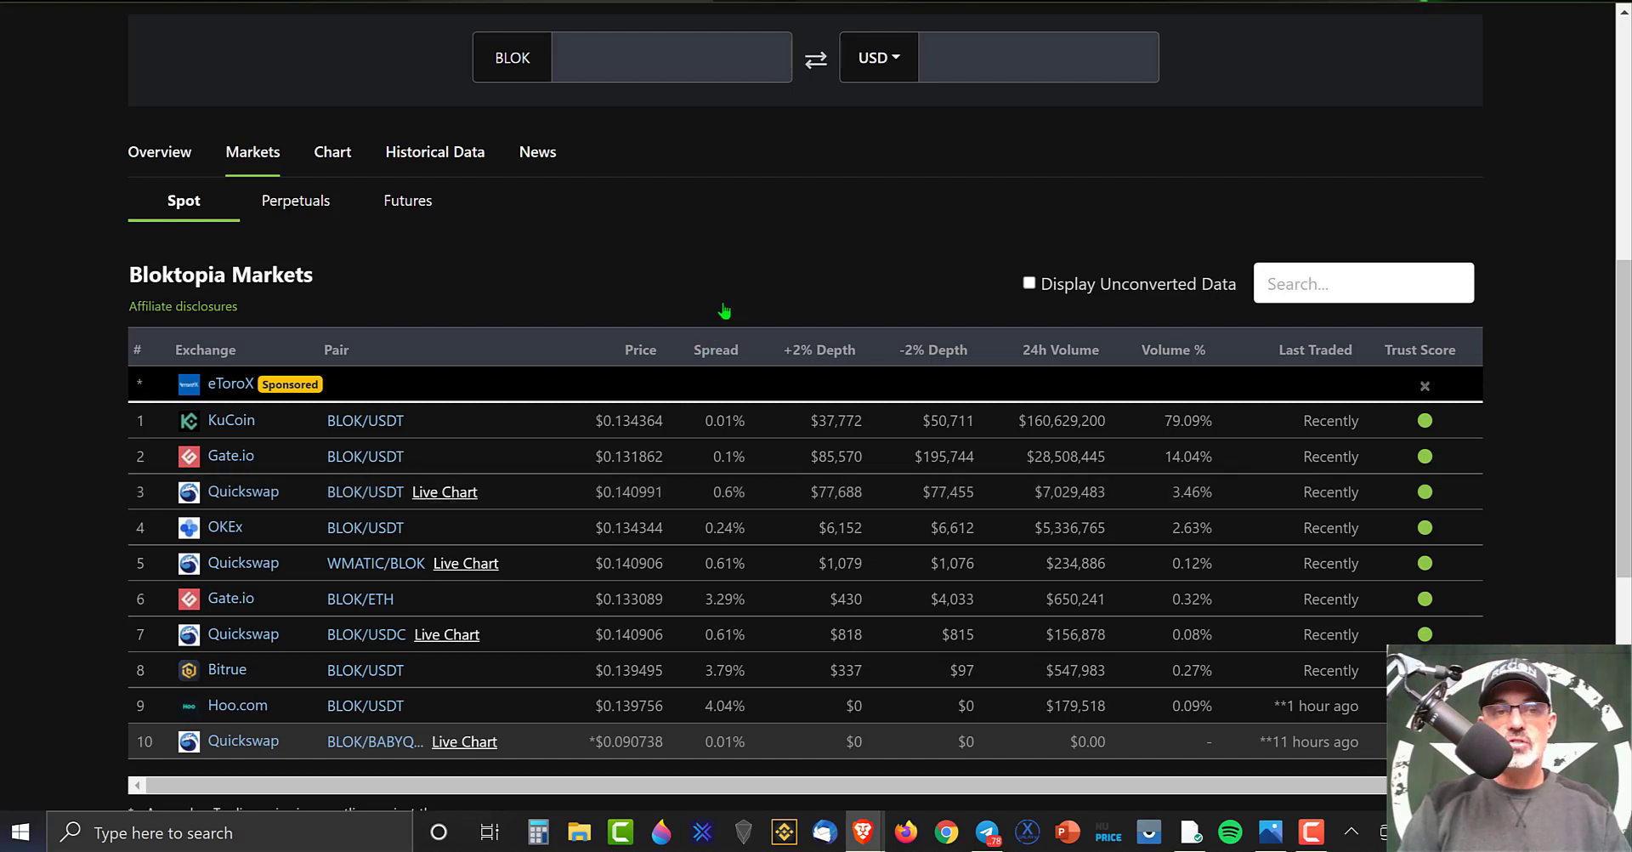
mouse_move(411, 515)
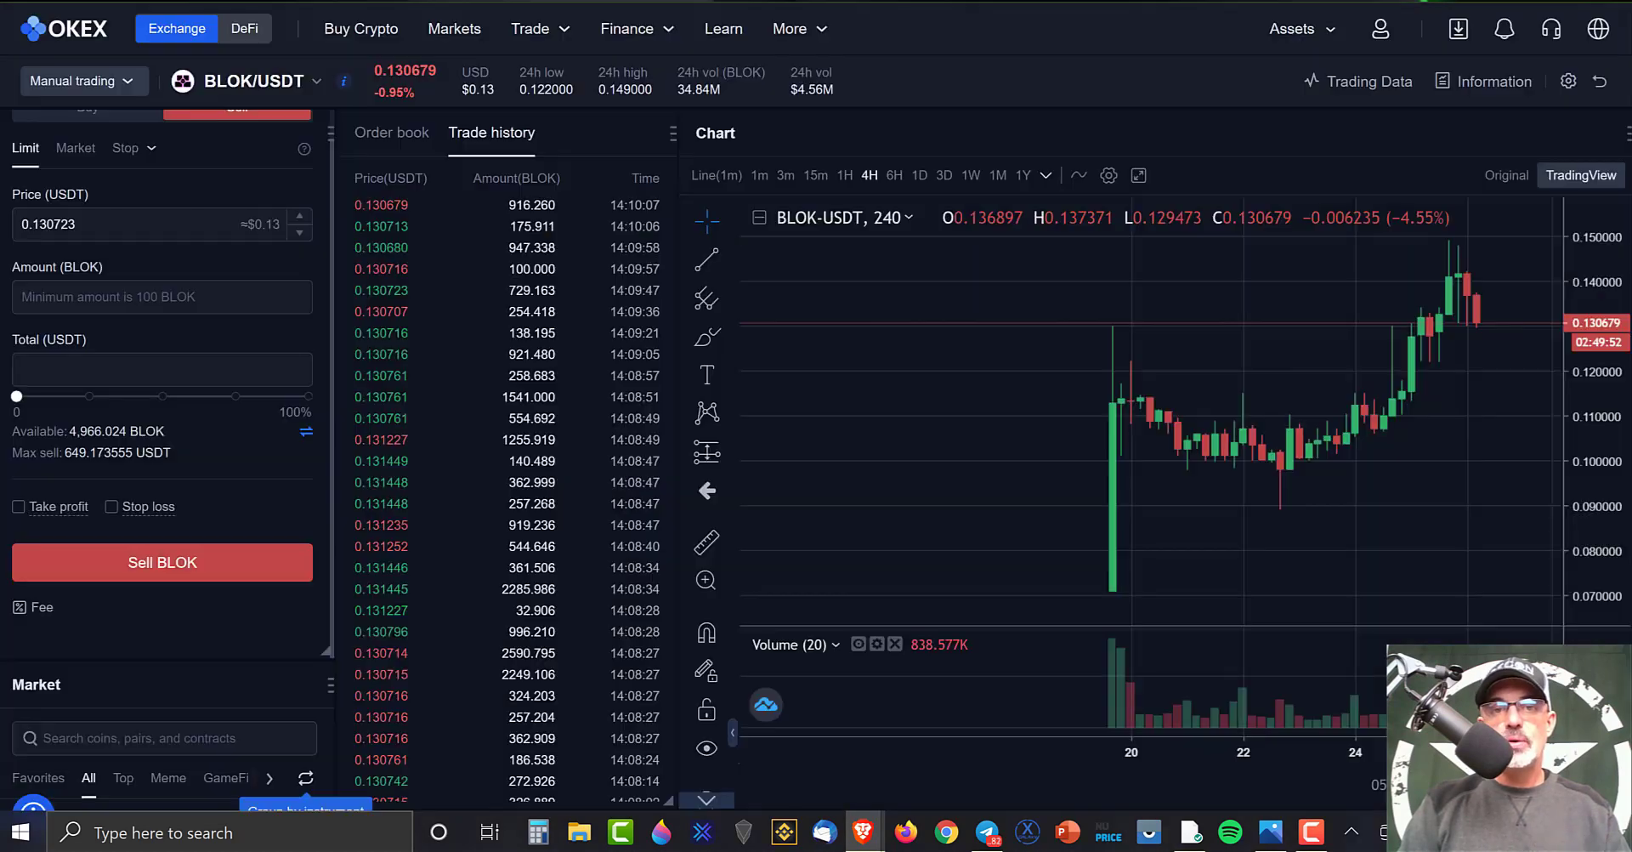
mouse_move(862, 275)
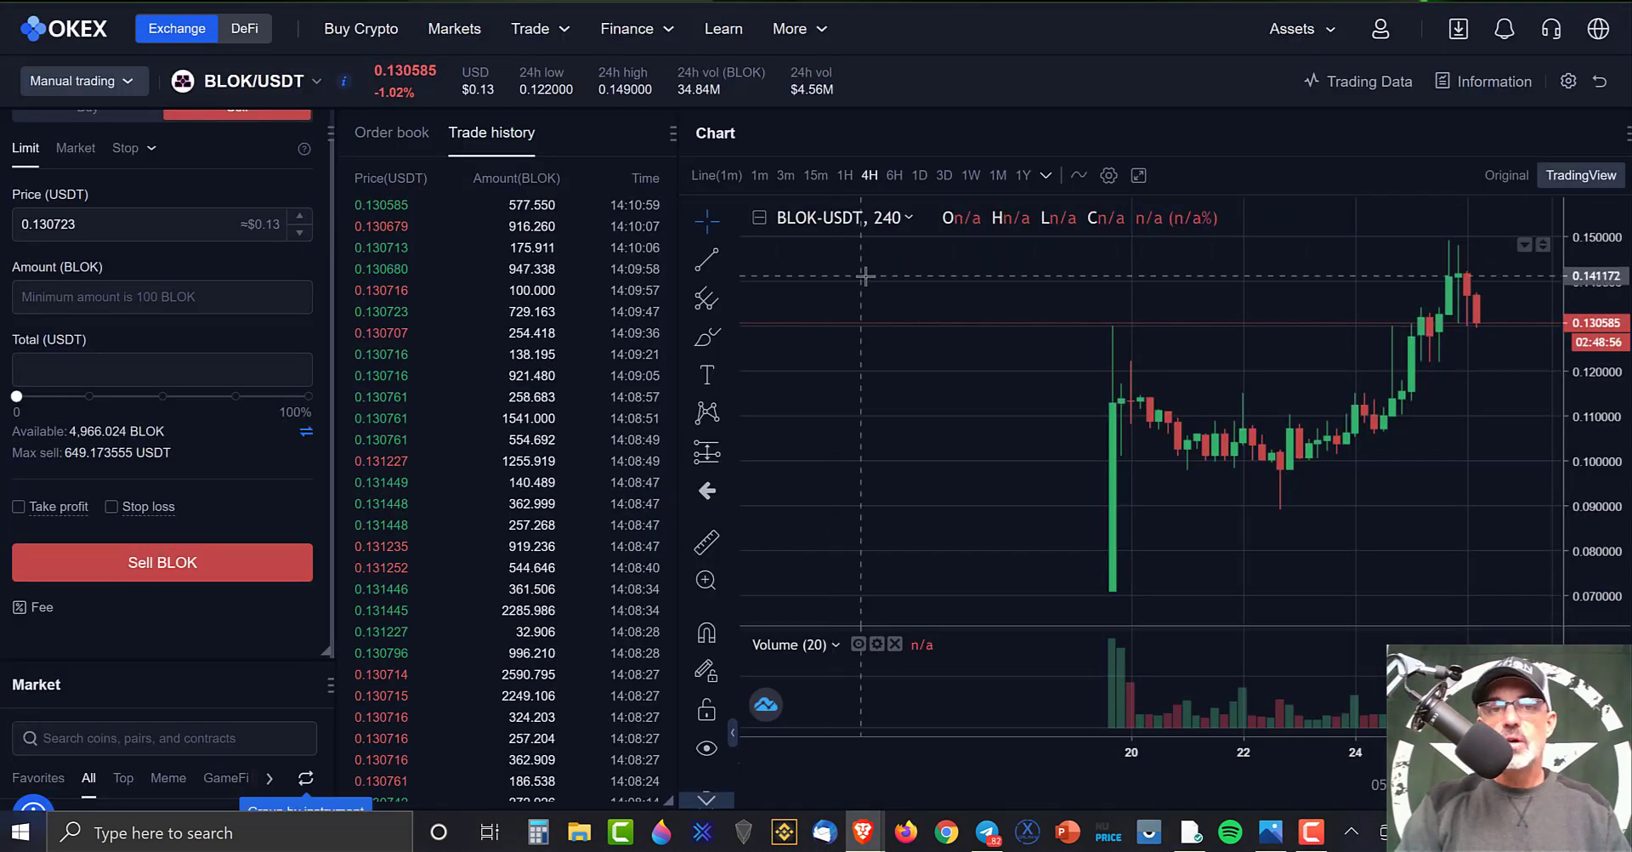
mouse_move(942, 270)
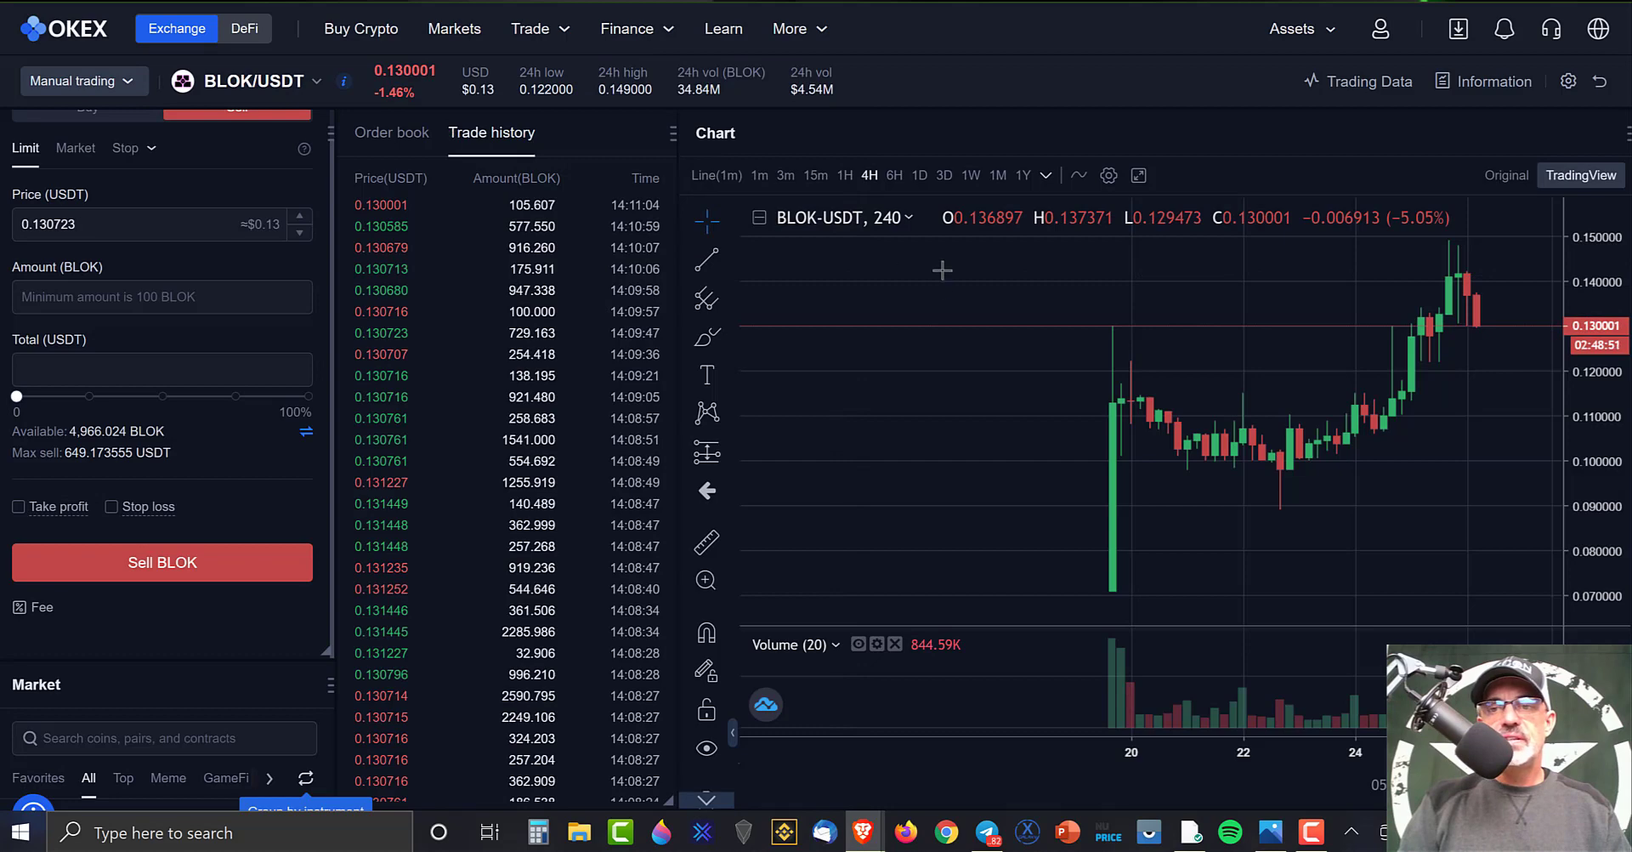
mouse_move(1483, 333)
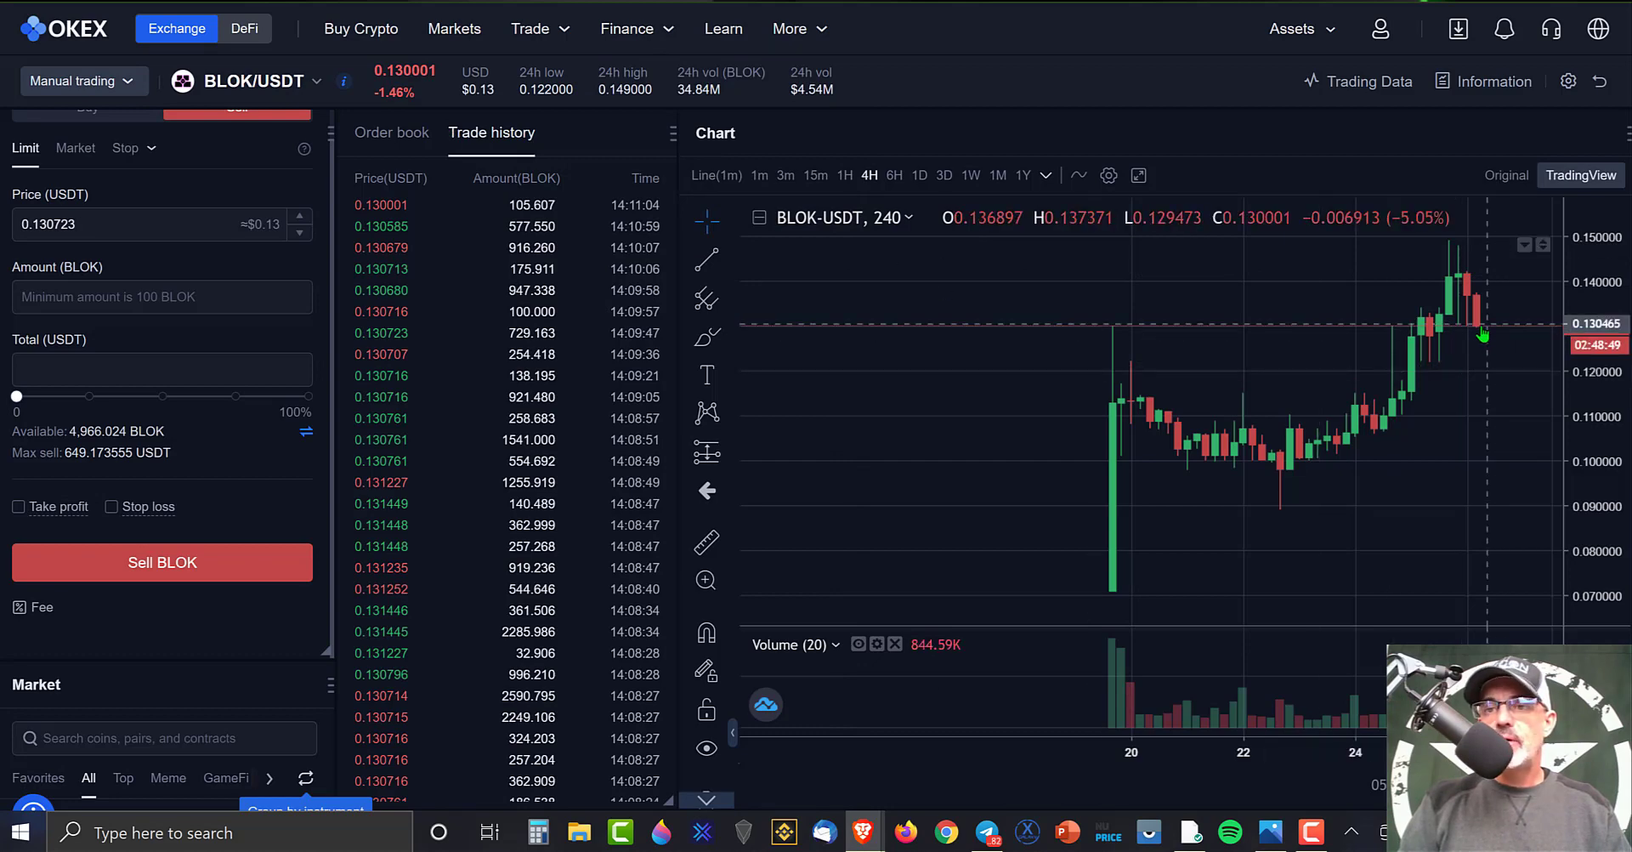
mouse_move(1194, 348)
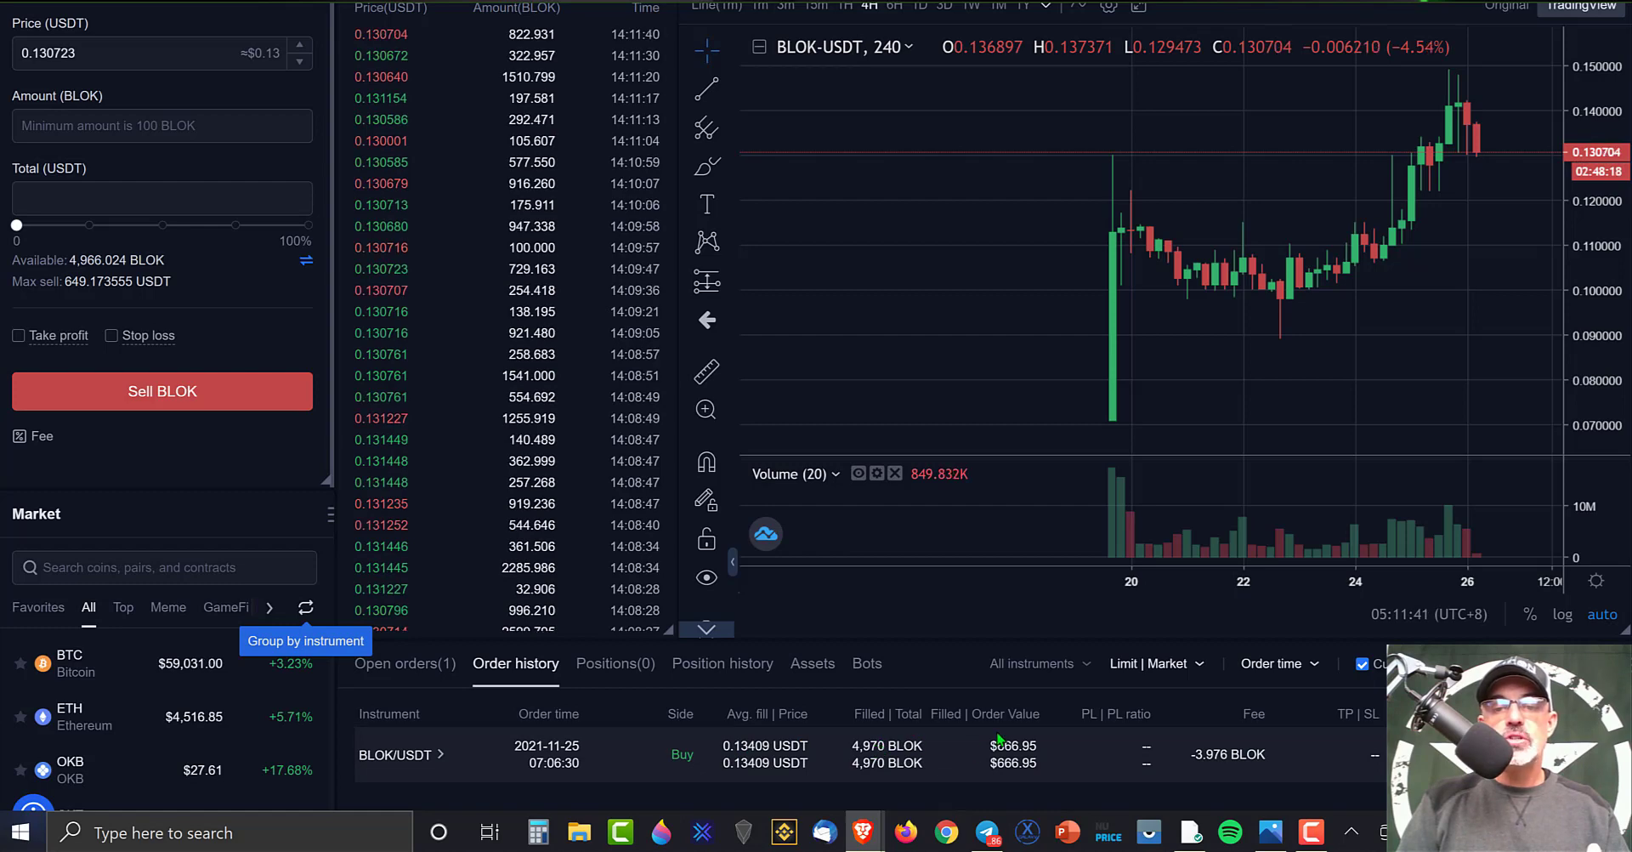
mouse_move(1012, 340)
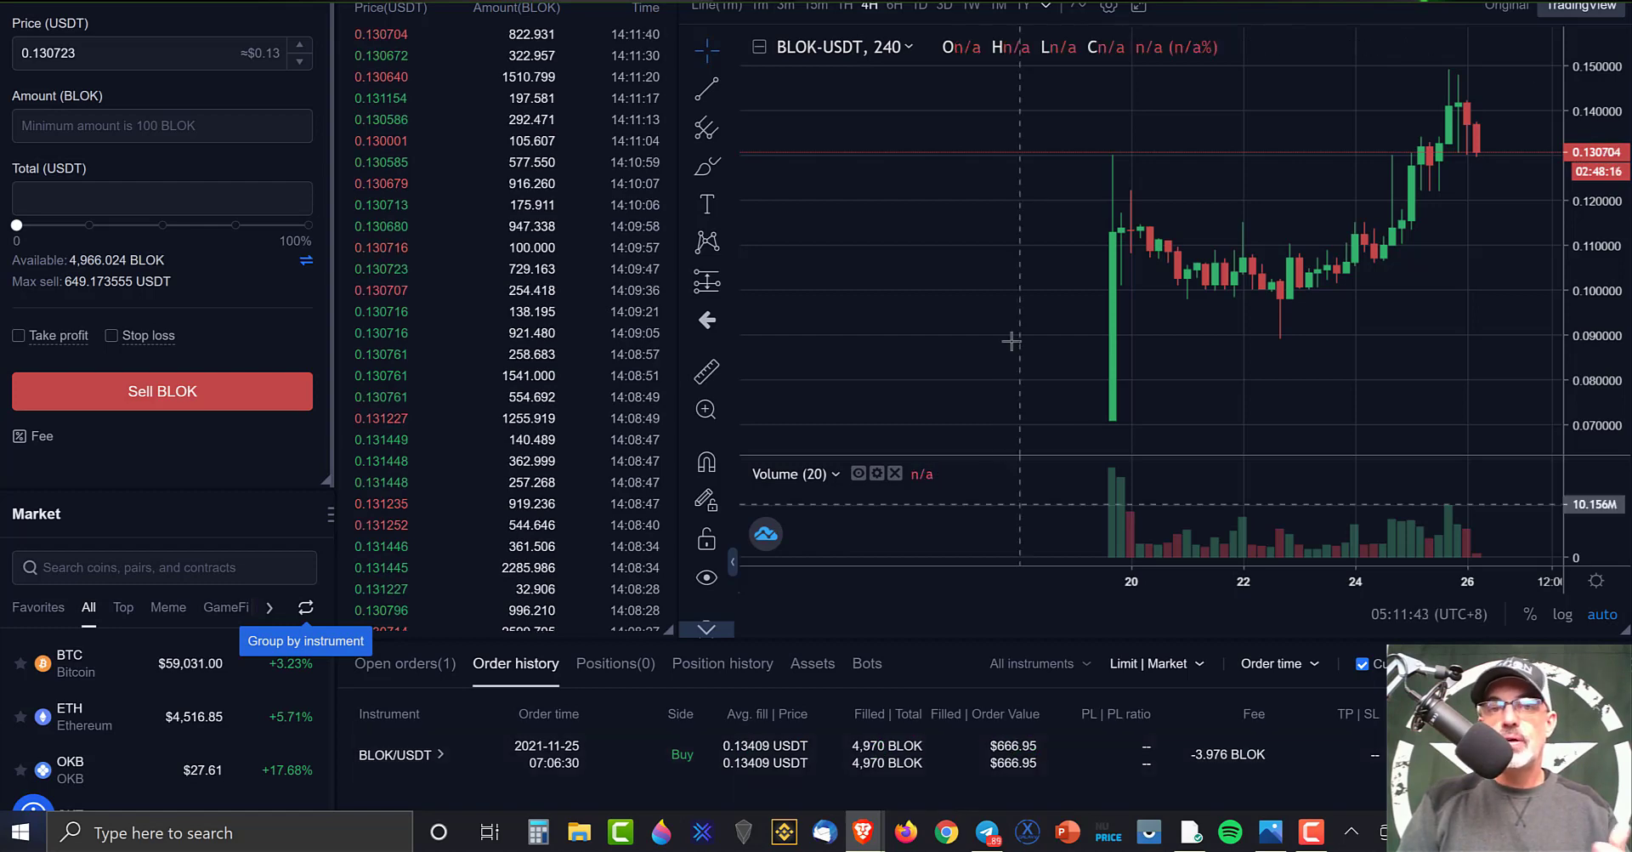
scroll(up, 3)
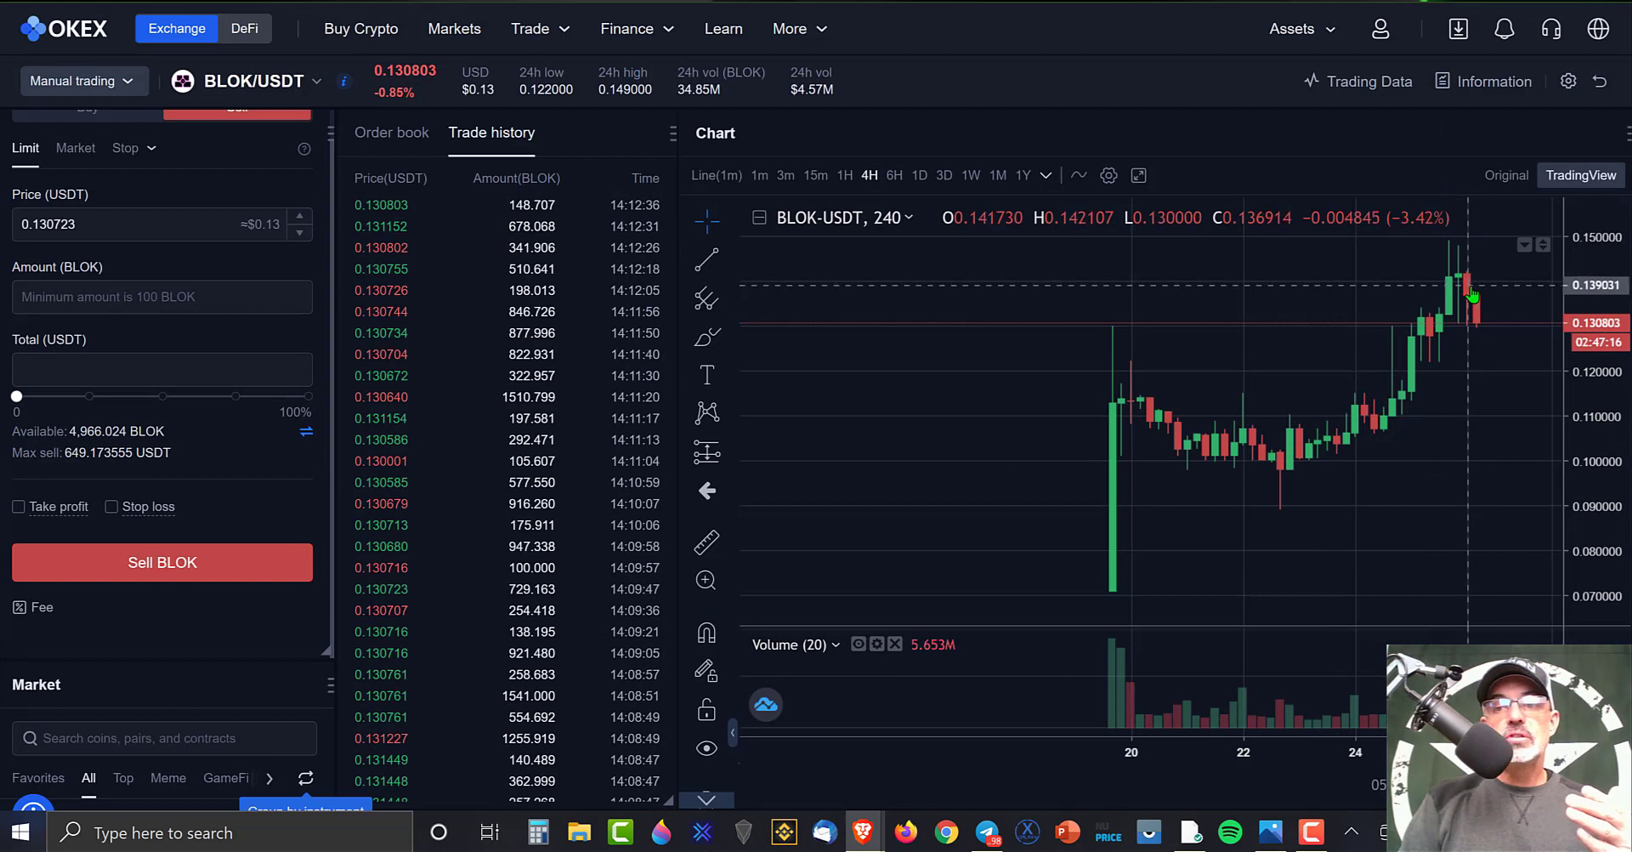
mouse_move(1500, 464)
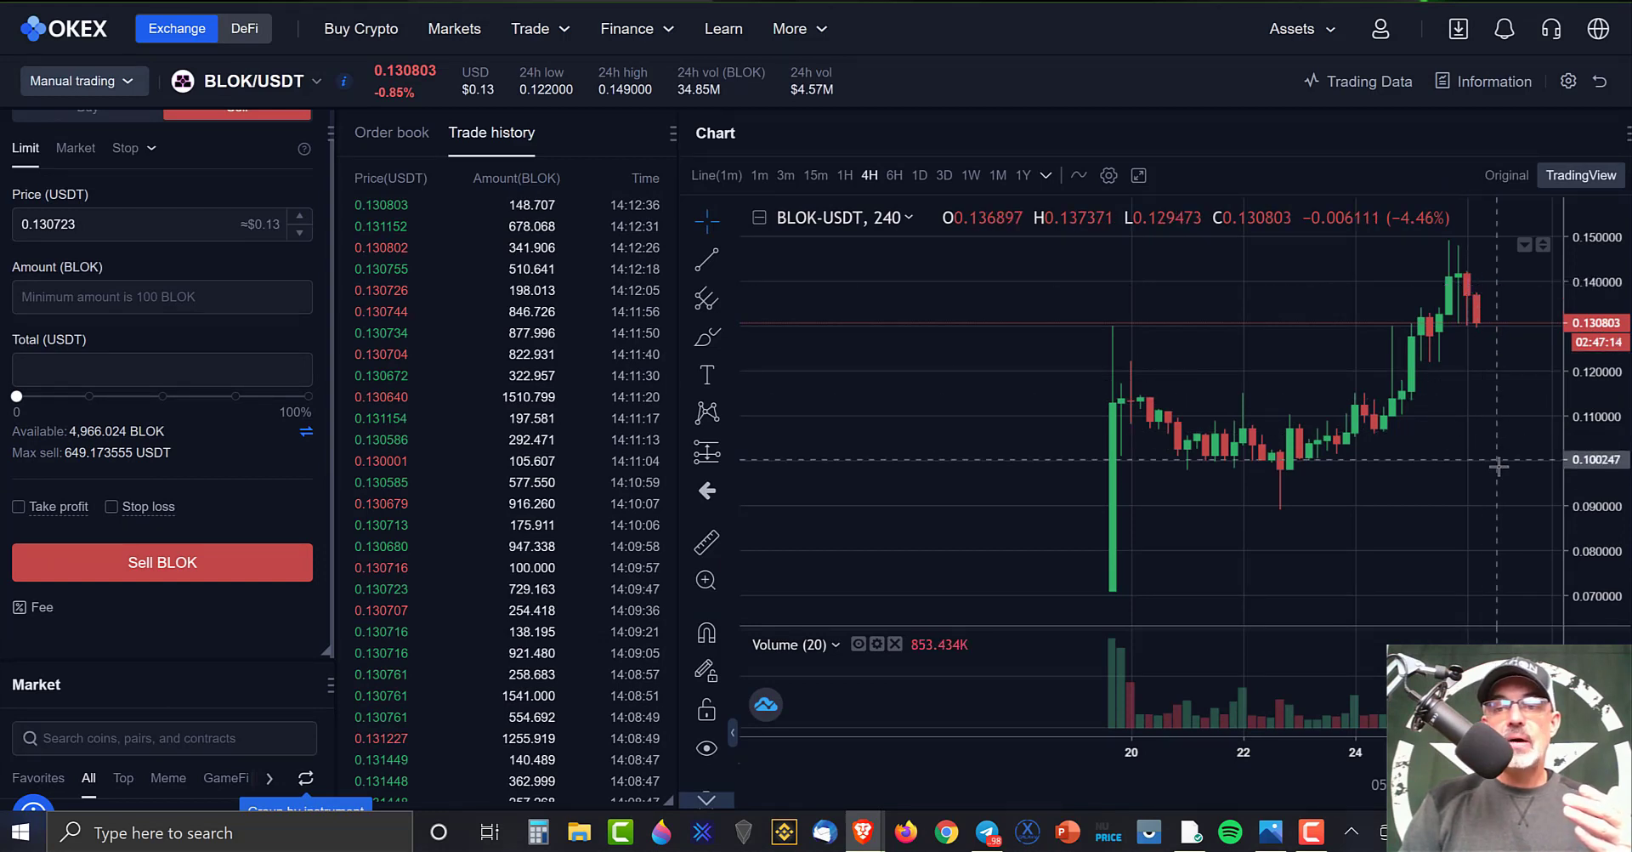
mouse_move(1486, 438)
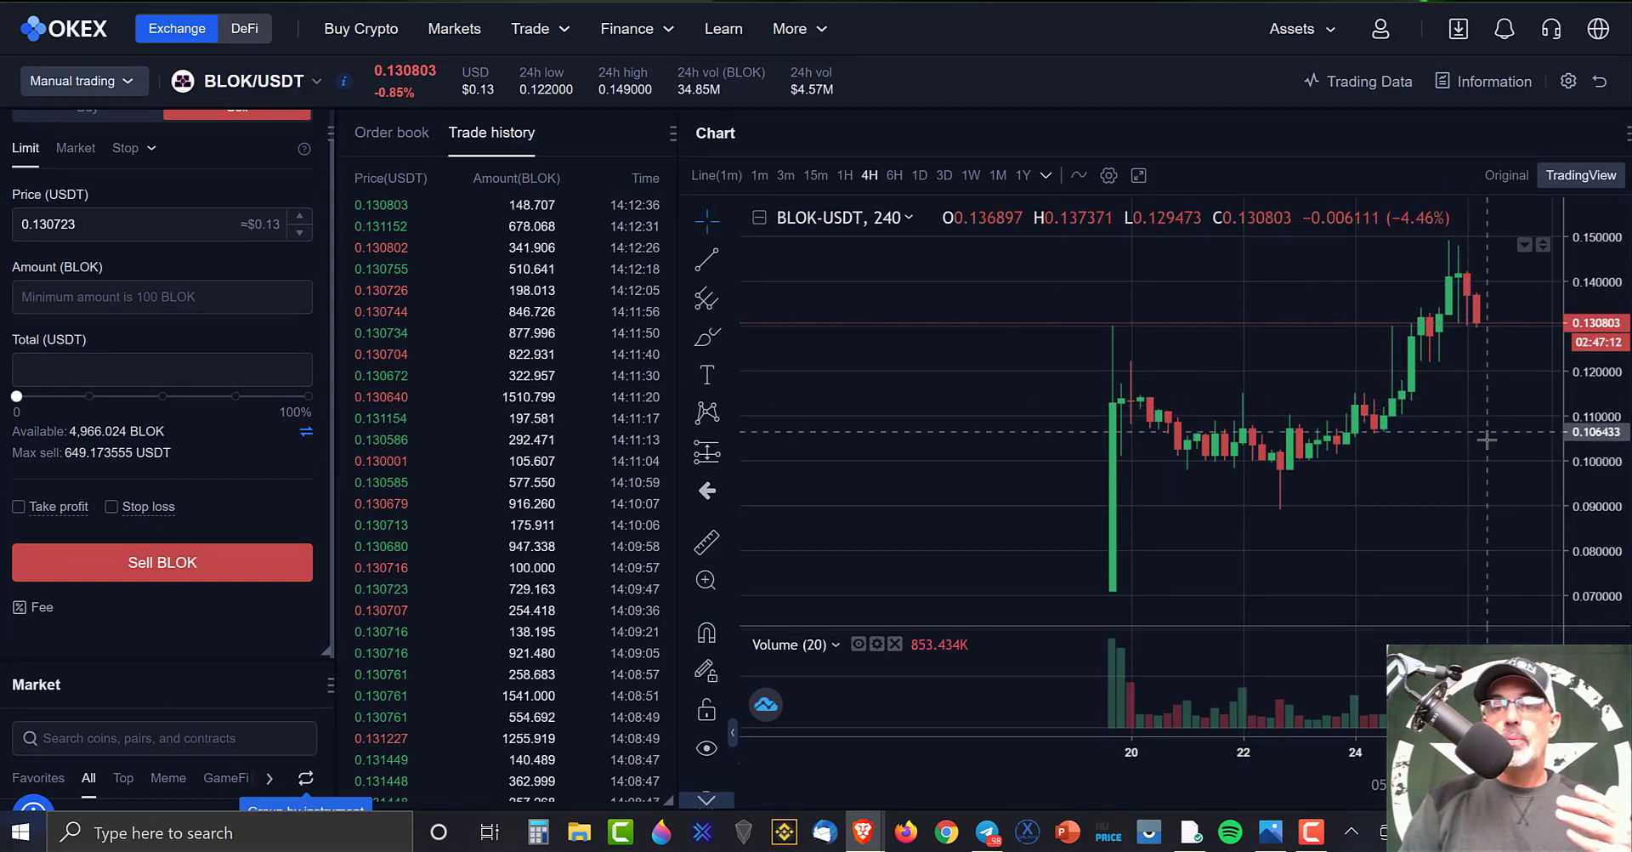
mouse_move(1478, 458)
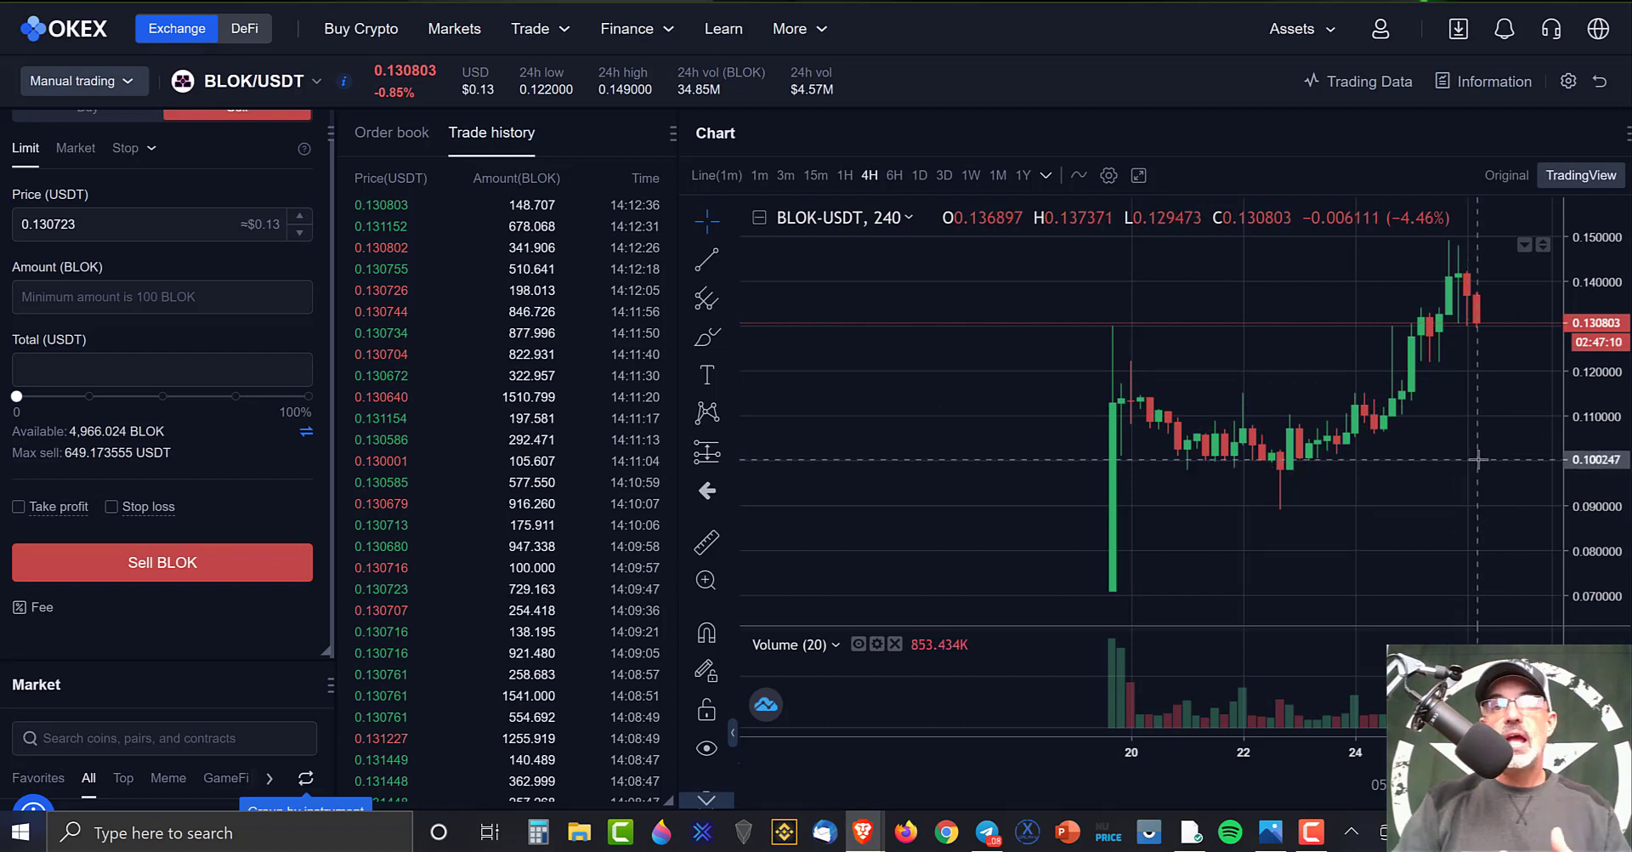